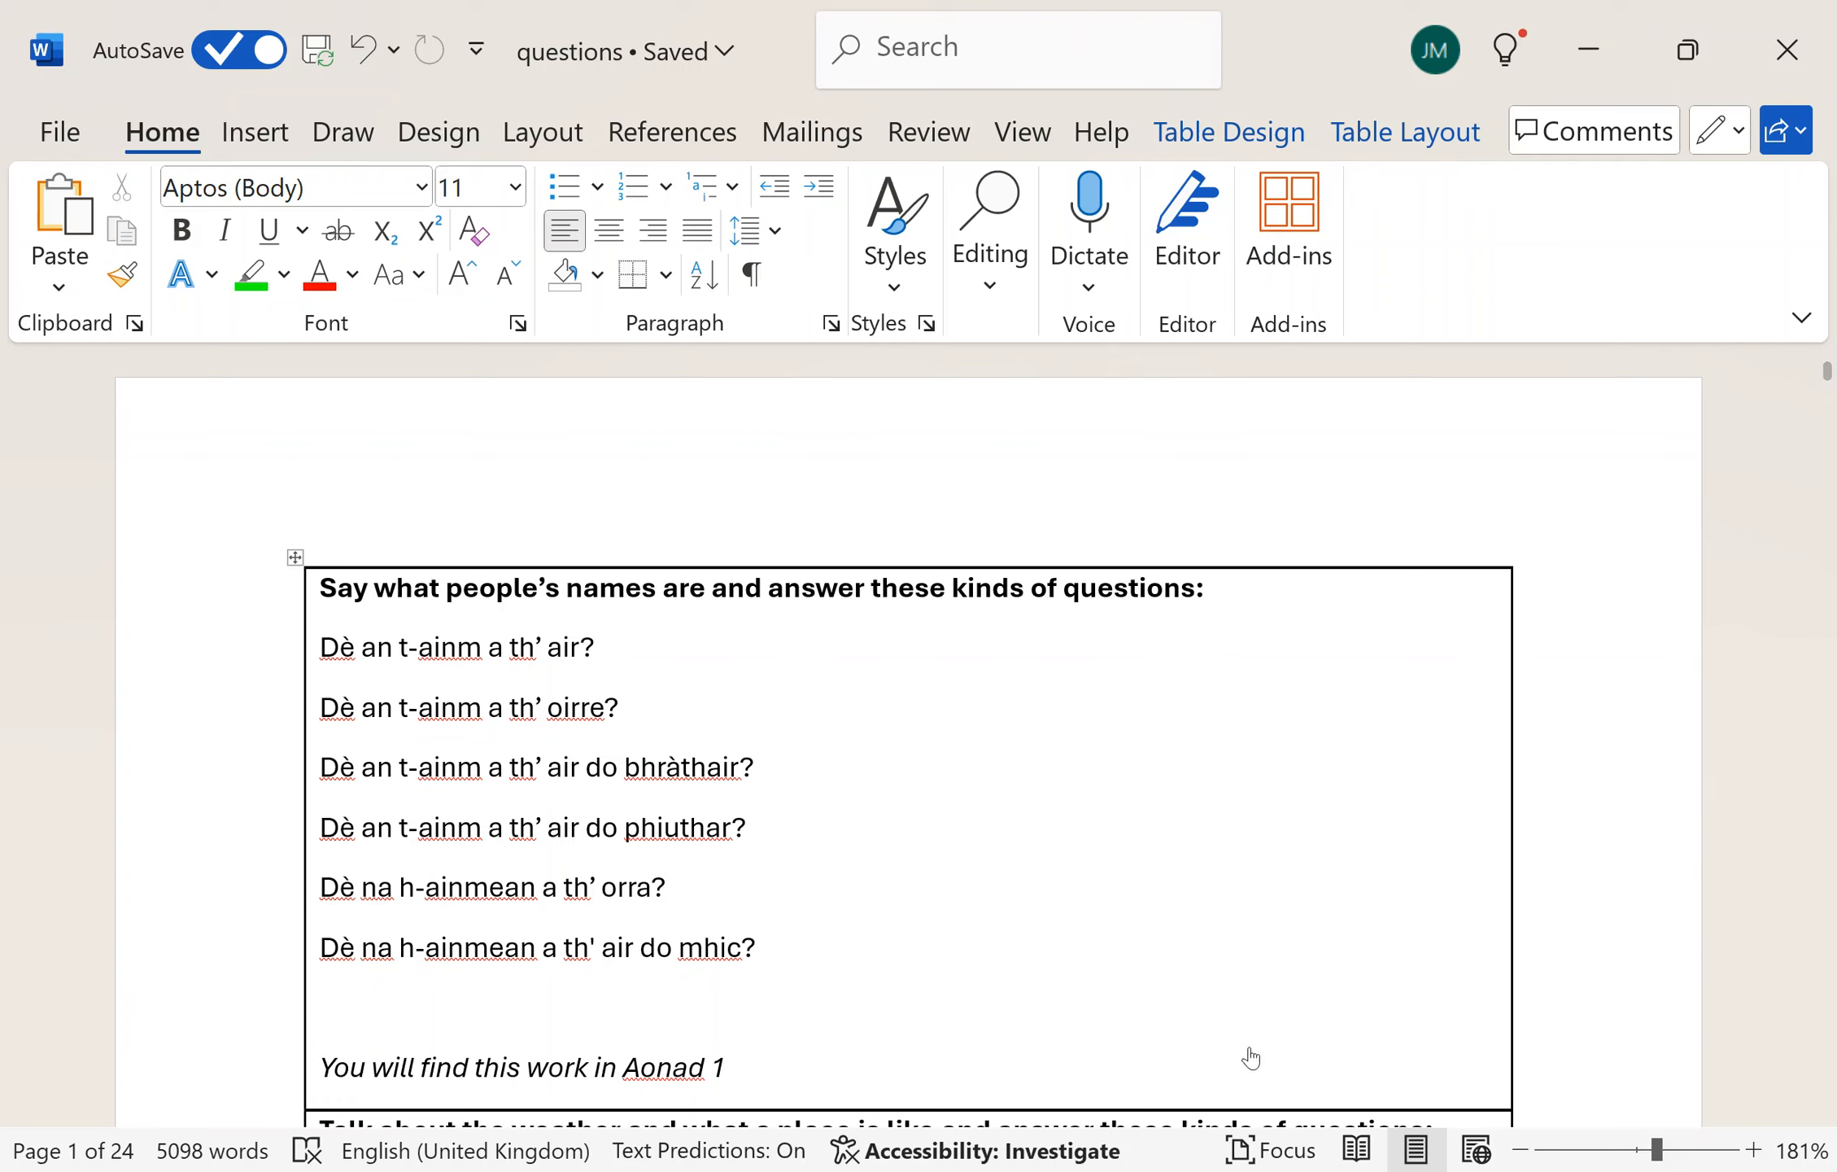
{"action": "mouse_move", "coordinate": [1119, 850]}
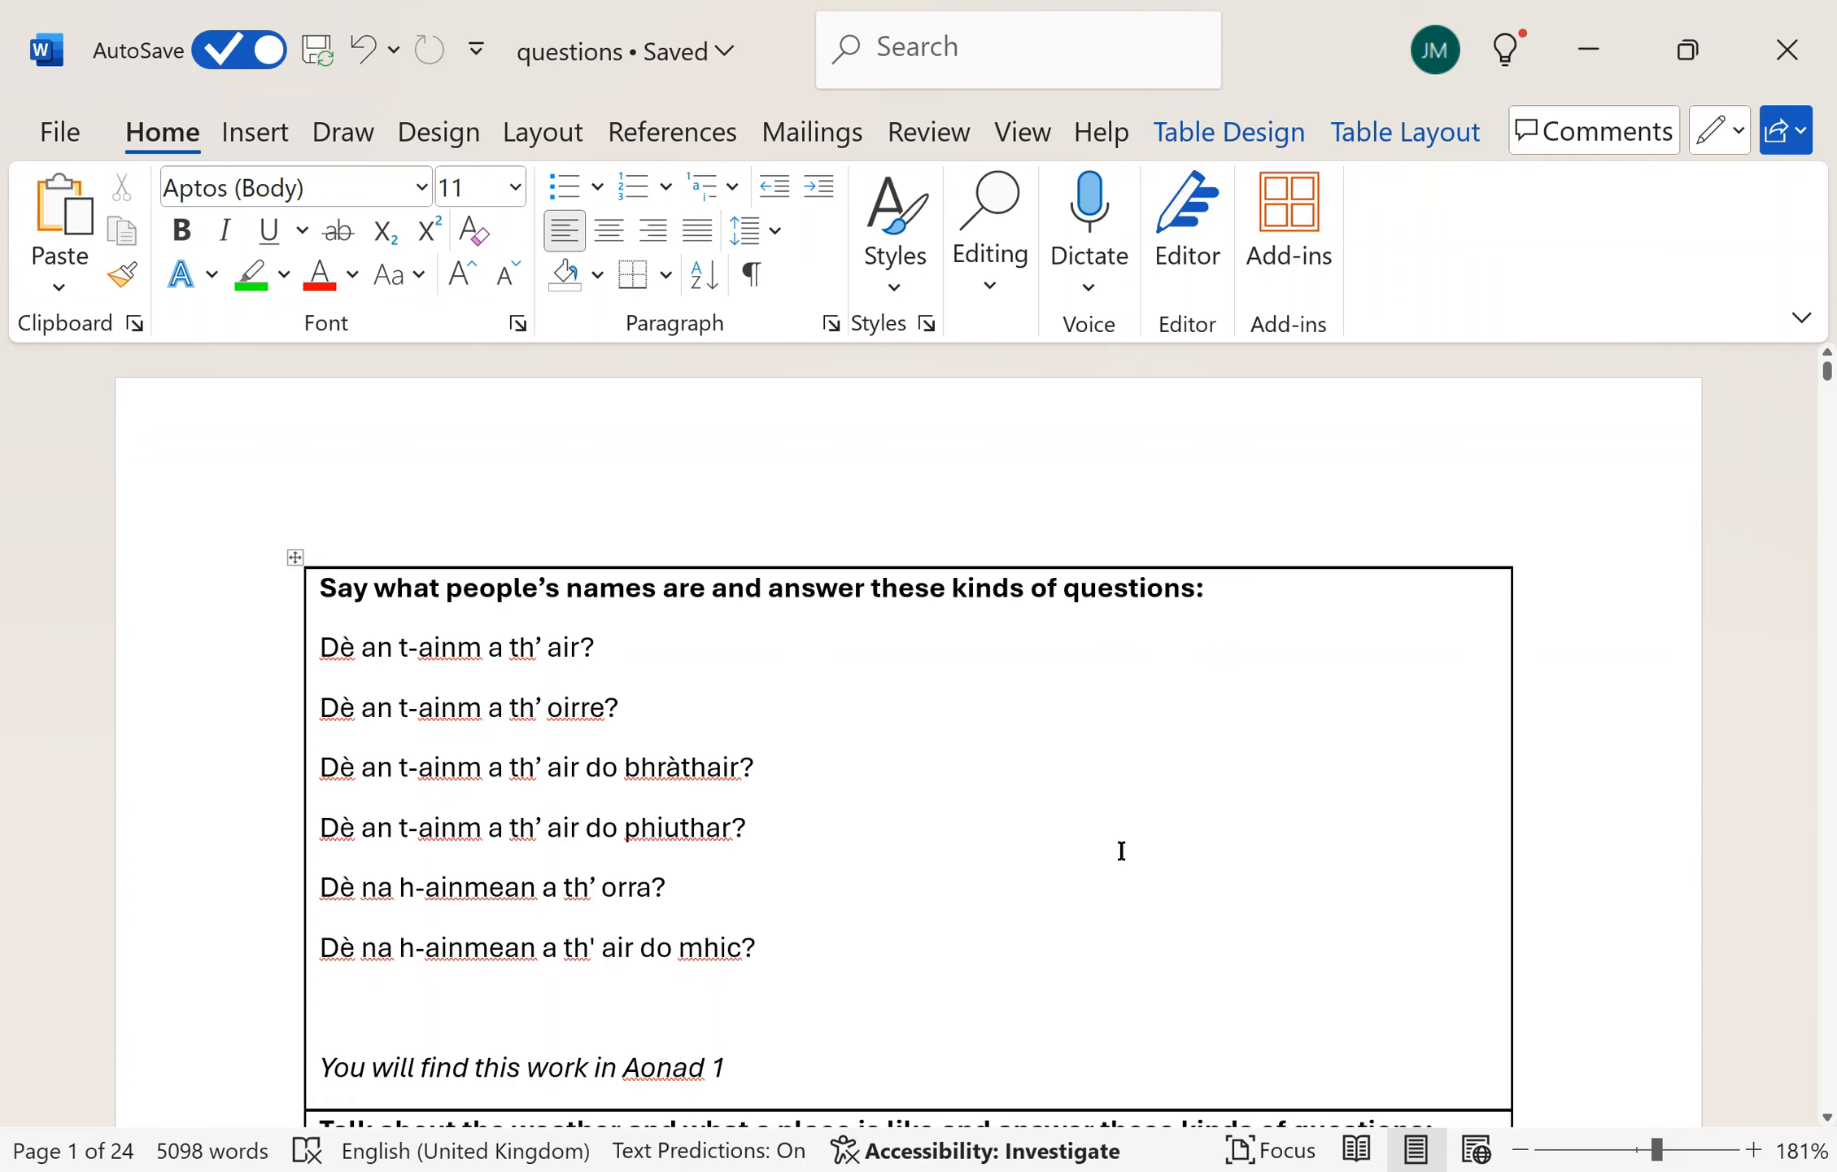
- Move down through the opening section of the document
{"action": "left_click", "coordinate": [666, 887]}
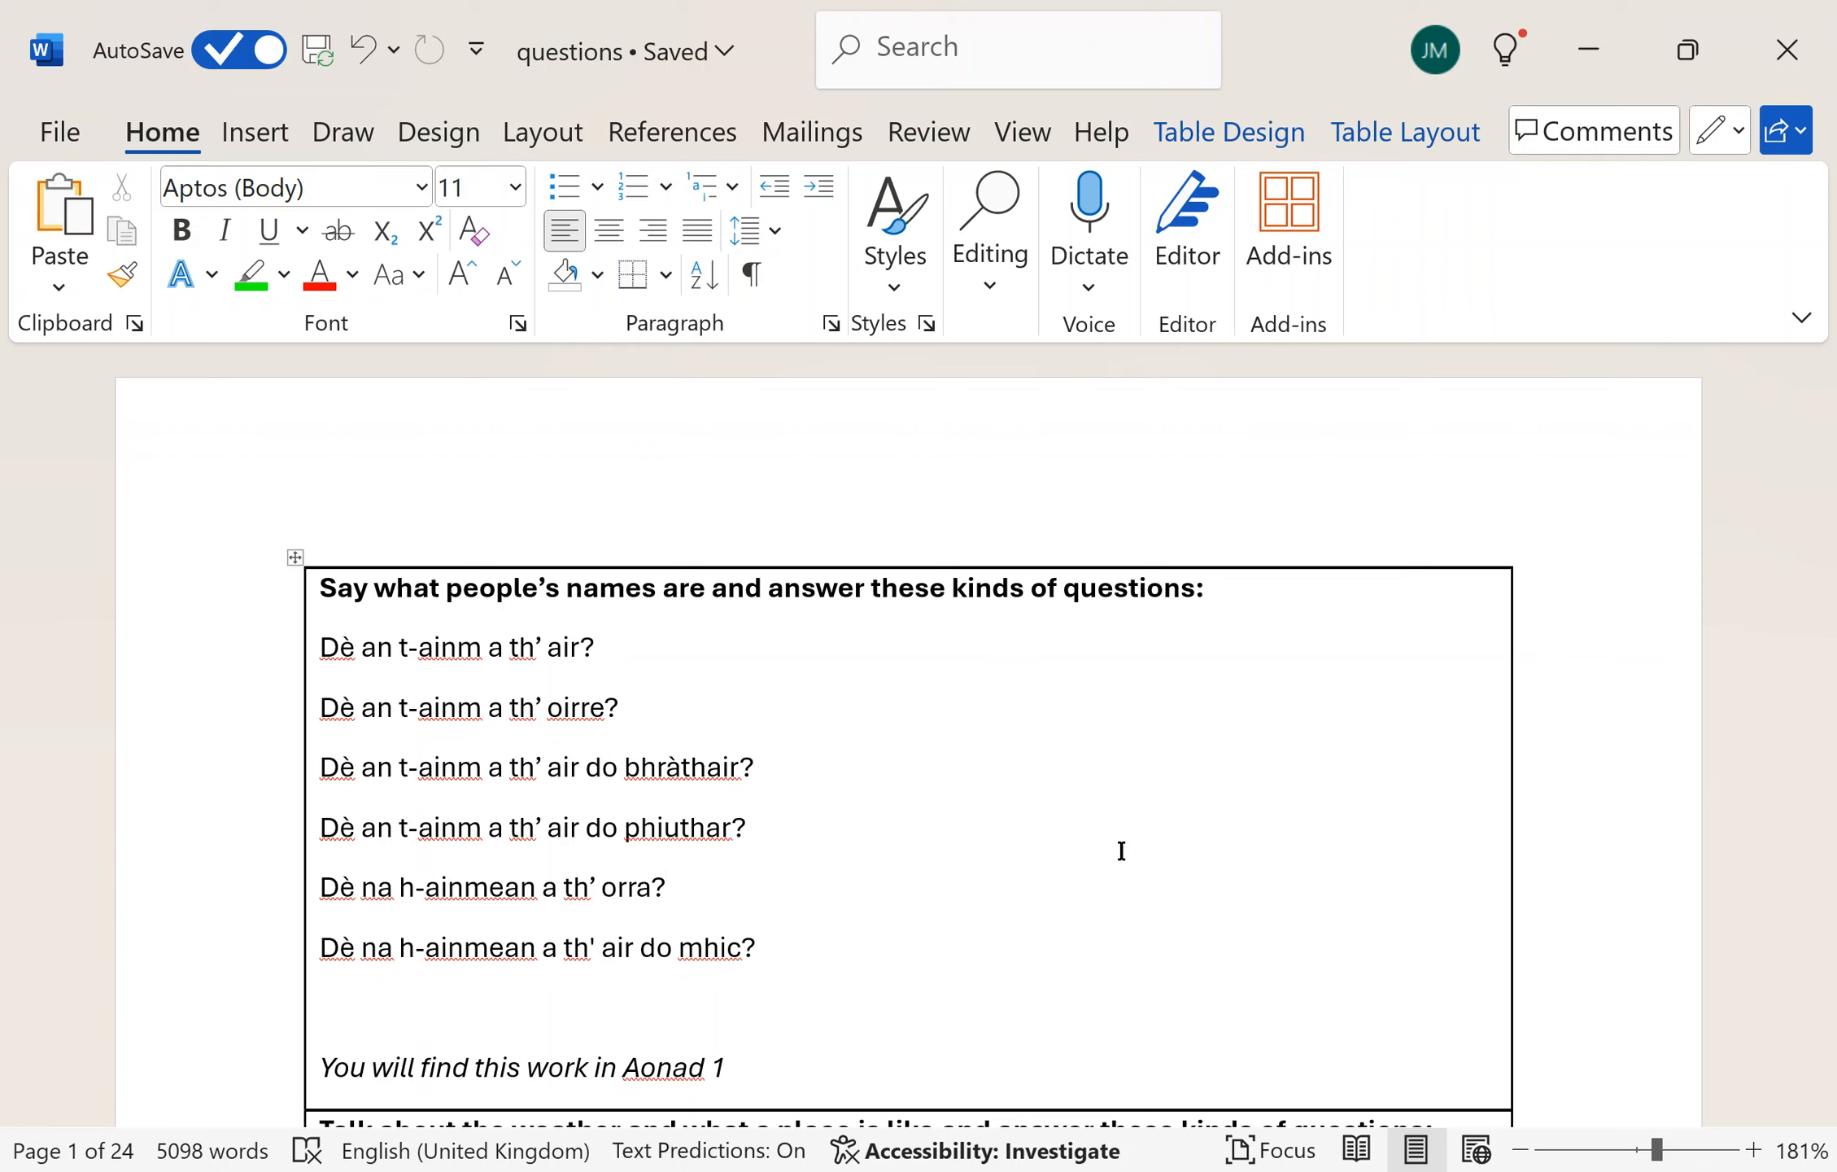
{"action": "left_click", "coordinate": [665, 887]}
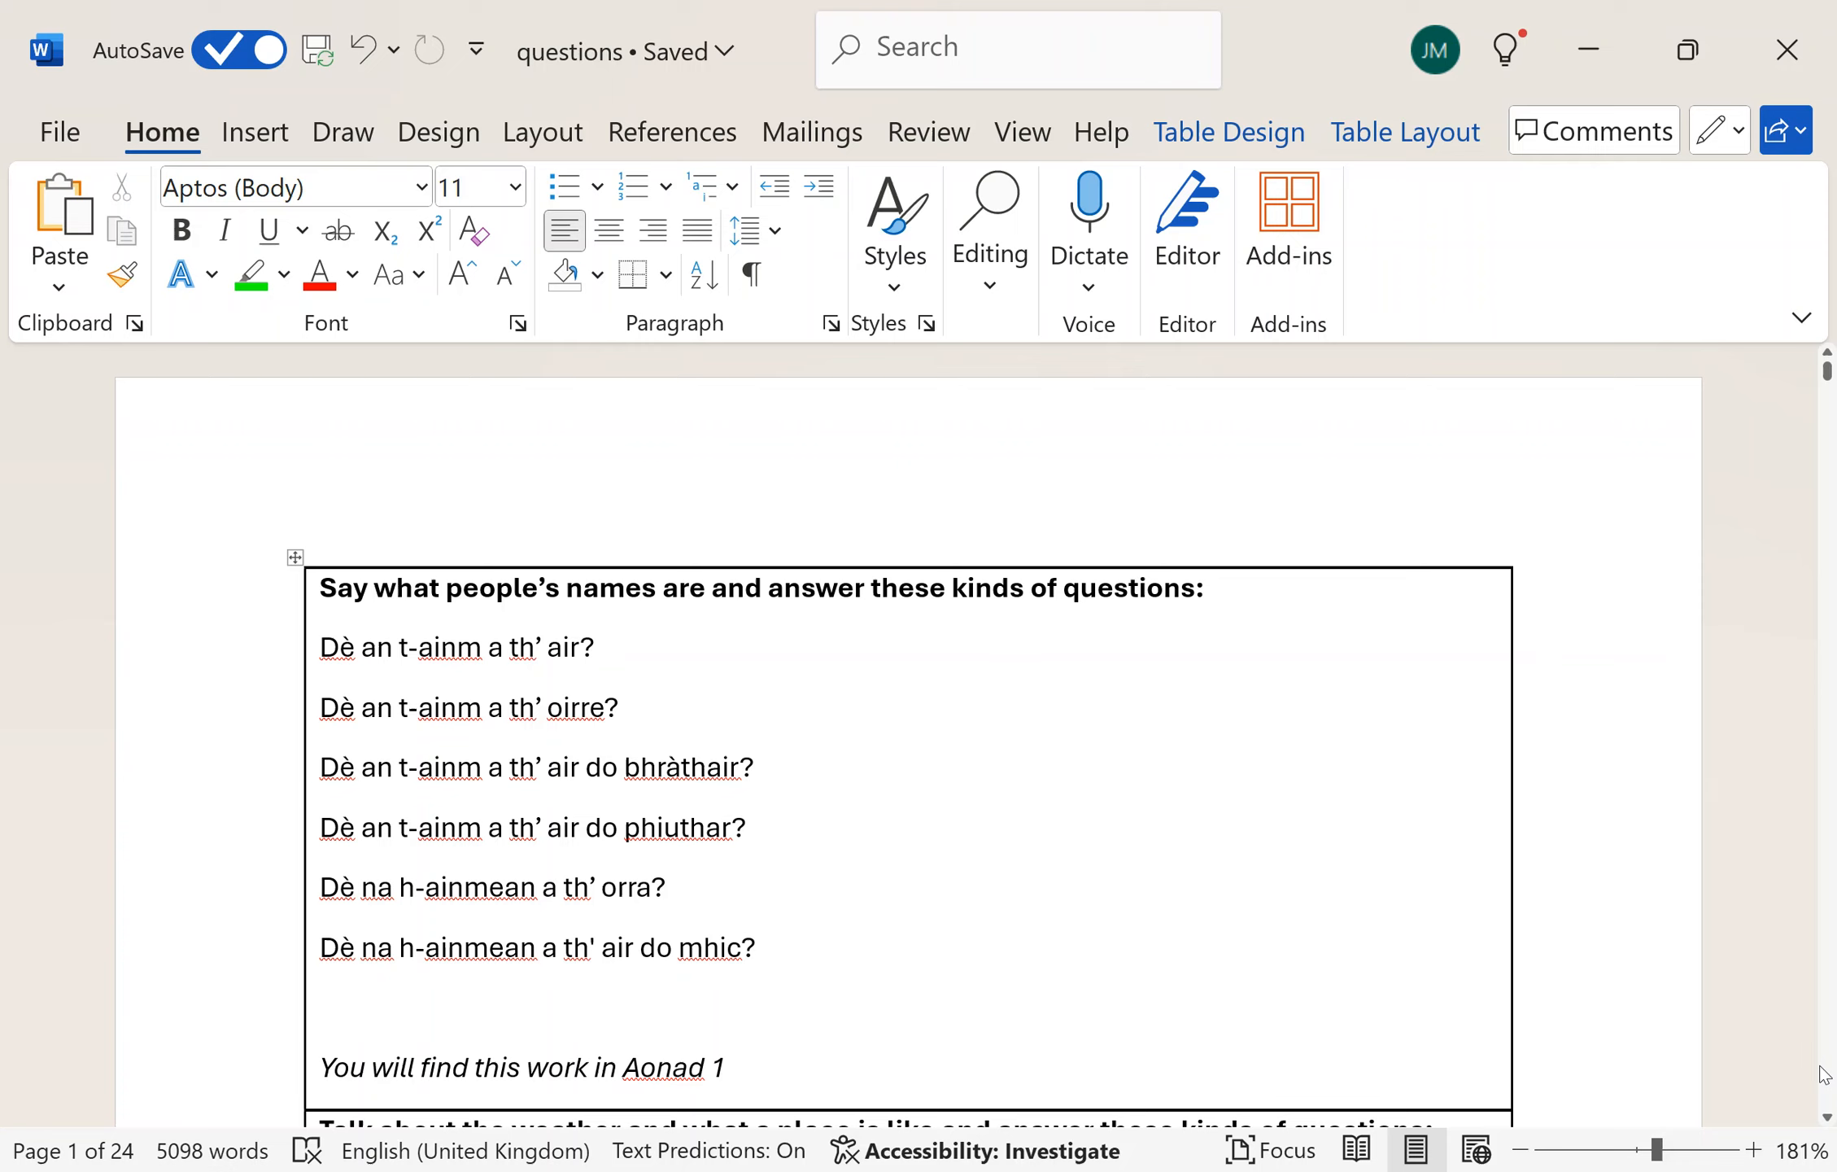
{"action": "left_click", "coordinate": [665, 887]}
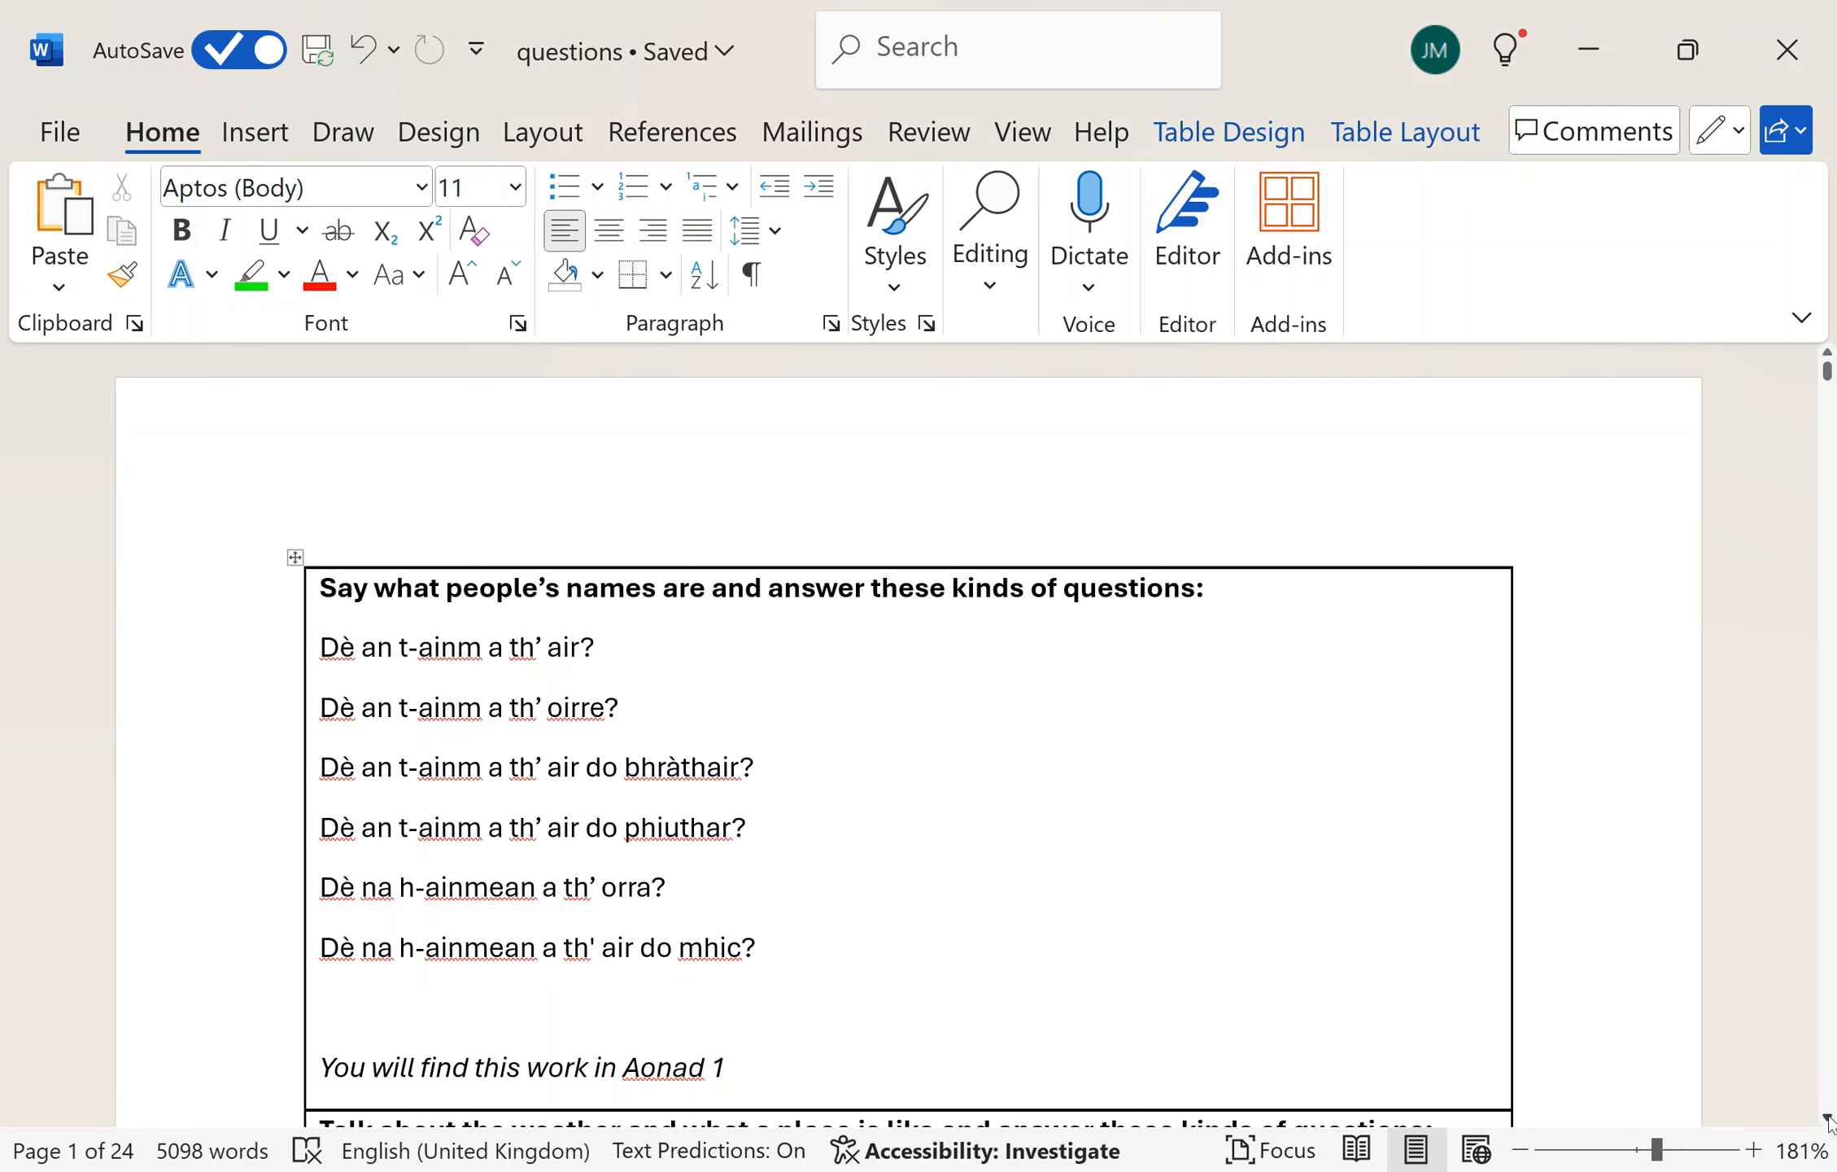
{"action": "left_click", "coordinate": [665, 887]}
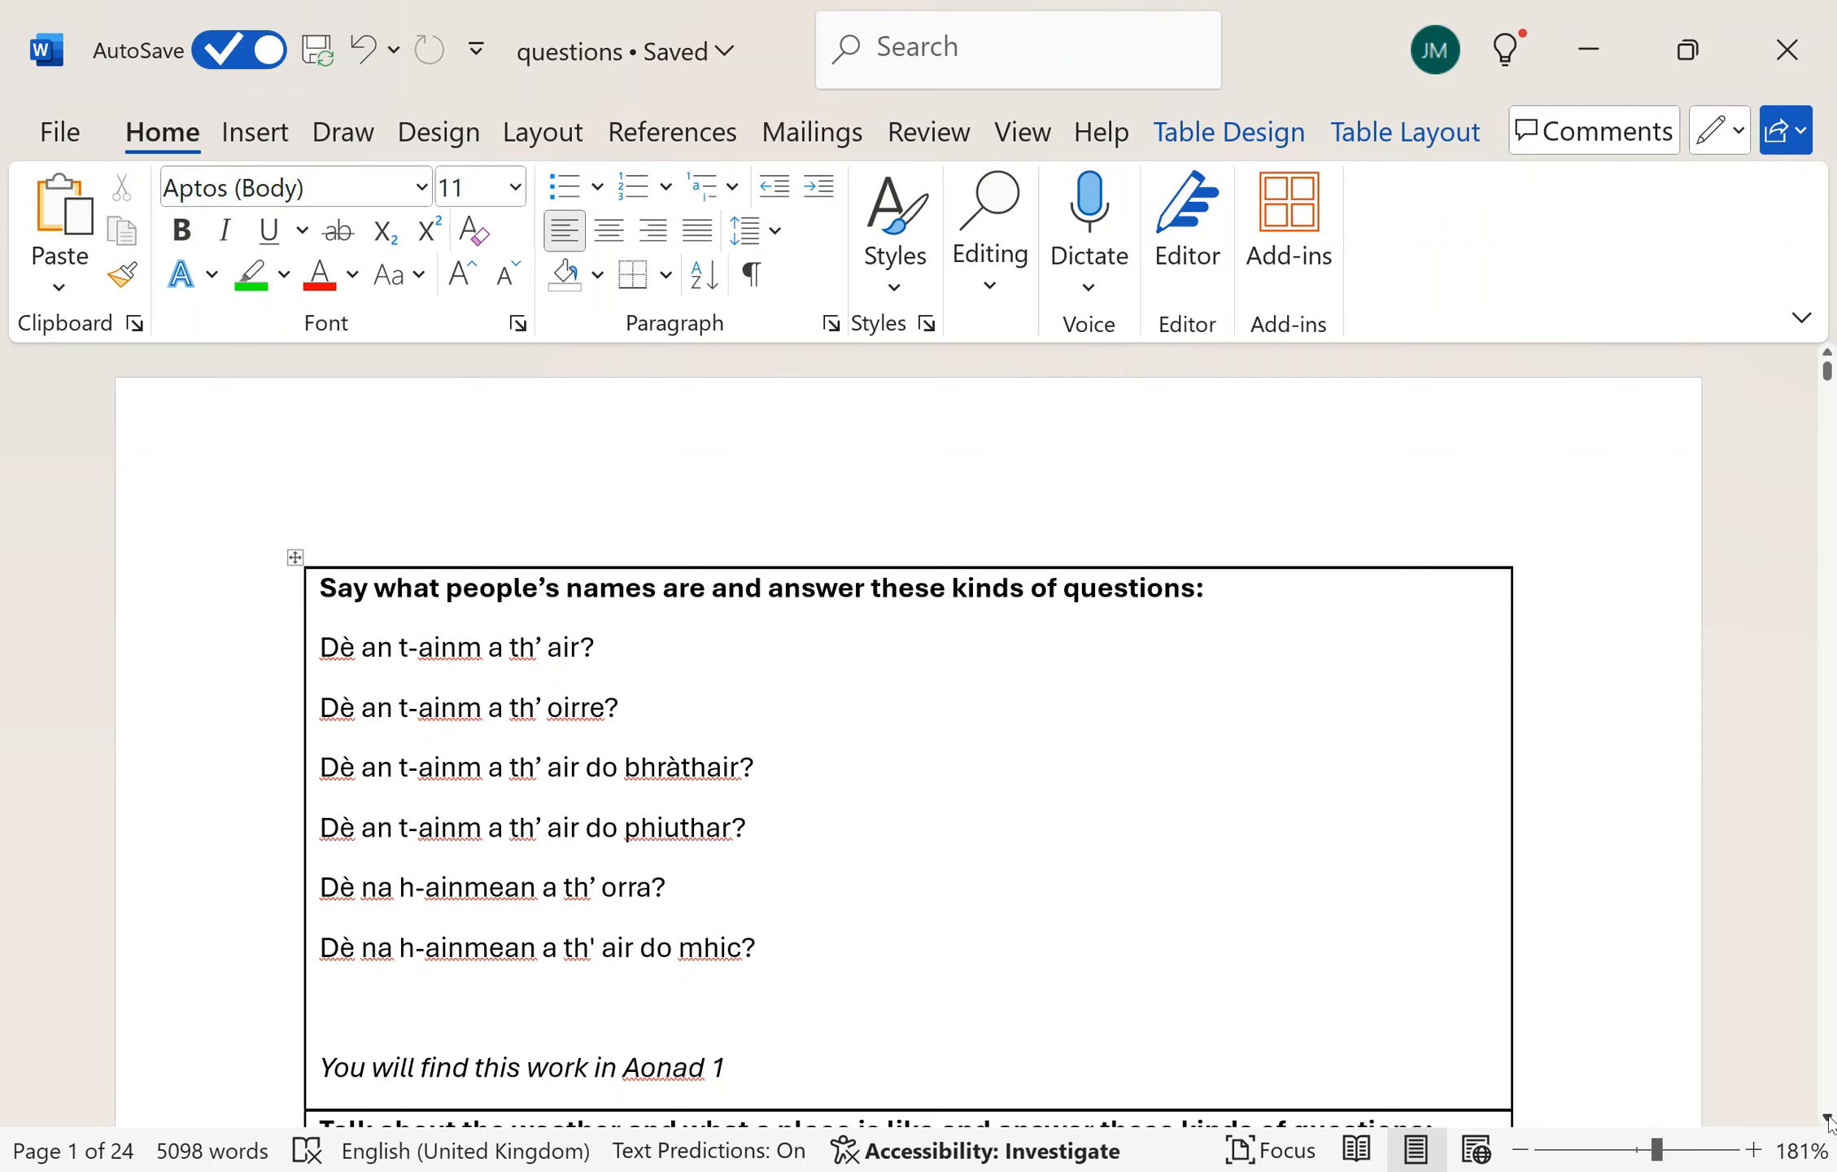
{"action": "left_click", "coordinate": [665, 887]}
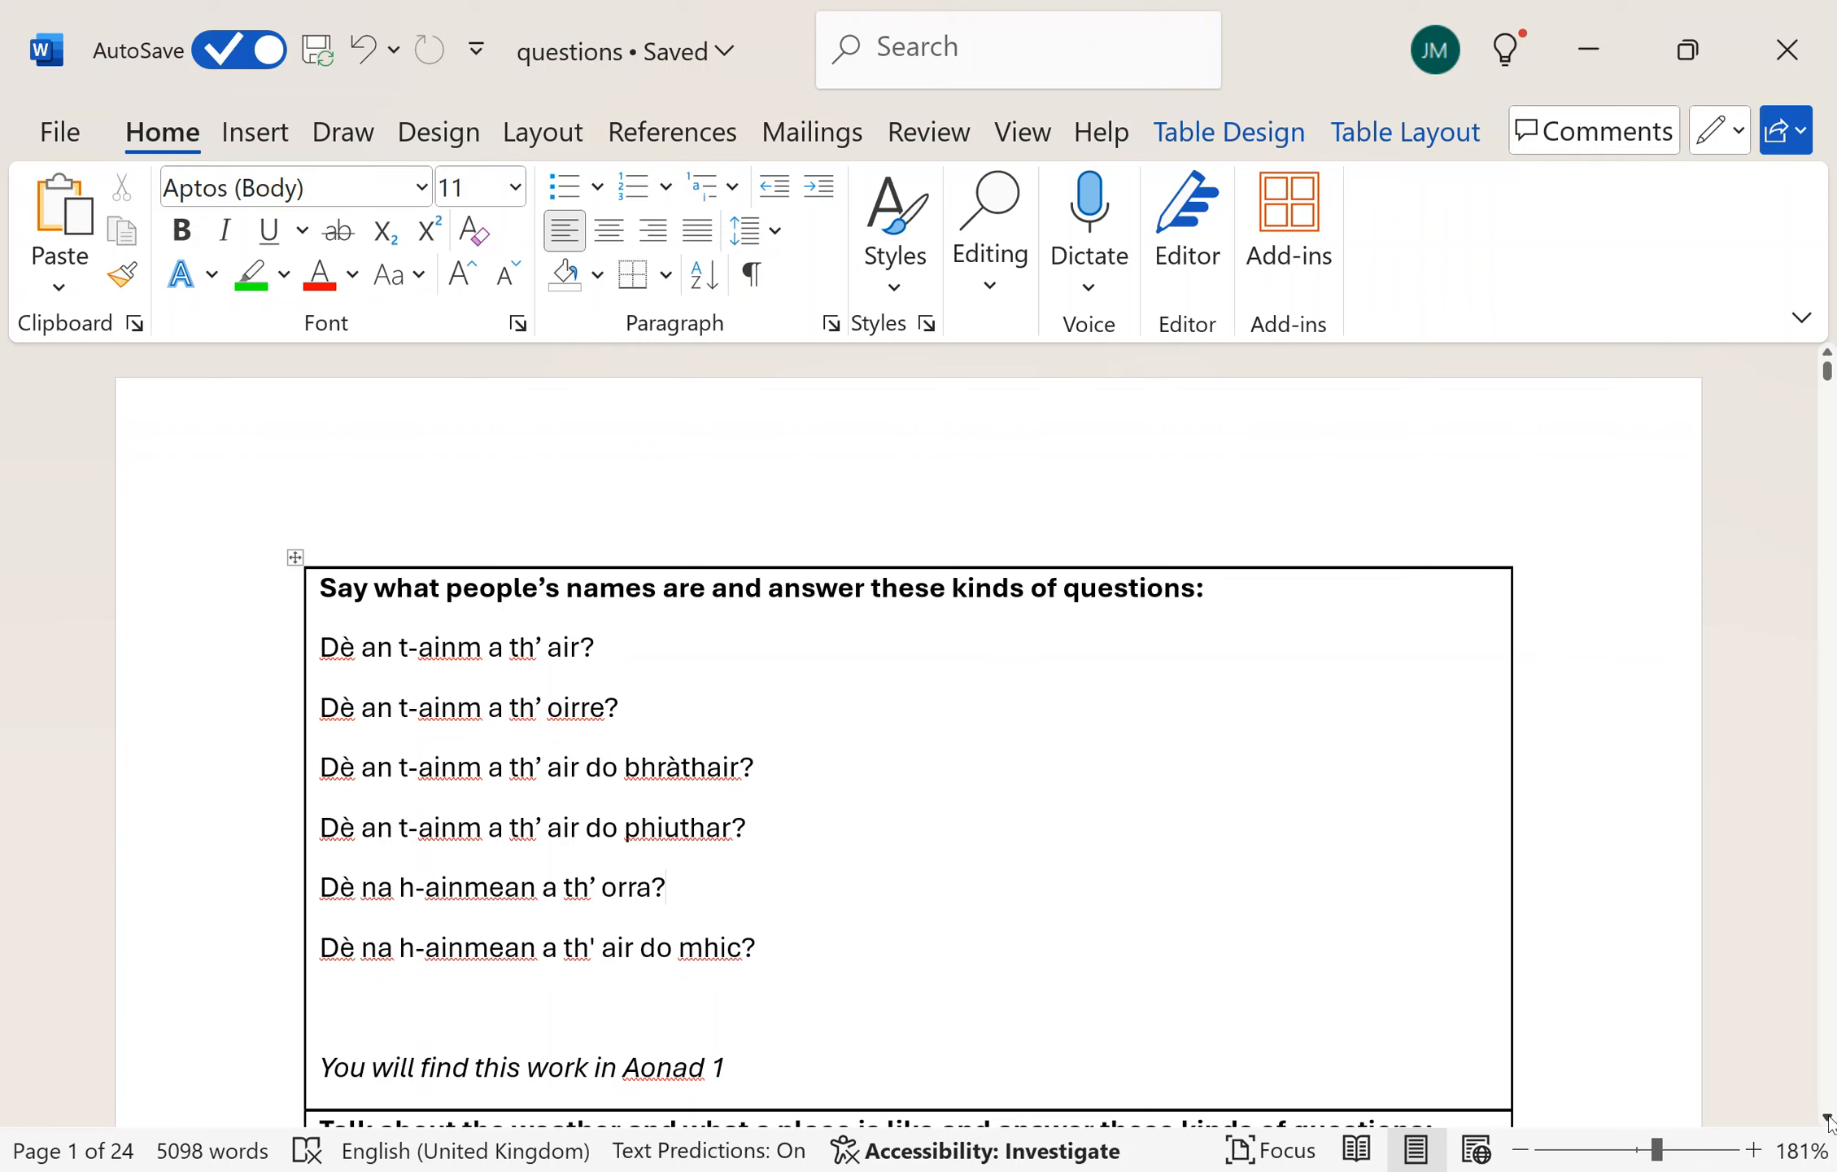
{"action": "left_click", "coordinate": [663, 887]}
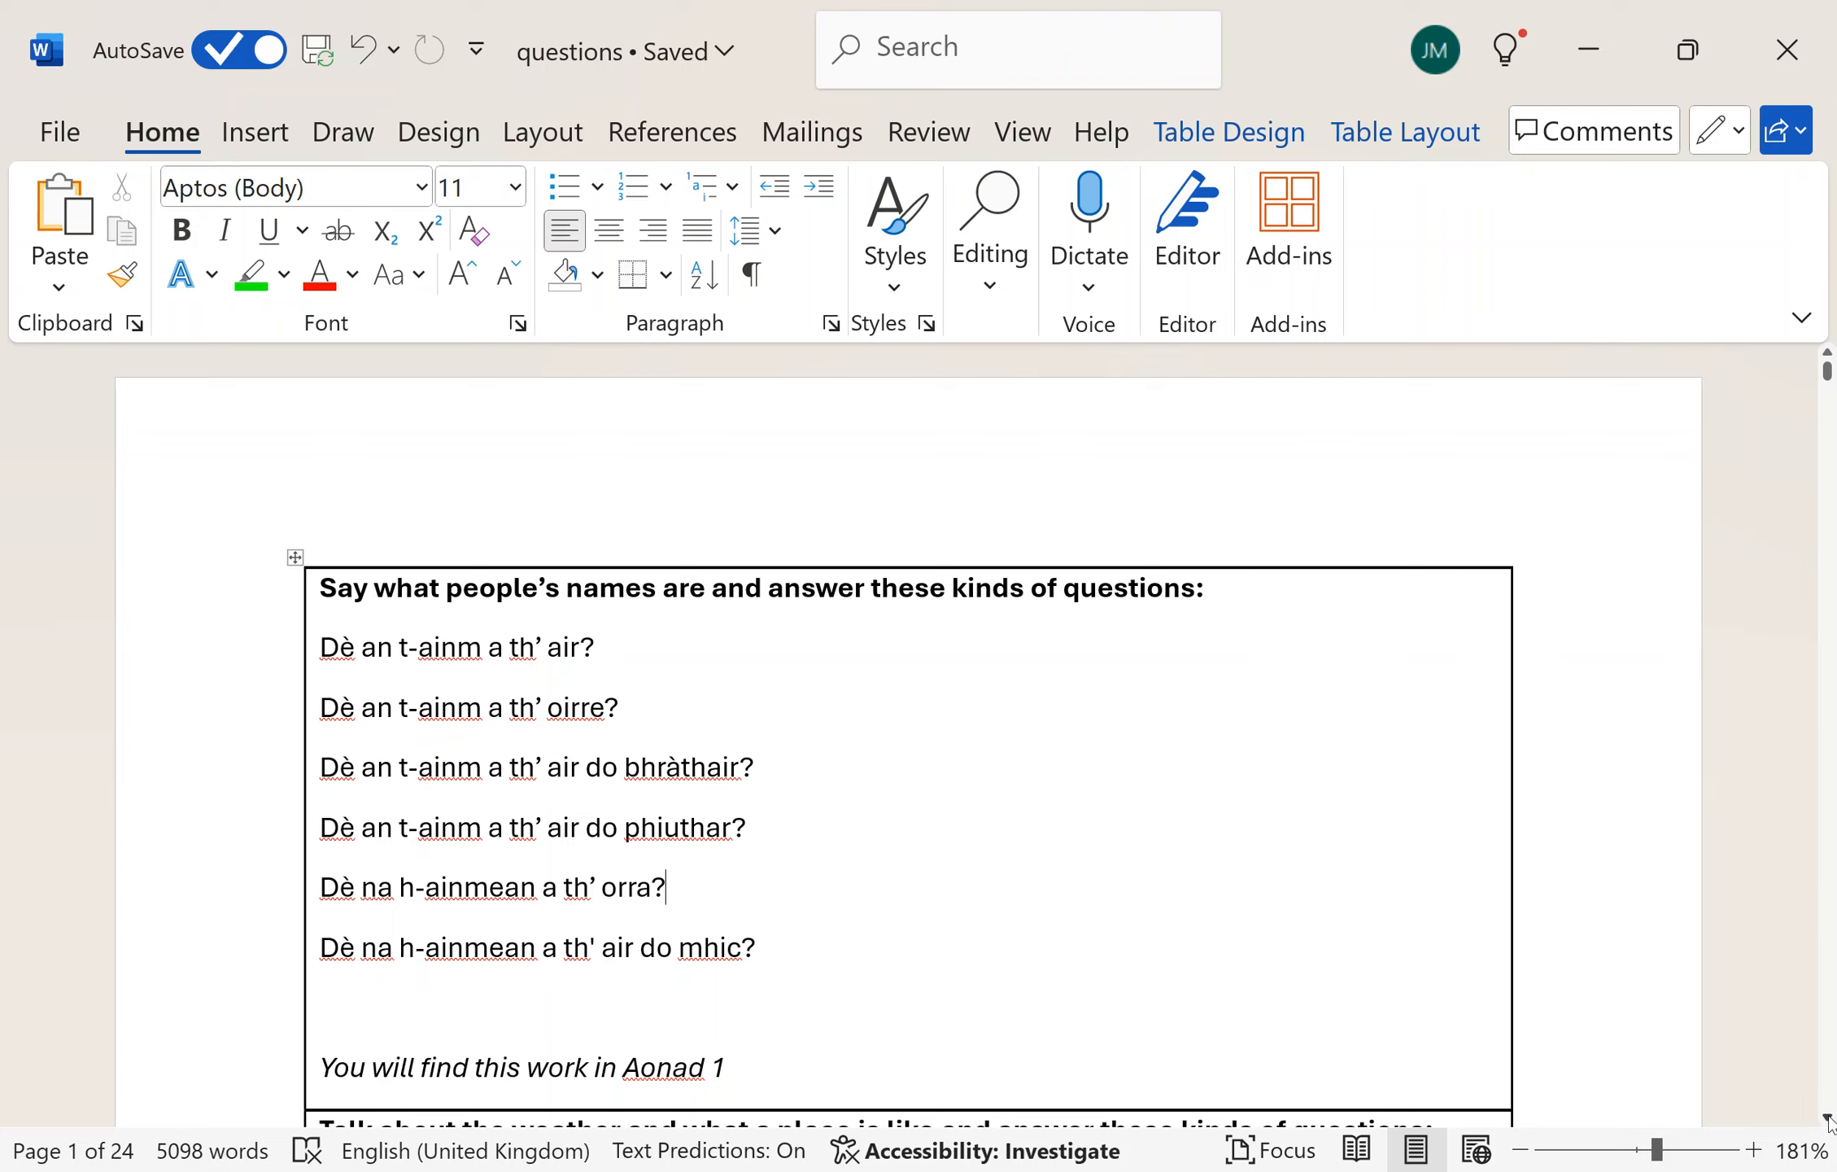
{"action": "scroll", "scroll_direction": "down", "scroll_amount": 3}
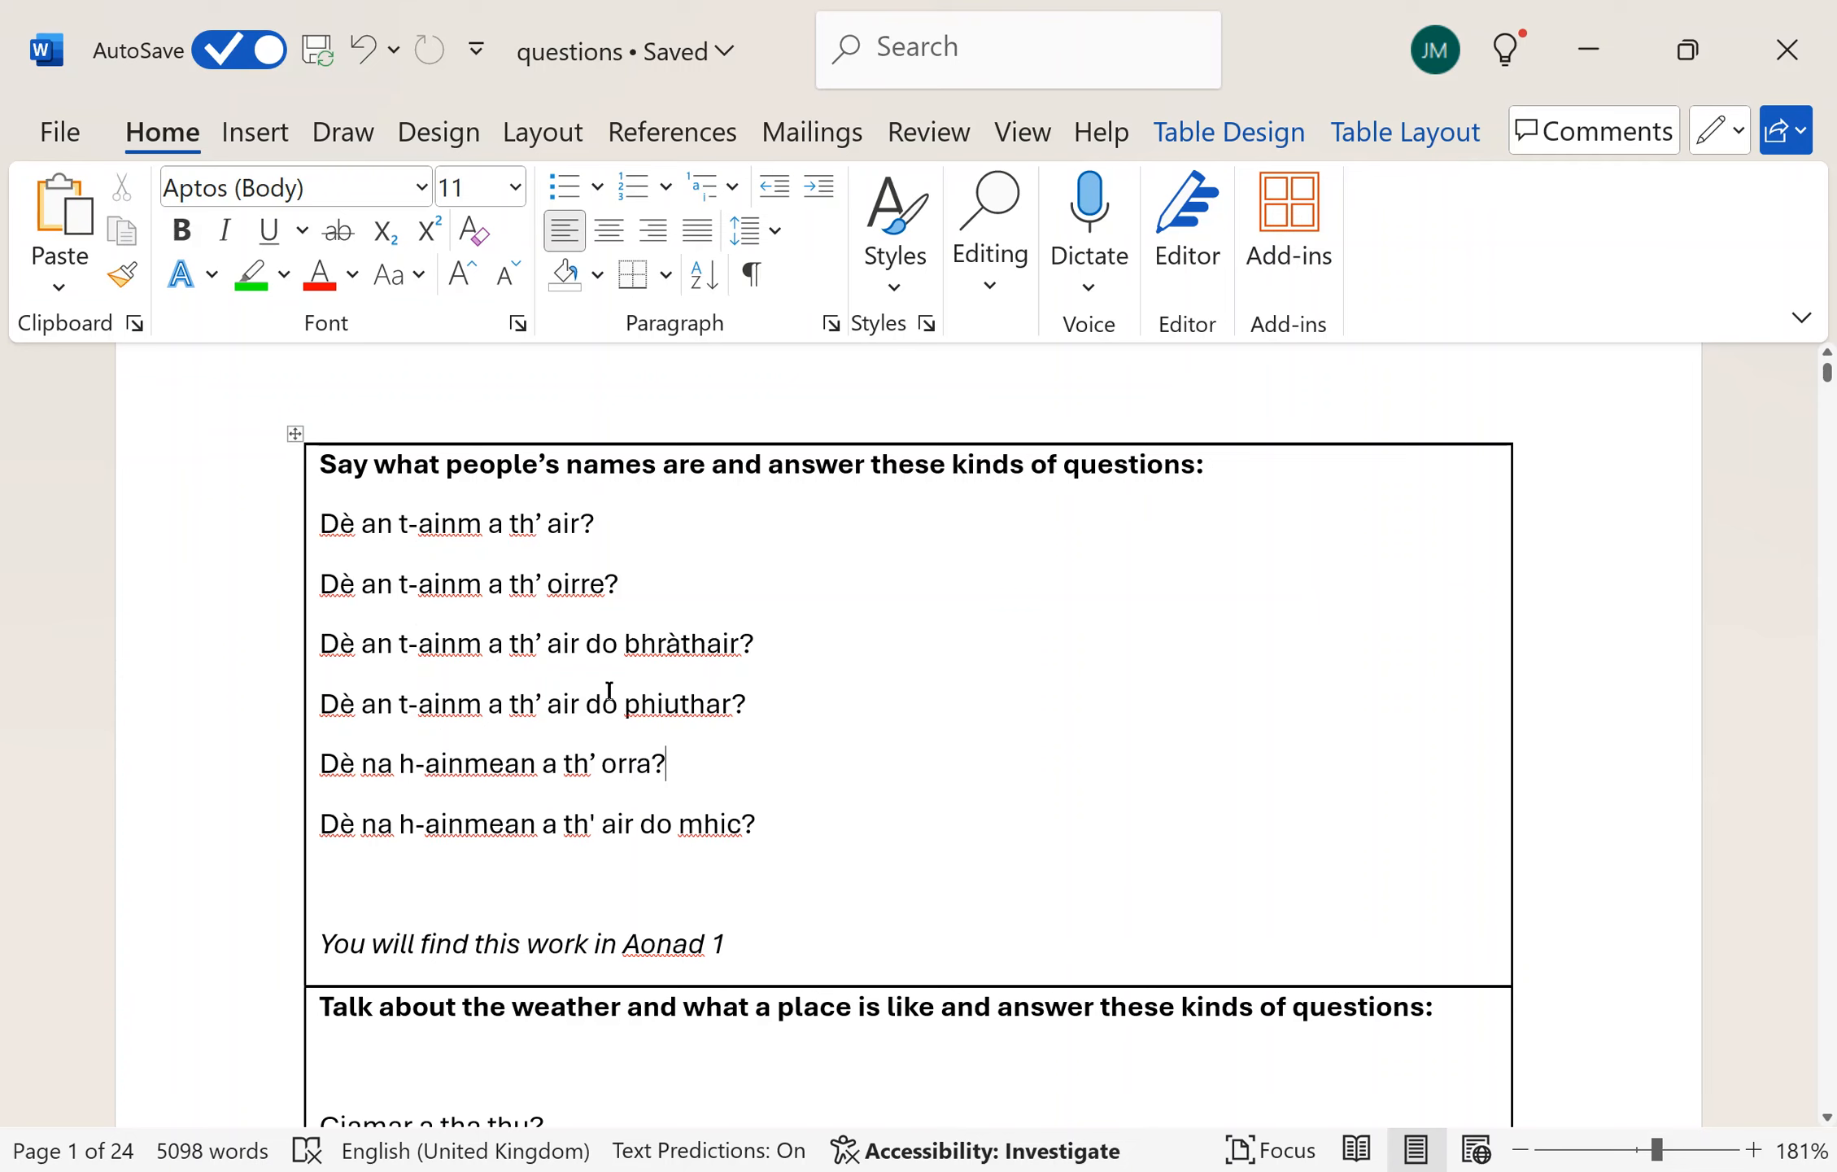
- Select words in the name questions table, ending with the last two name questions
{"action": "double_click", "coordinate": [335, 524]}
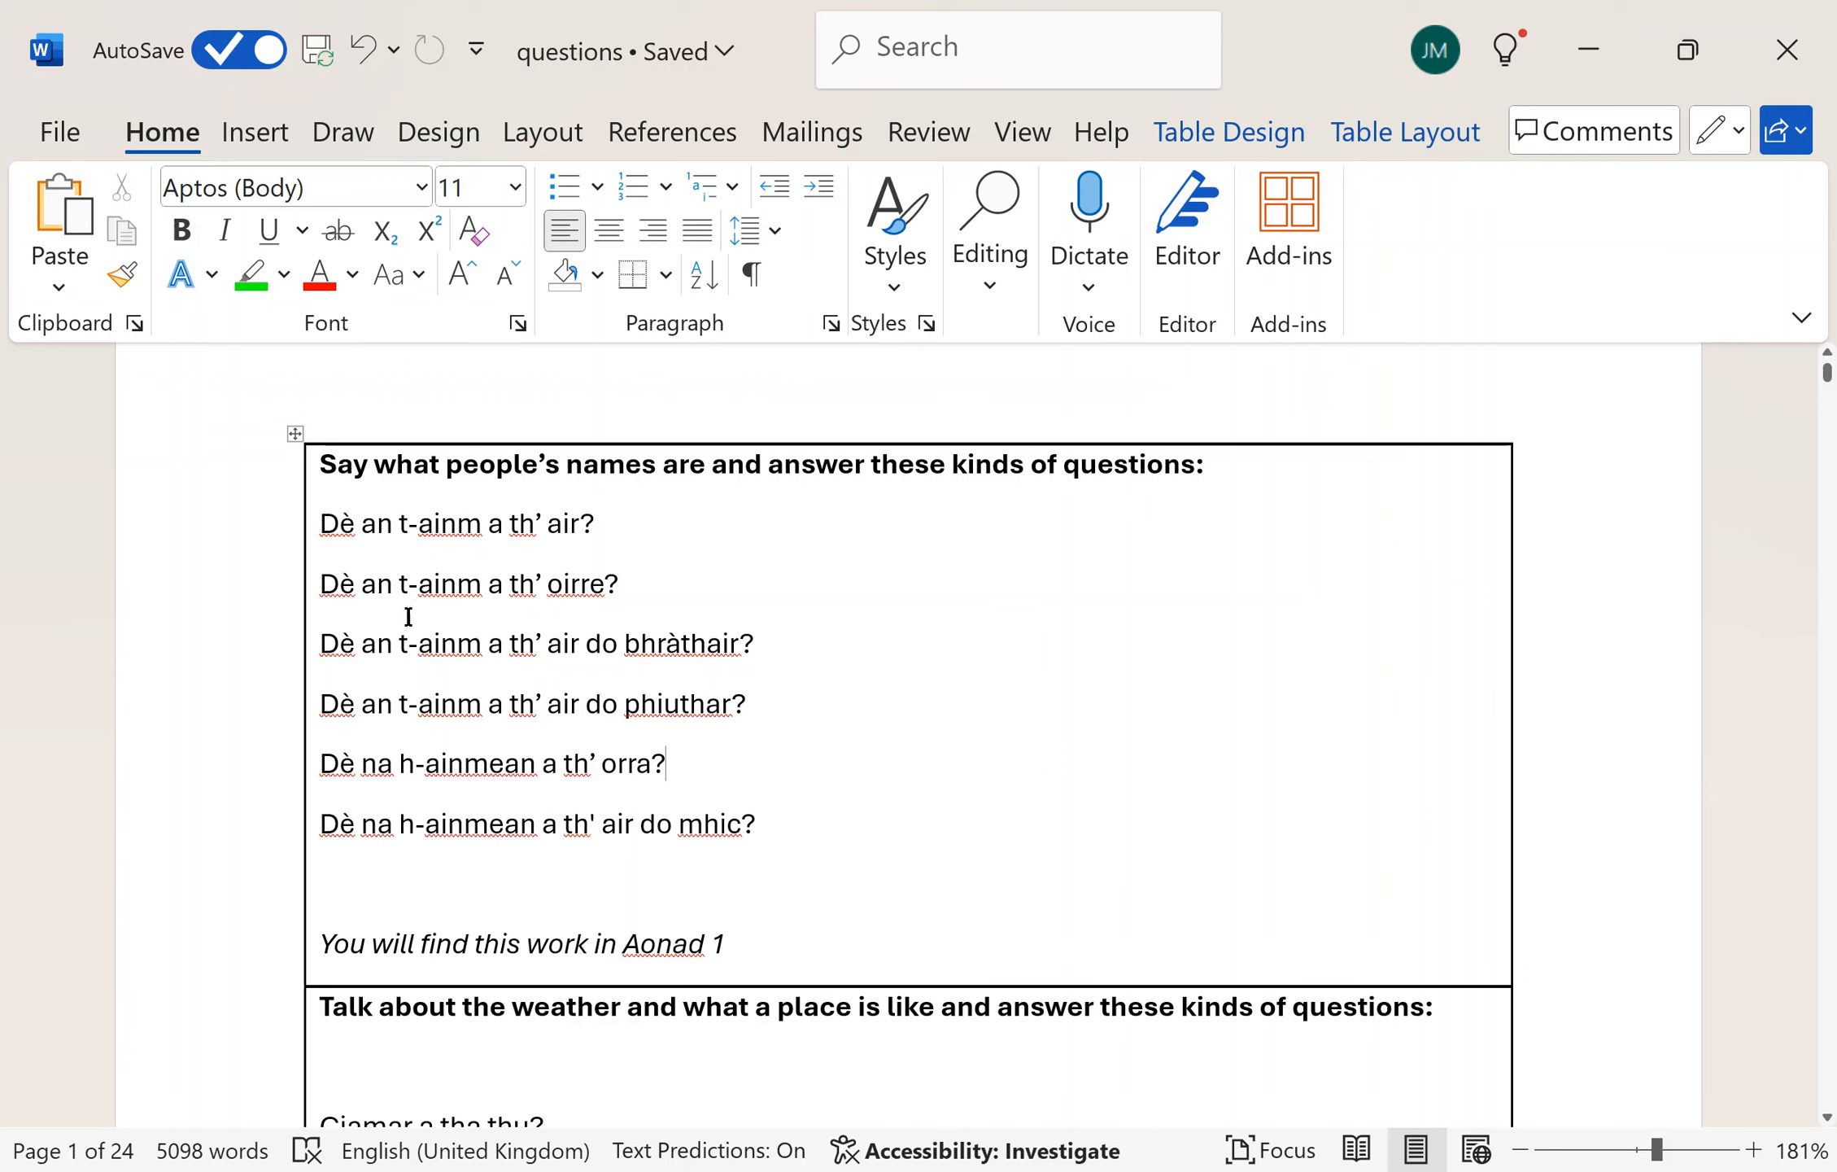
{"action": "double_click", "coordinate": [444, 644]}
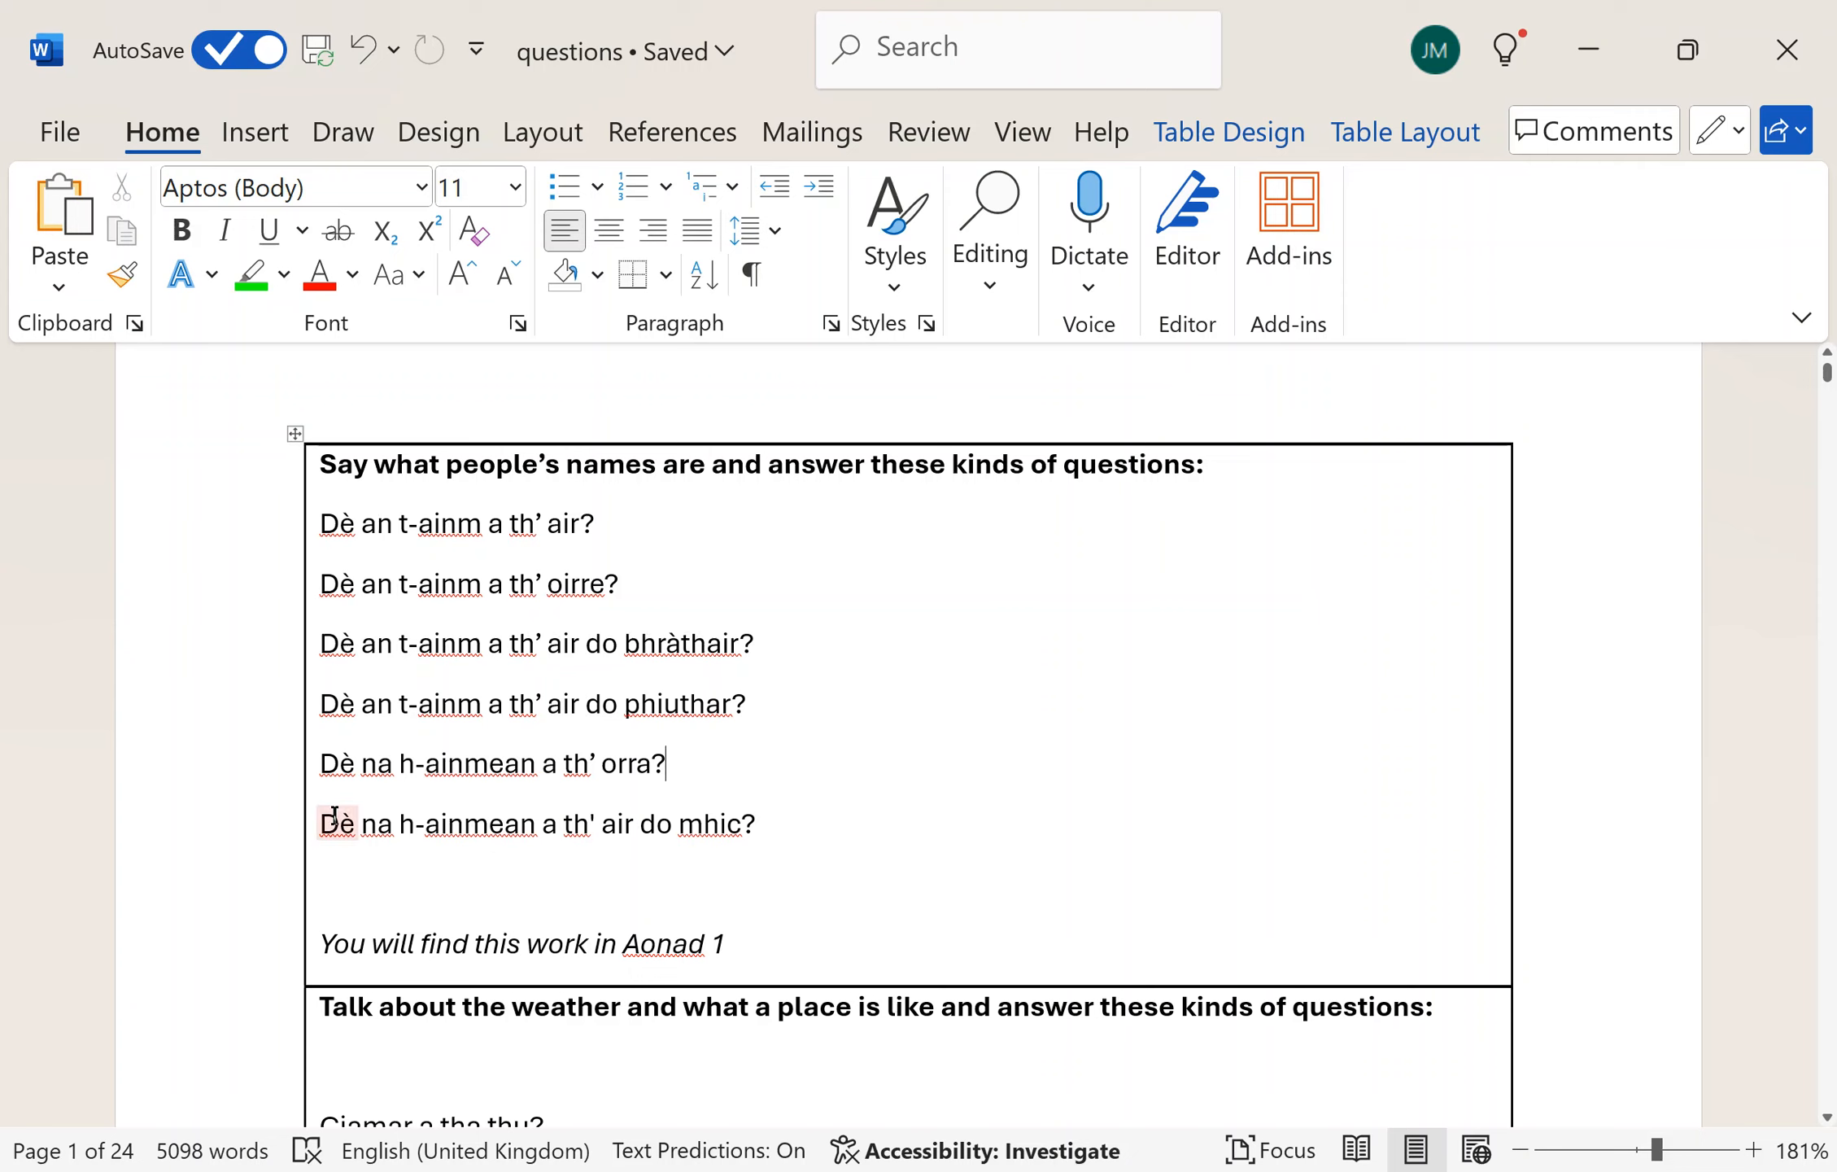
{"action": "double_click", "coordinate": [479, 824]}
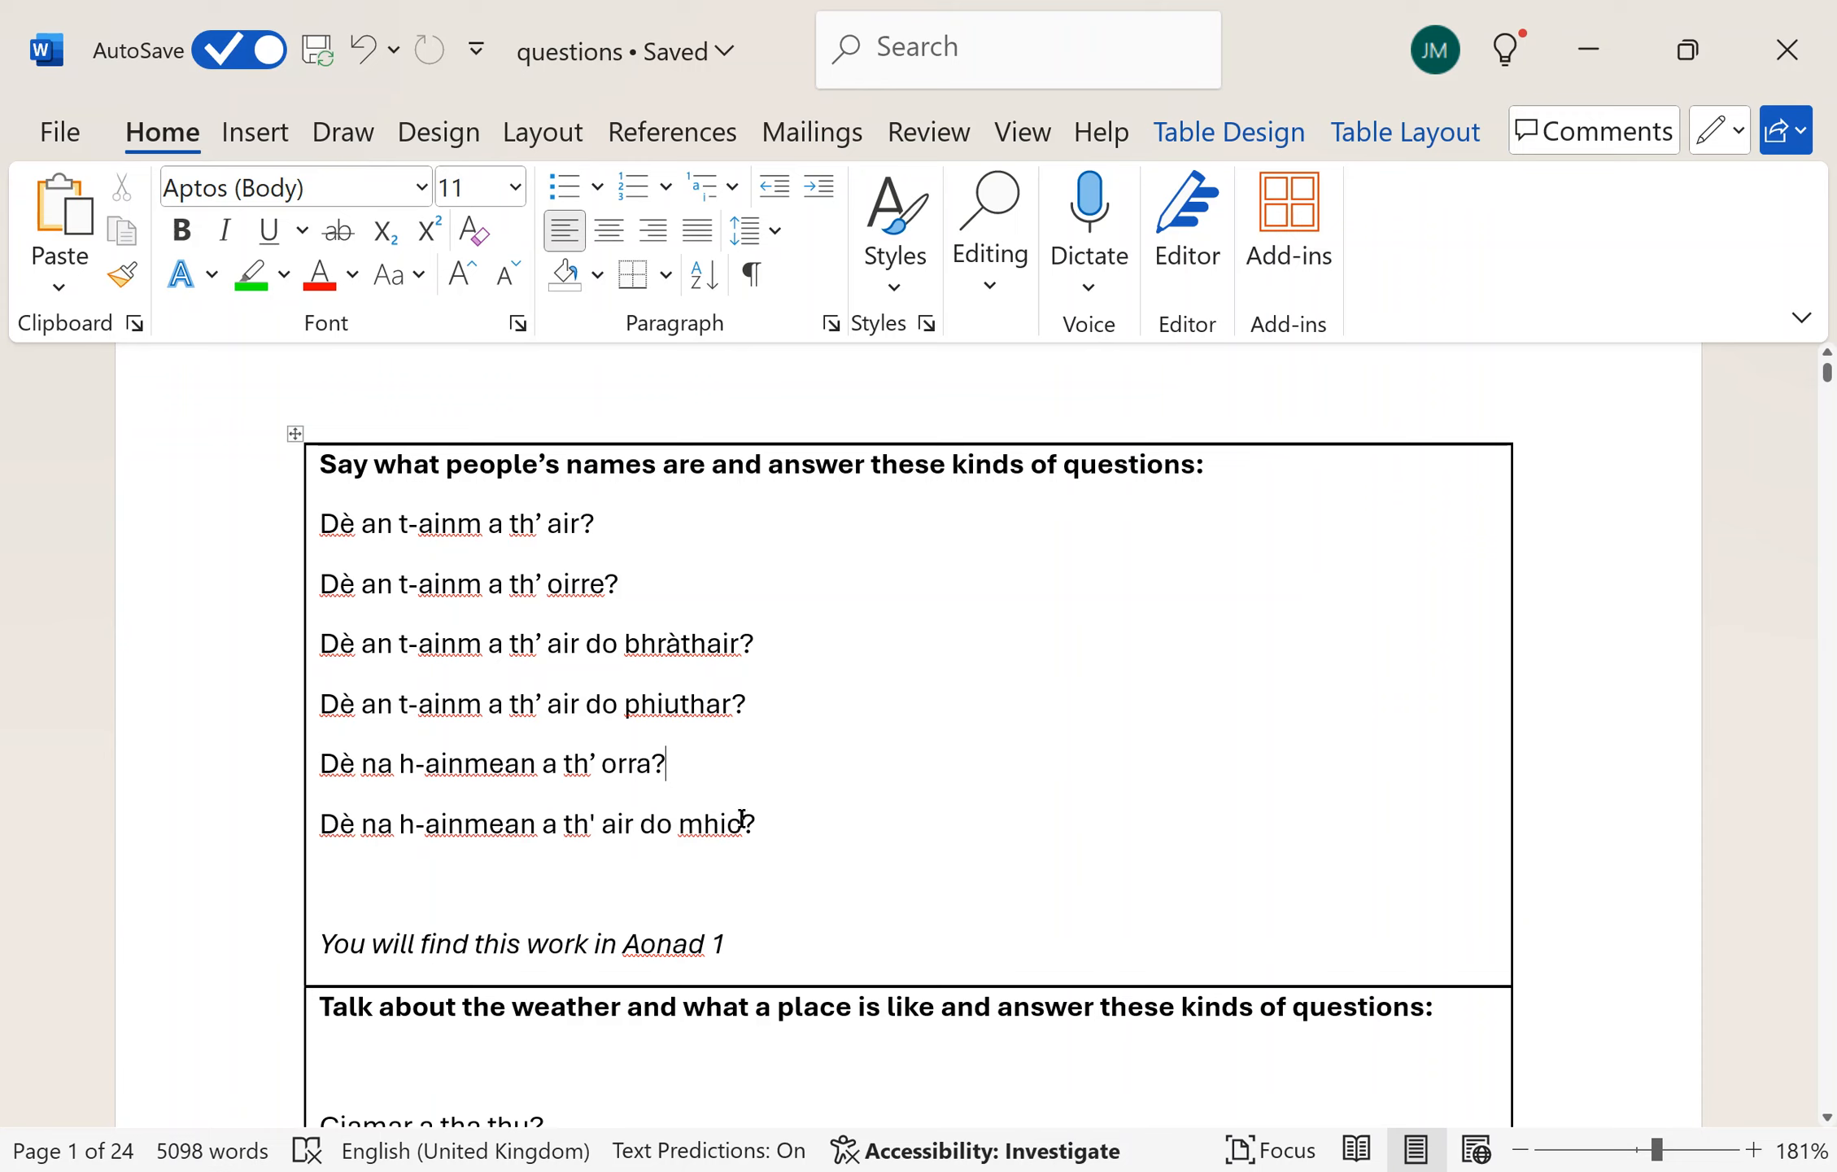
{"action": "left_click_drag", "start_coordinate": [662, 762], "coordinate": [721, 822]}
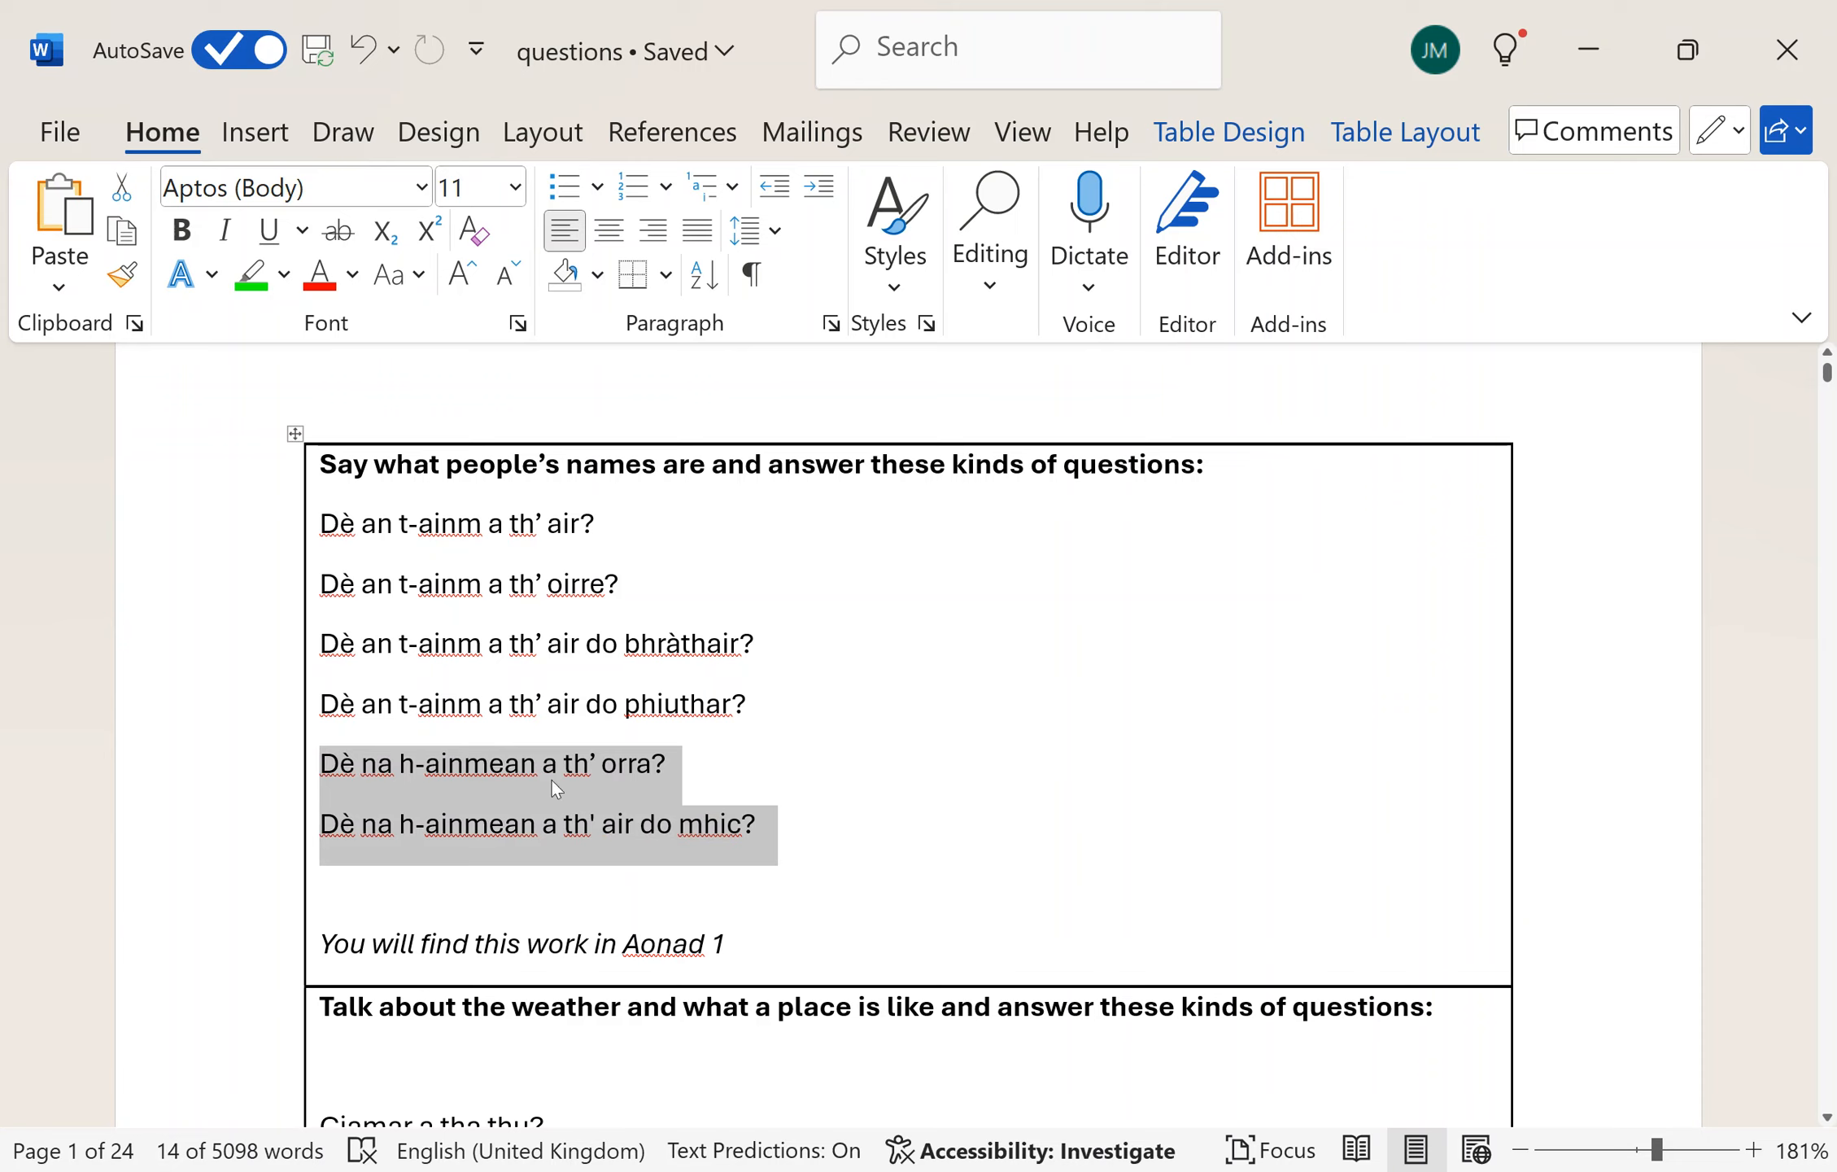
{"action": "mouse_move", "coordinate": [1781, 1062]}
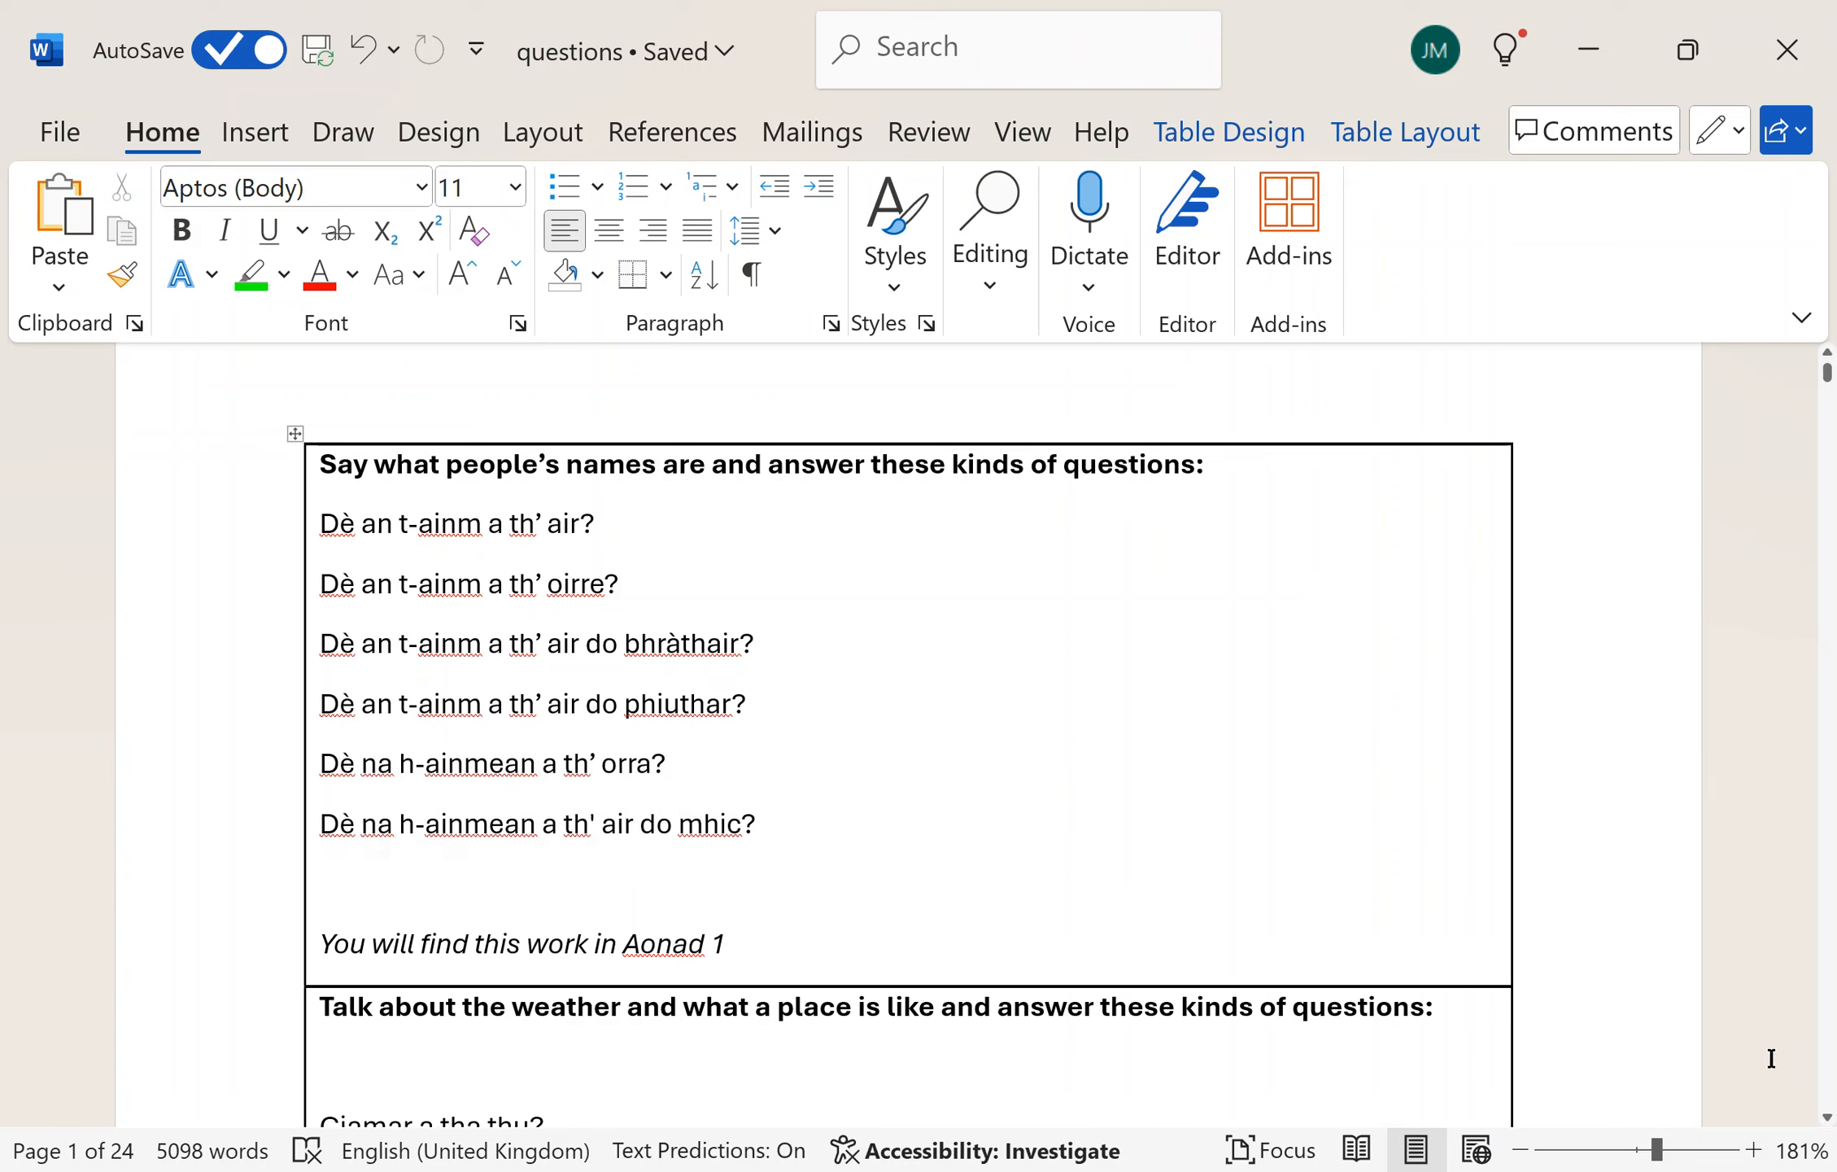
- Scroll down to the 'Talk about the weather' questions table
{"action": "scroll", "scroll_direction": "down", "scroll_amount": 3}
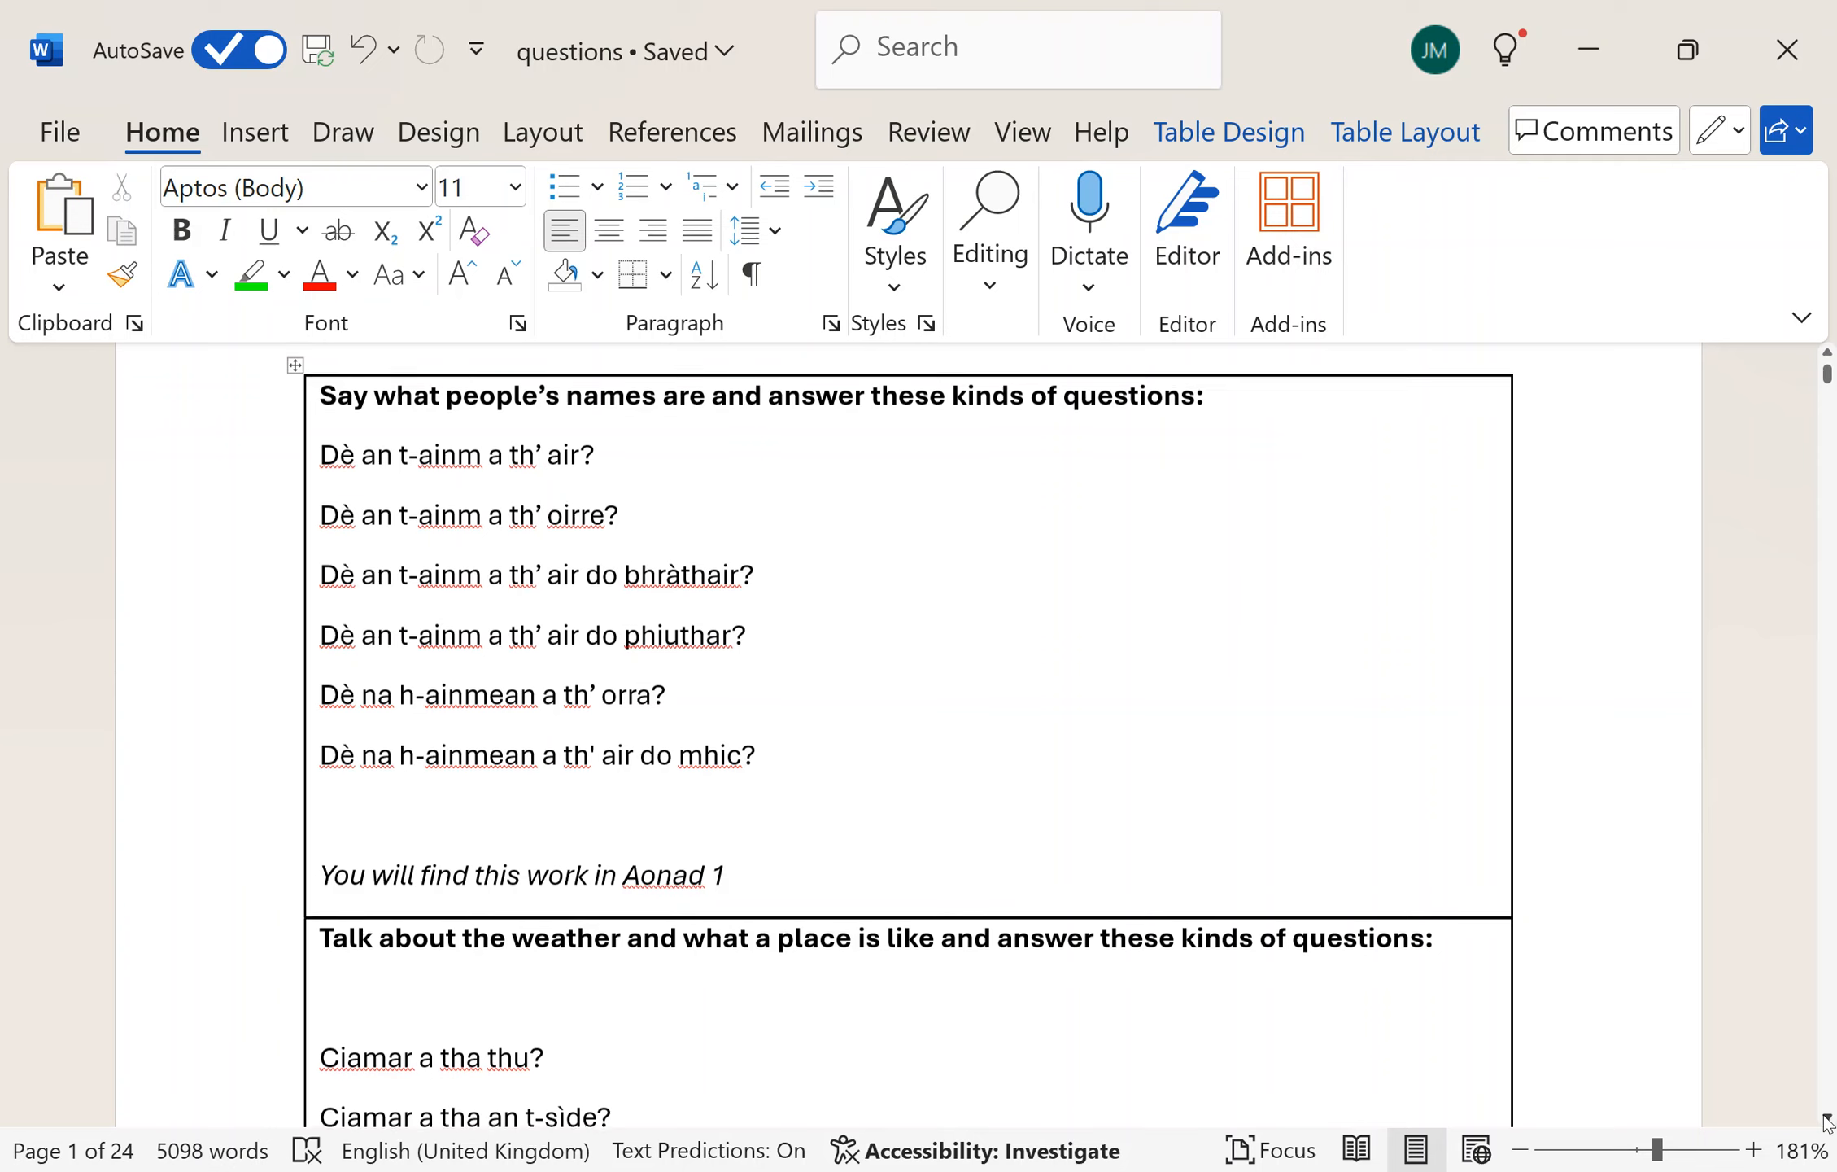
{"action": "scroll", "scroll_direction": "down", "scroll_amount": 3}
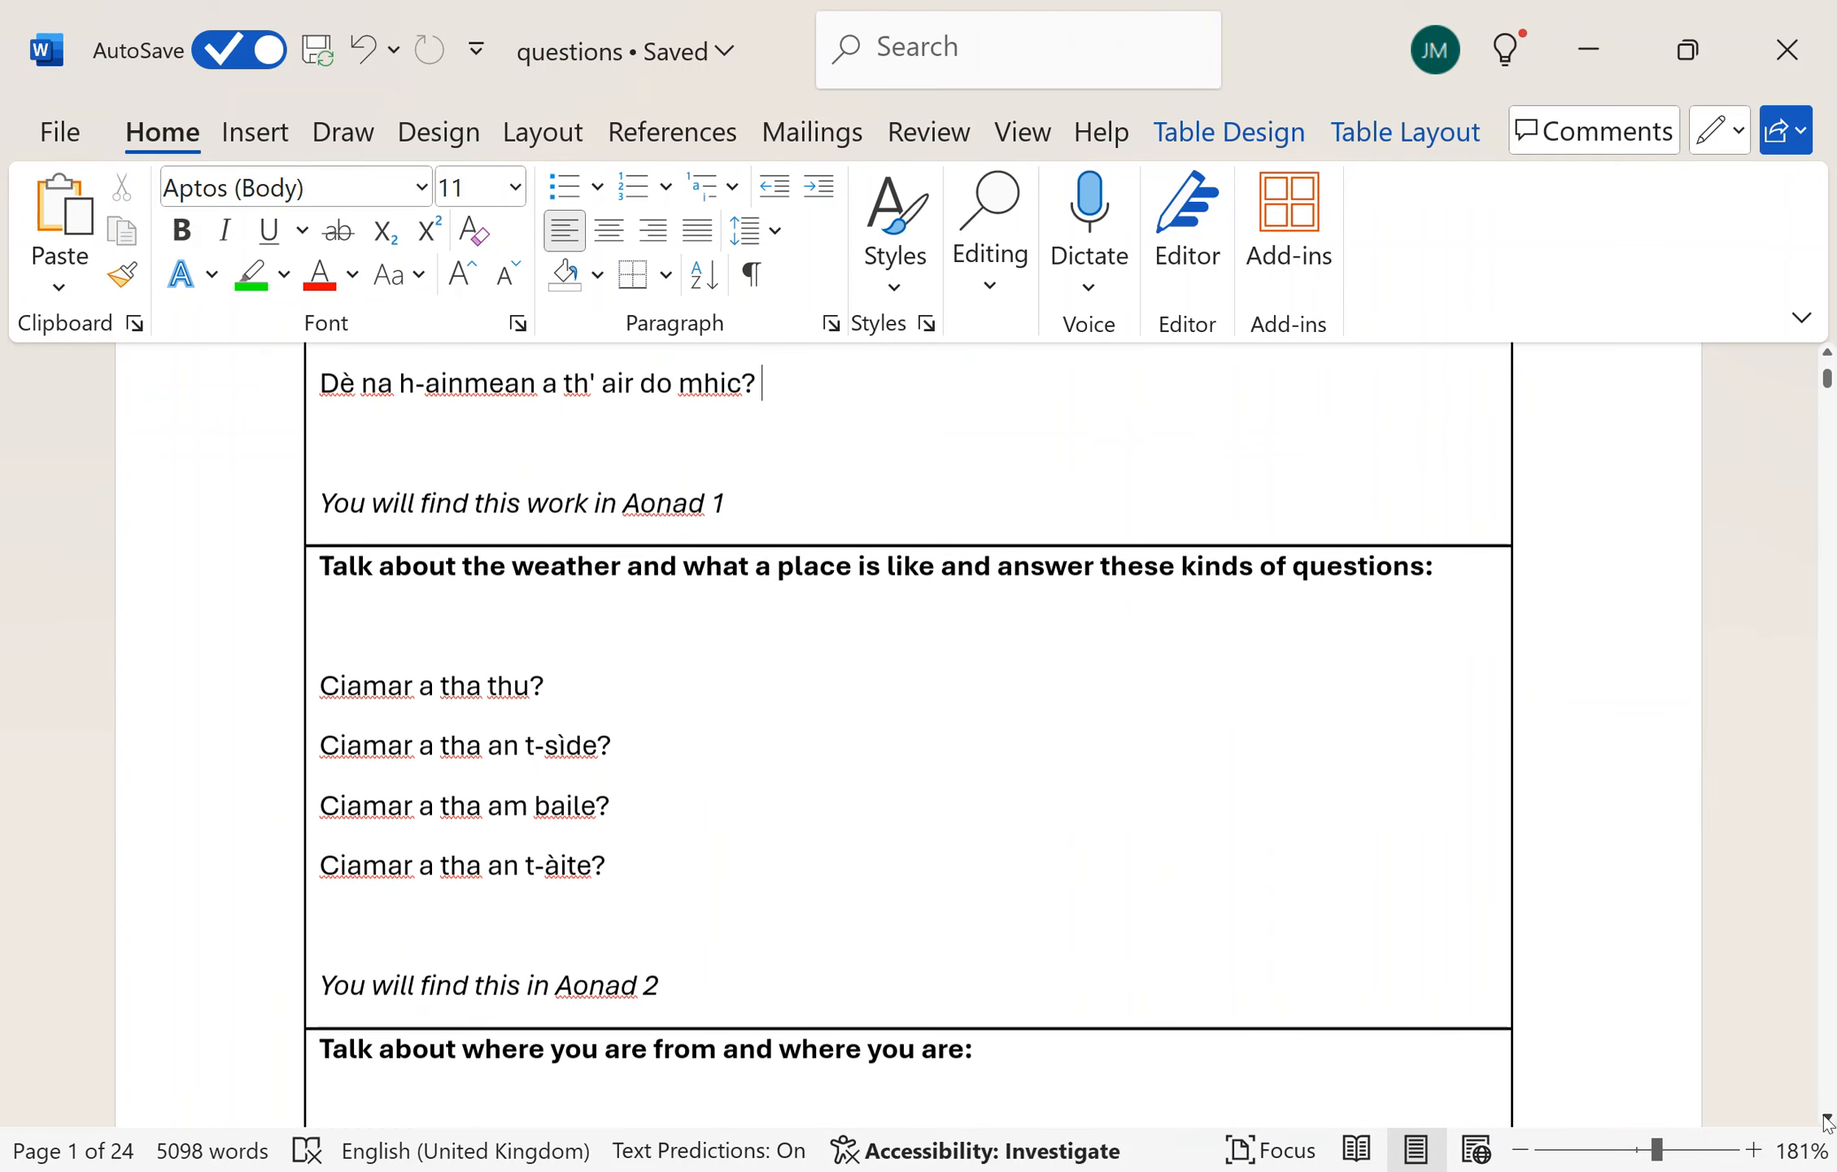
{"action": "scroll", "scroll_direction": "down", "scroll_amount": 3}
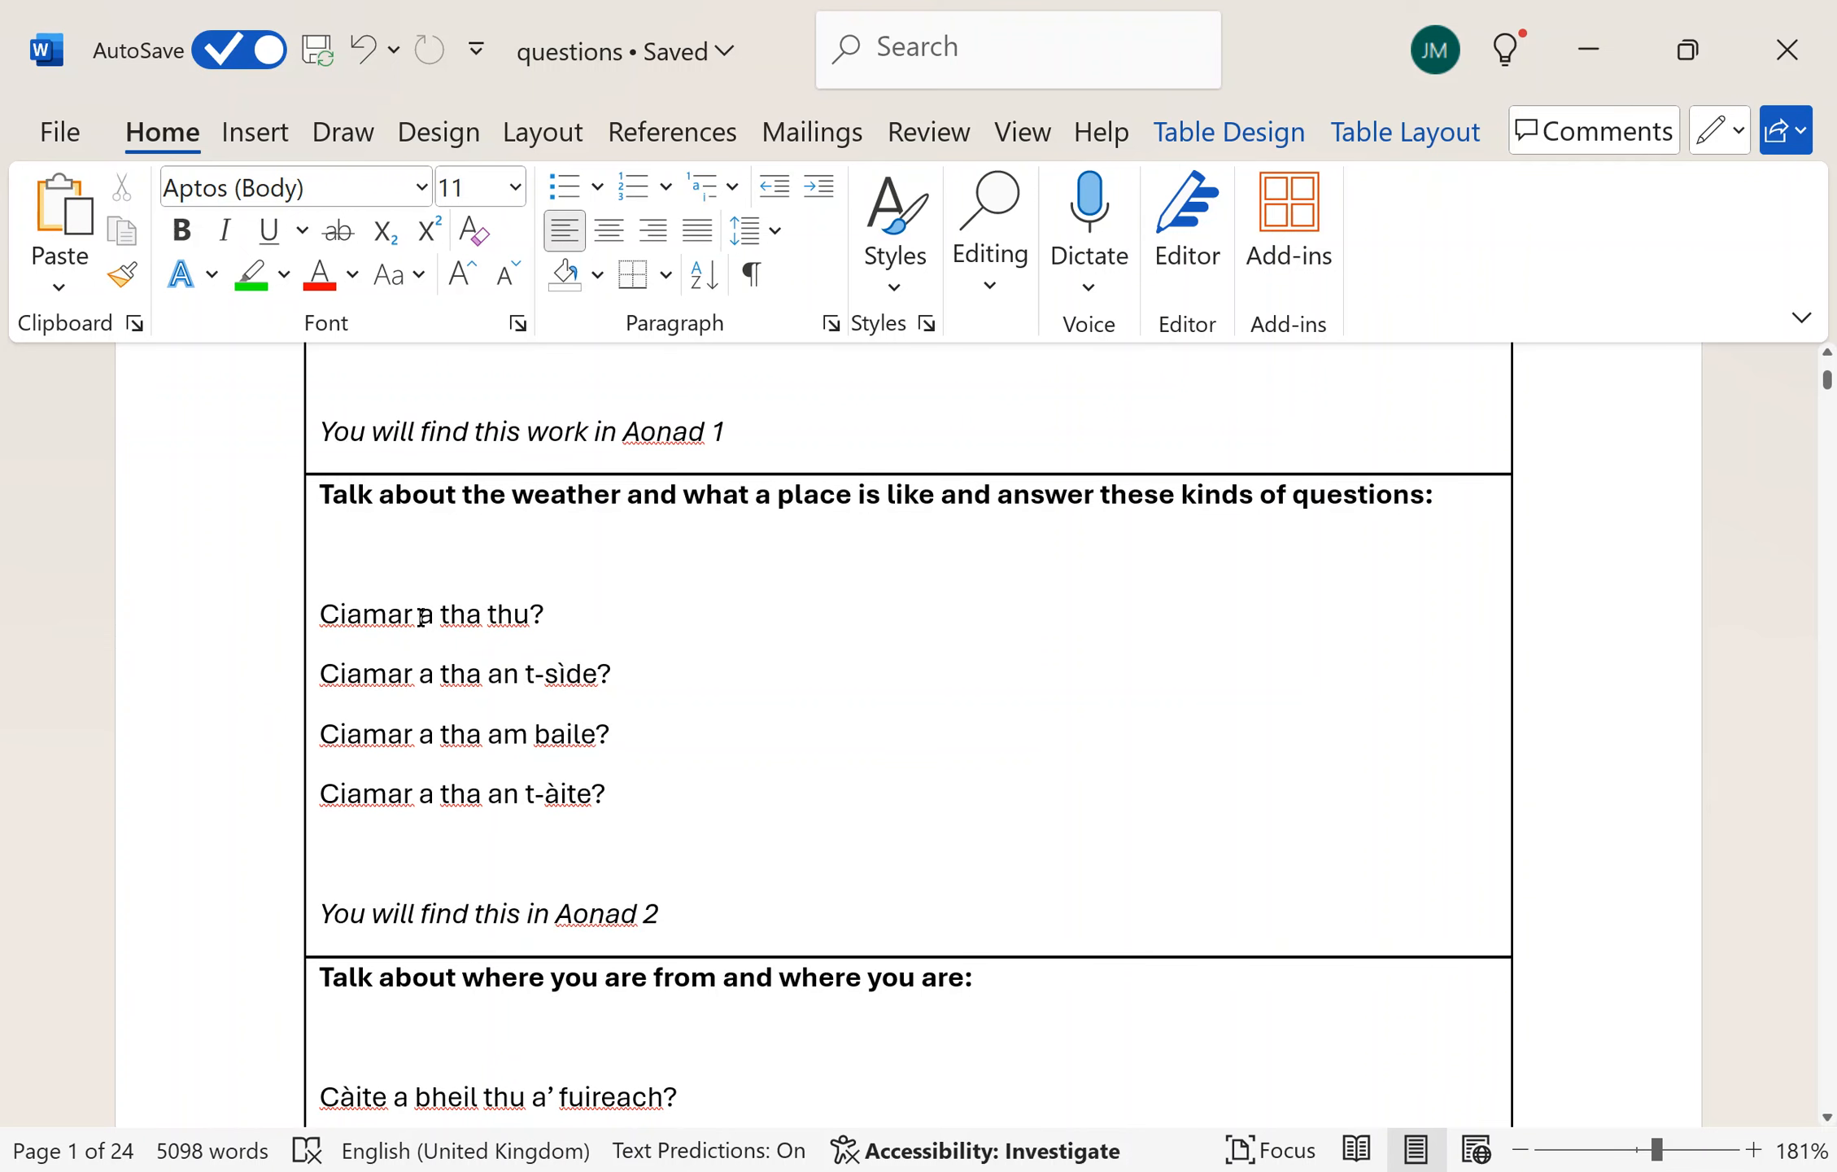
{"action": "mouse_move", "coordinate": [773, 626]}
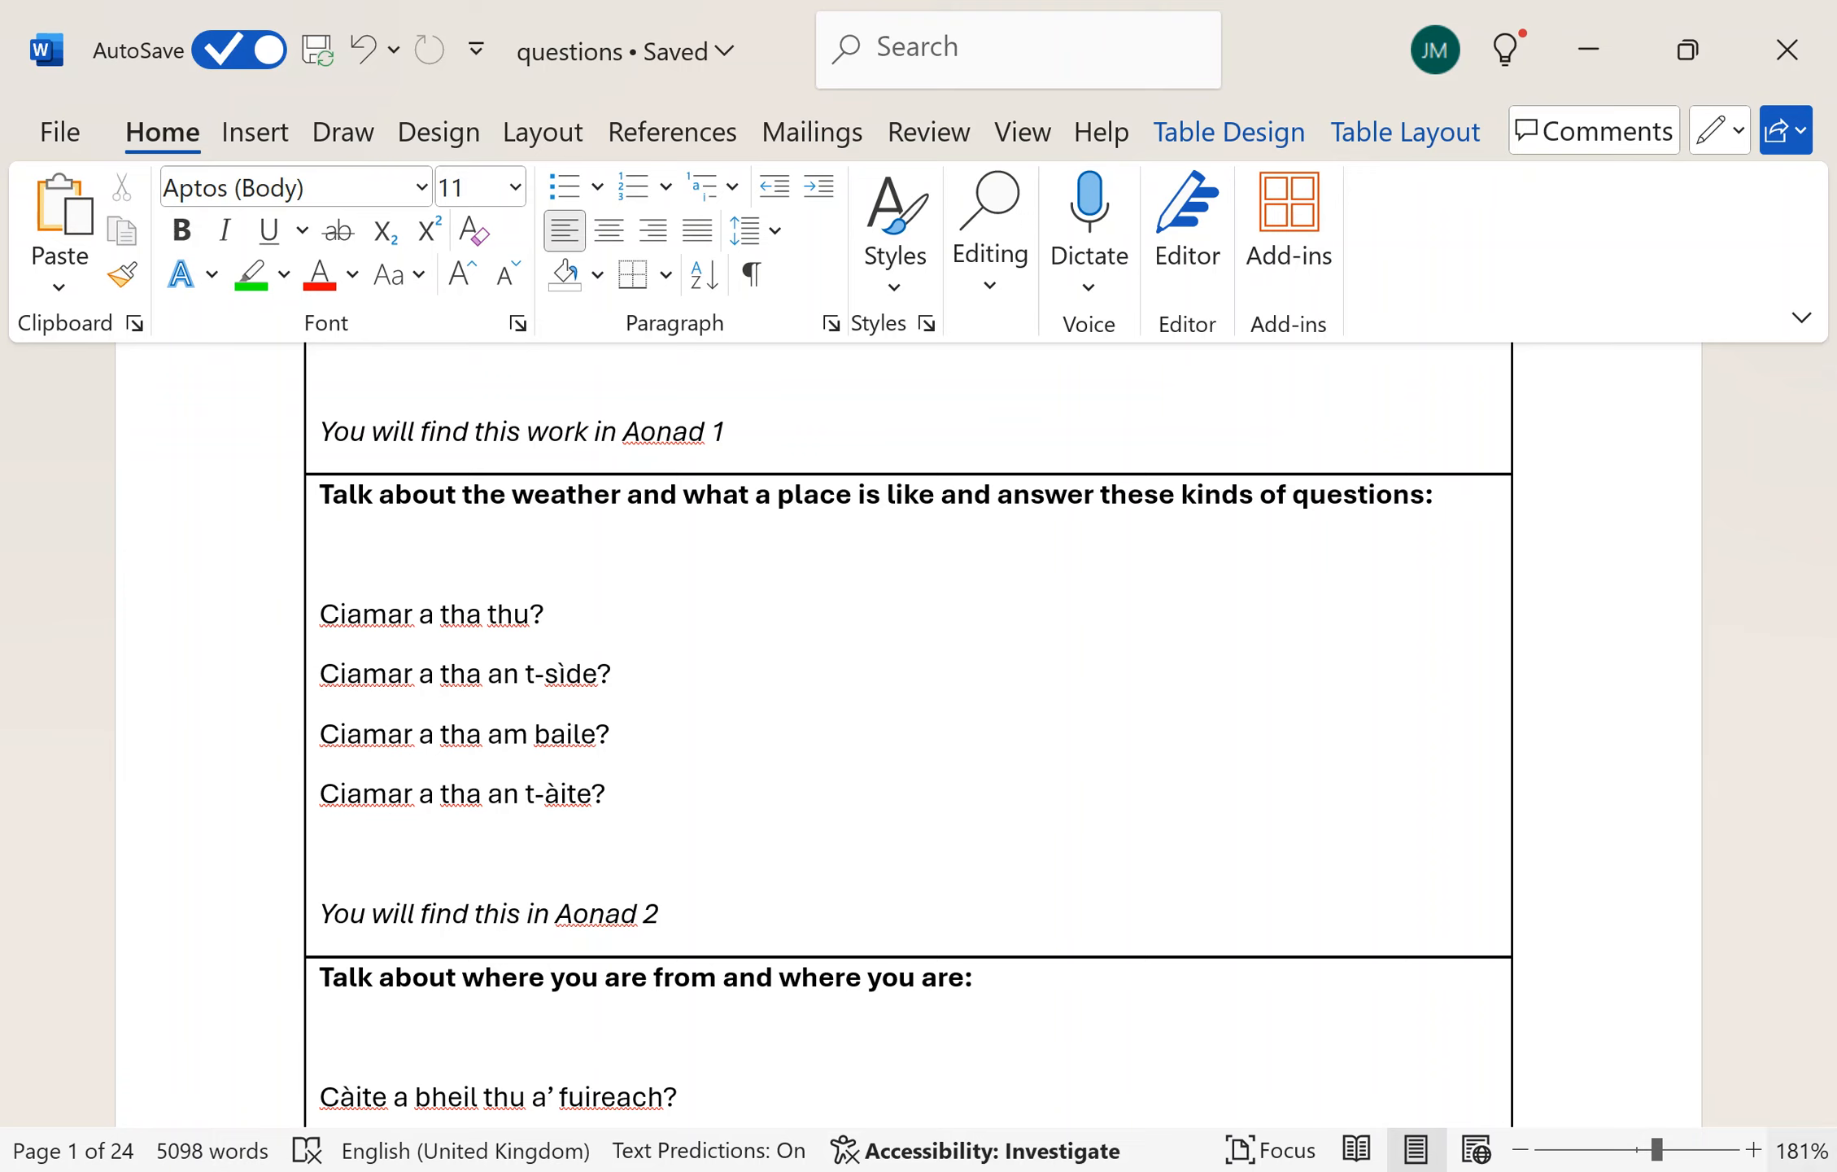
- Scroll down to the Cò às questions in the where-you-are-from table
{"action": "scroll", "scroll_direction": "down", "scroll_amount": 3}
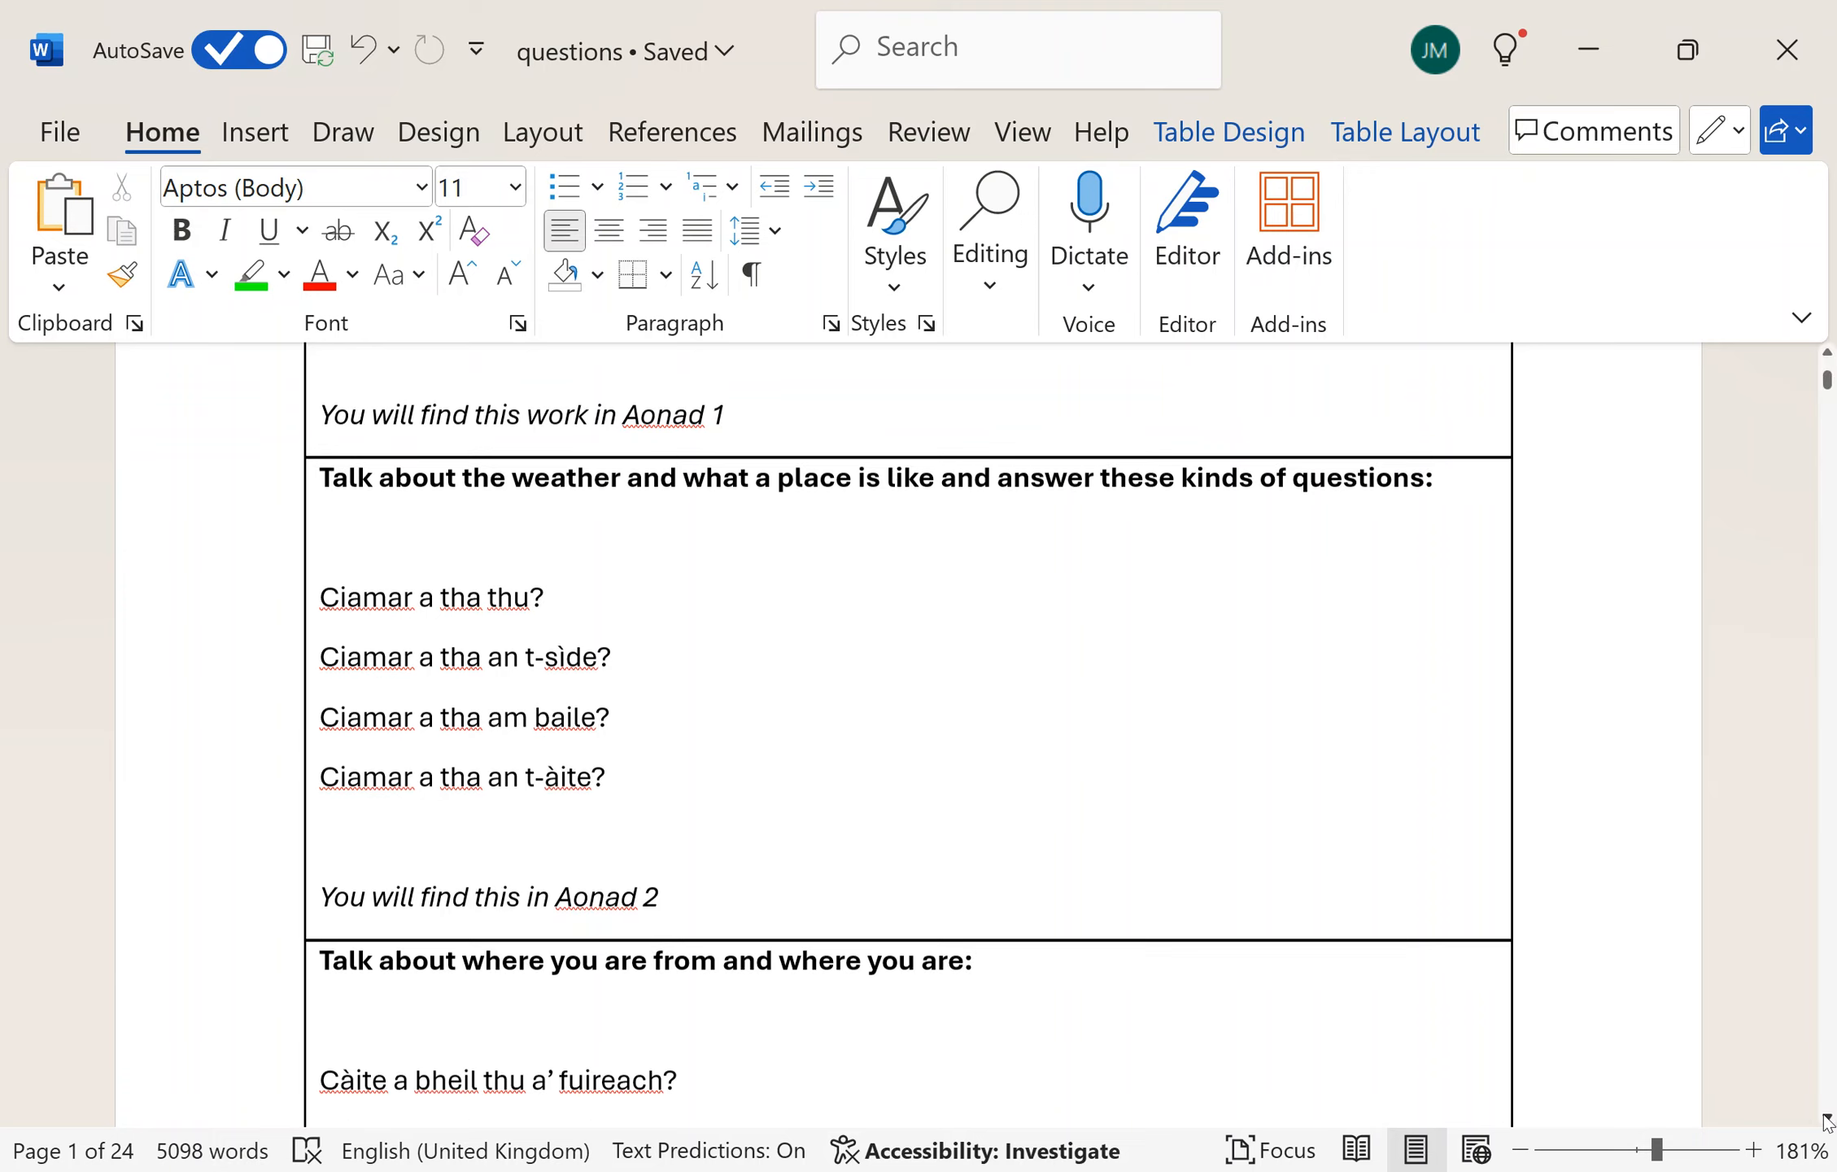
{"action": "scroll", "scroll_direction": "down", "scroll_amount": 3}
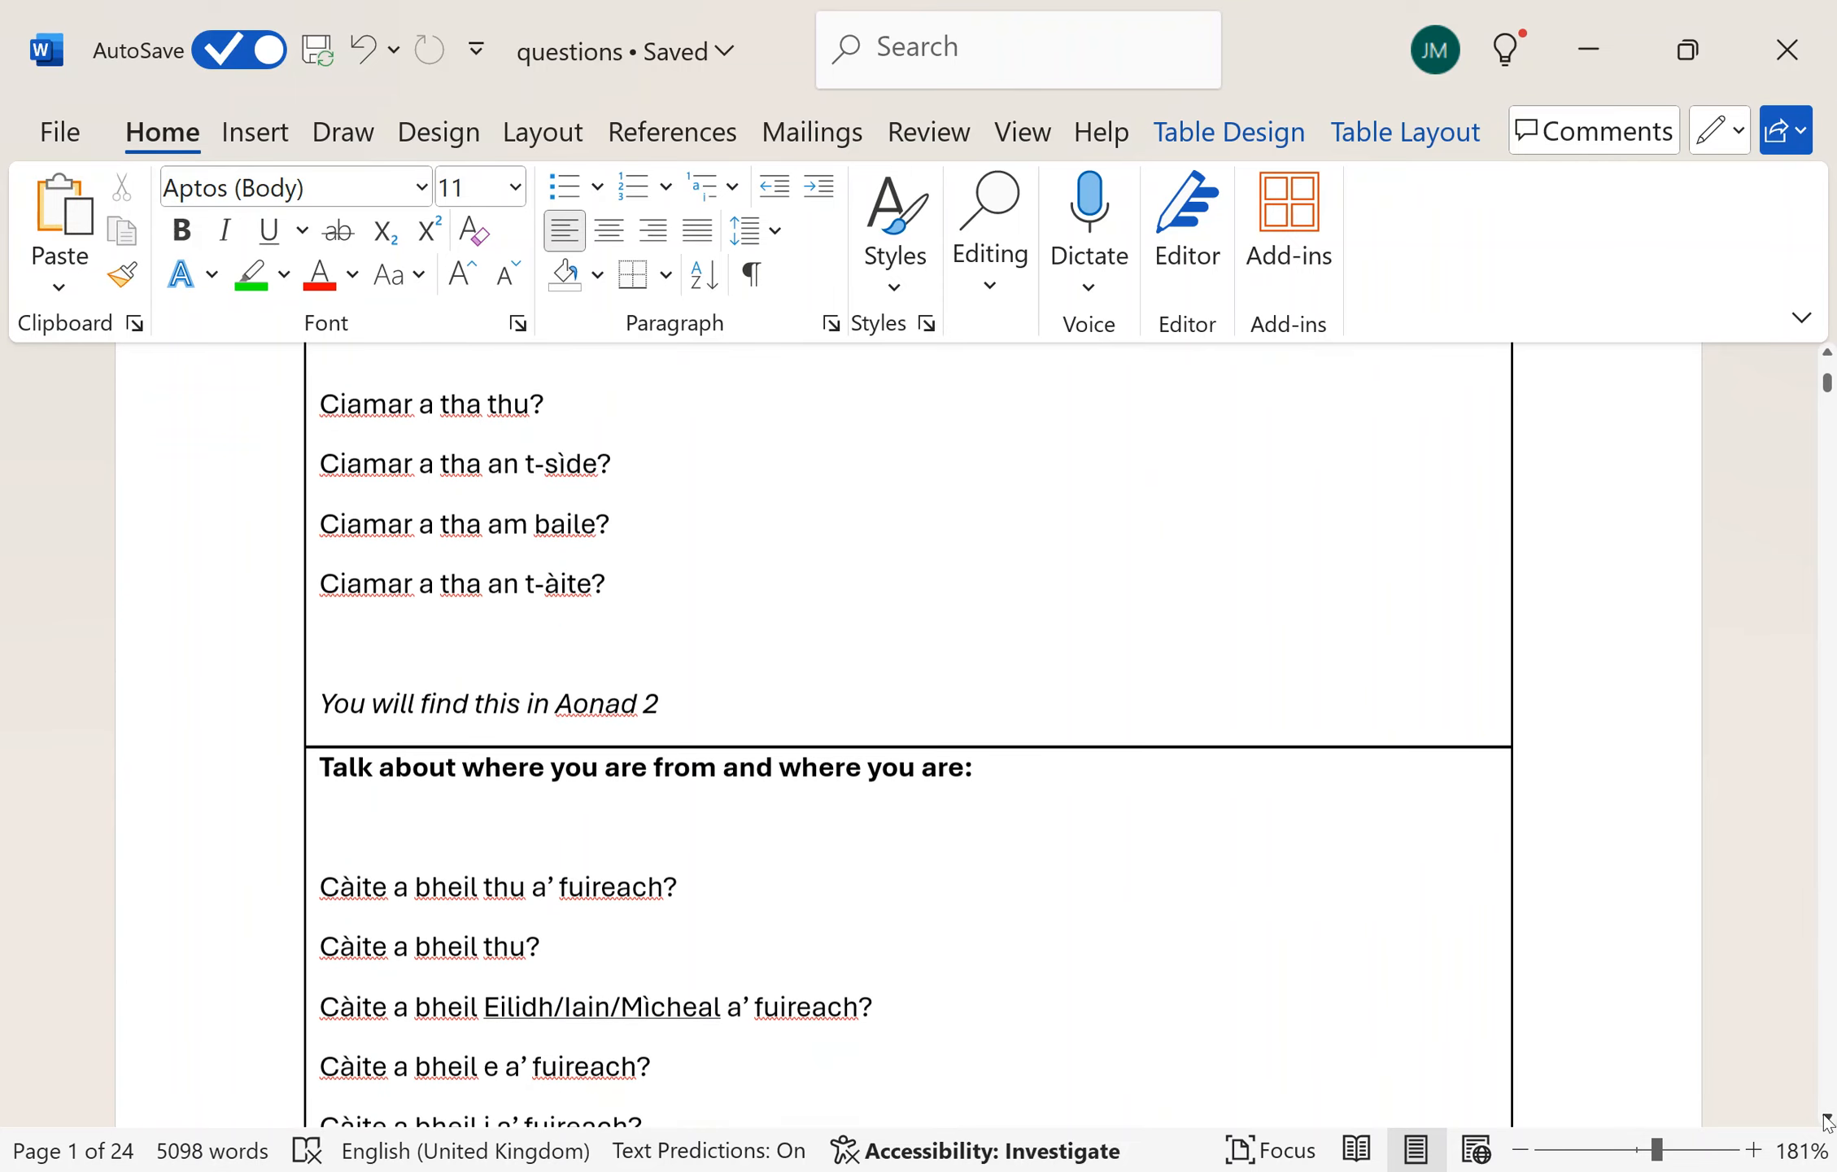
{"action": "scroll", "scroll_direction": "down", "scroll_amount": 3}
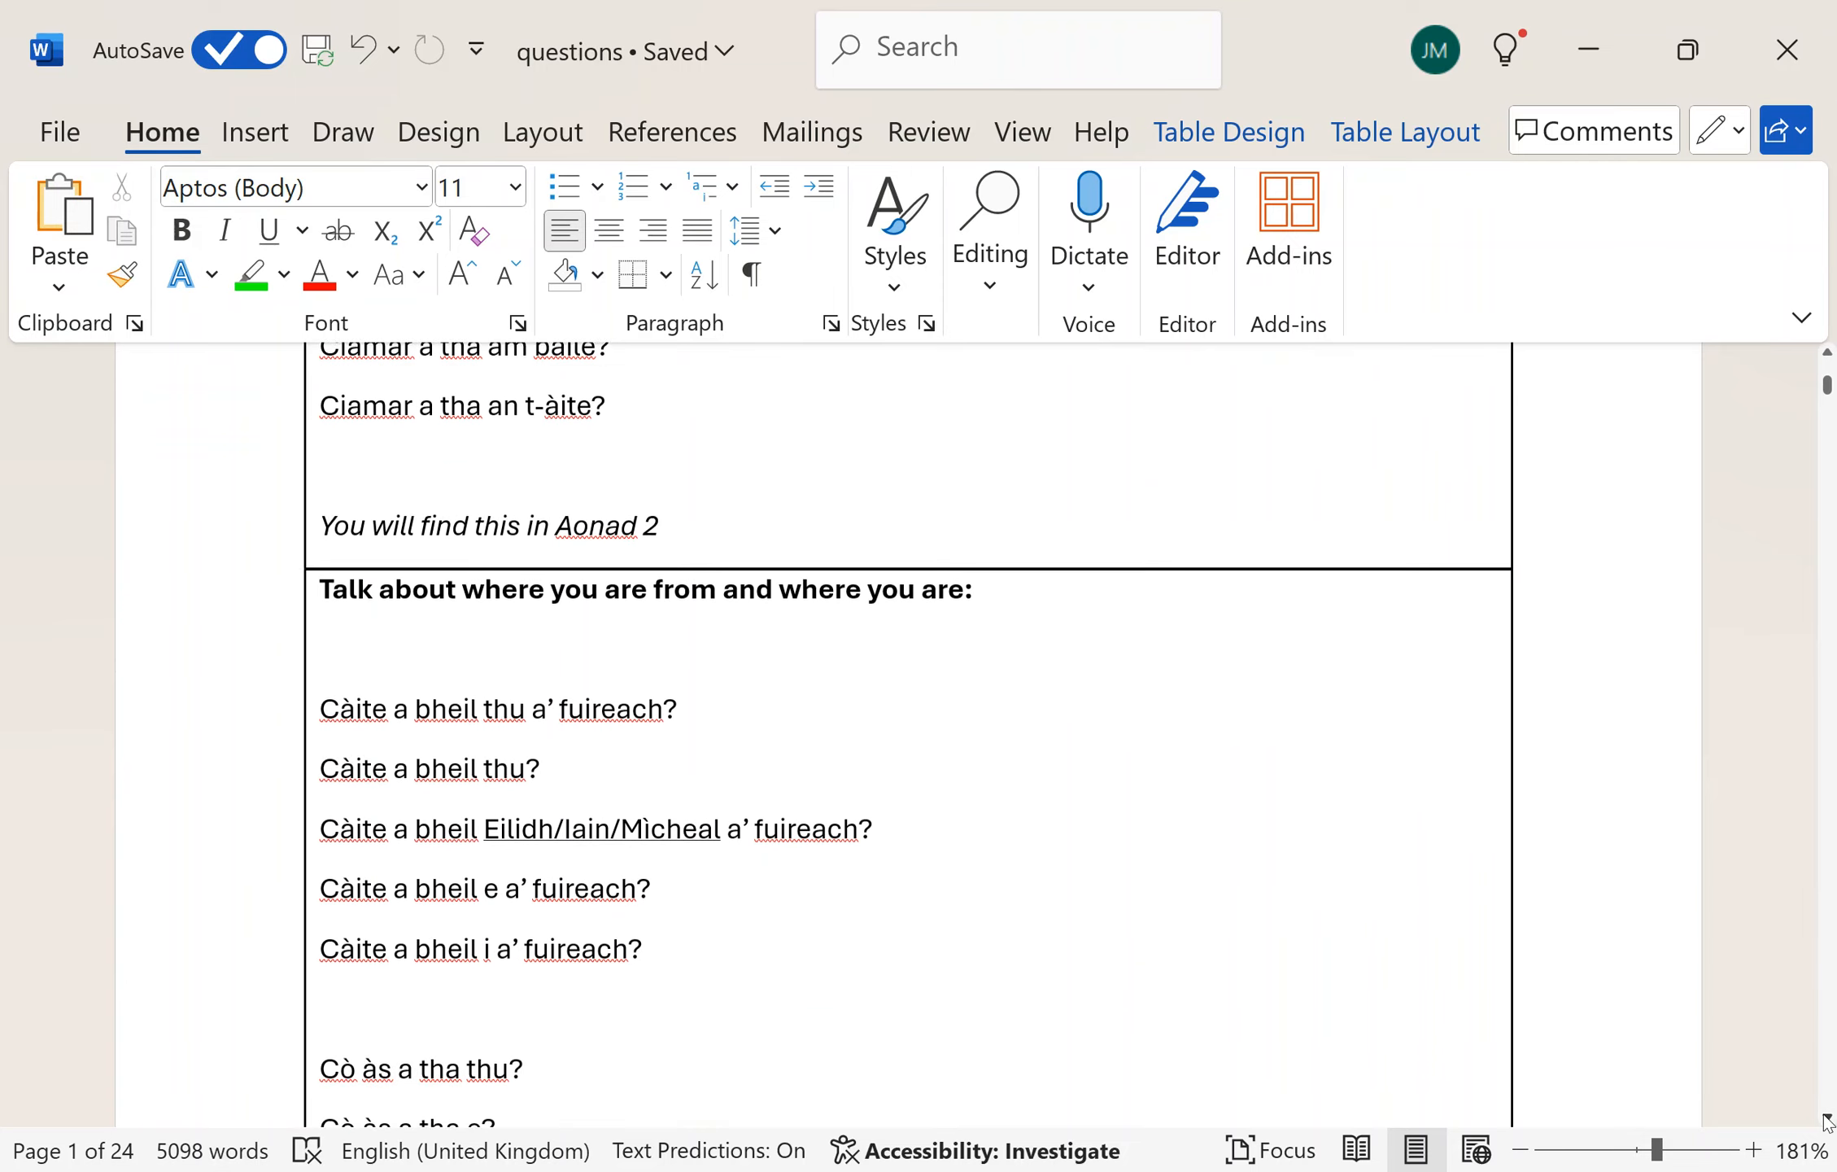
{"action": "scroll", "scroll_direction": "down", "scroll_amount": 3}
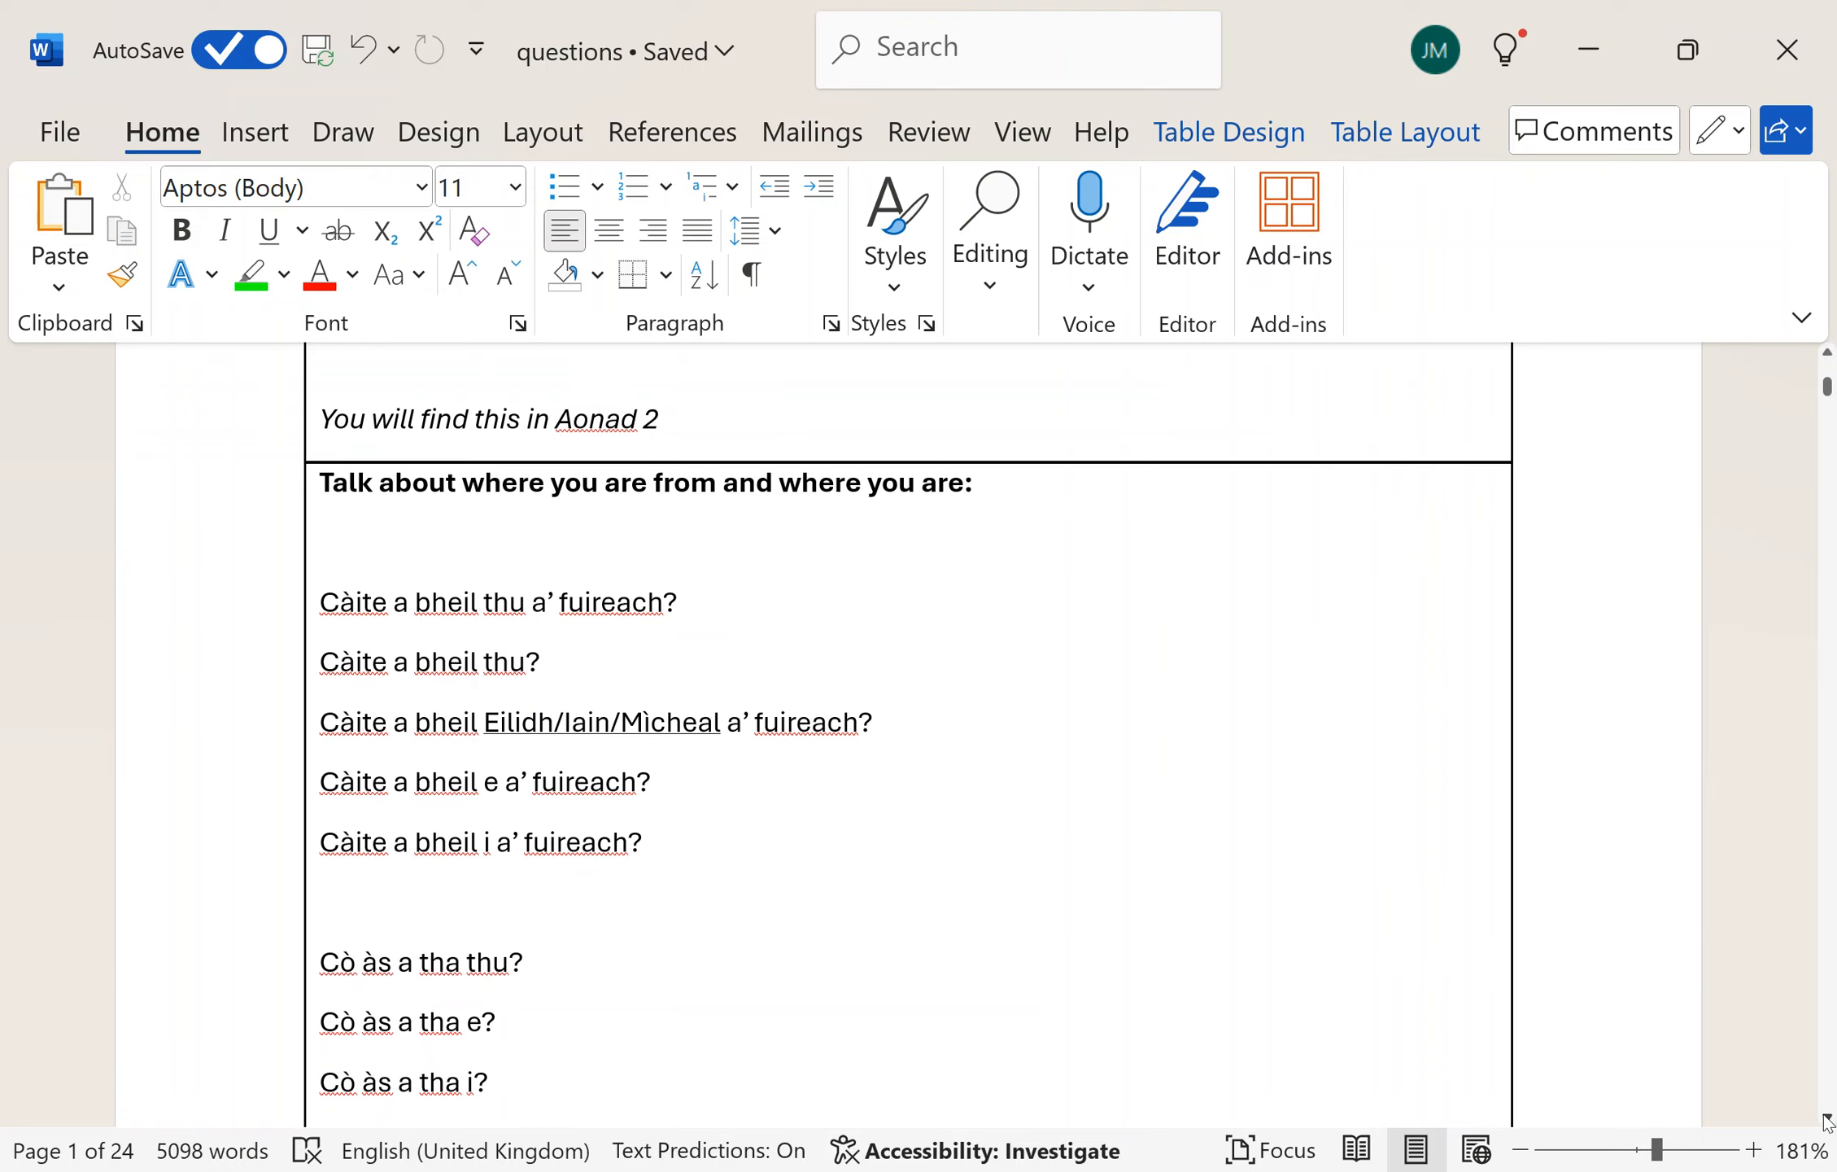
- Scroll past the Aonad 2 & Aonad 3/4 note to the family questions table
{"action": "scroll", "scroll_direction": "down", "scroll_amount": 3}
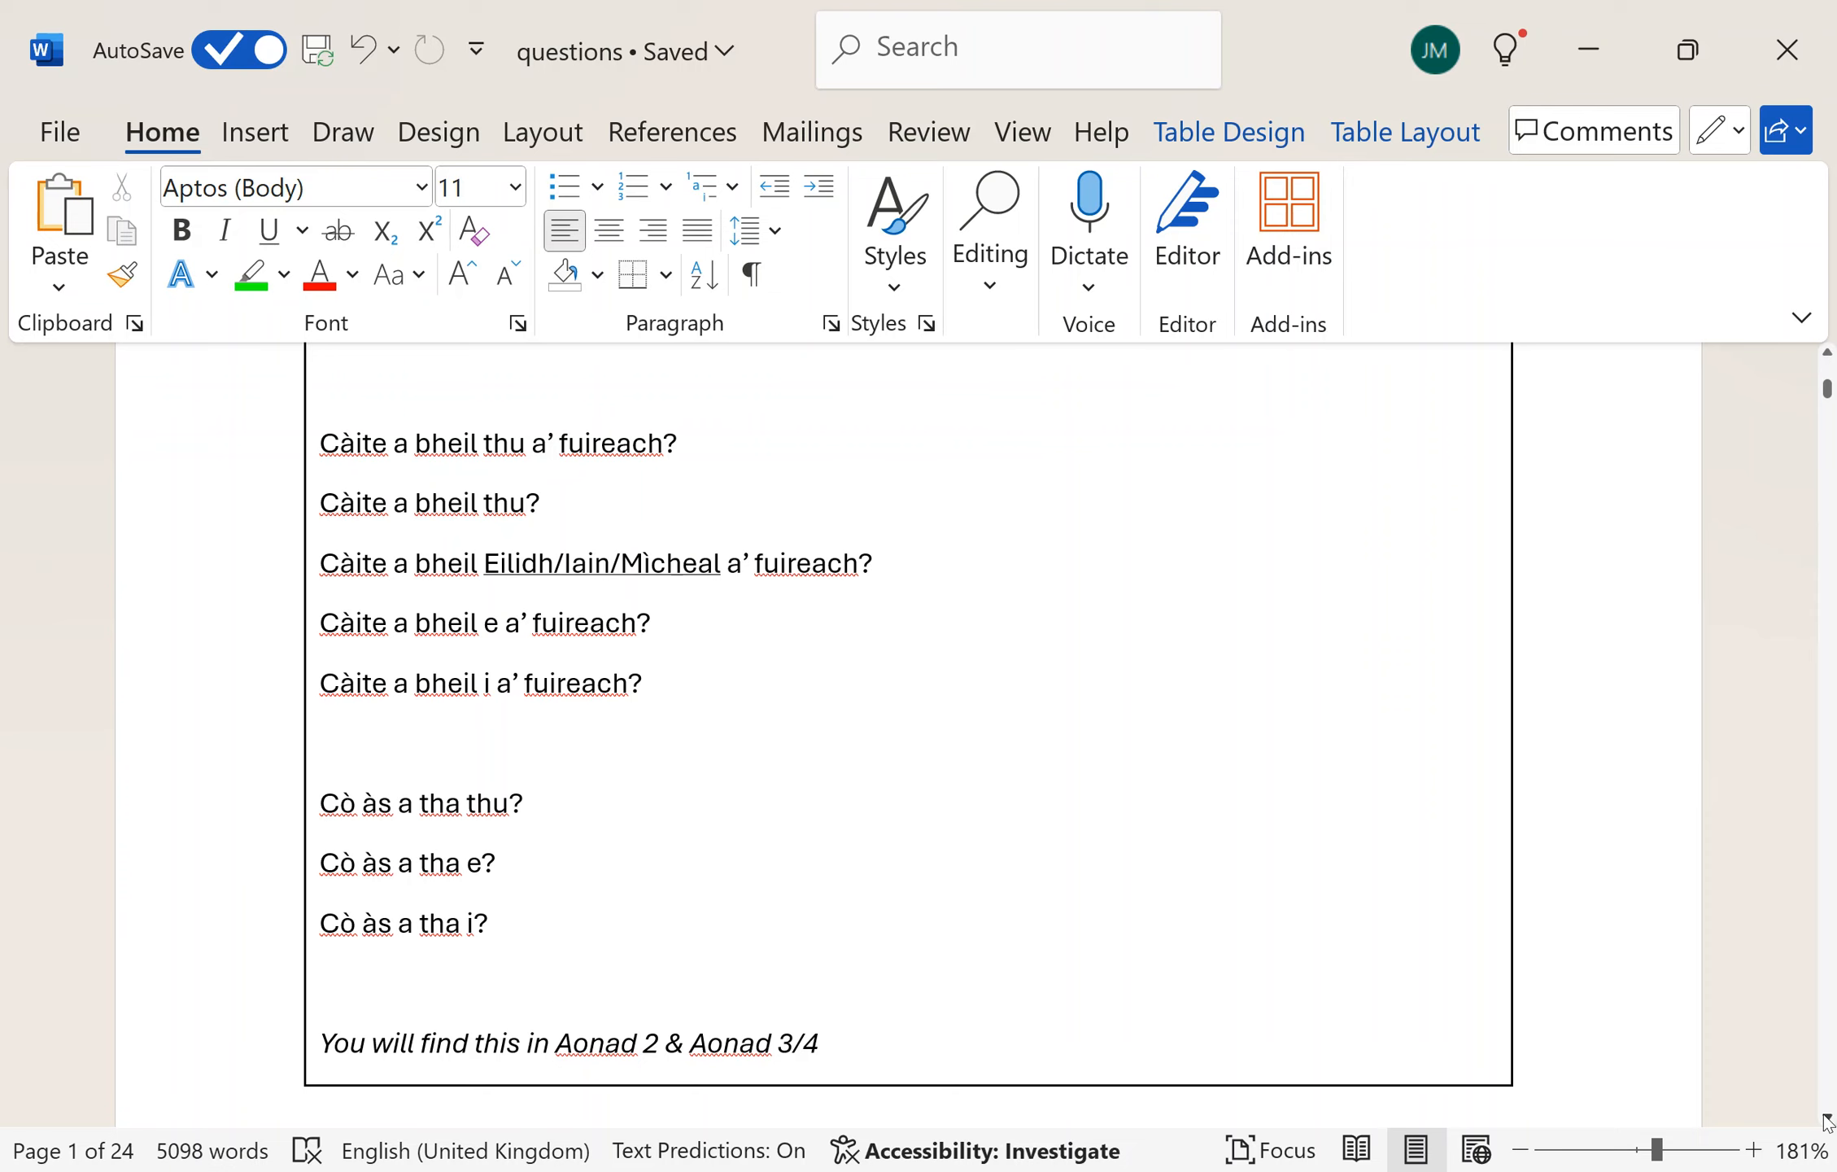
{"action": "scroll", "scroll_direction": "down", "scroll_amount": 3}
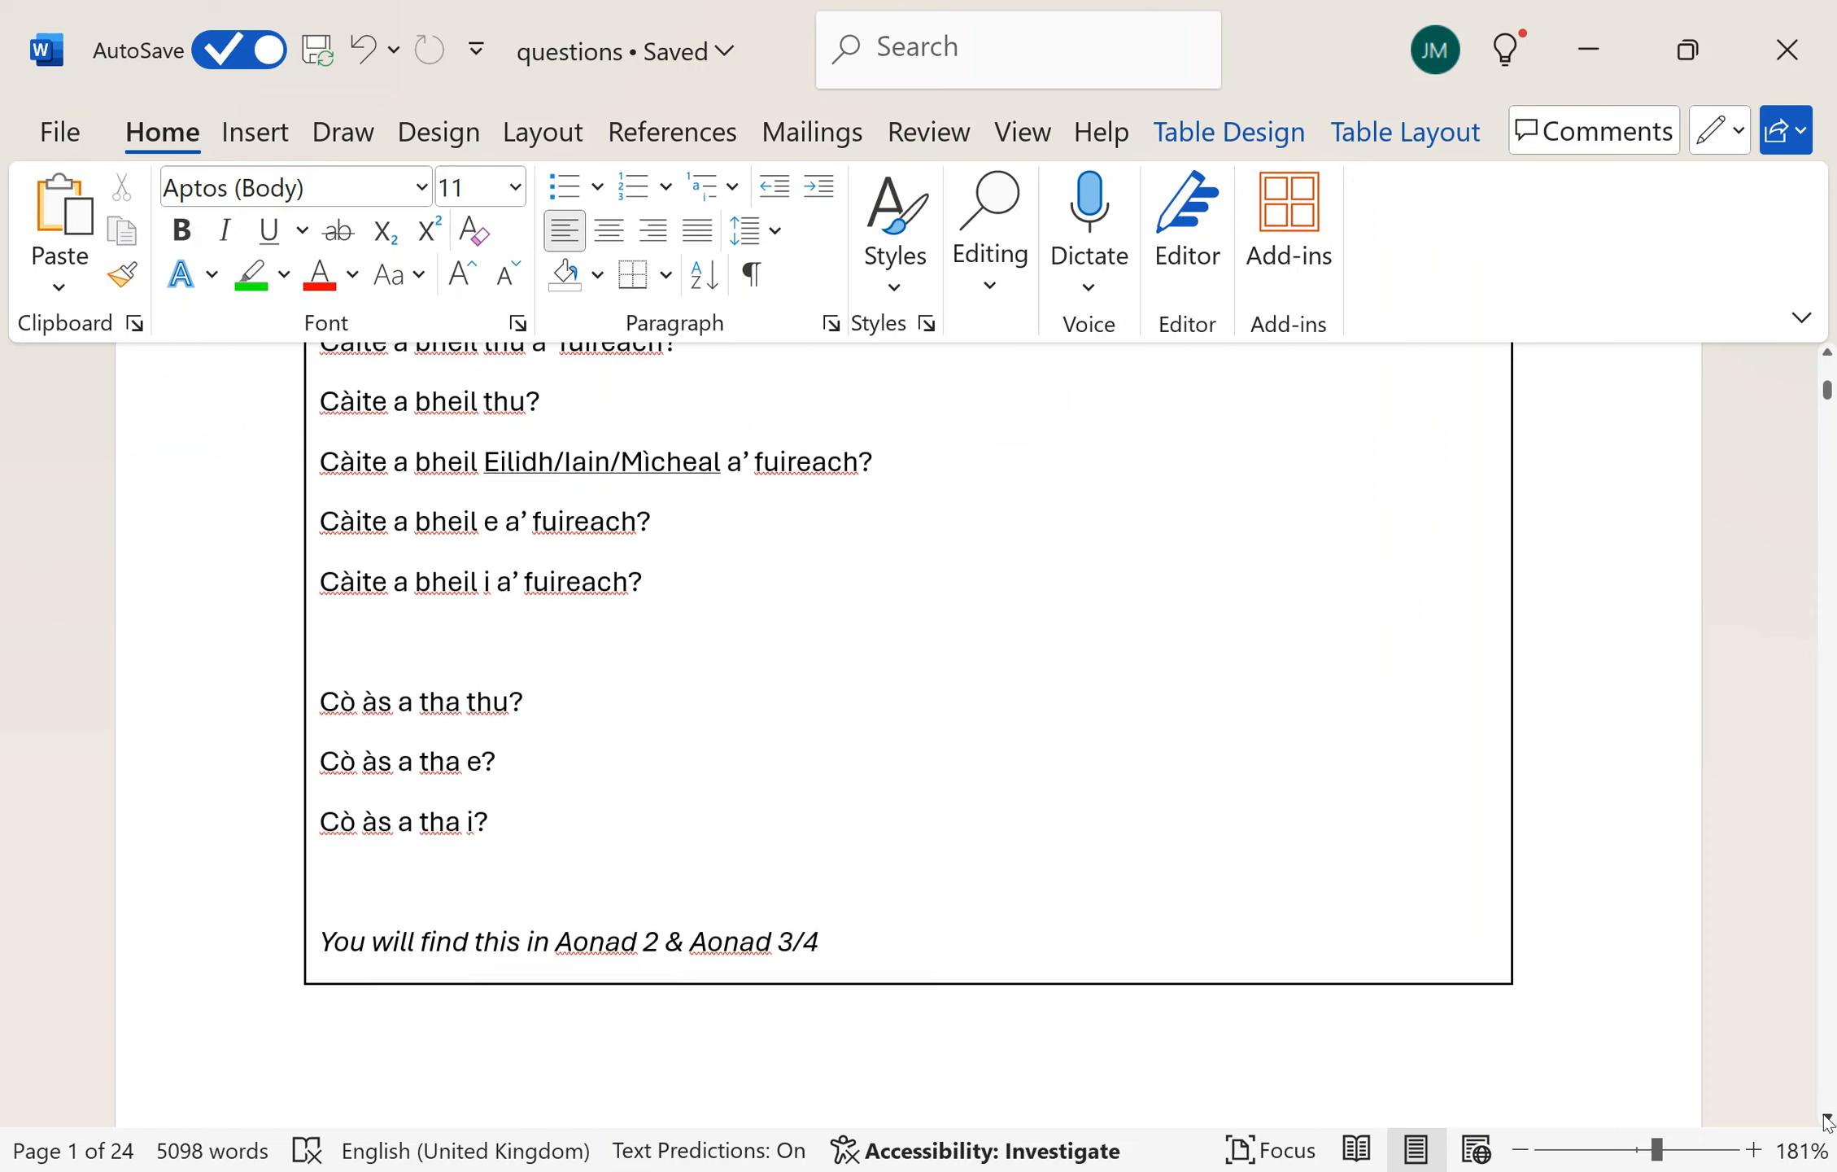
{"action": "scroll", "scroll_direction": "down", "scroll_amount": 3}
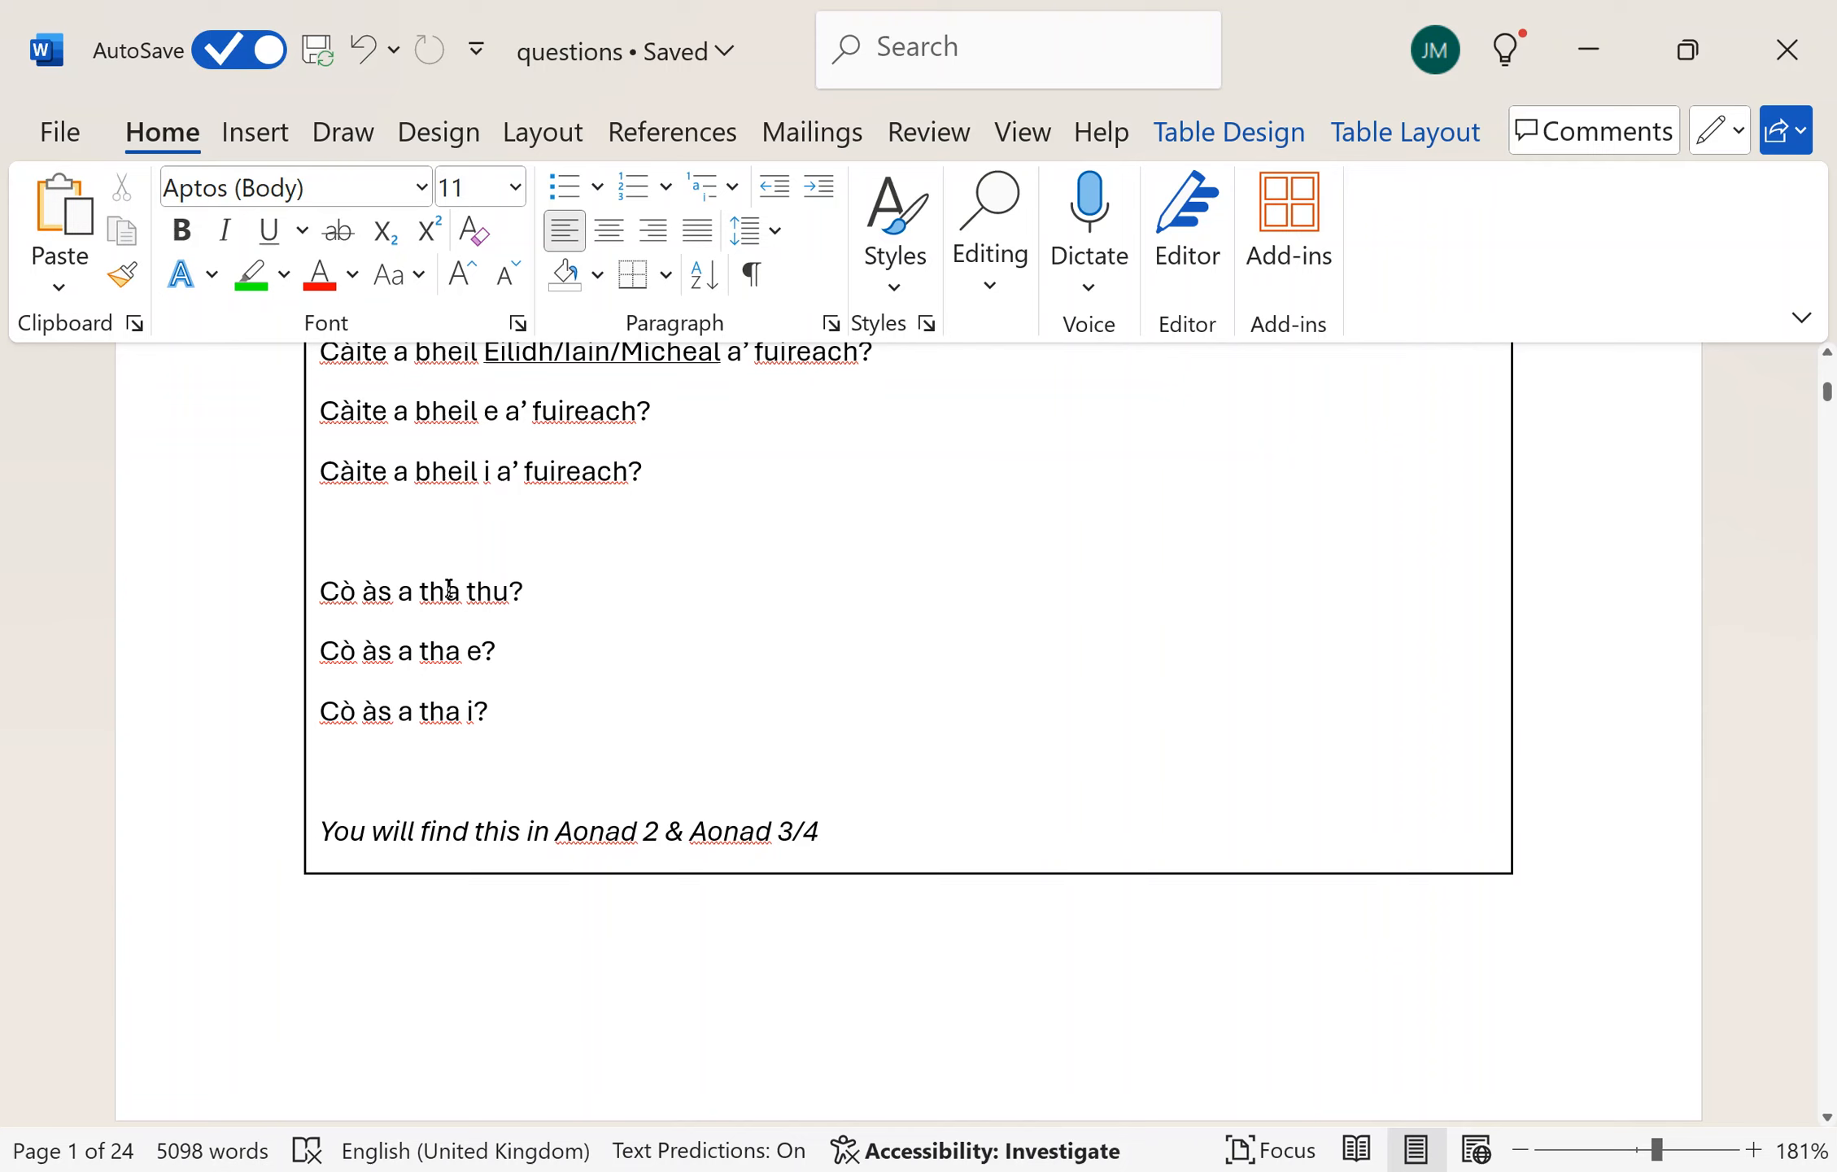
{"action": "mouse_move", "coordinate": [592, 623]}
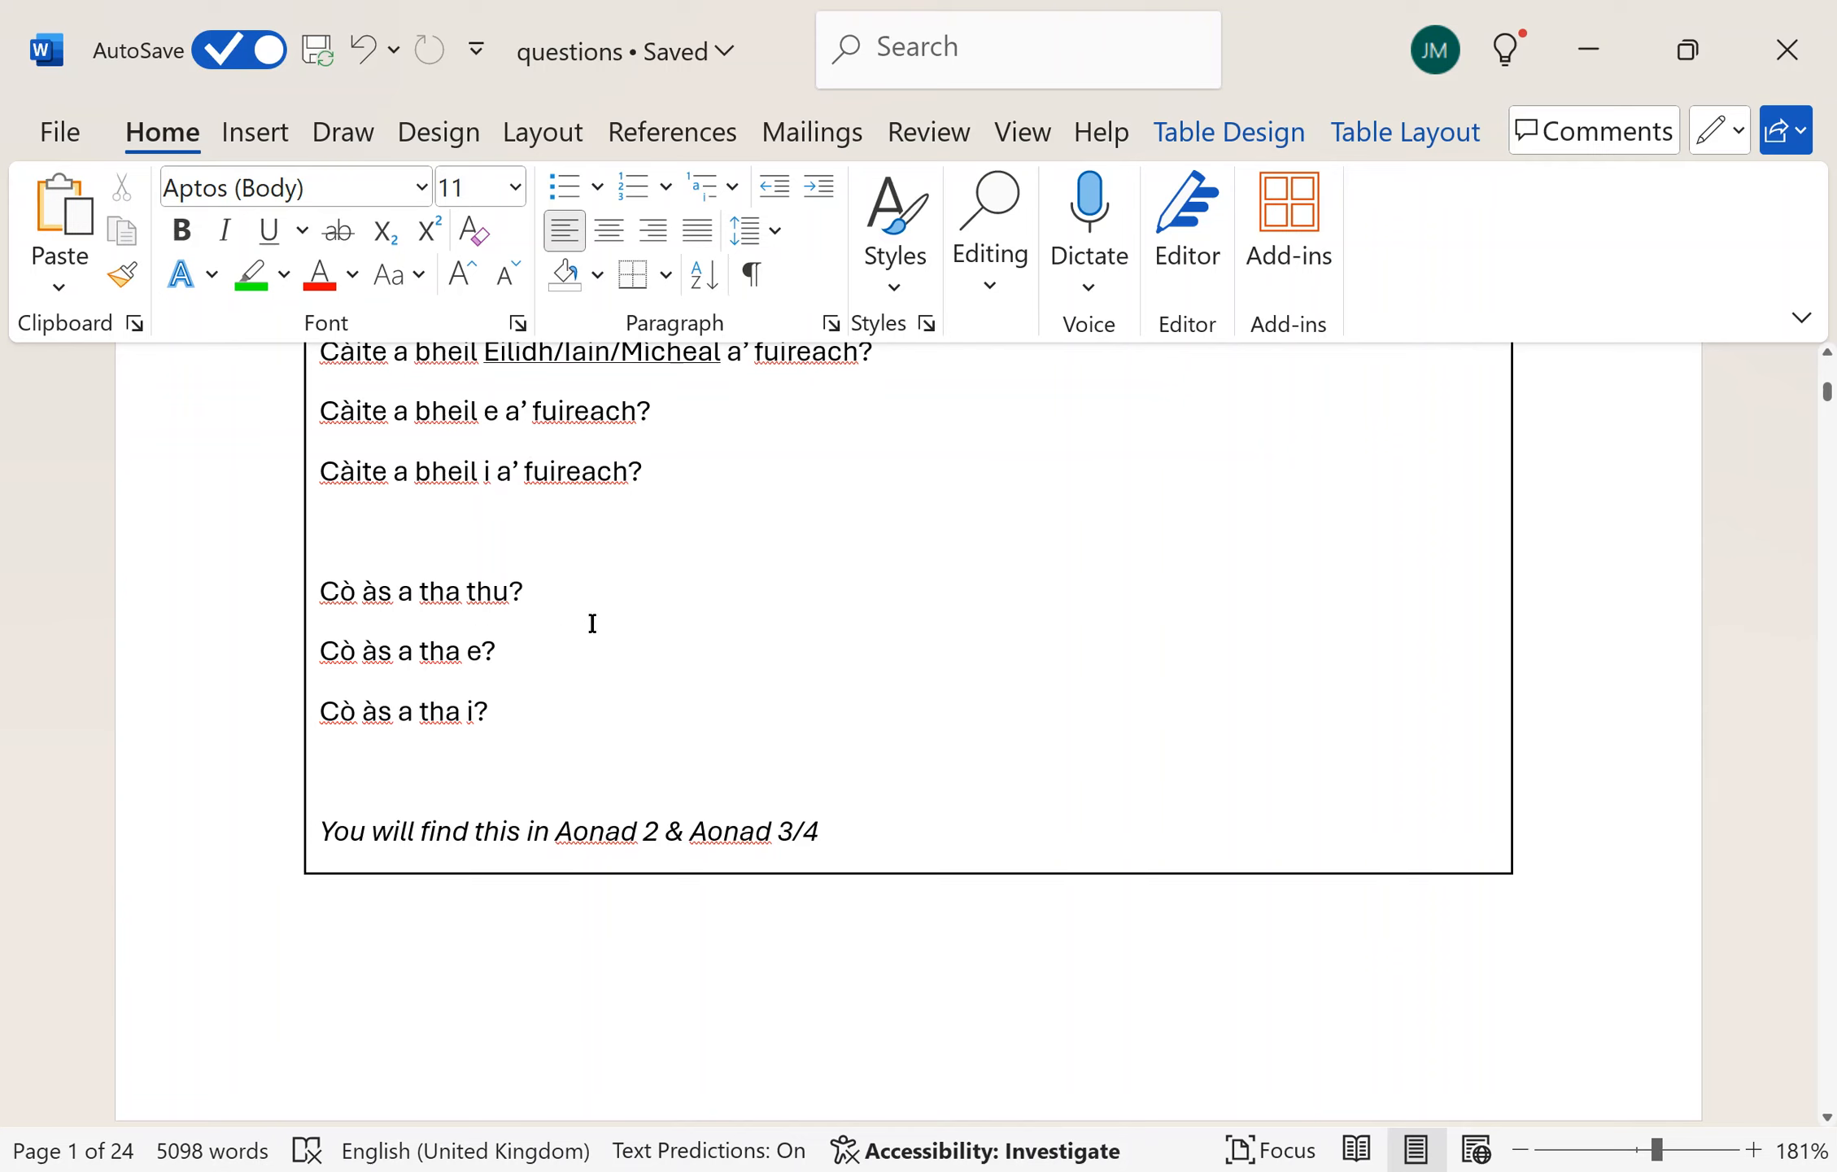
{"action": "mouse_move", "coordinate": [1060, 772]}
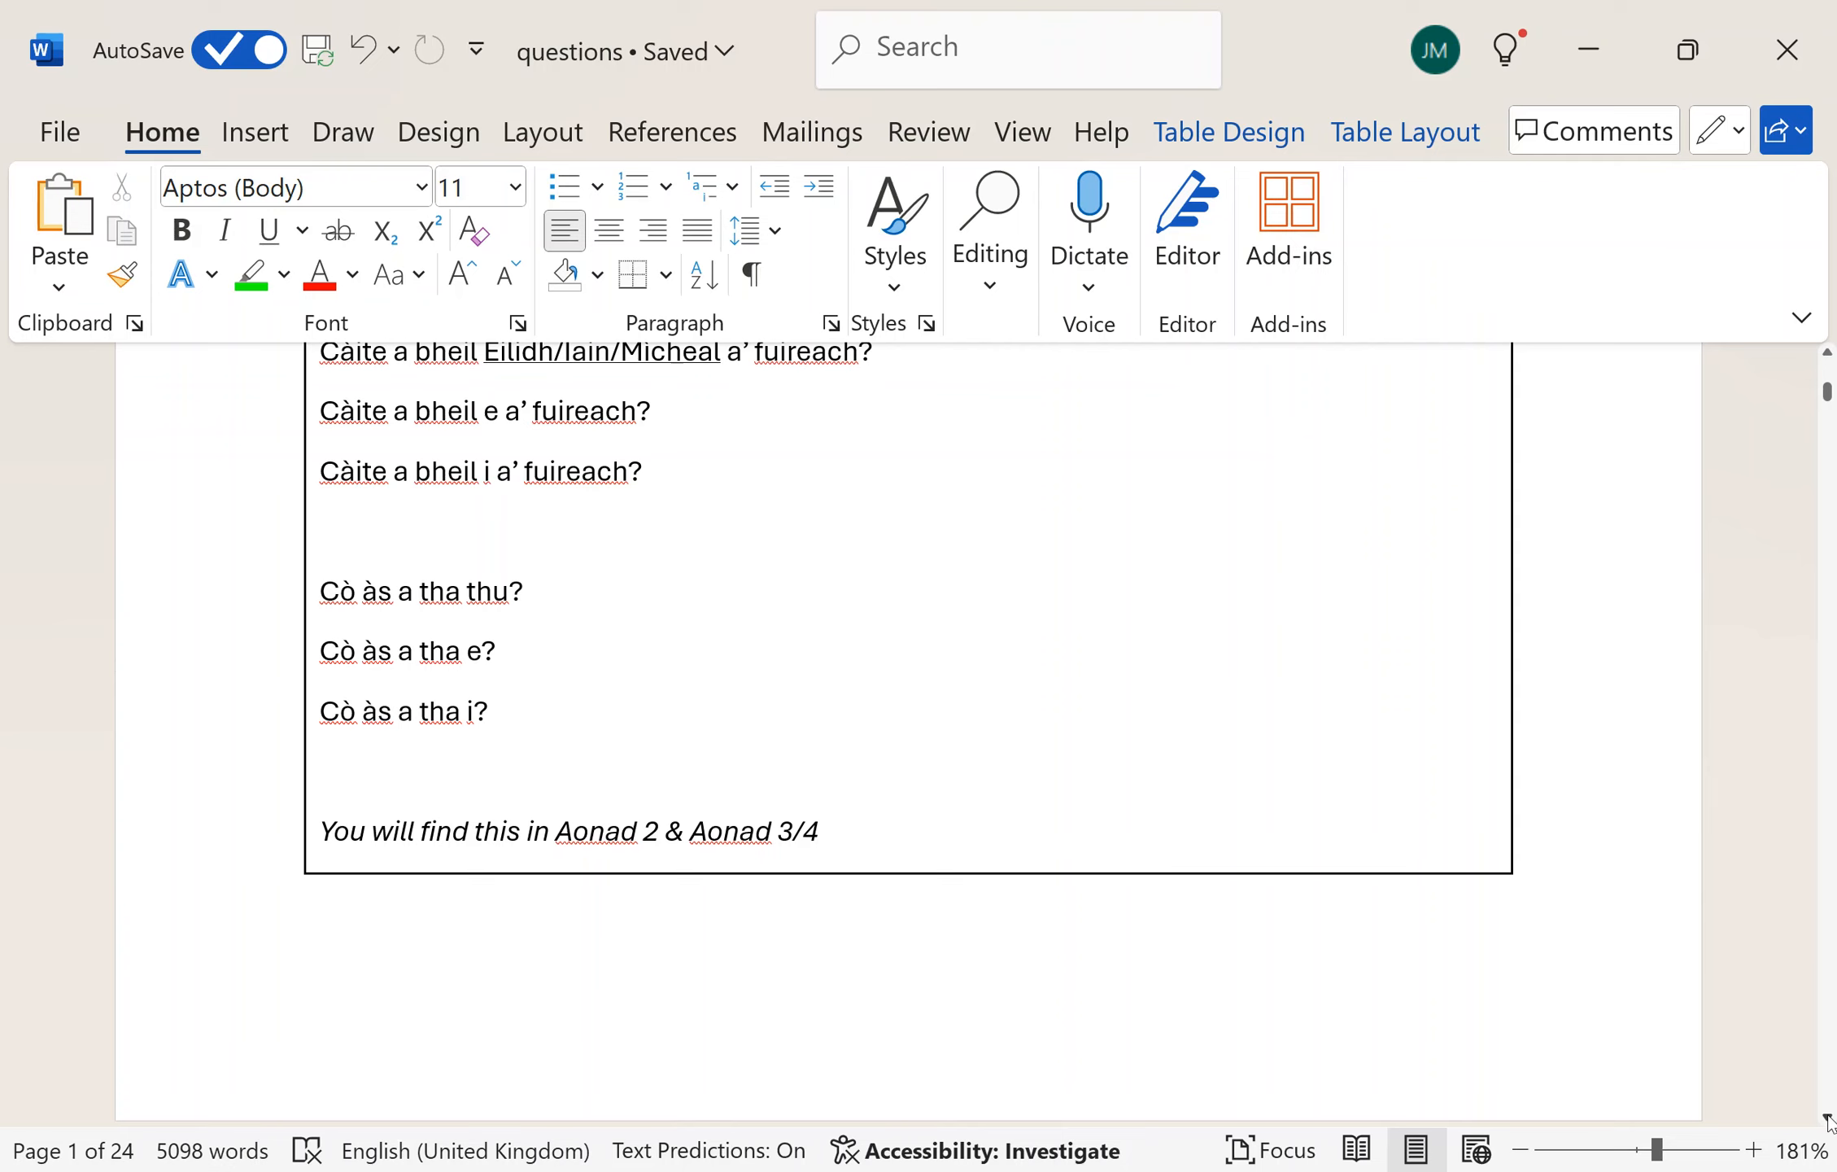
{"action": "scroll", "scroll_direction": "down", "scroll_amount": 3}
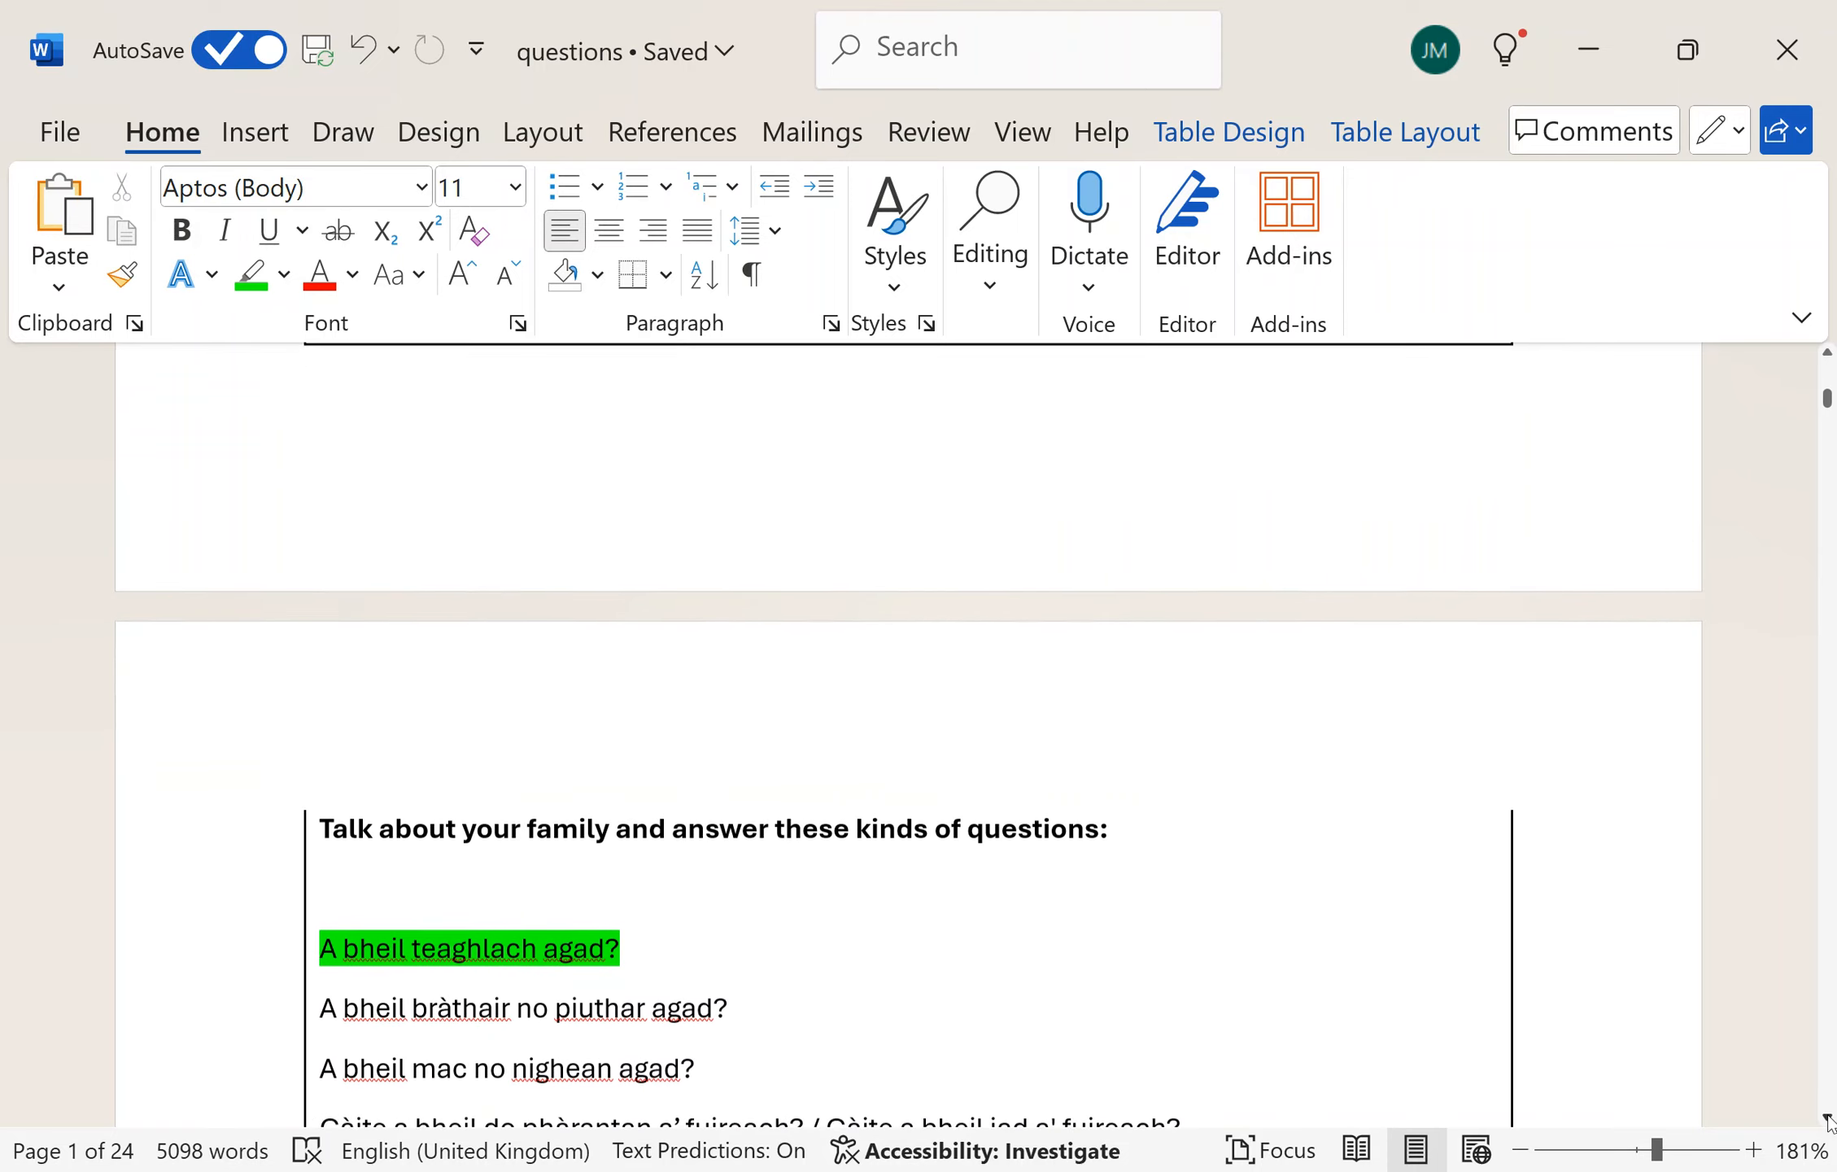
{"action": "scroll", "scroll_direction": "down", "scroll_amount": 3}
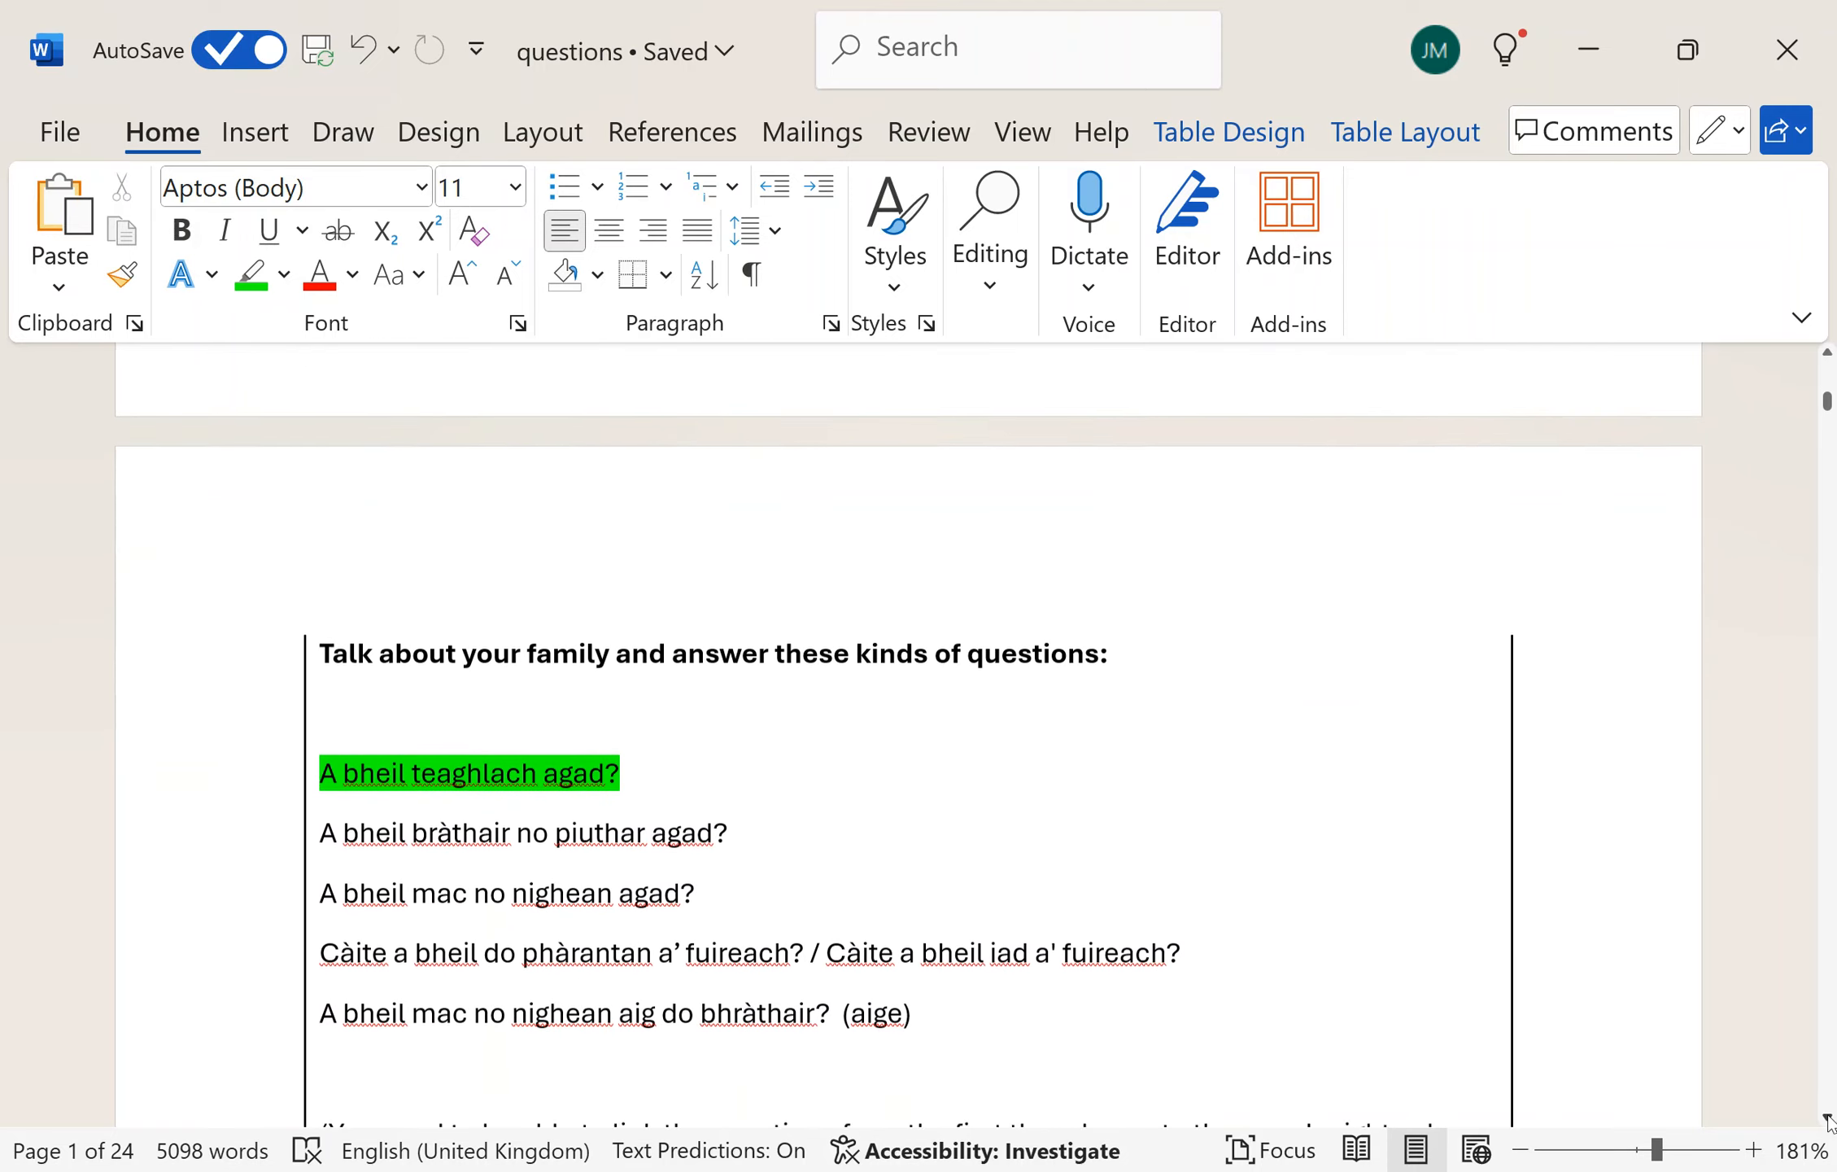
{"action": "scroll", "scroll_direction": "down", "scroll_amount": 3}
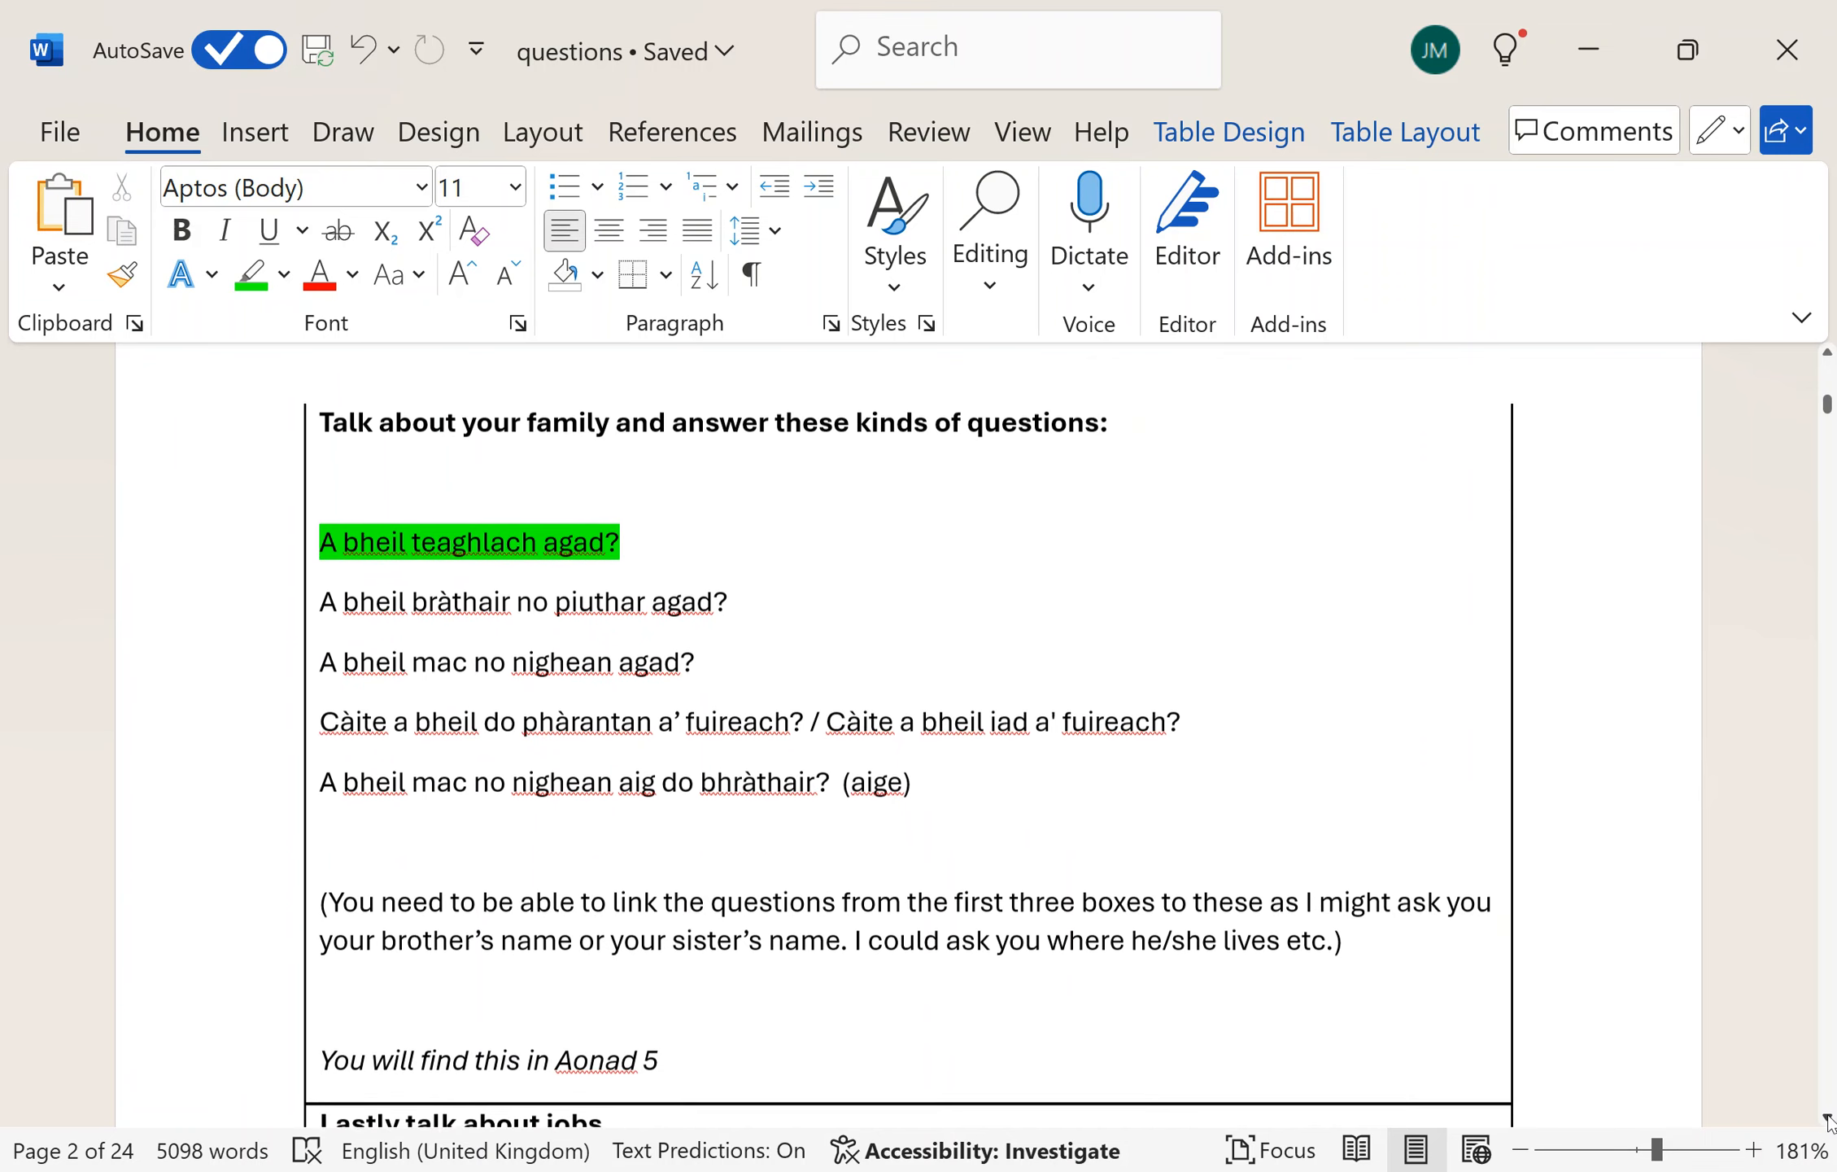
- Scroll to the brother's children question and select the word 'bhràthair'
{"action": "scroll", "scroll_direction": "down", "scroll_amount": 3}
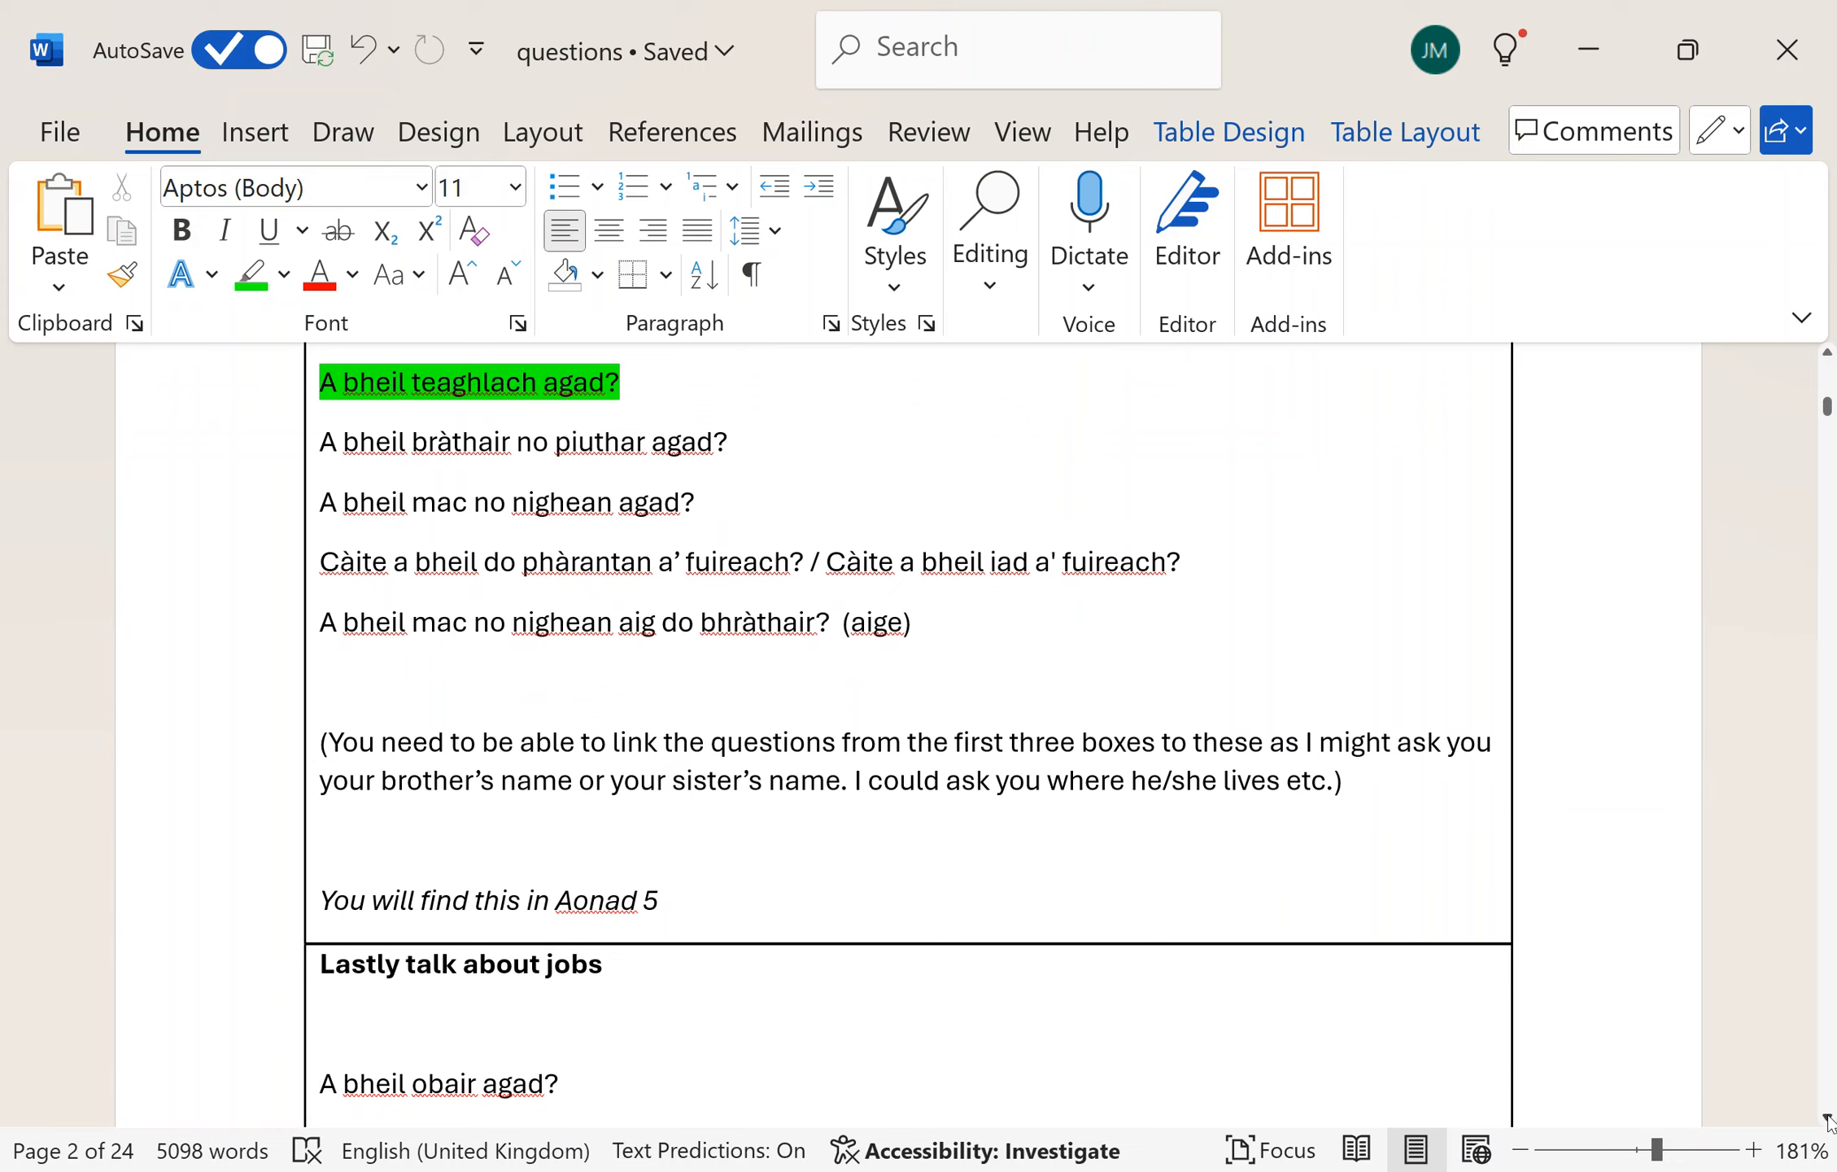
{"action": "double_click", "coordinate": [583, 561]}
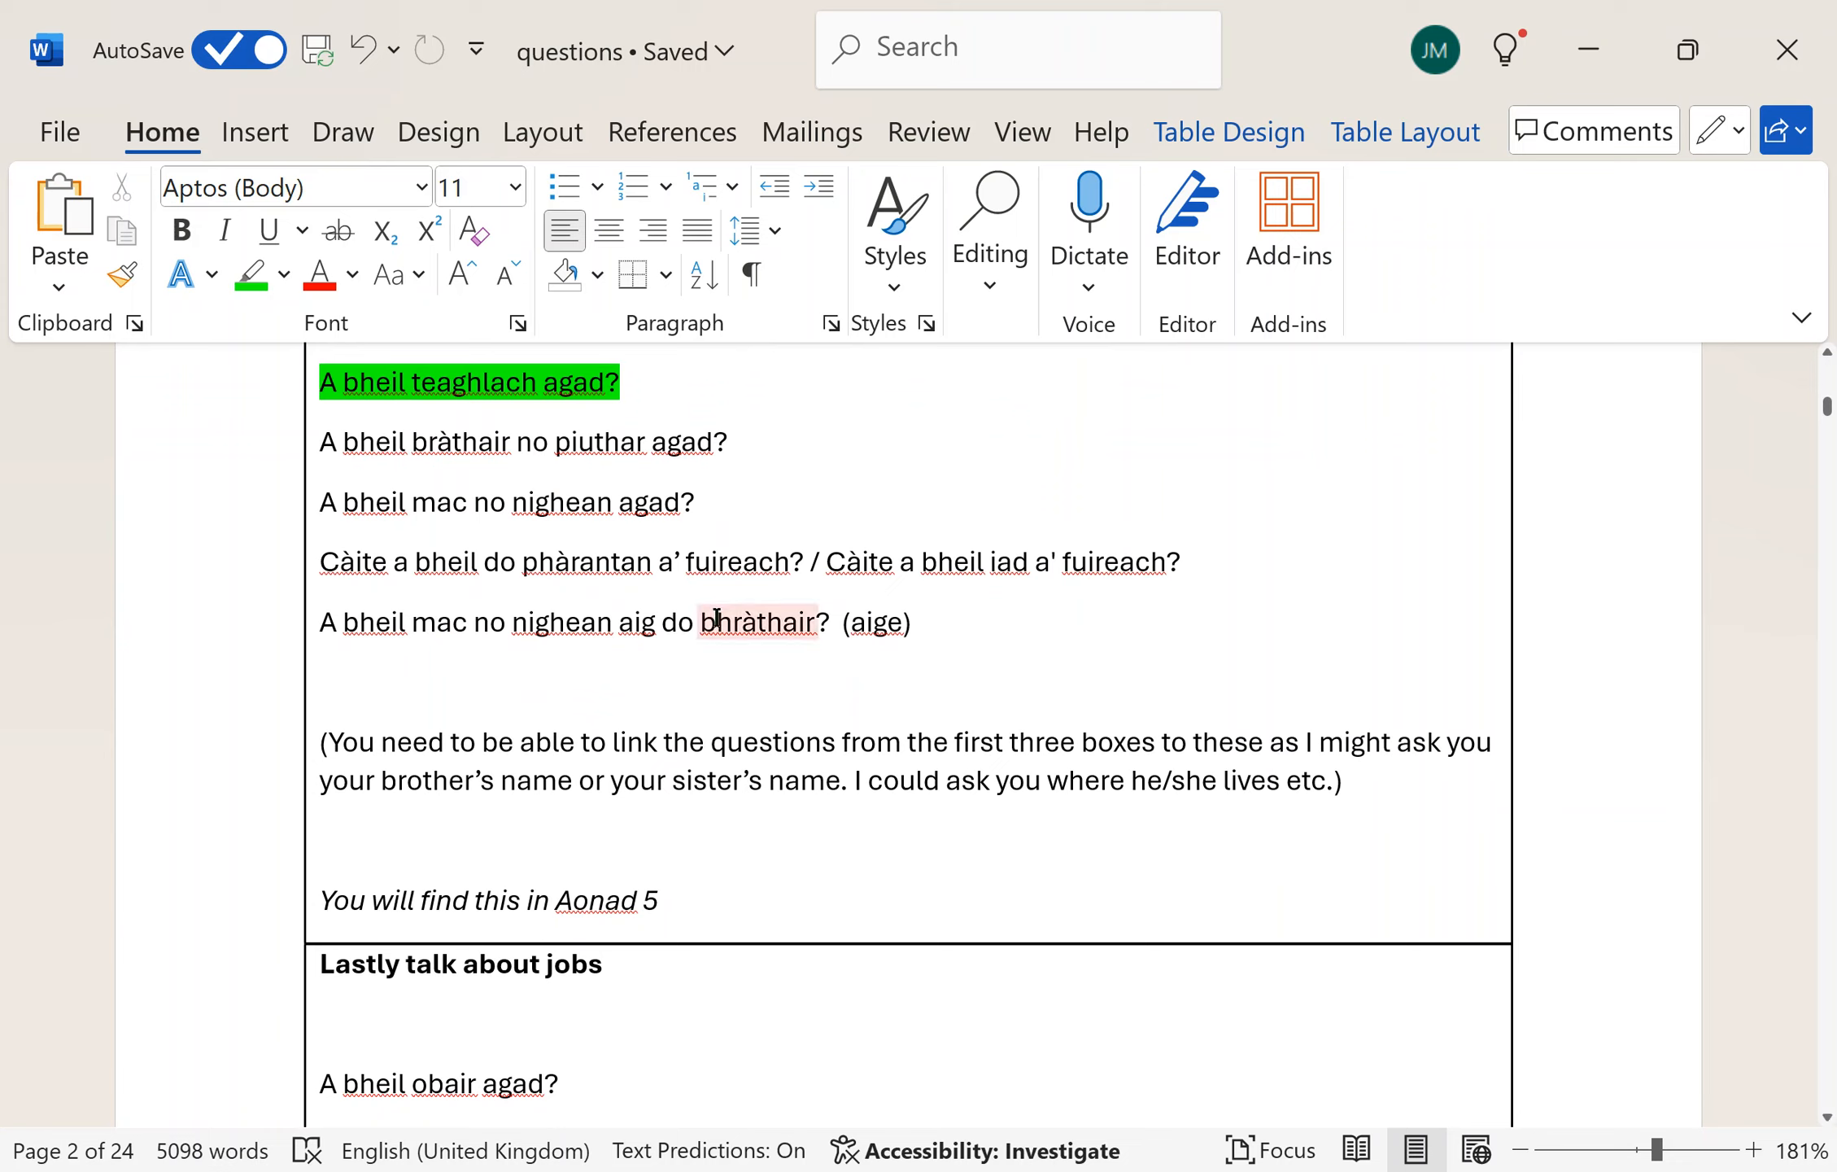
{"action": "double_click", "coordinate": [757, 622]}
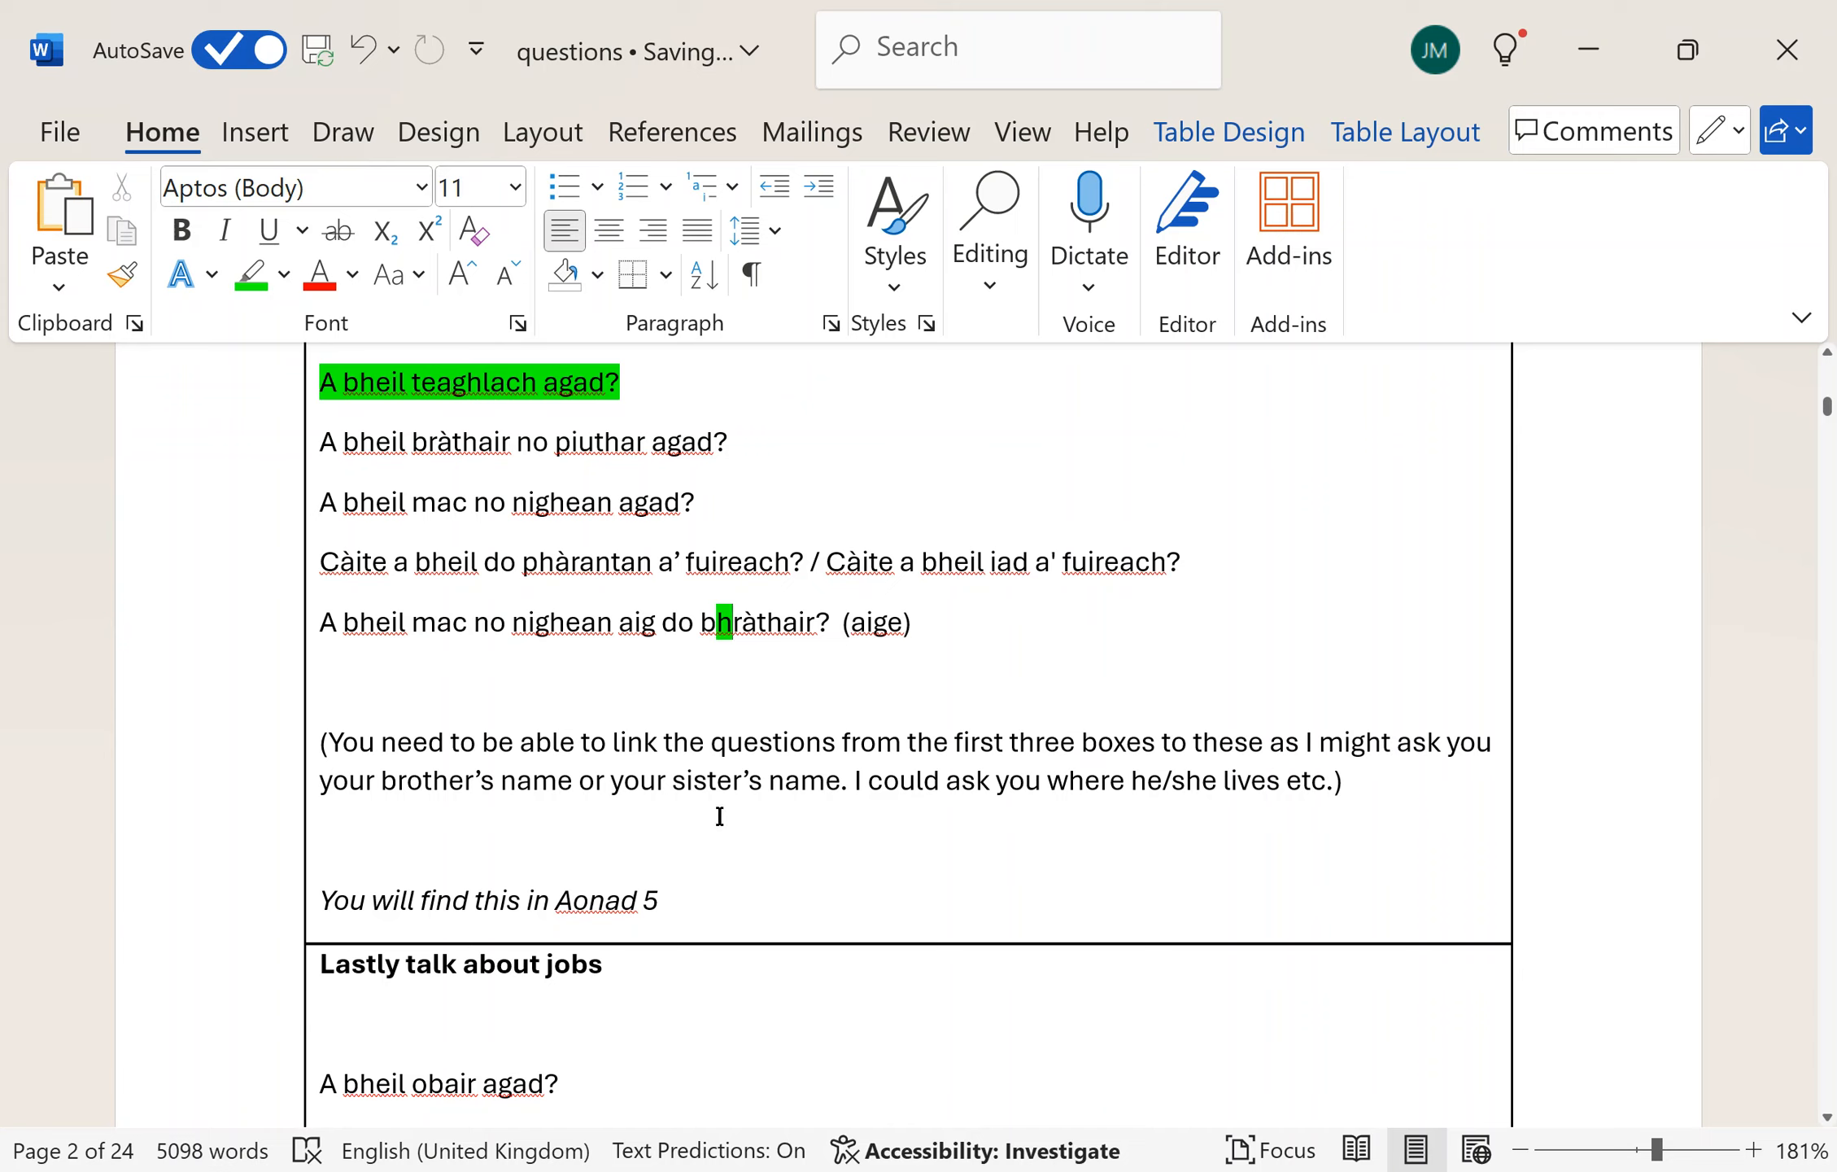
{"action": "mouse_move", "coordinate": [1827, 1124]}
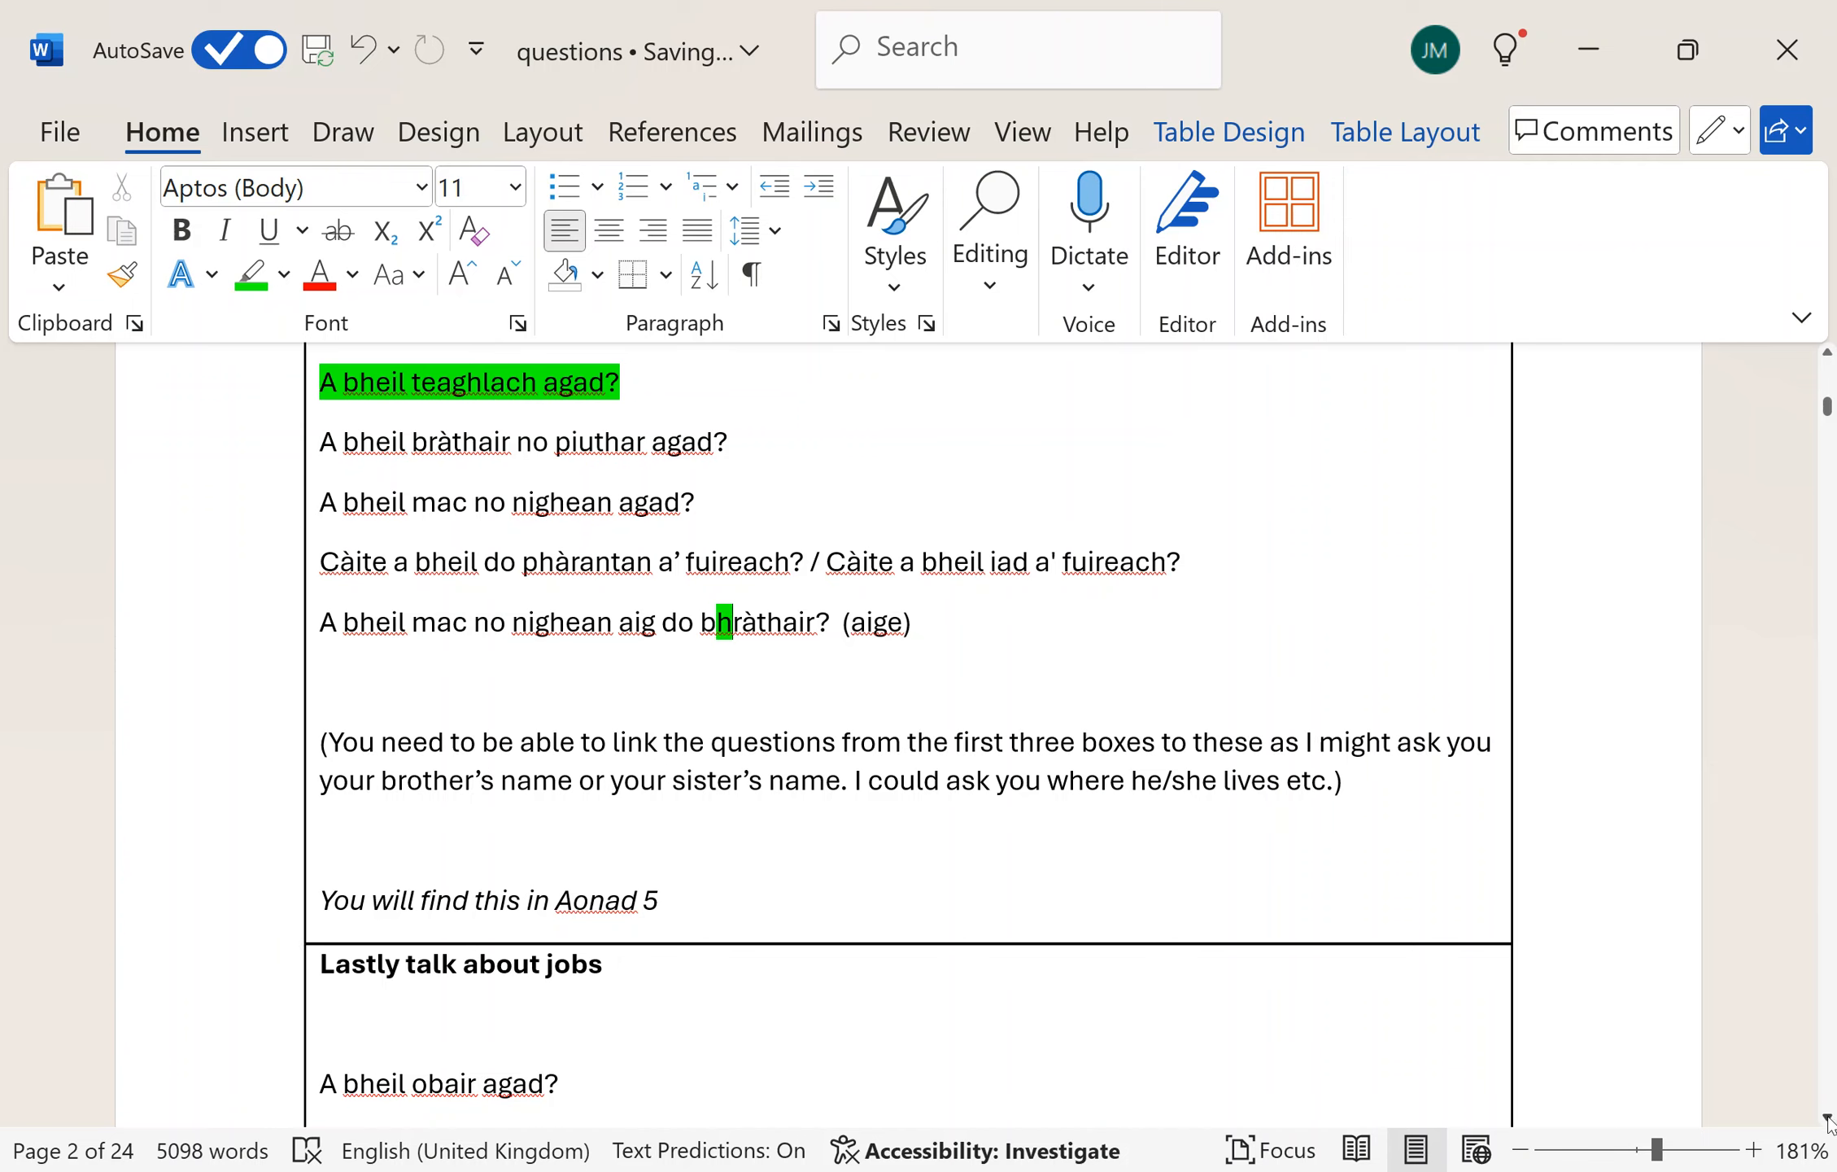
{"action": "scroll", "scroll_direction": "down", "scroll_amount": 3}
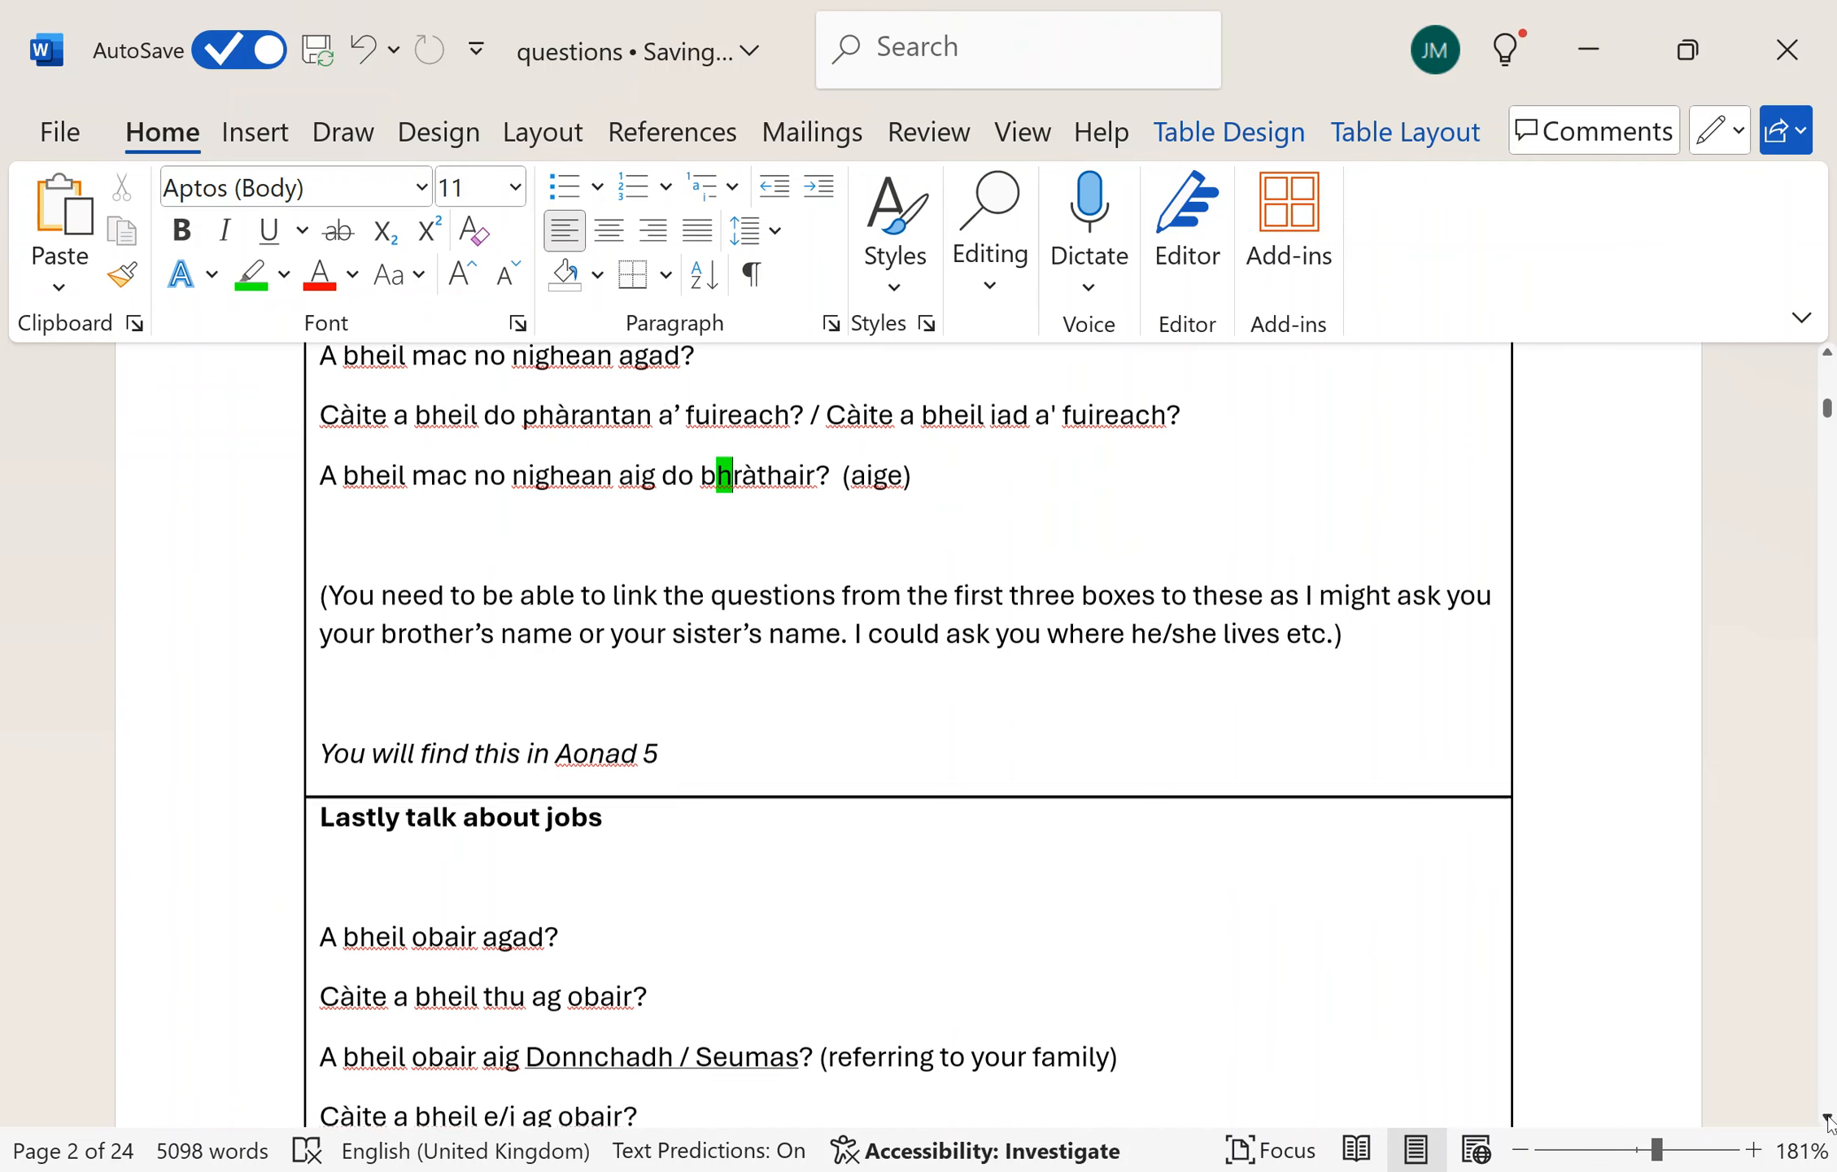
{"action": "scroll", "scroll_direction": "down", "scroll_amount": 3}
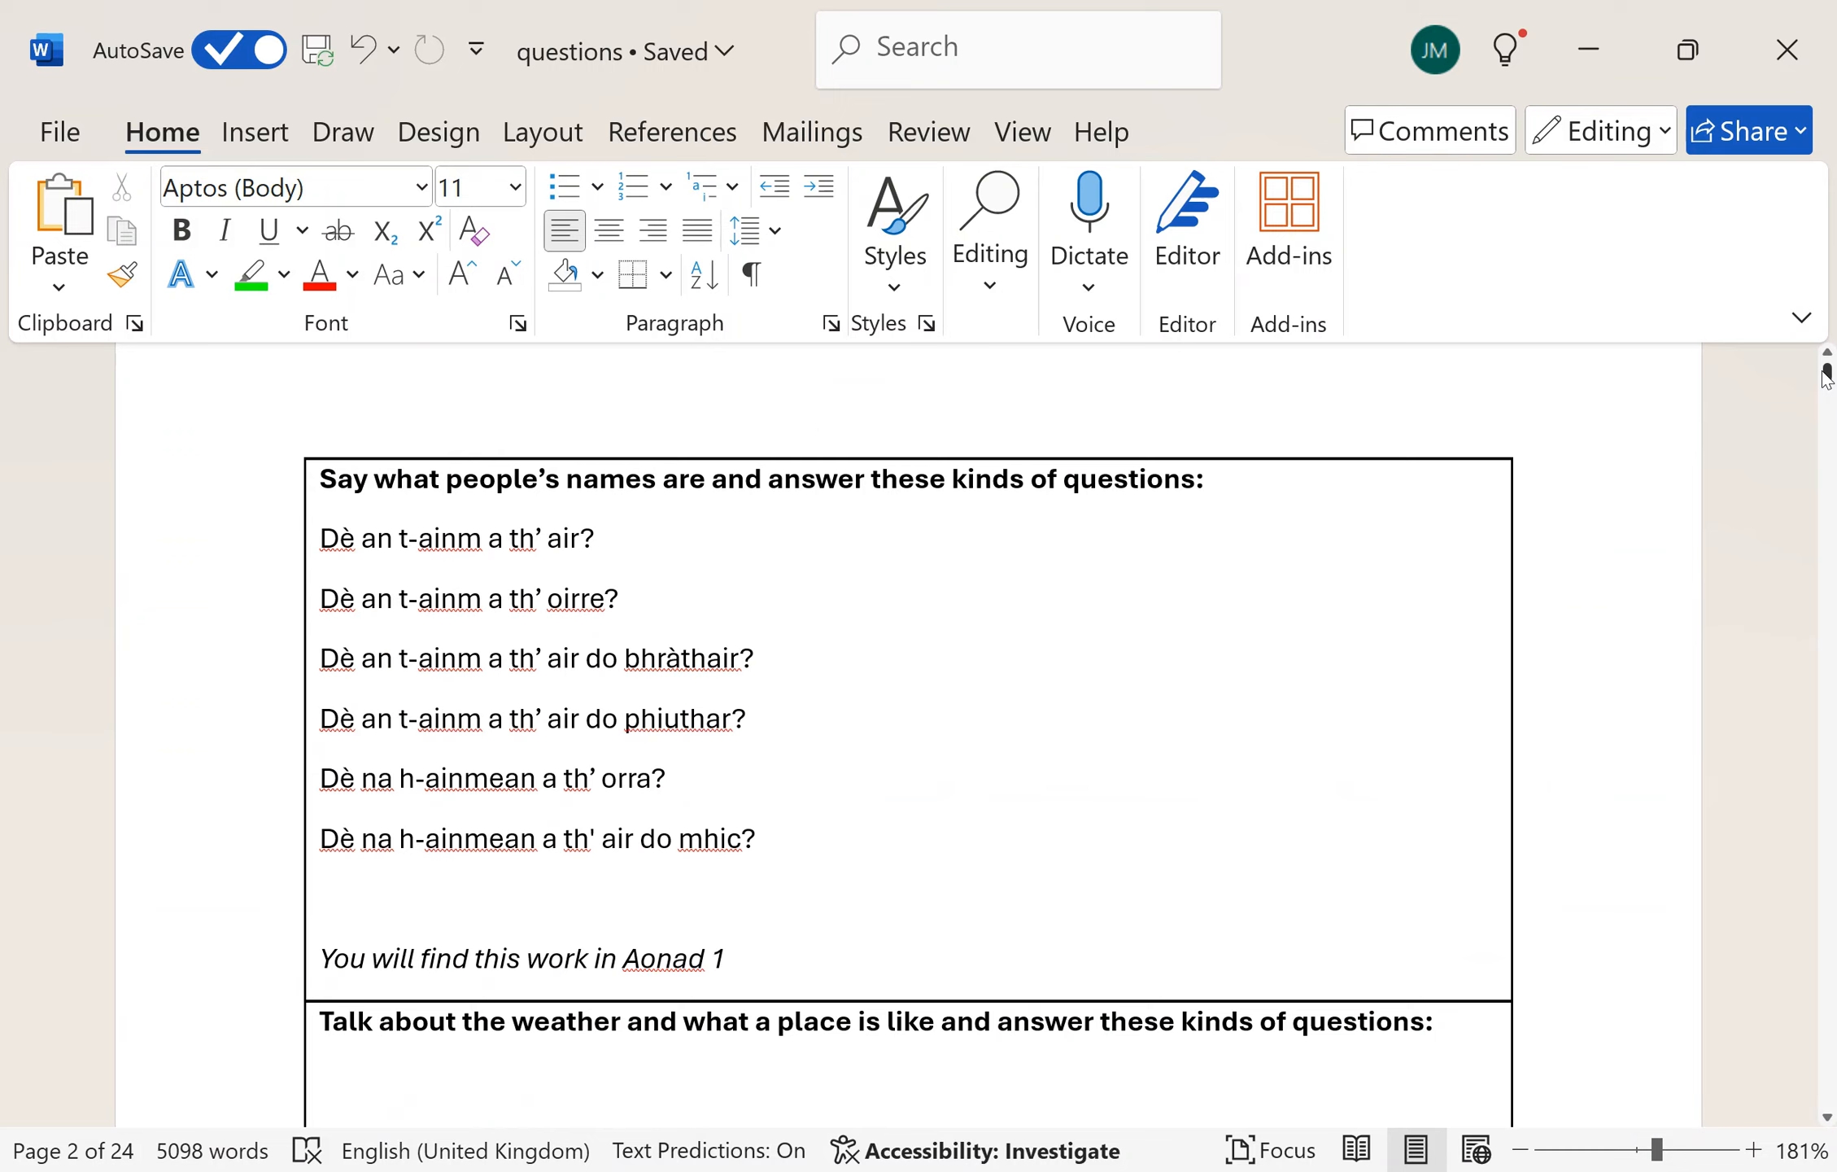
- Return to the family table and place the cursor after 'aig do bhràthair?'
{"action": "scroll", "scroll_direction": "down", "scroll_amount": 3}
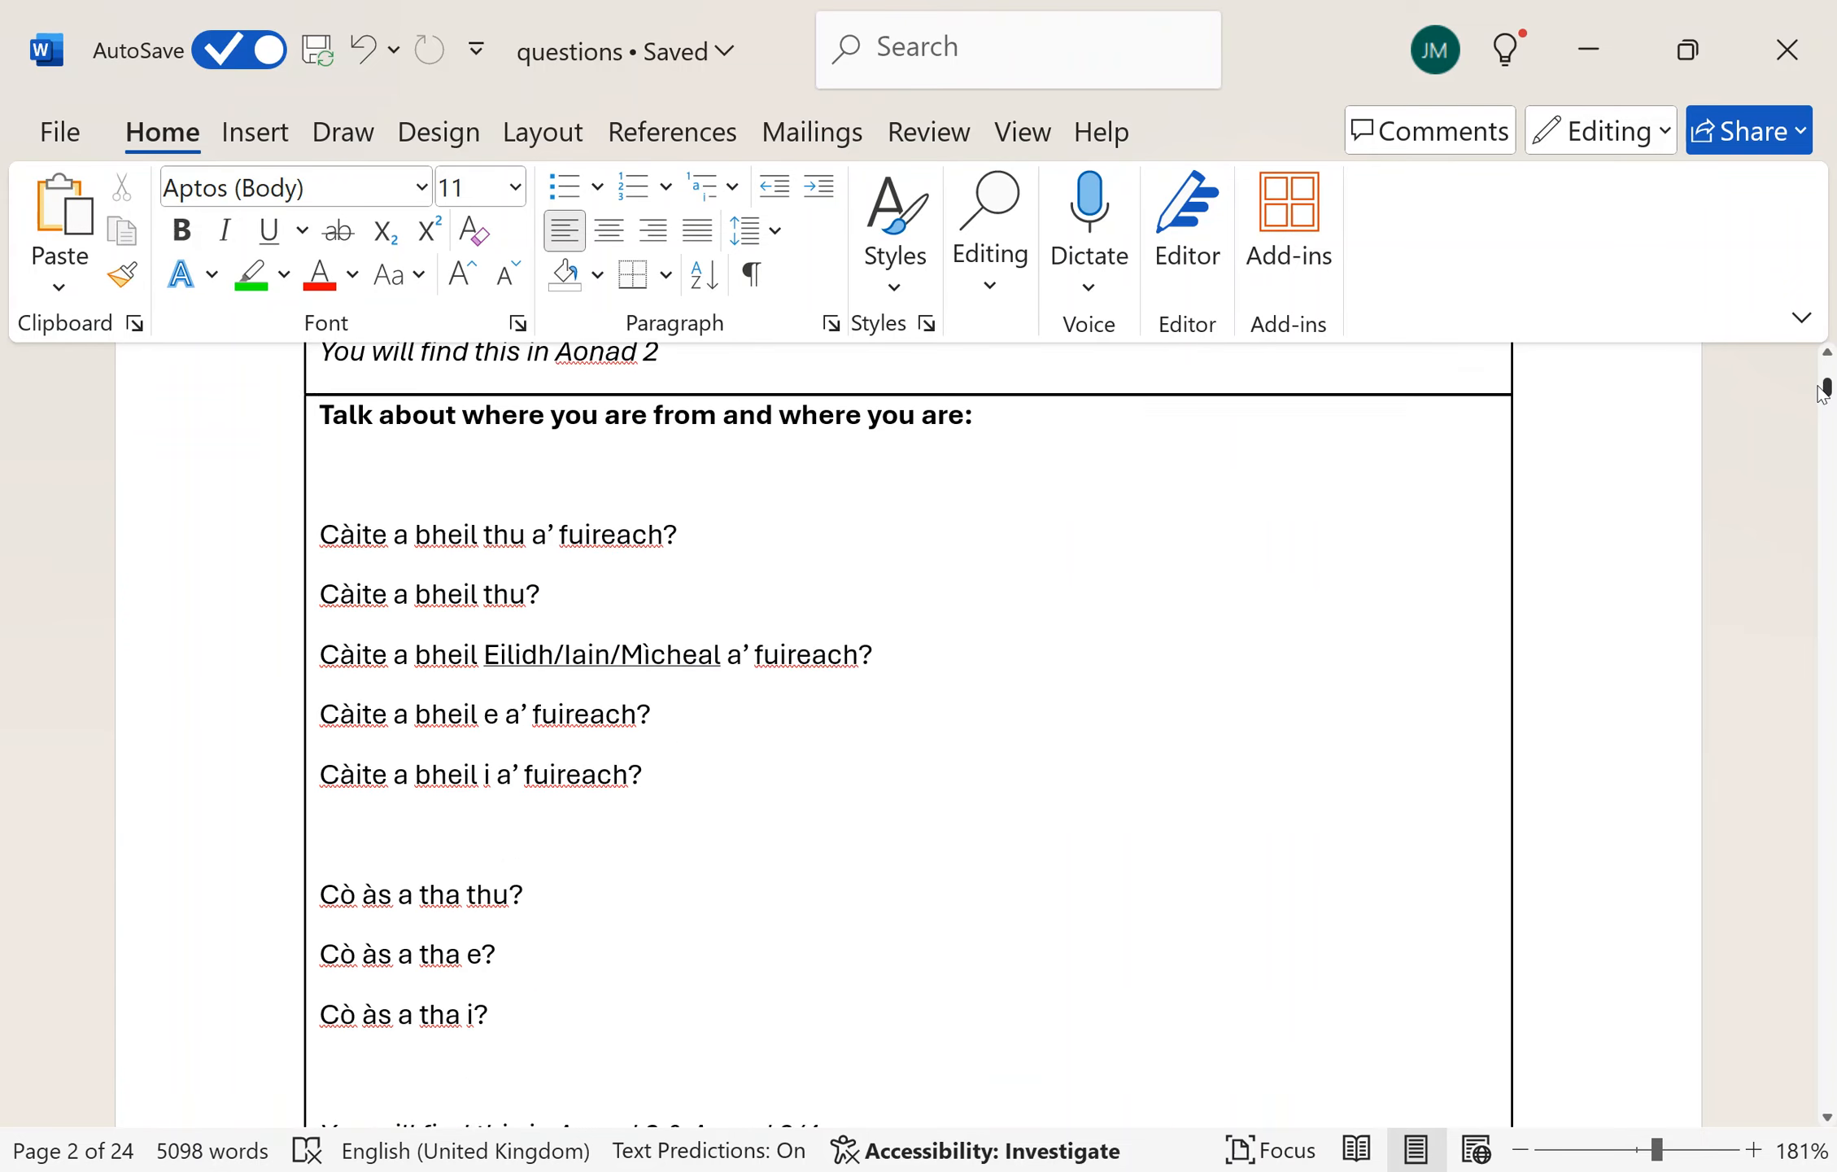
{"action": "scroll", "scroll_direction": "down", "scroll_amount": 3}
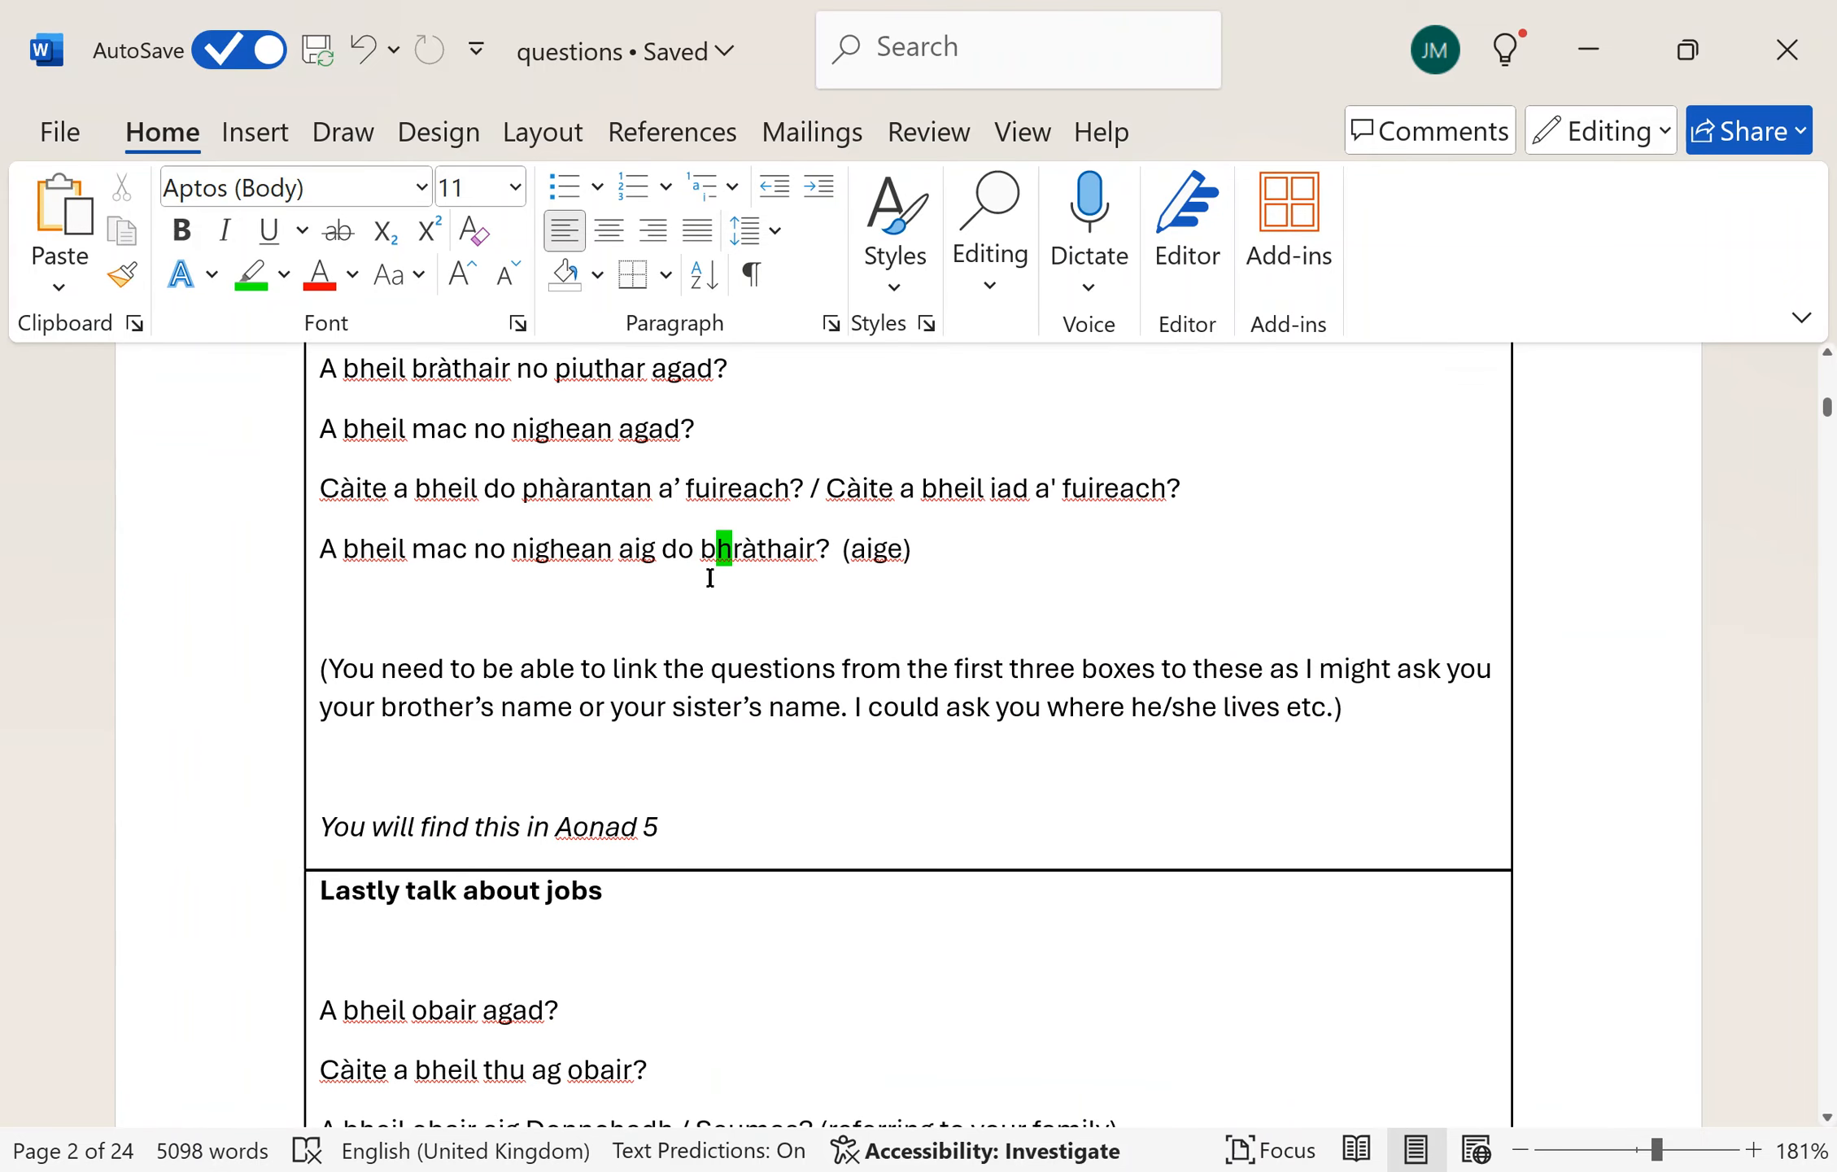
{"action": "double_click", "coordinate": [874, 548]}
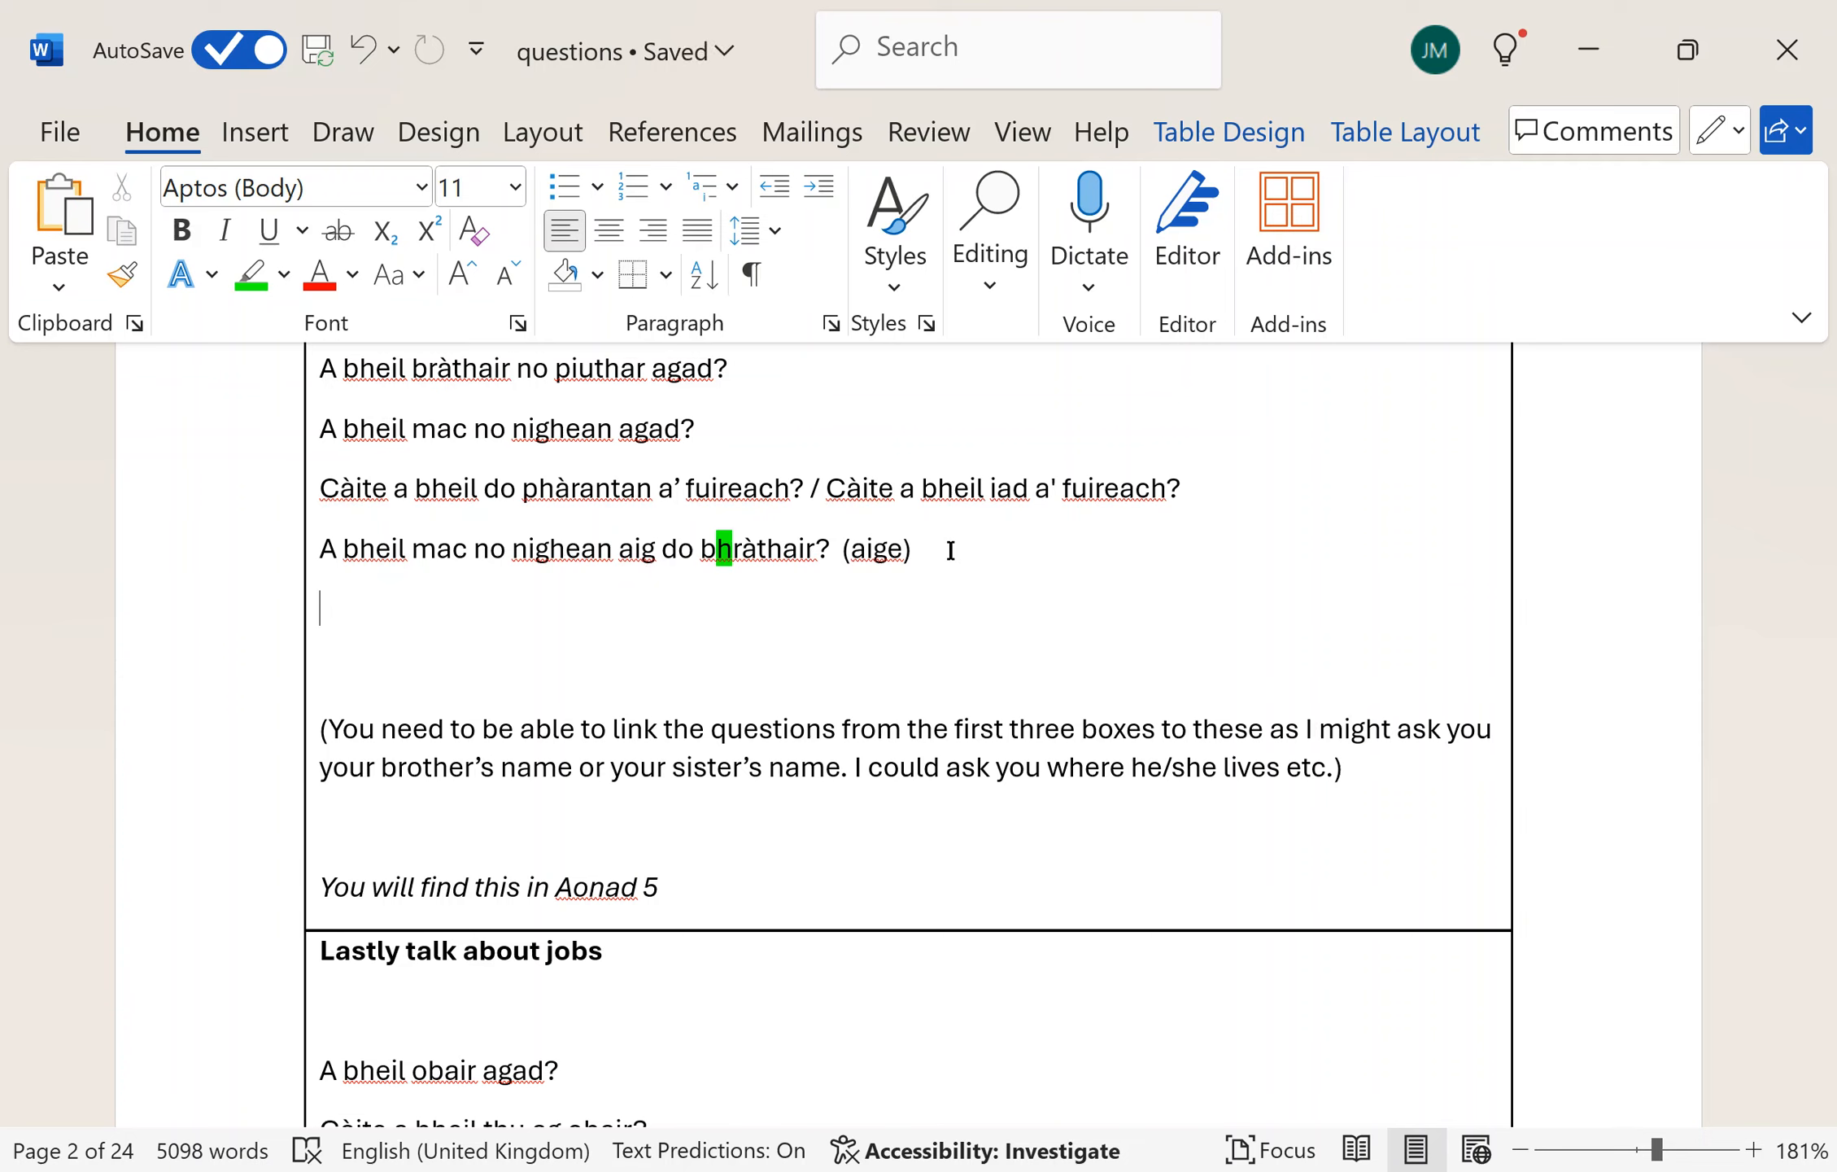
- Type the answer 'Tha aon mac aige' on the new line
{"action": "type", "text": "th"}
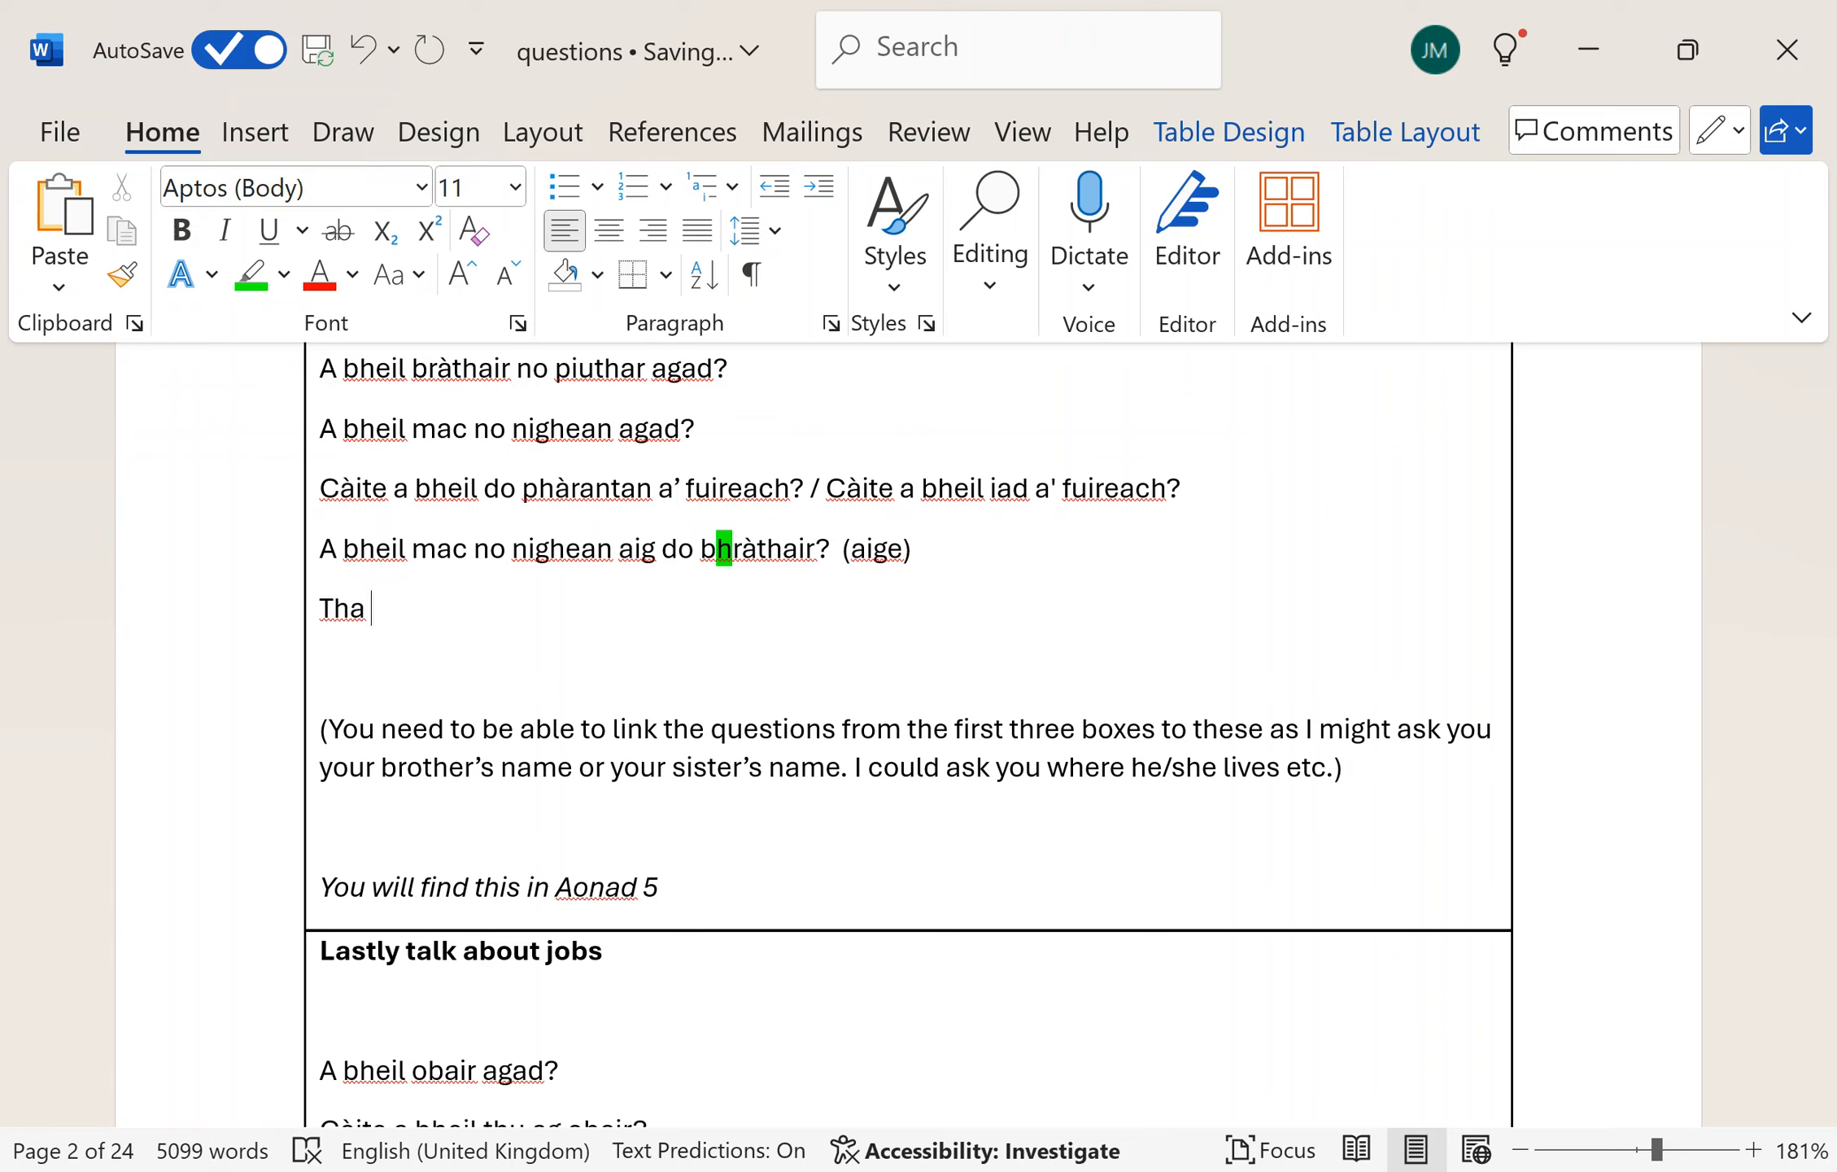
{"action": "type", "text": "aon"}
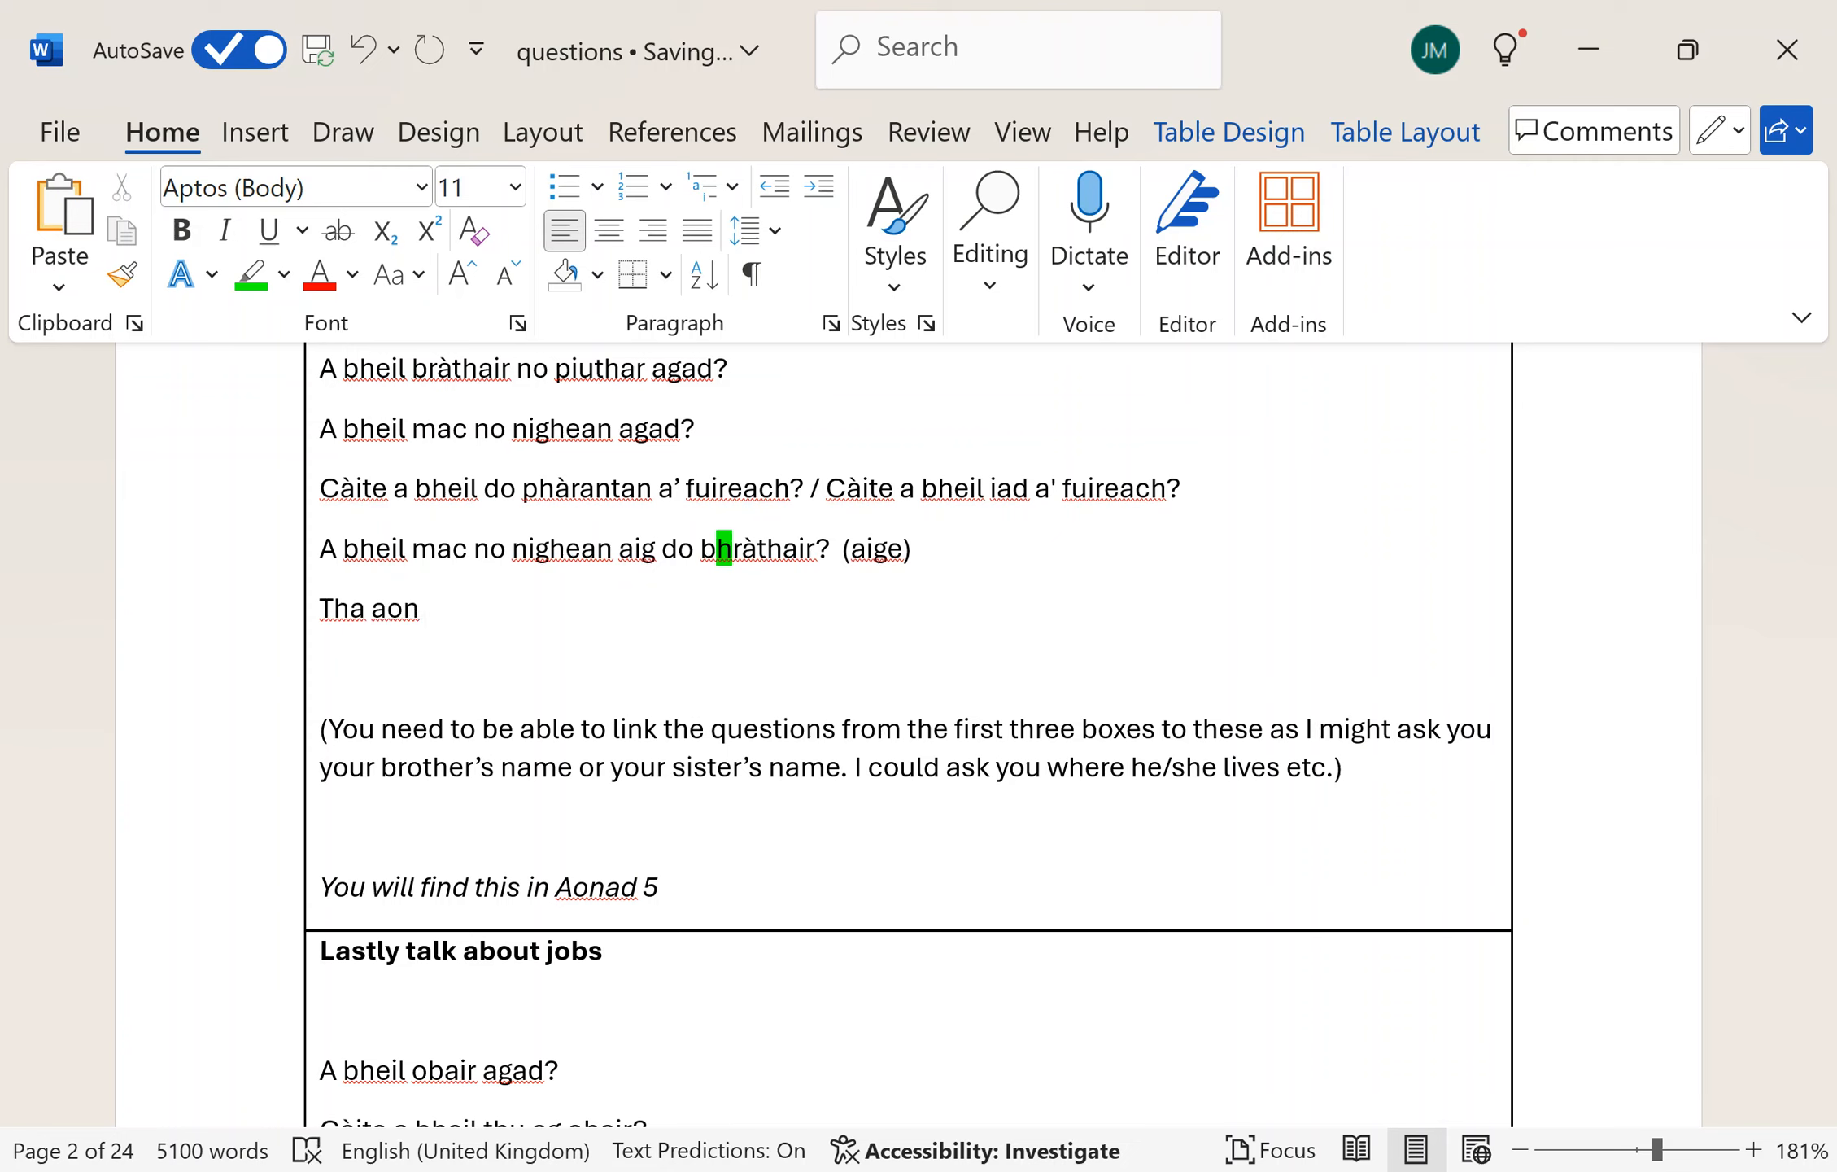
{"action": "left_click", "coordinate": [424, 608]}
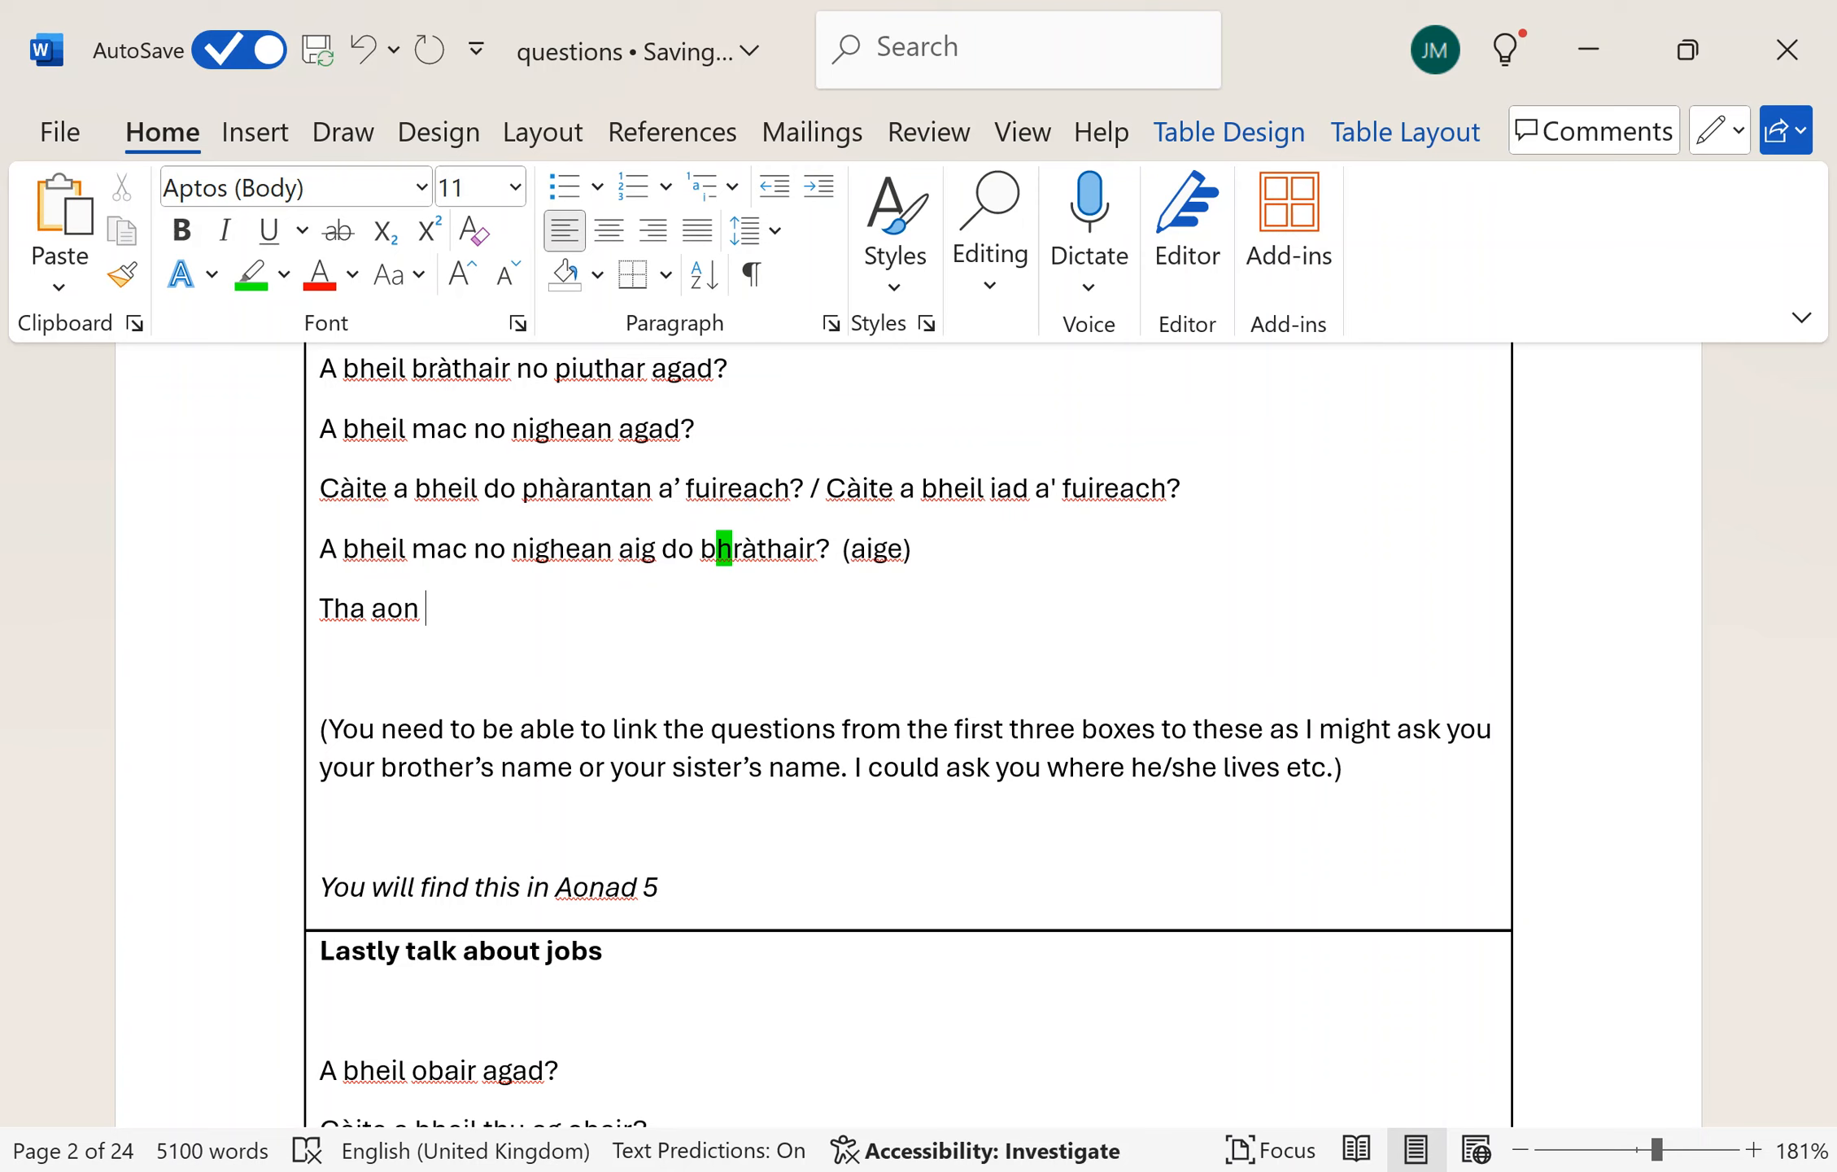
{"action": "type", "text": "mhac"}
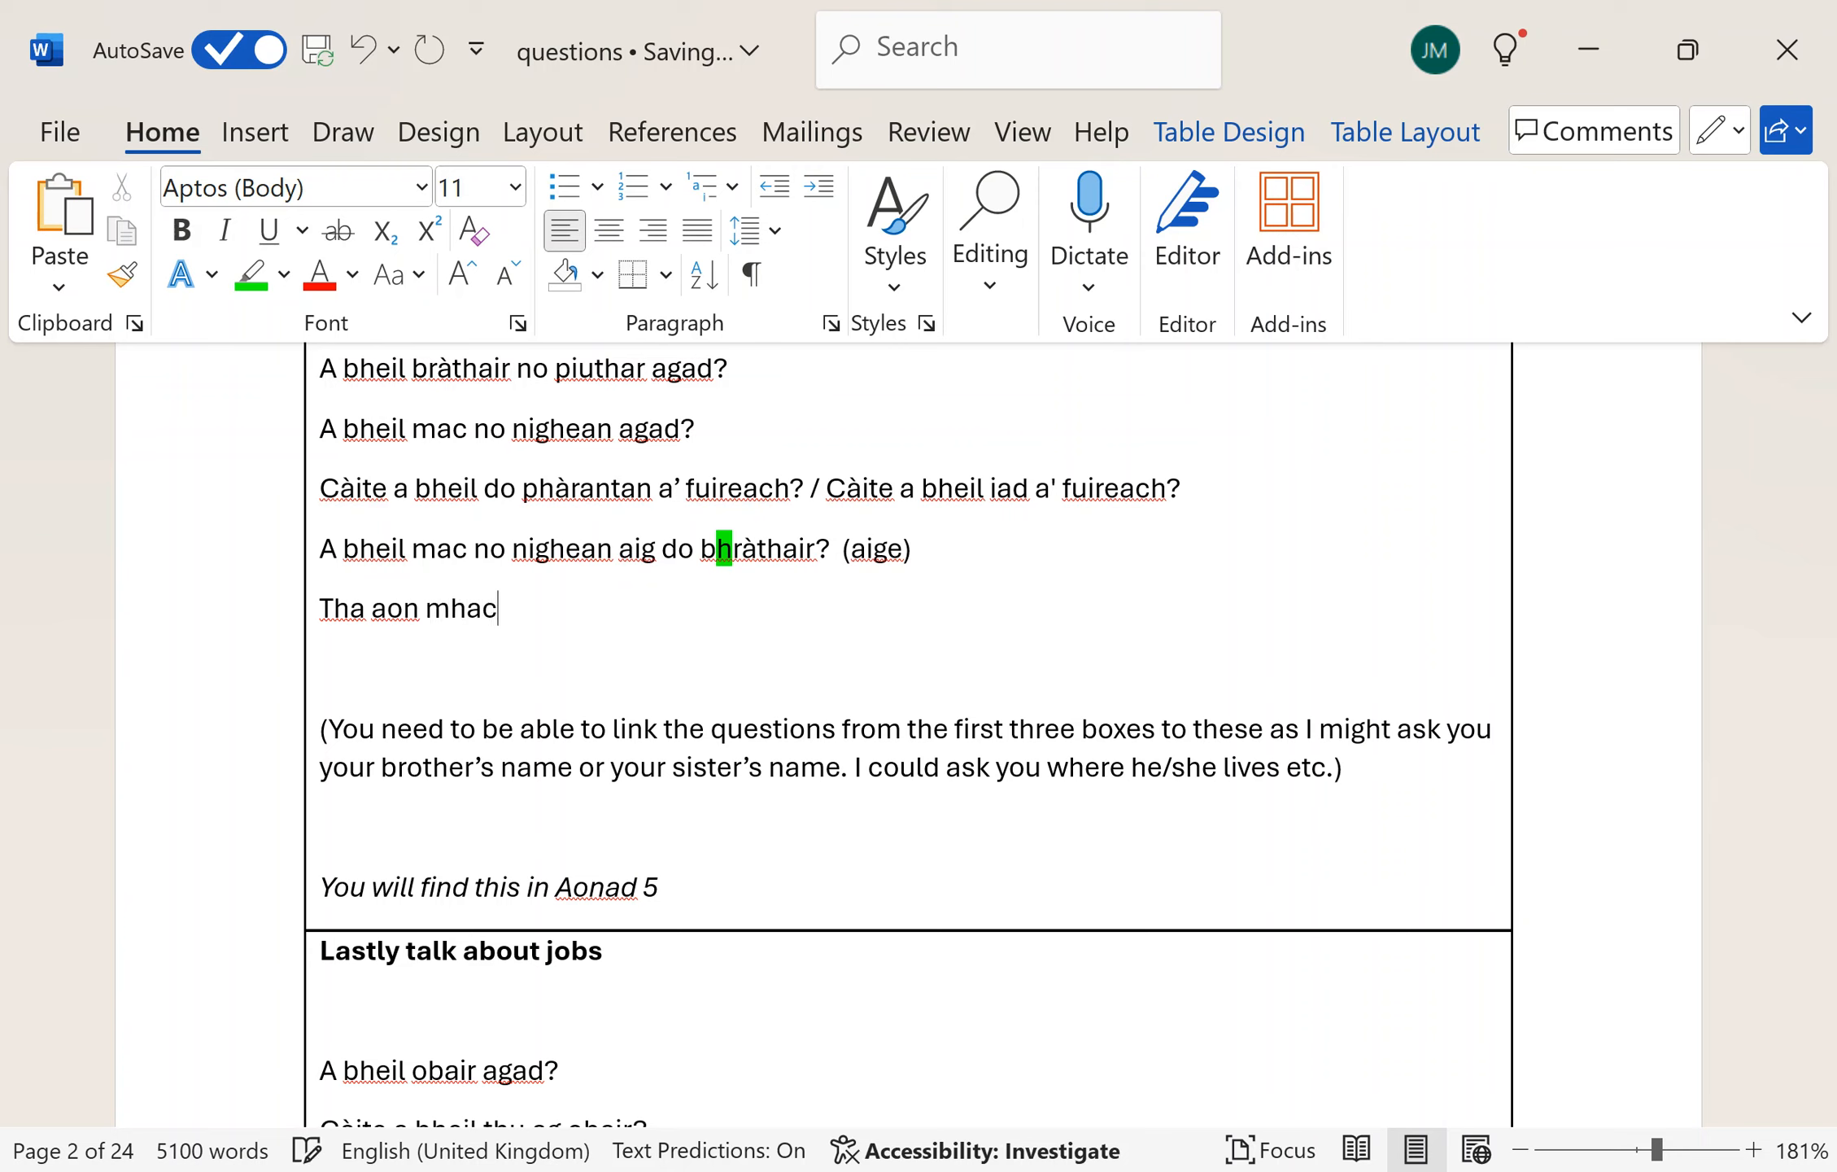
{"action": "type", "text": "\" \""}
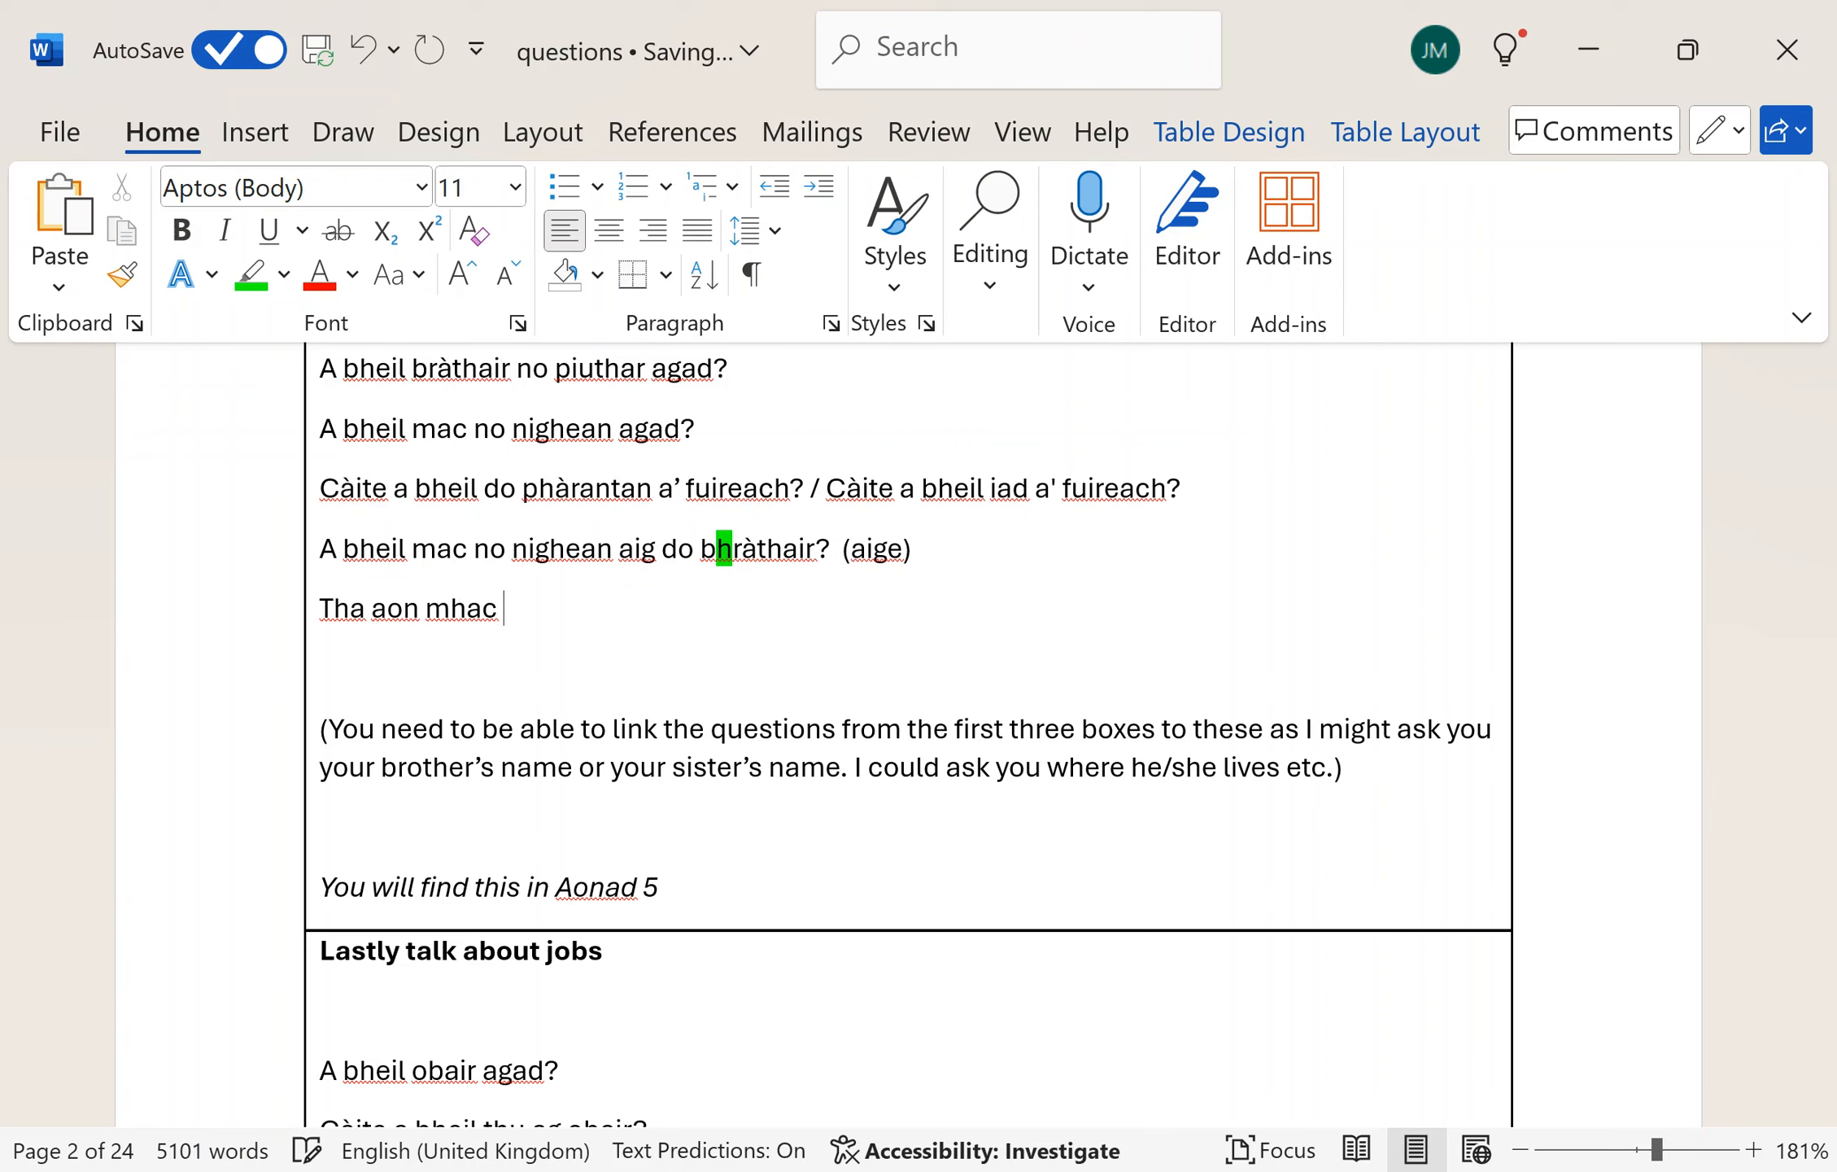
{"action": "type", "text": "a"}
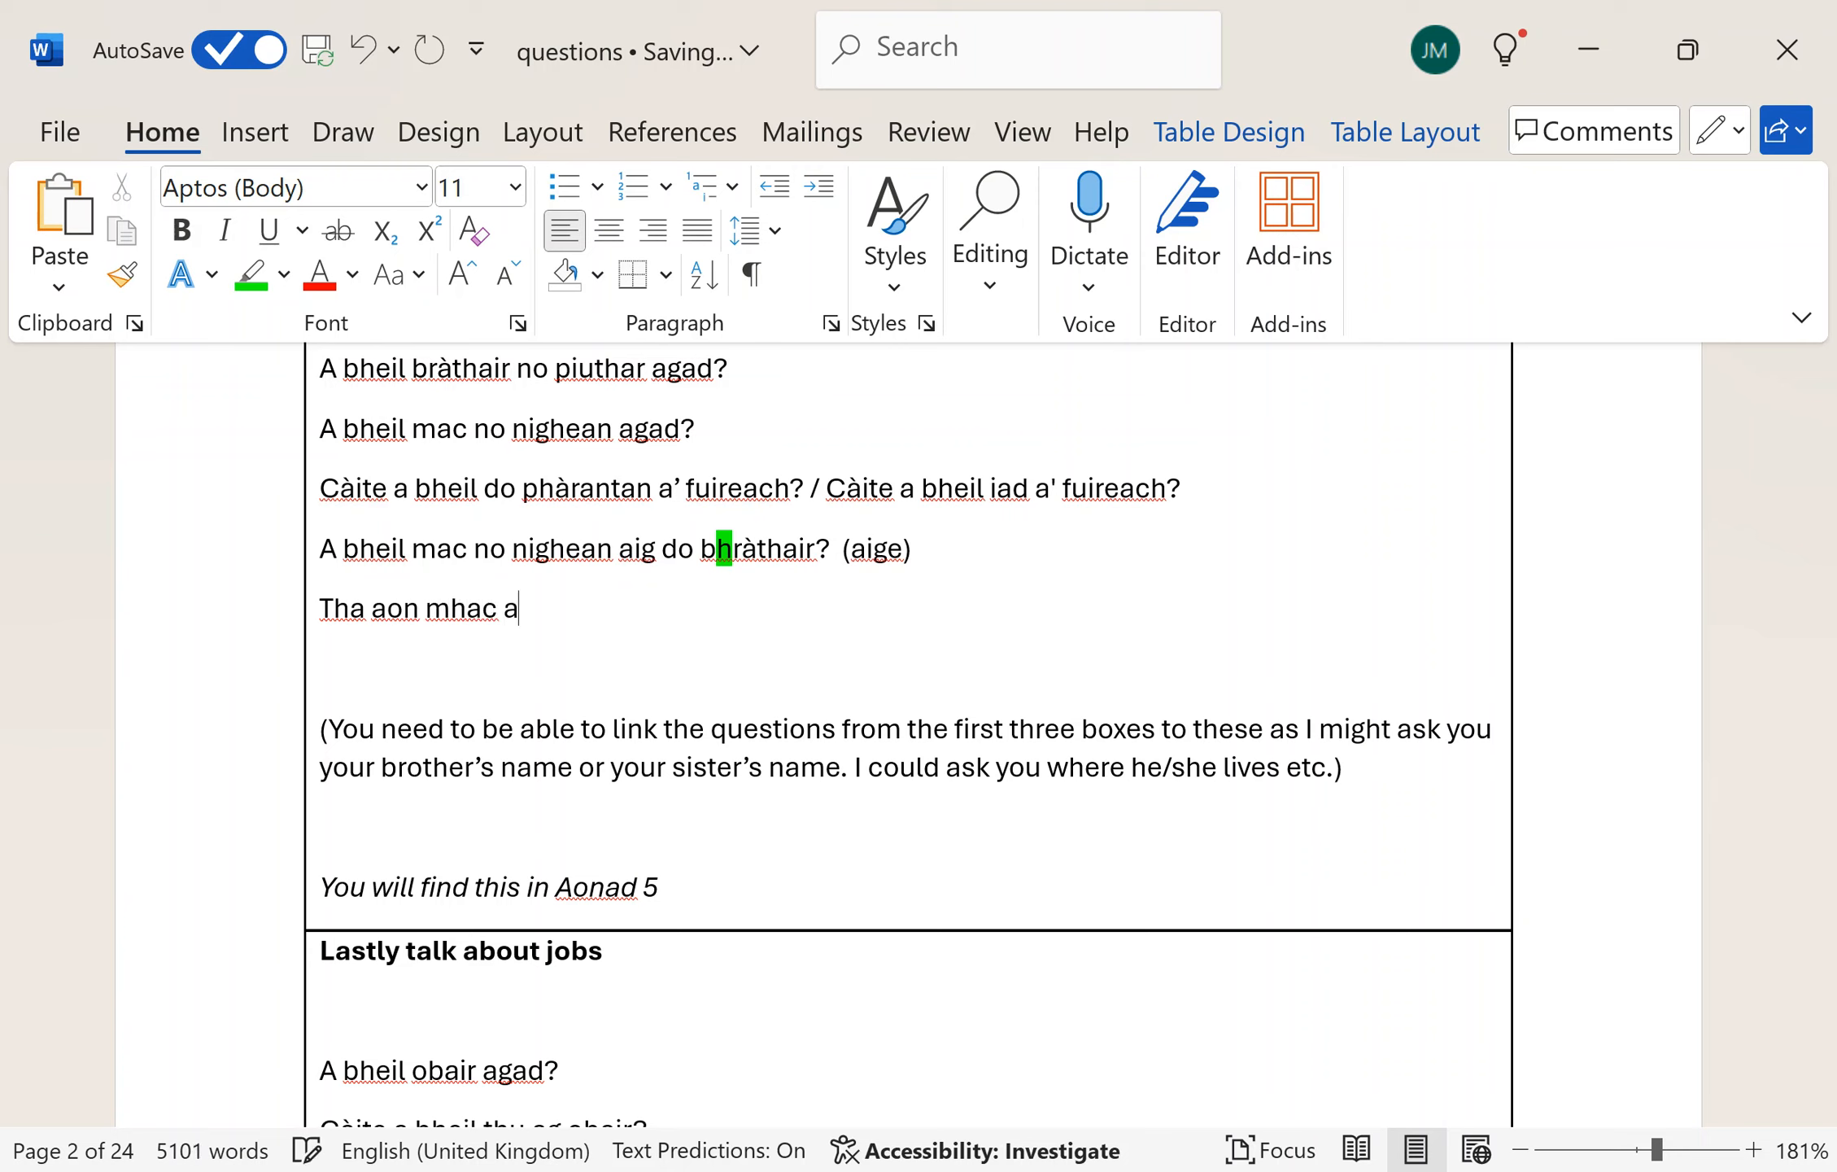
{"action": "type", "text": "ige"}
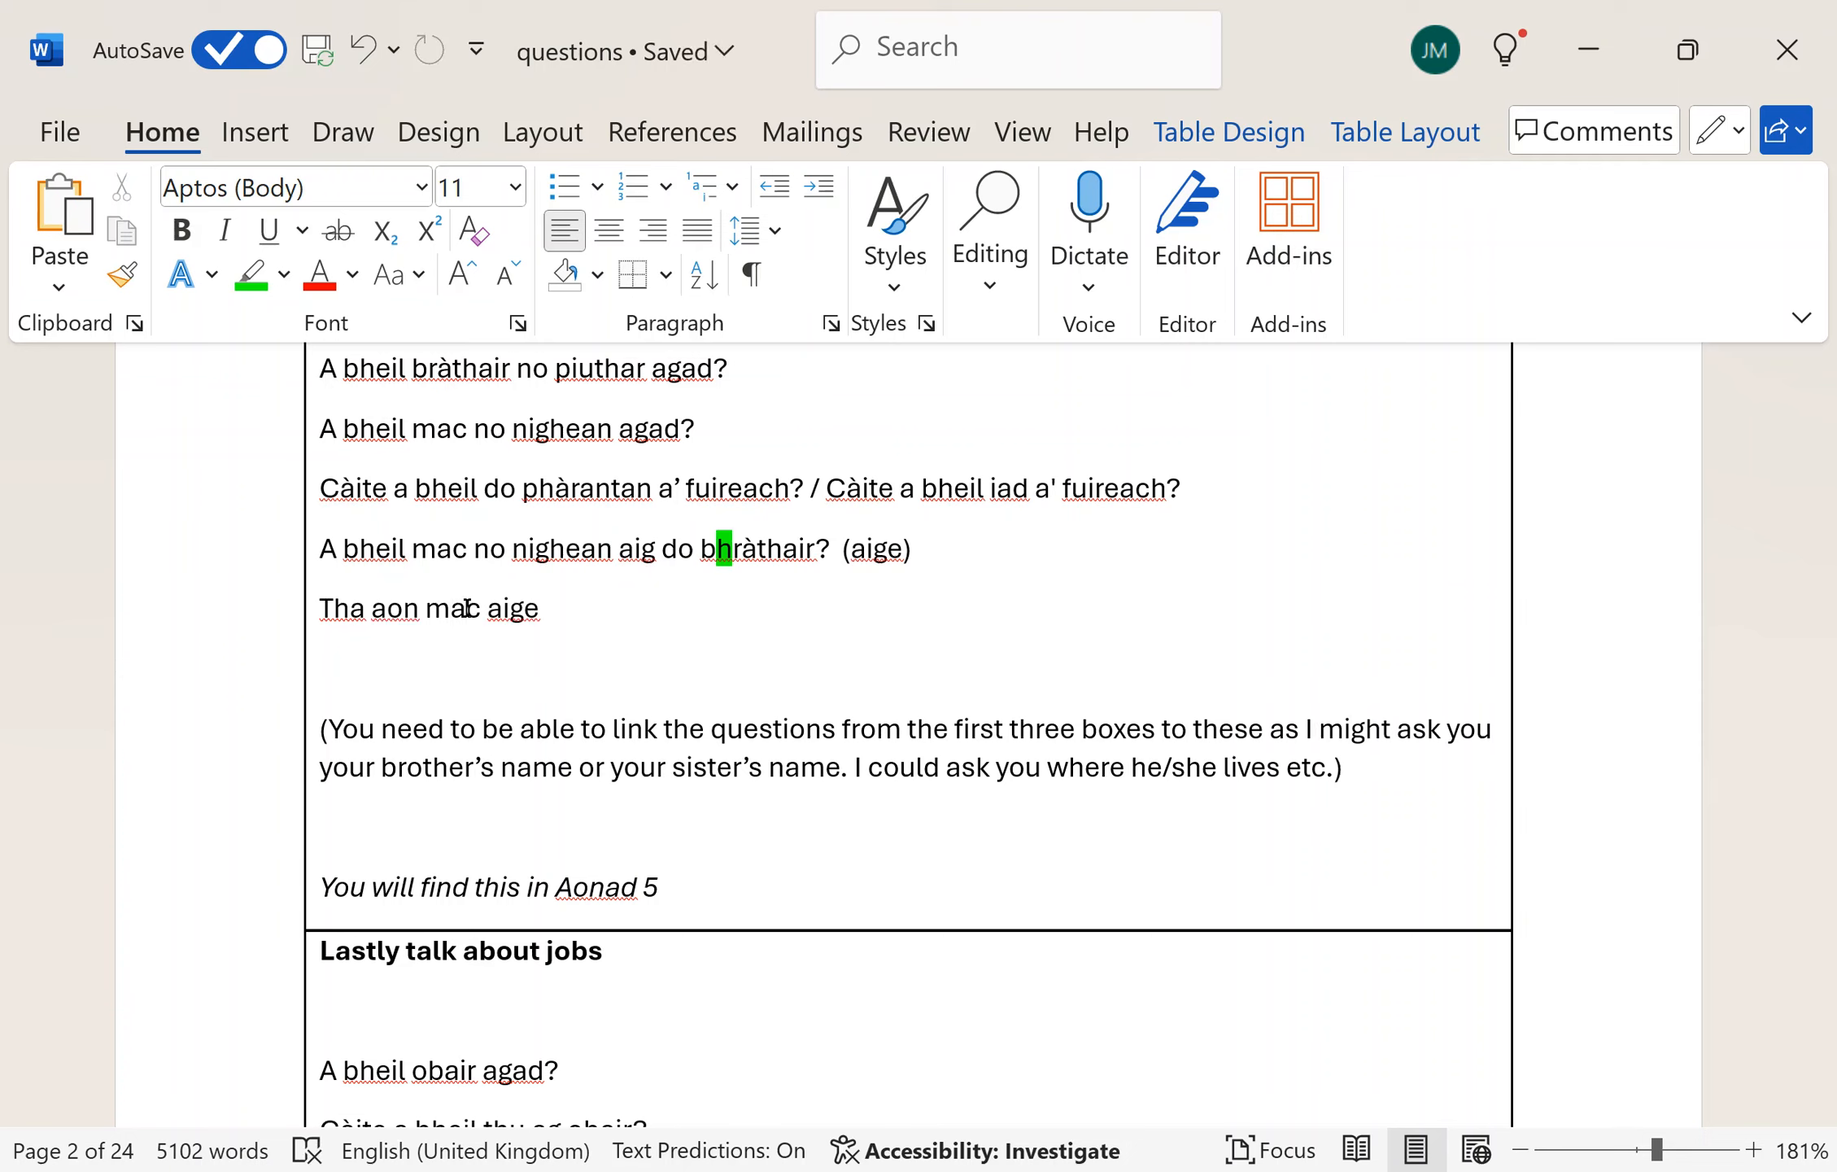
{"action": "left_click", "coordinate": [450, 607]}
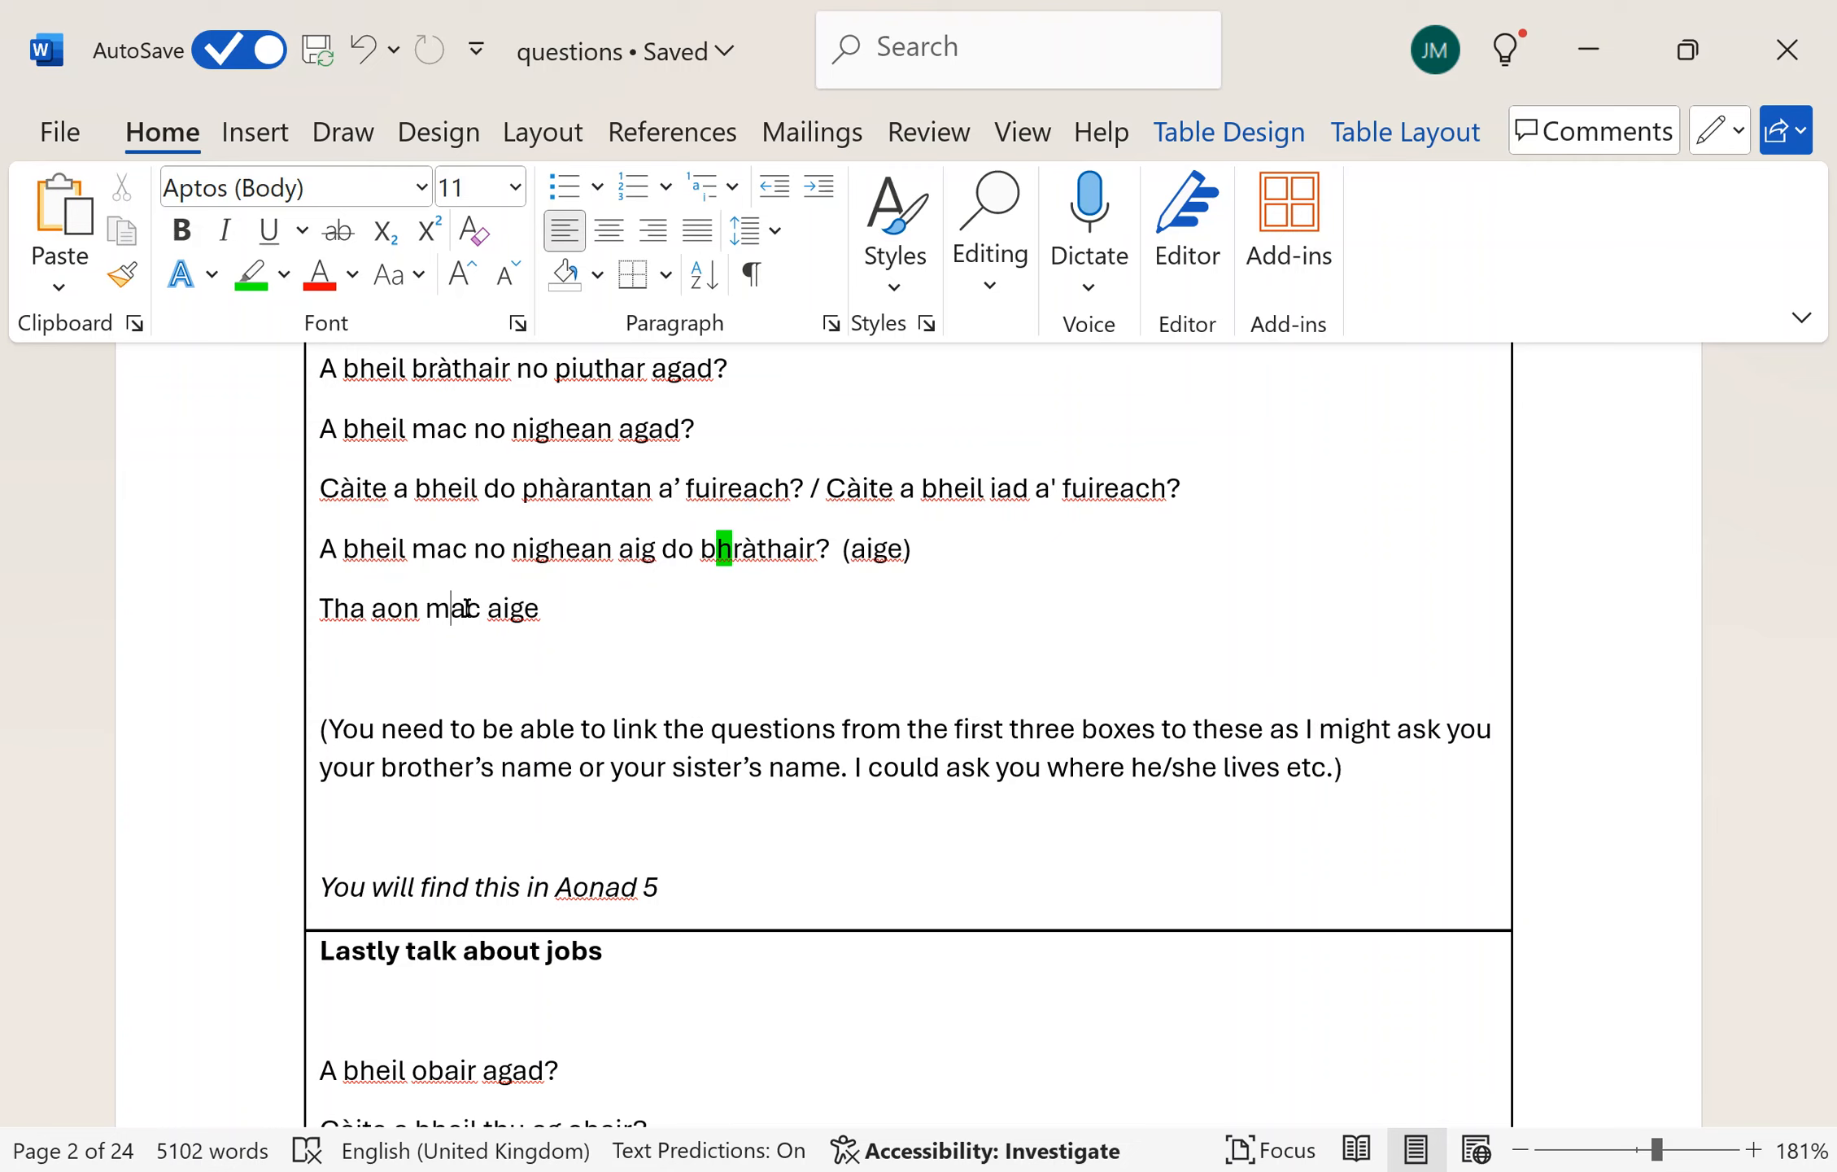
{"action": "mouse_move", "coordinate": [1673, 558]}
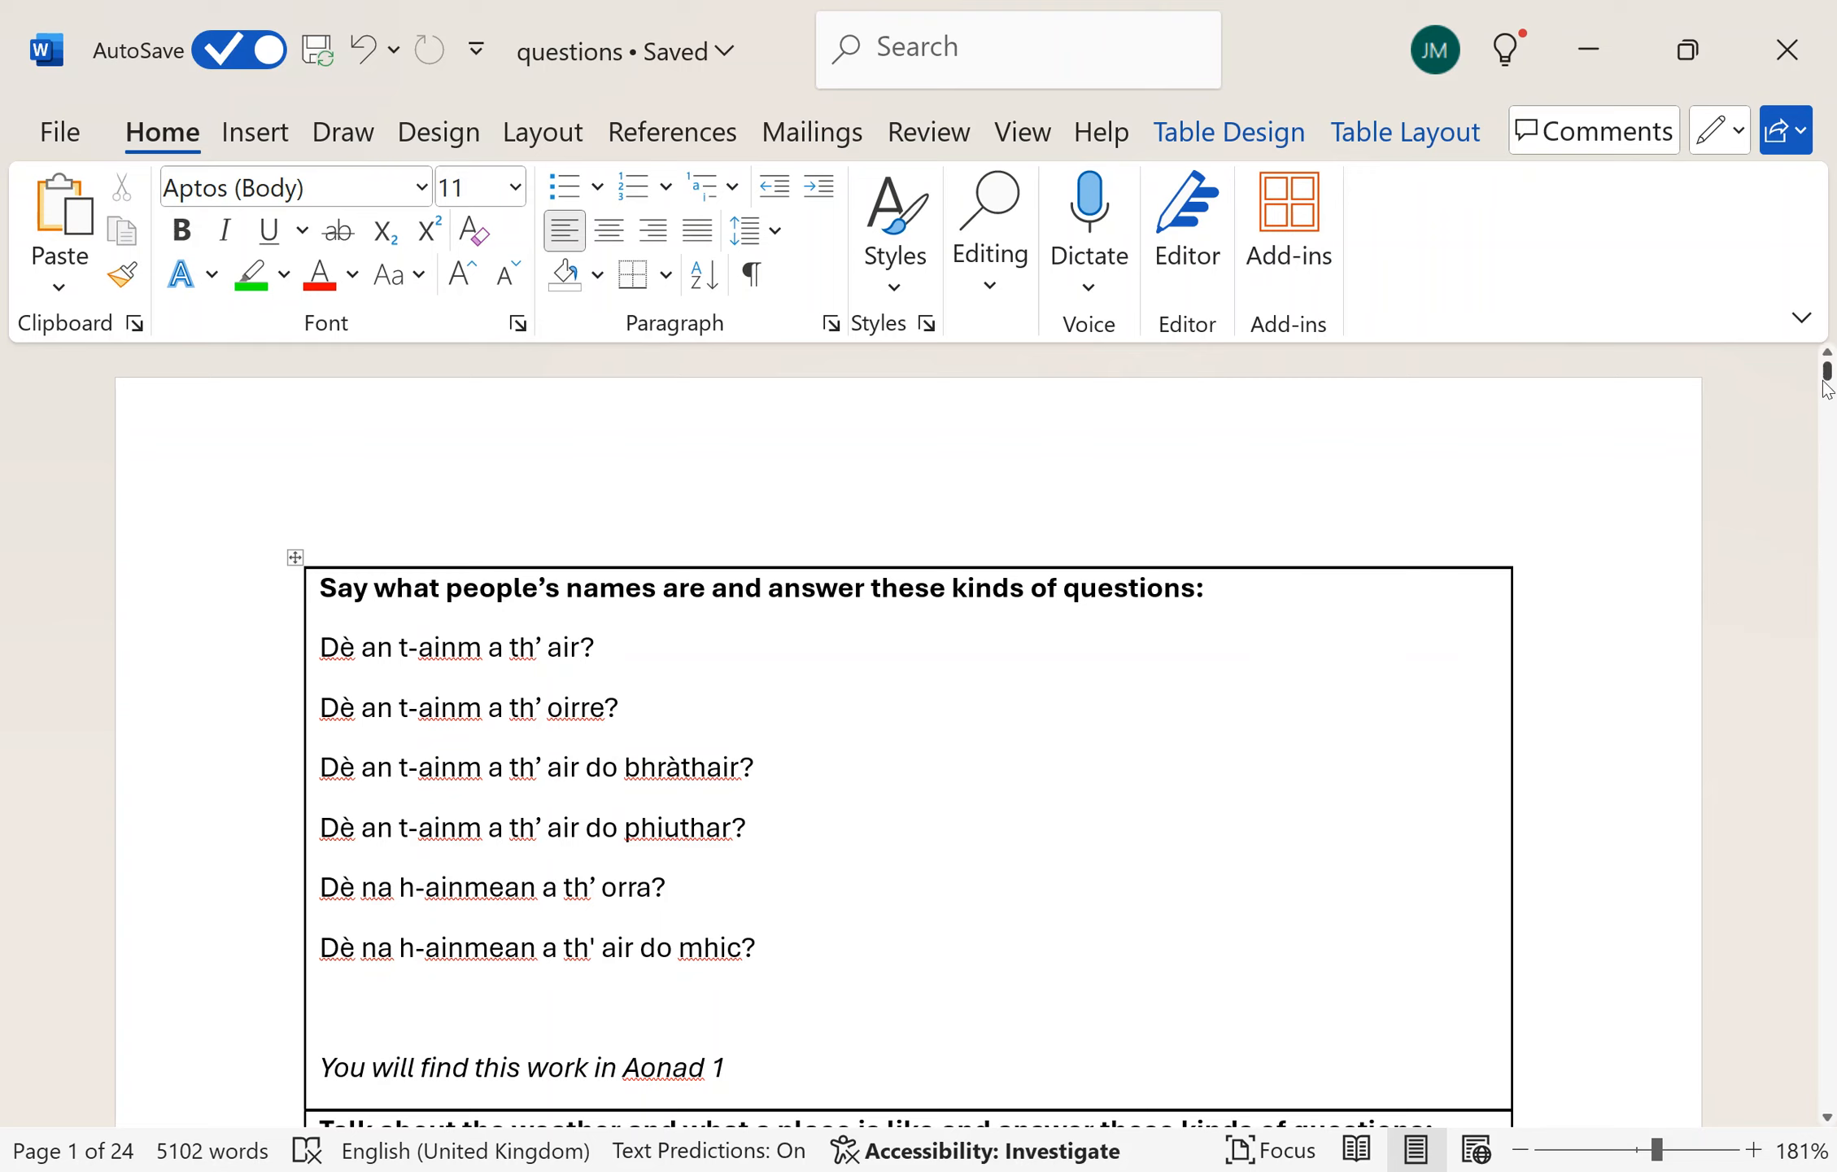
- Scroll to the where-you-are-from table beneath the Aonad 2 note
{"action": "scroll", "scroll_direction": "down", "scroll_amount": 3}
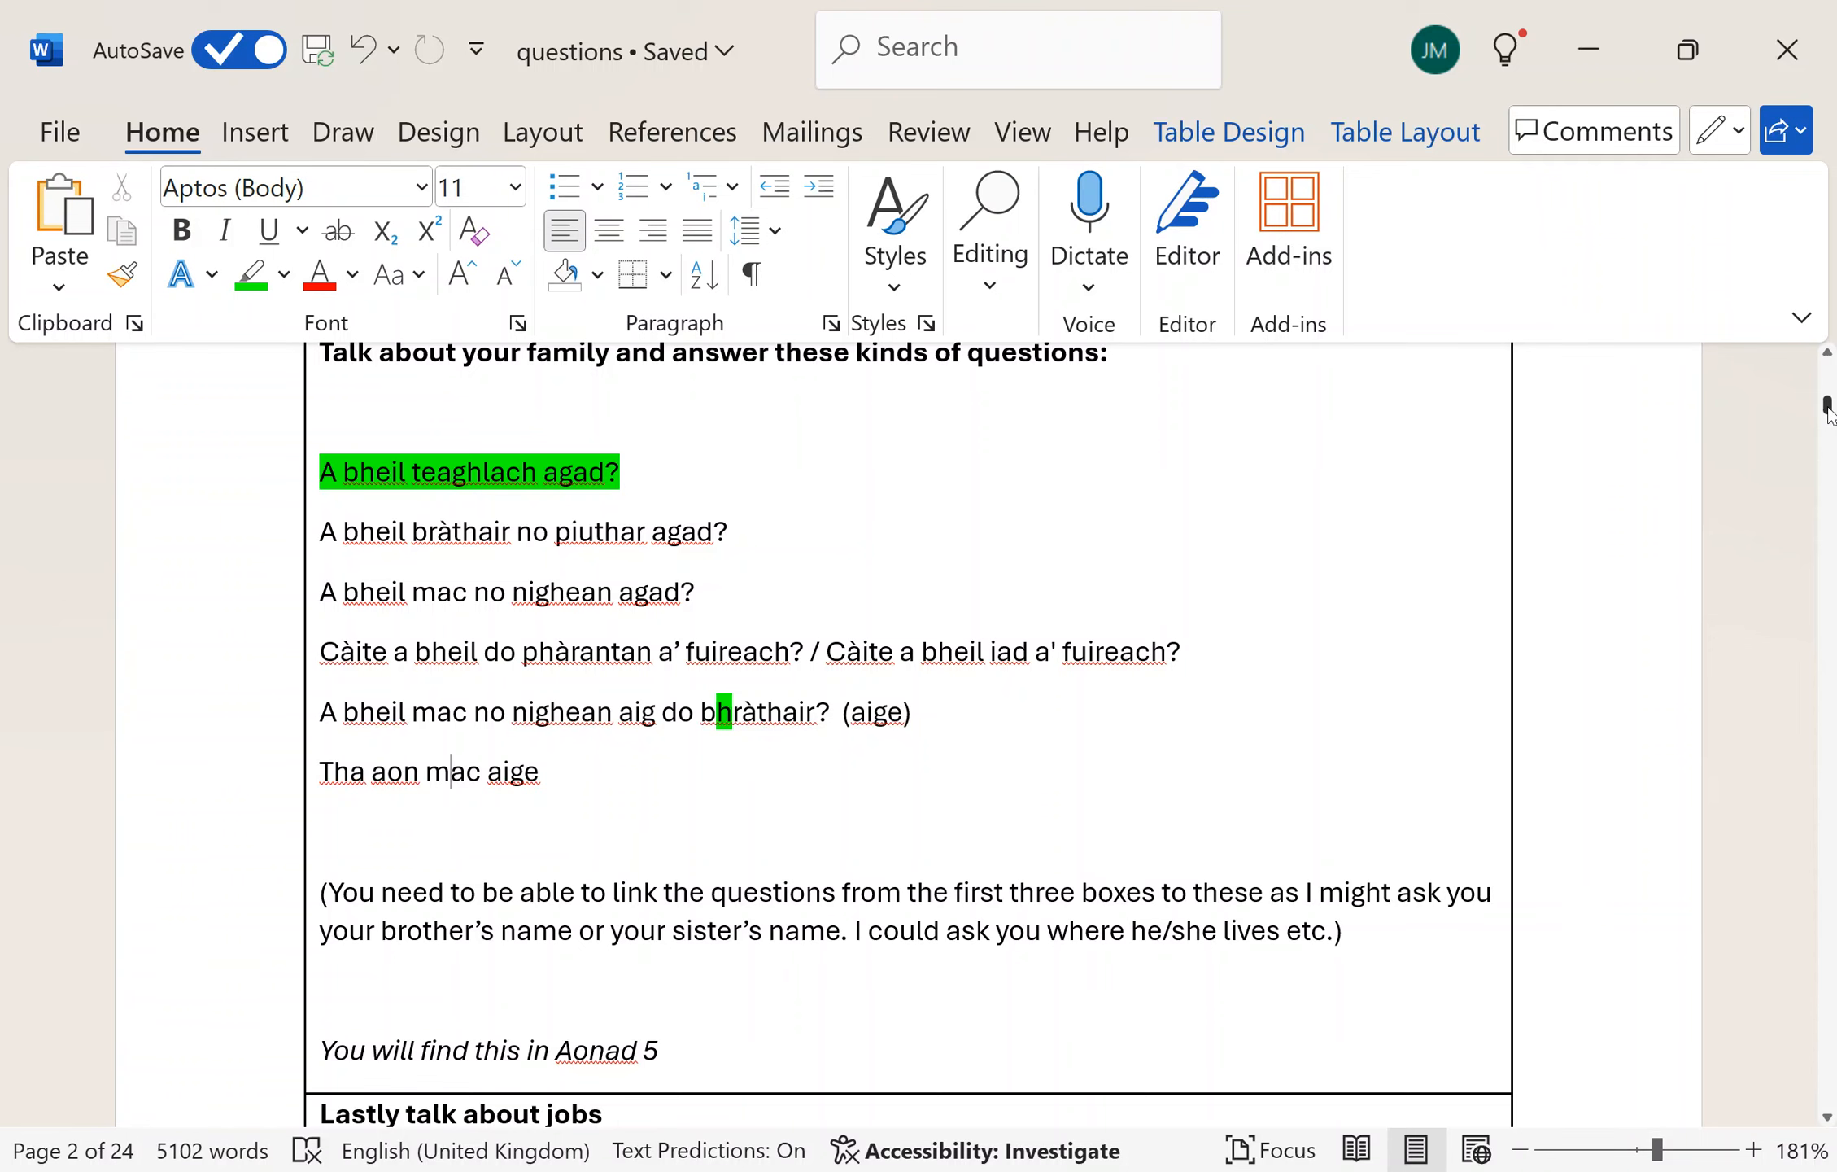
{"action": "scroll", "scroll_direction": "down", "scroll_amount": 3}
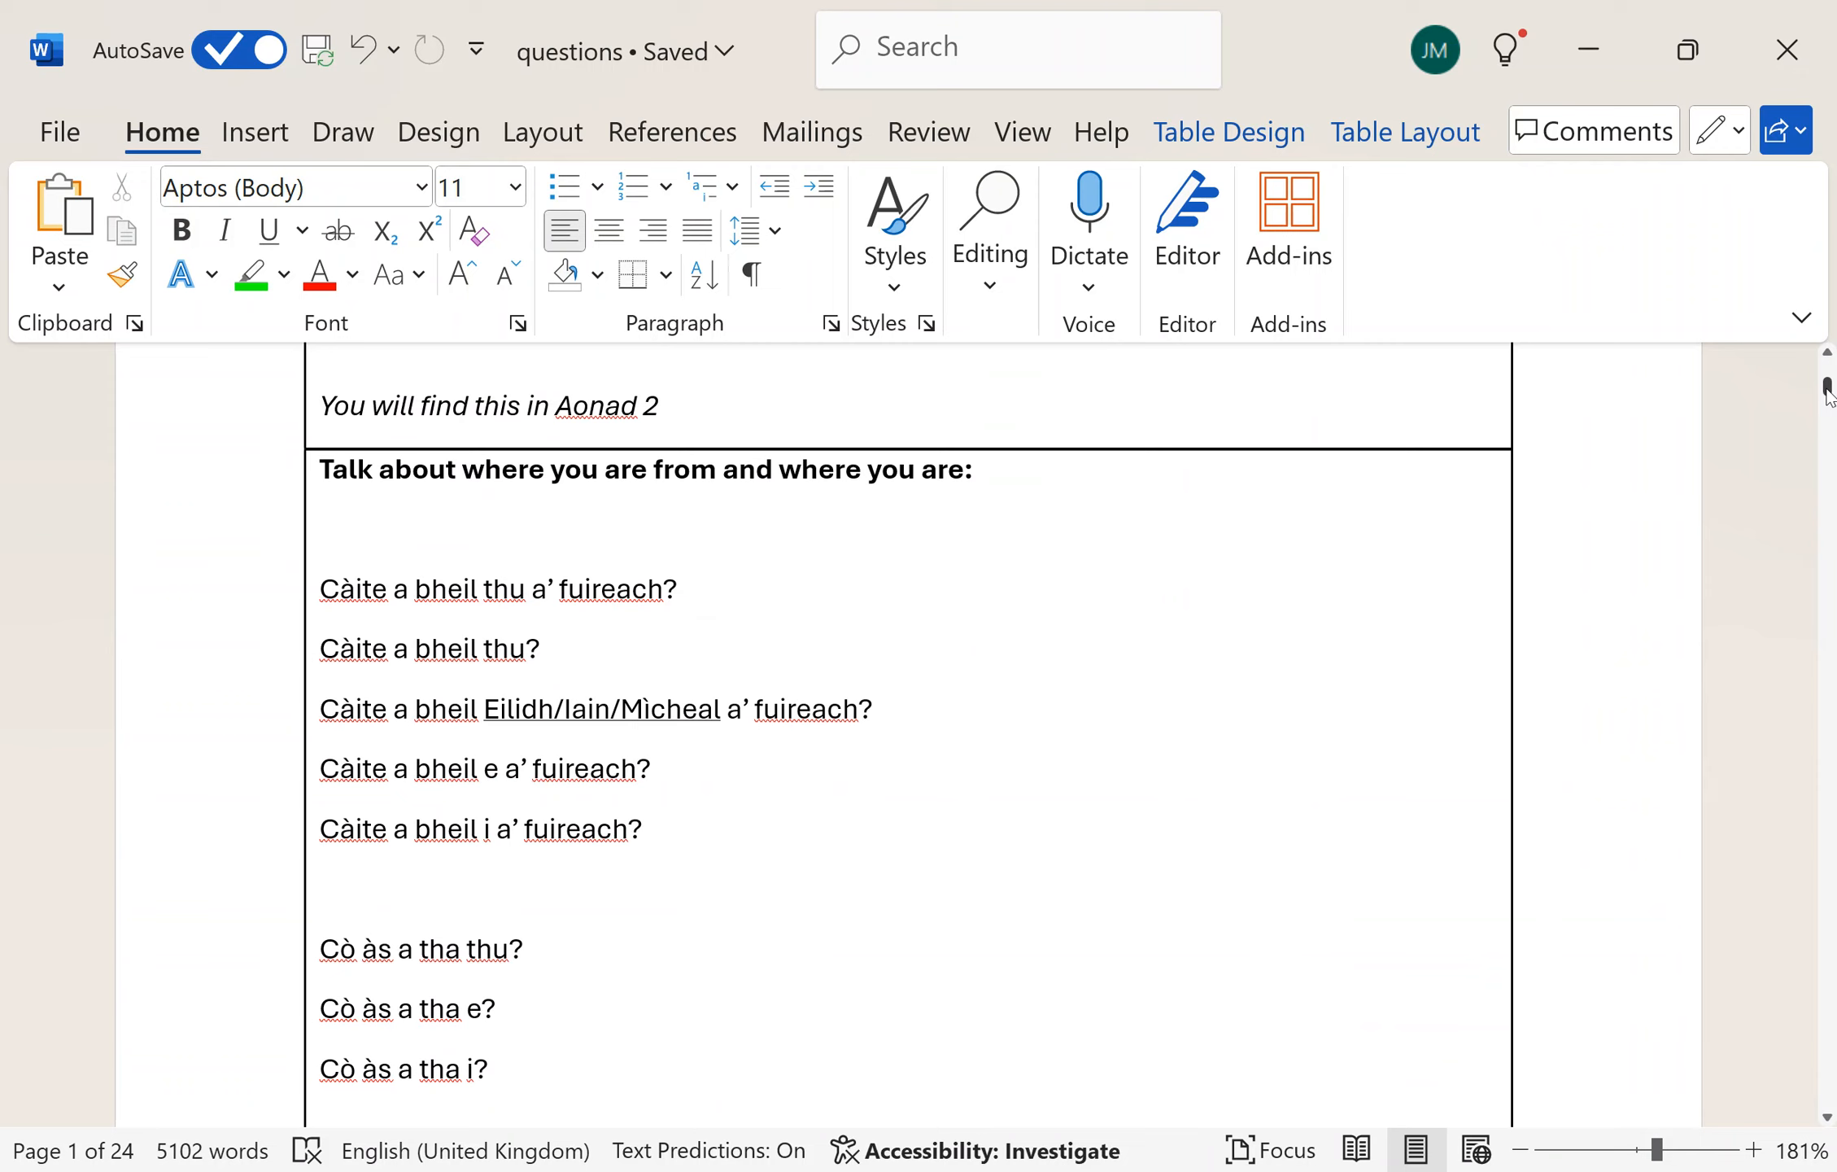
{"action": "mouse_move", "coordinate": [740, 582]}
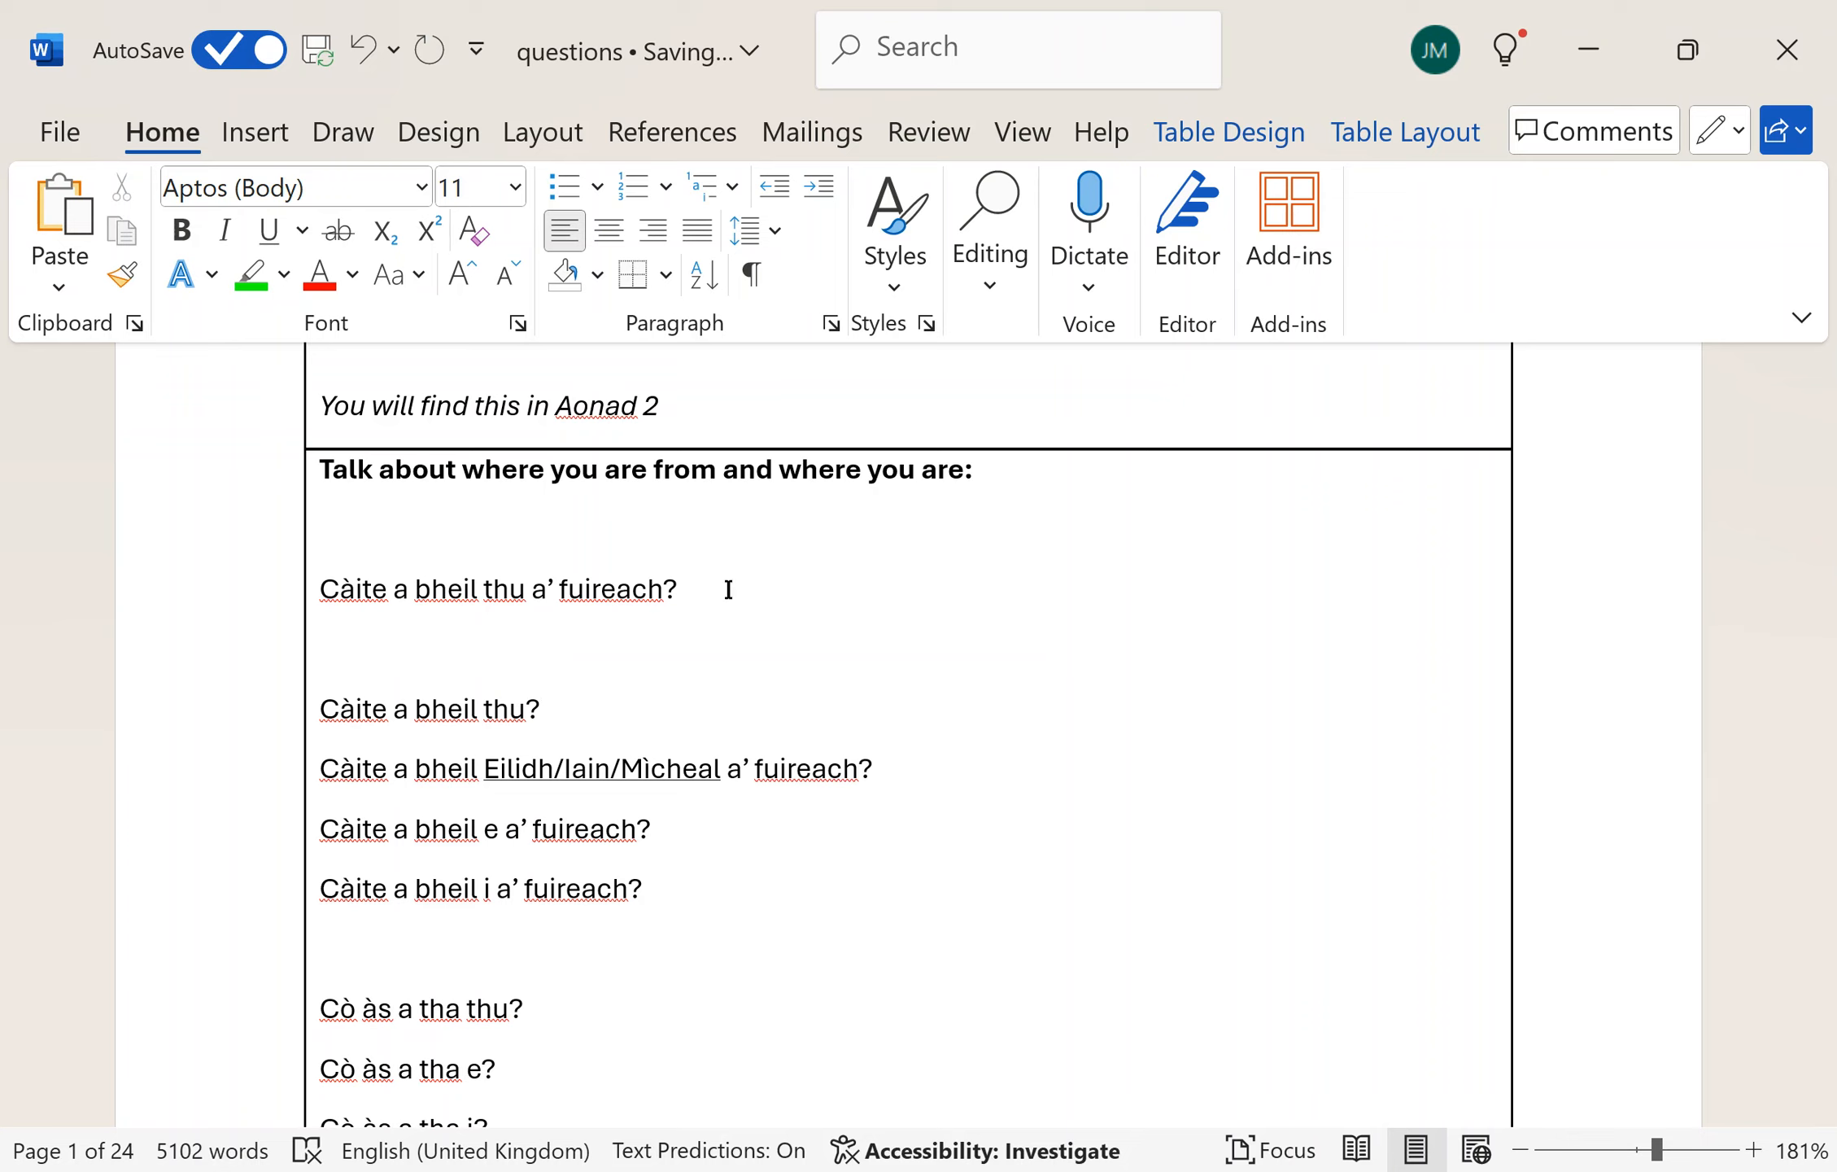
- Type 'Tha mo bhrathair a fuireach ann an Glaschu', fixing a typo with Backspace
{"action": "type", "text": "T"}
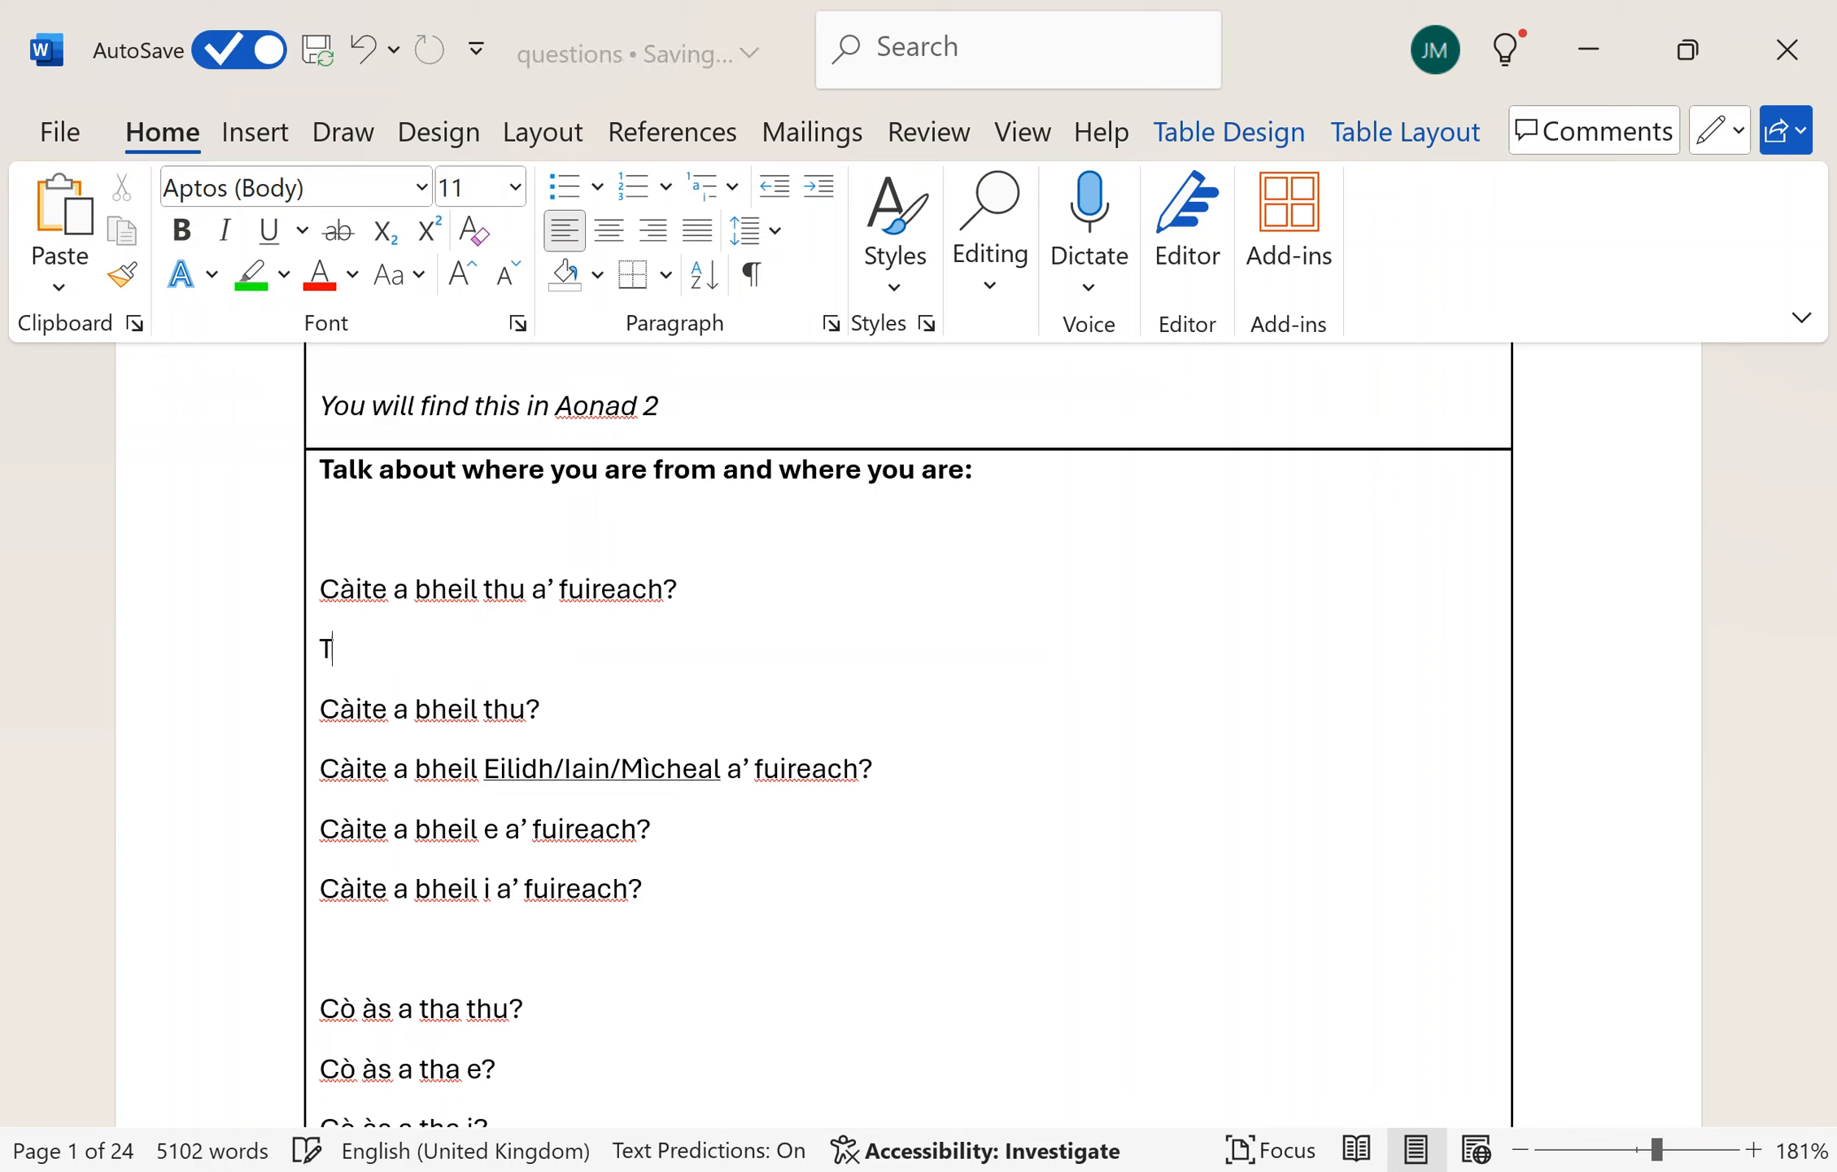
{"action": "type", "text": "ha"}
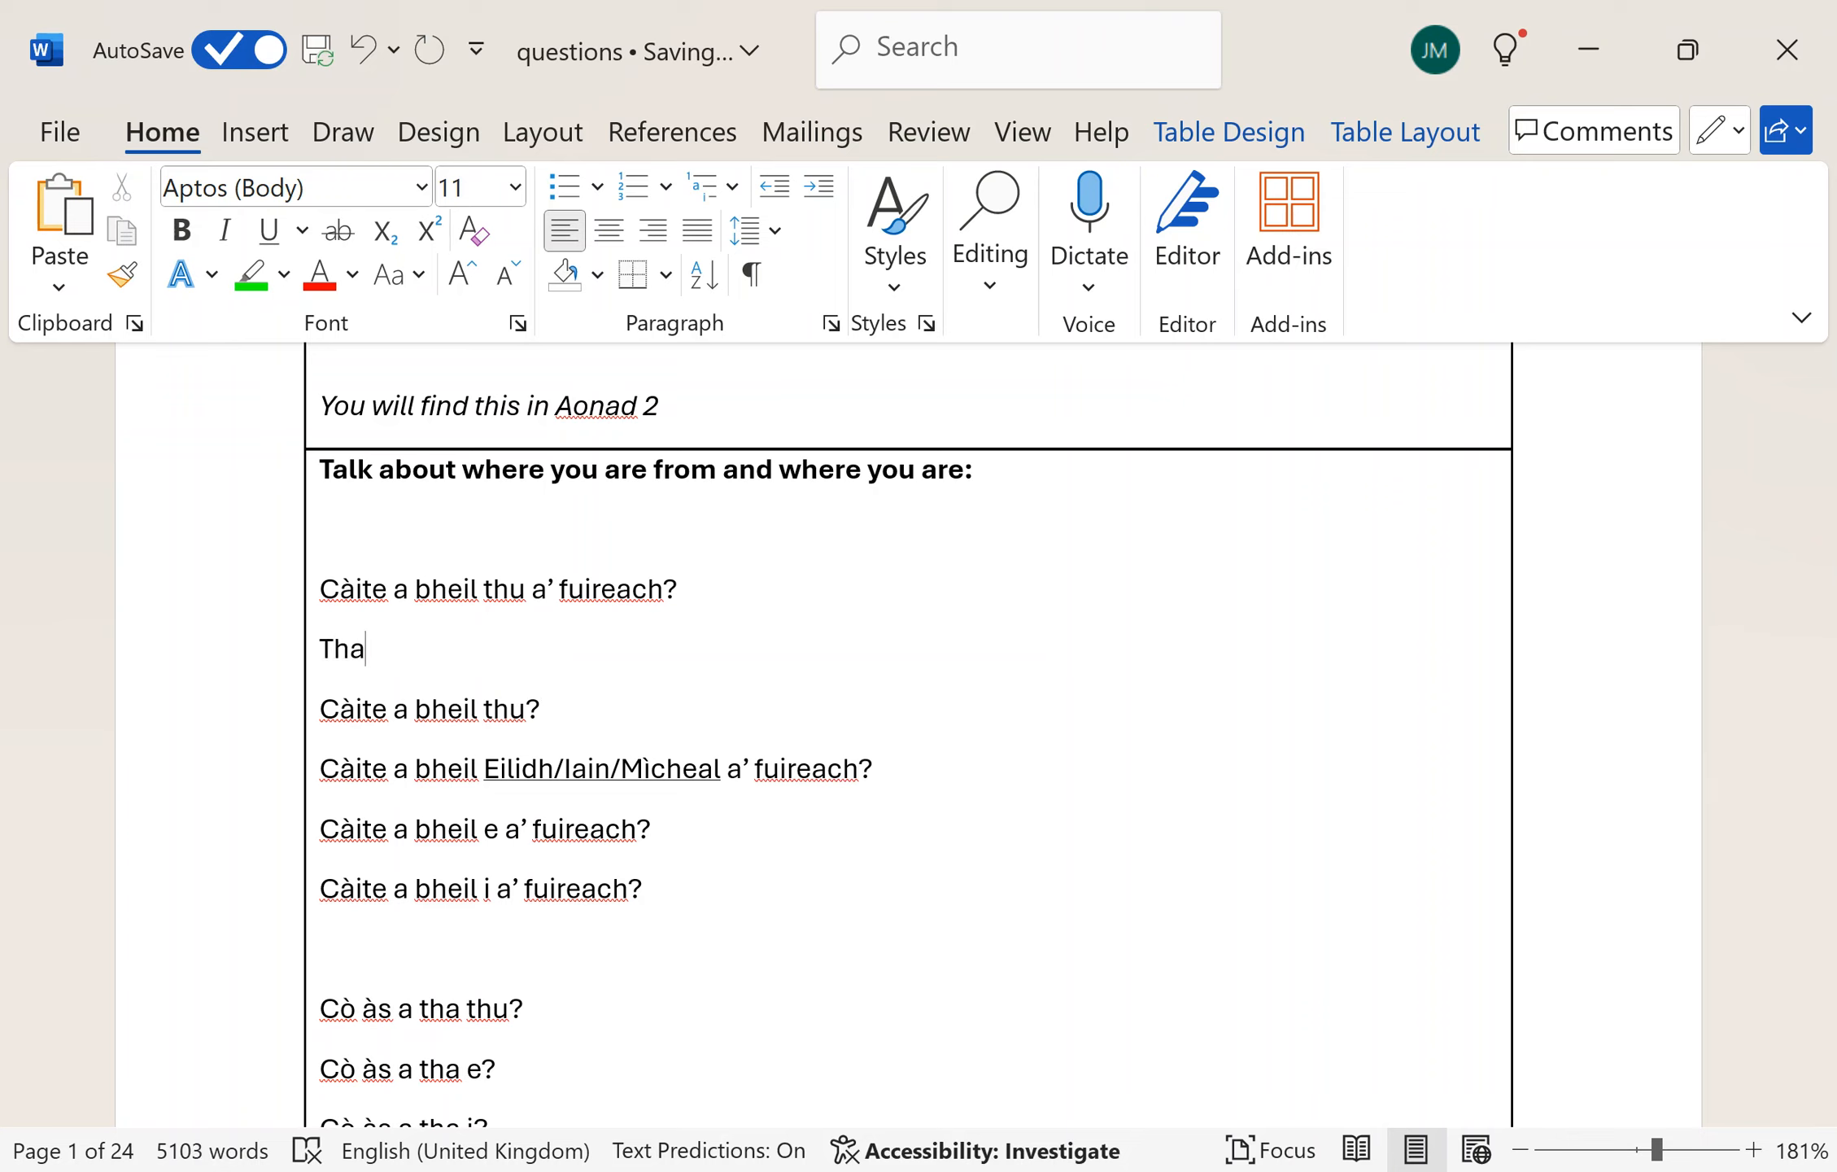
{"action": "type", "text": "\" \""}
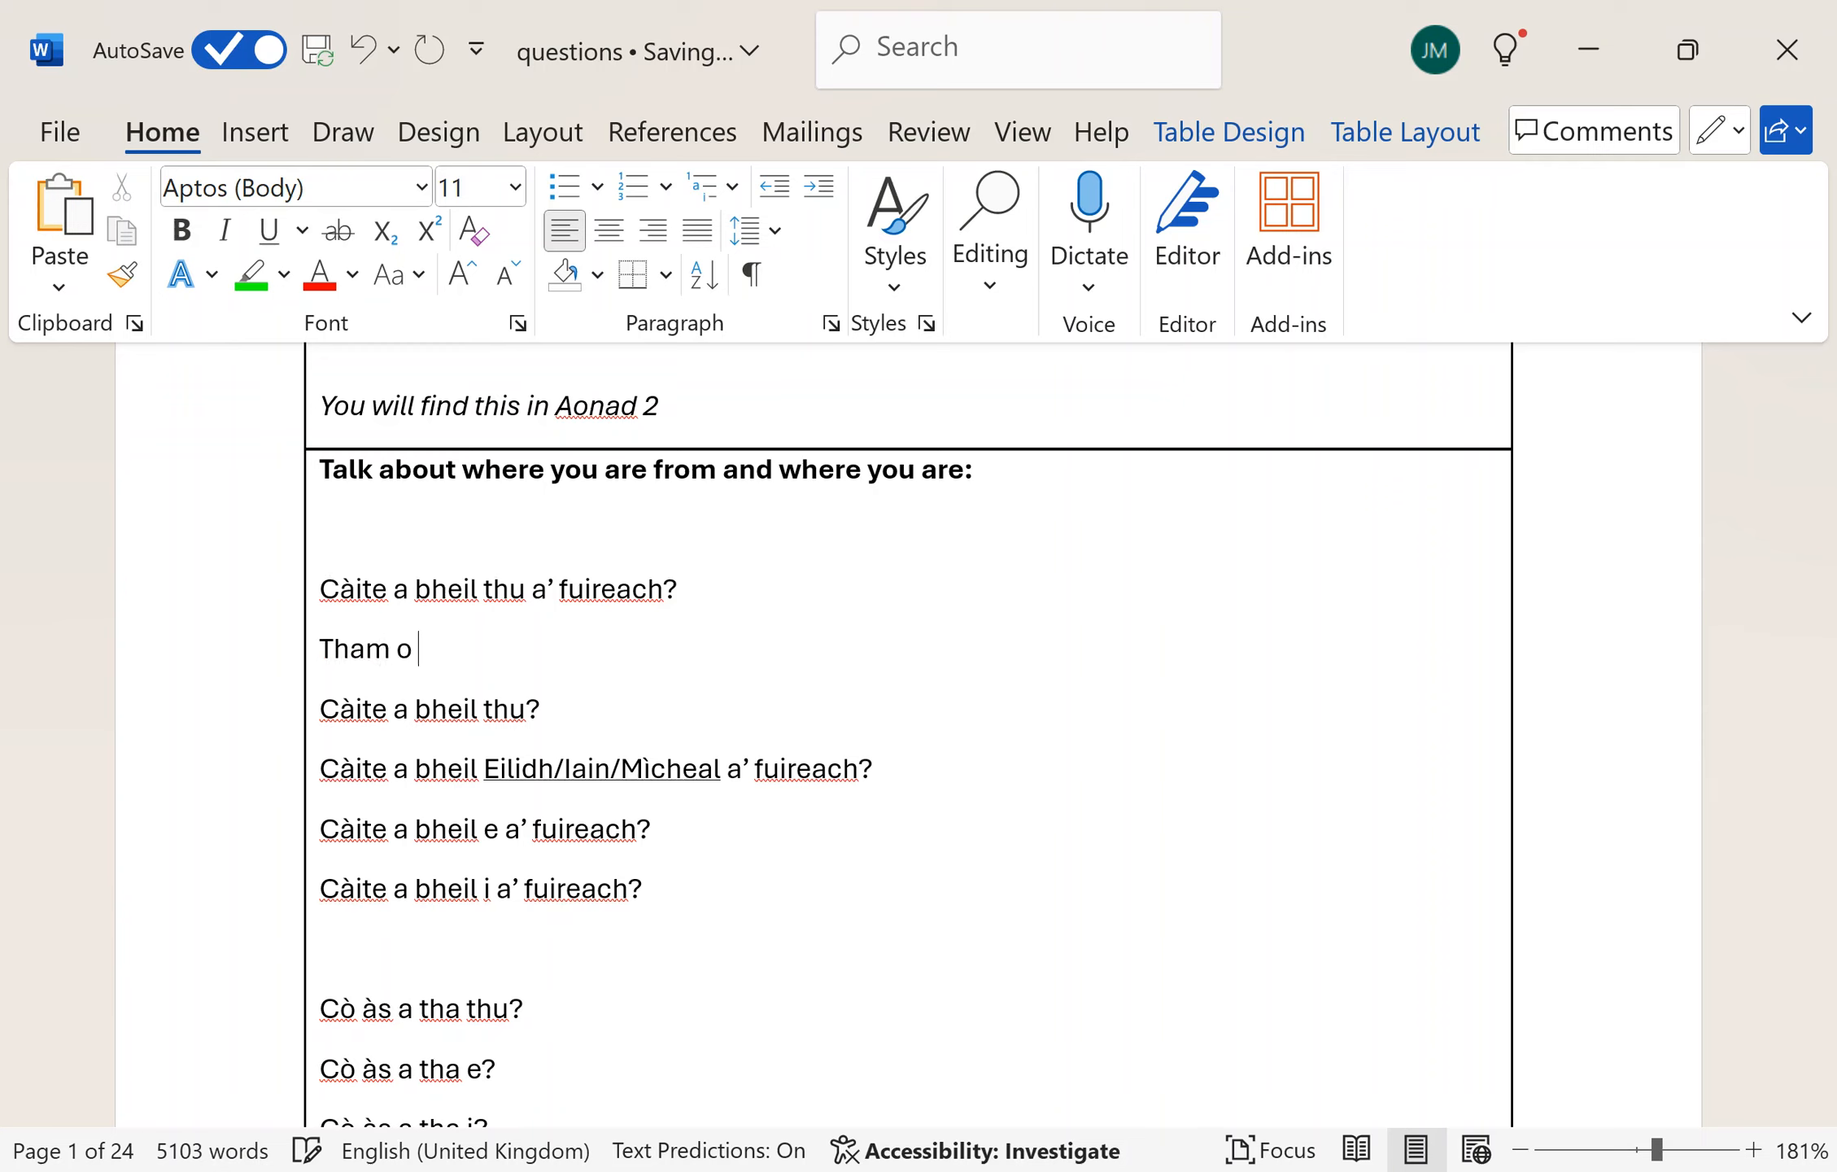
{"action": "type", "text": "bhrasthar"}
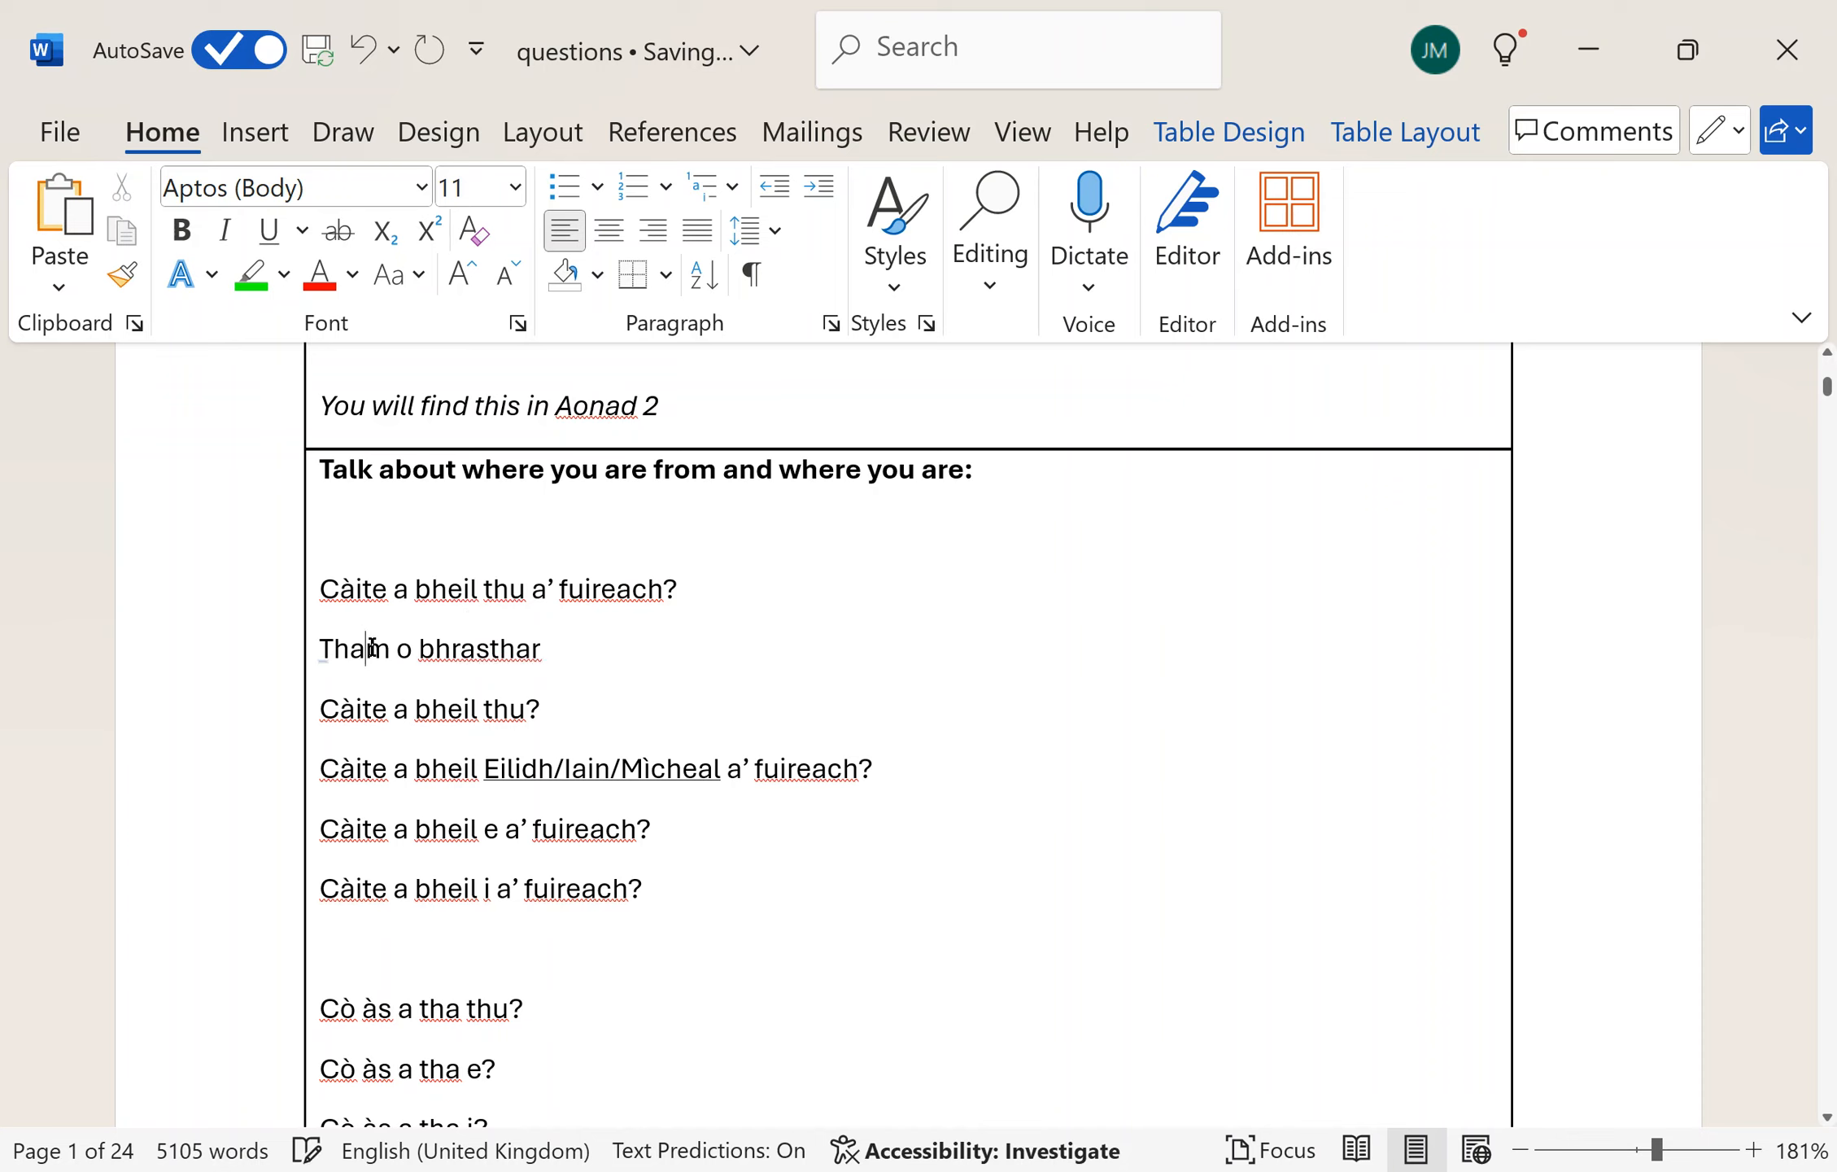
{"action": "type", "text": "m"}
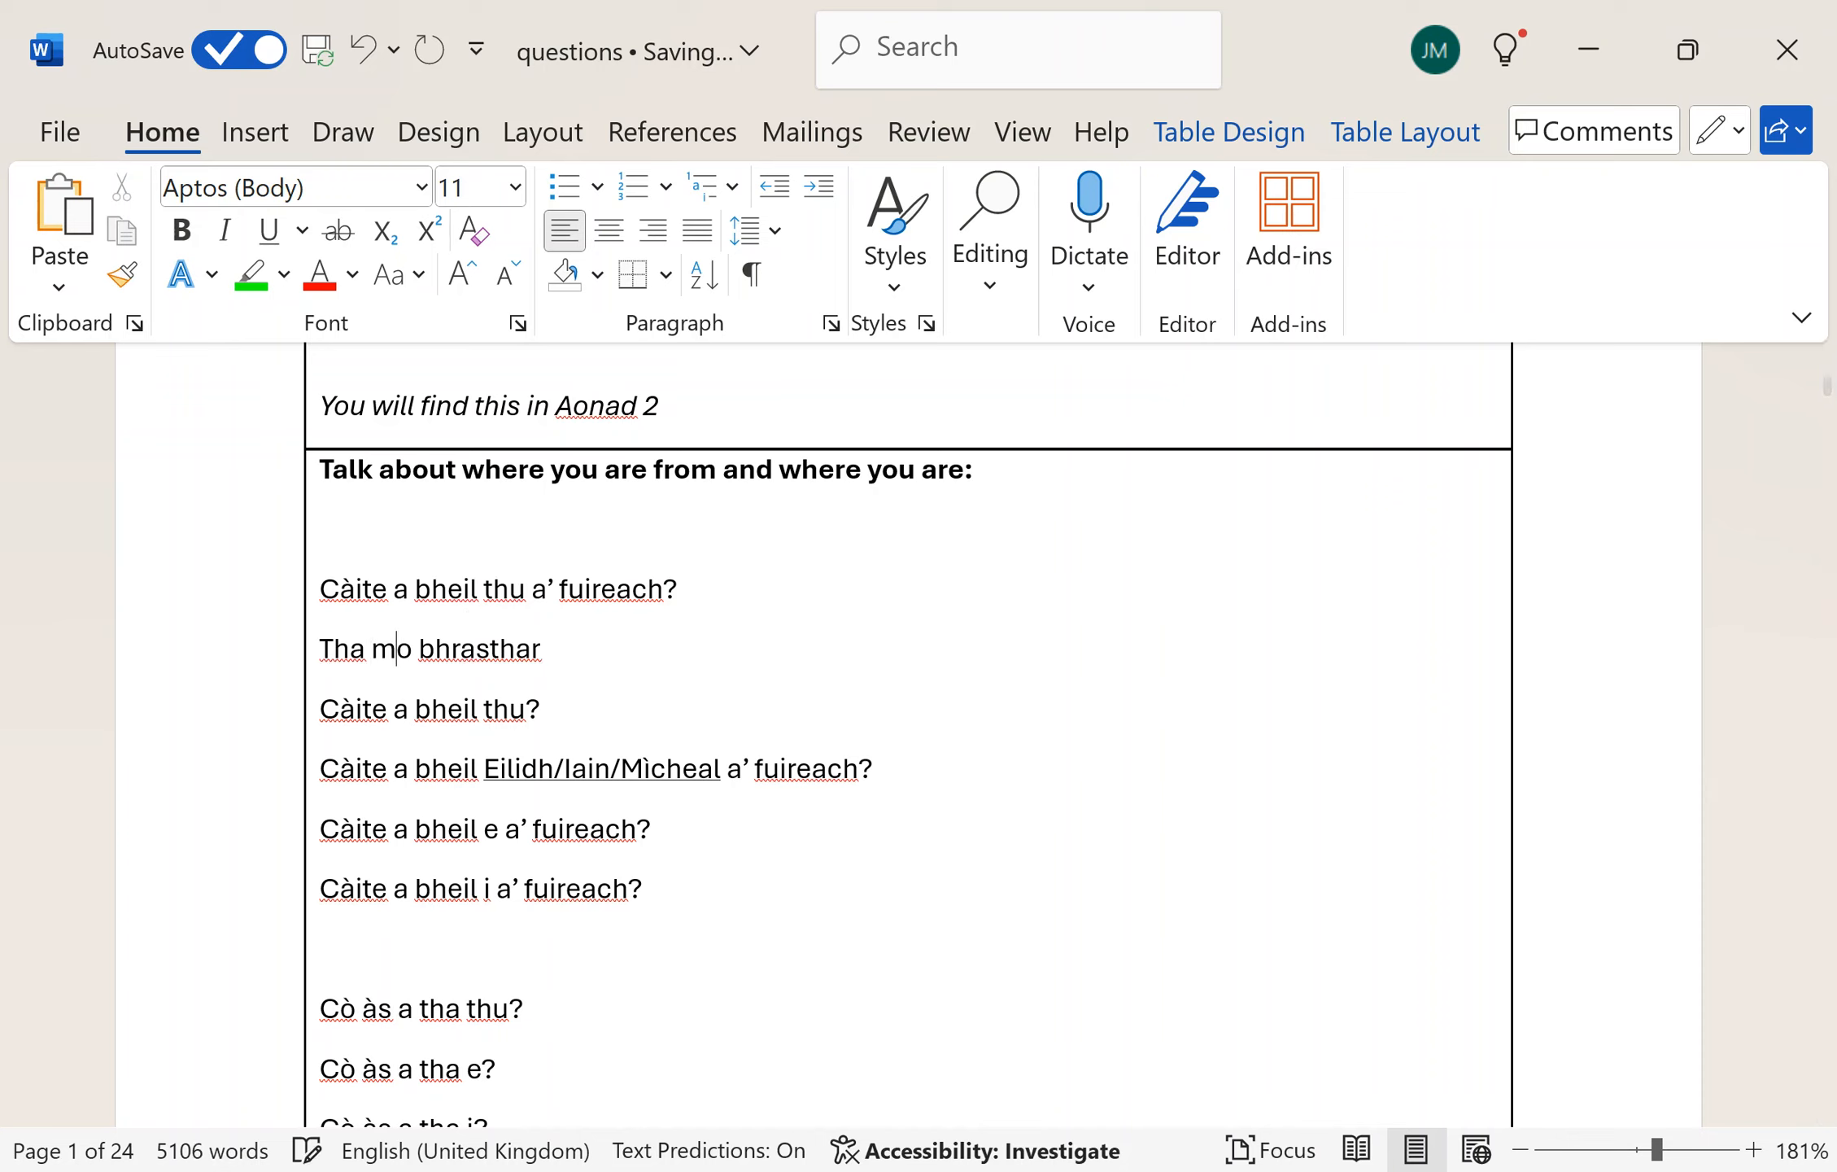
{"action": "key", "text": "backspace"}
{"action": "type", "text": "i"}
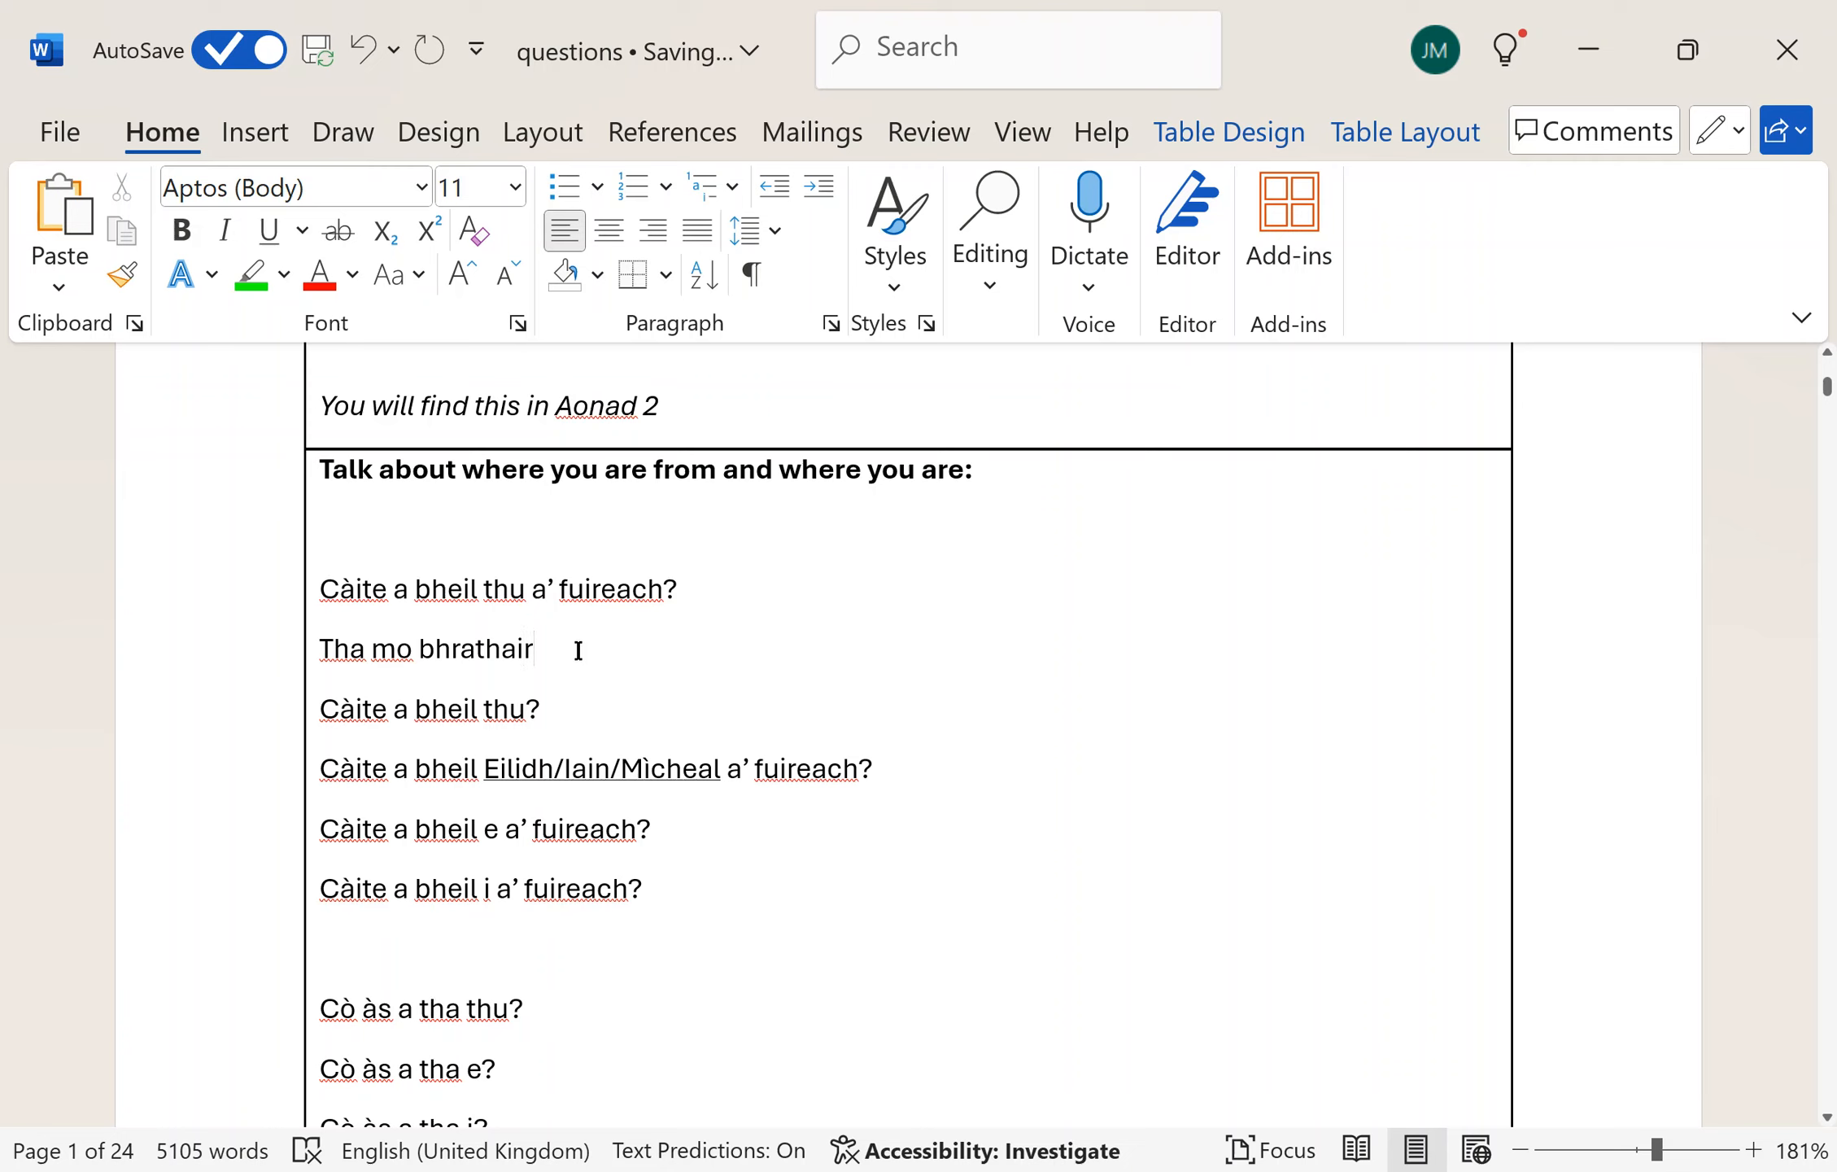
{"action": "type", "text": "a fu"}
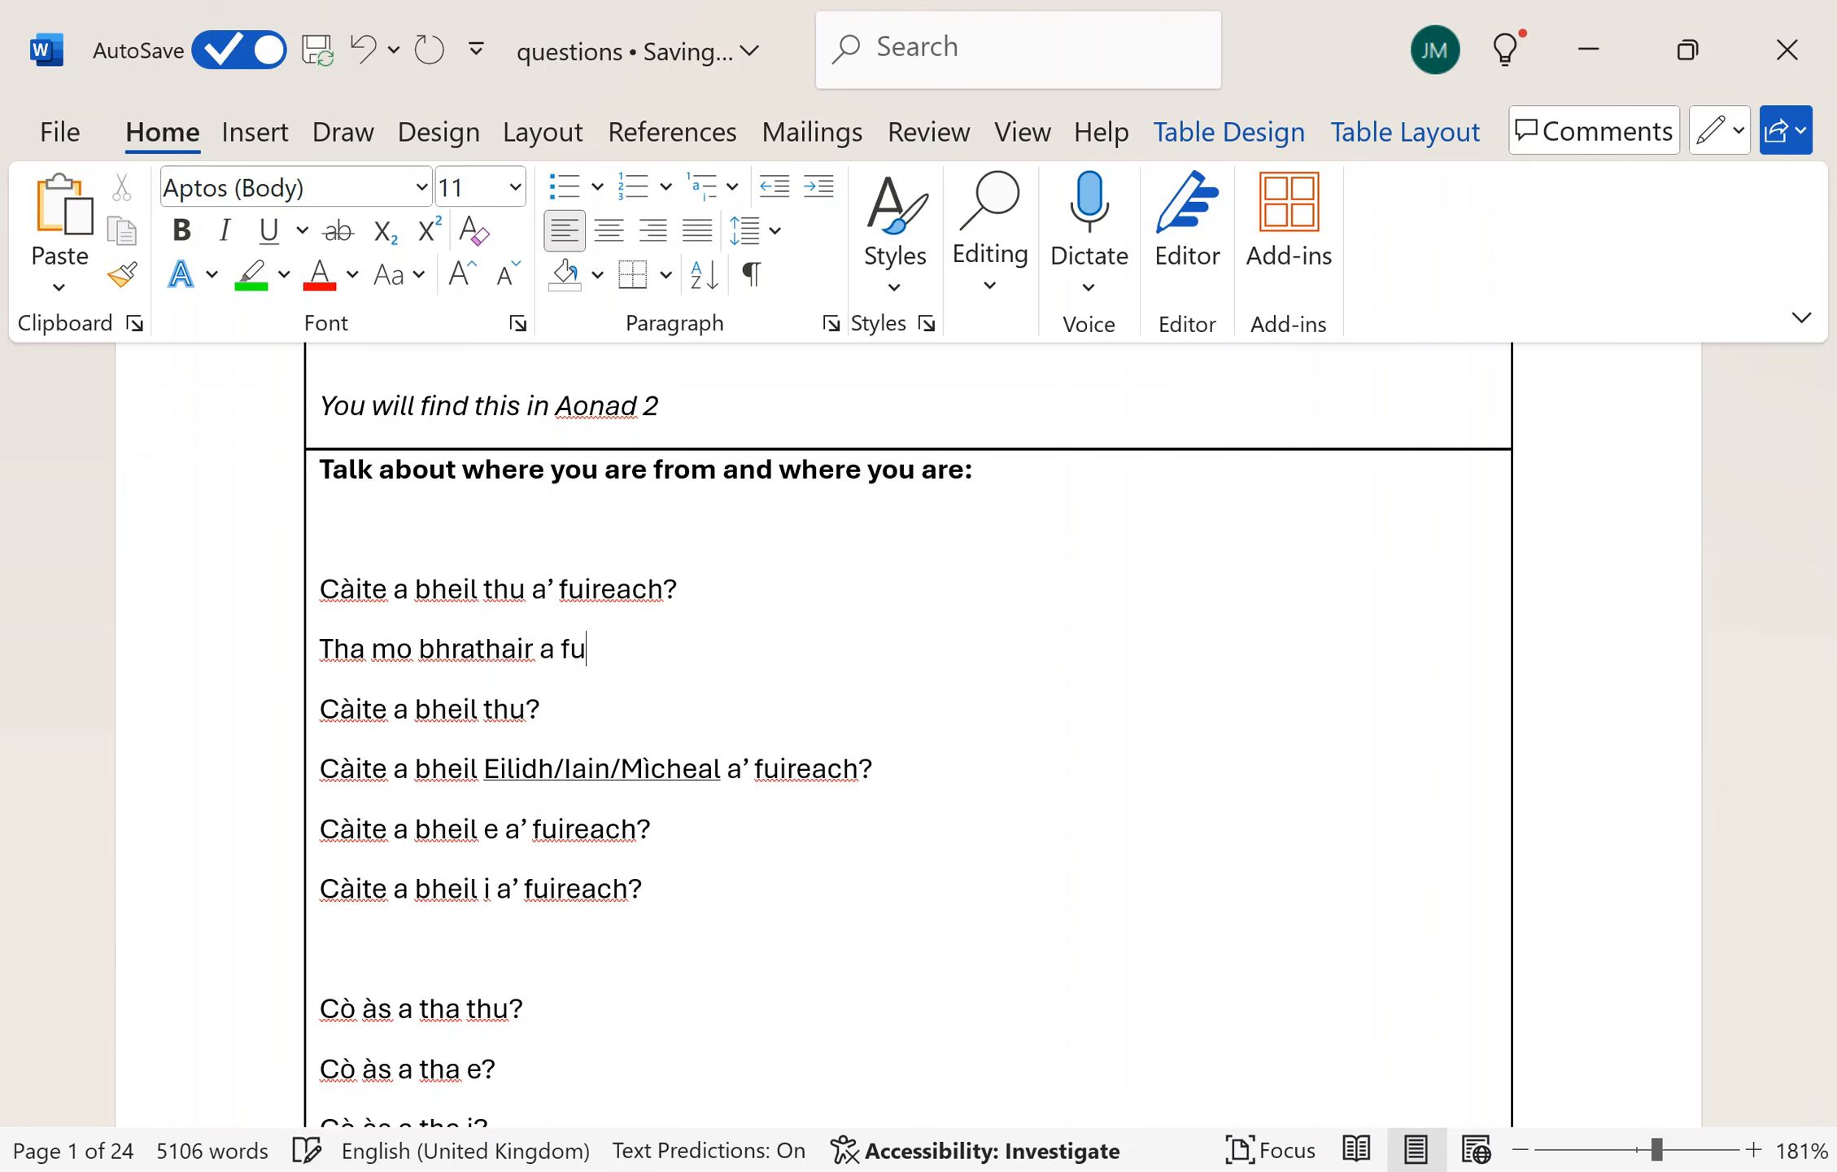
{"action": "type", "text": "ireach ann"}
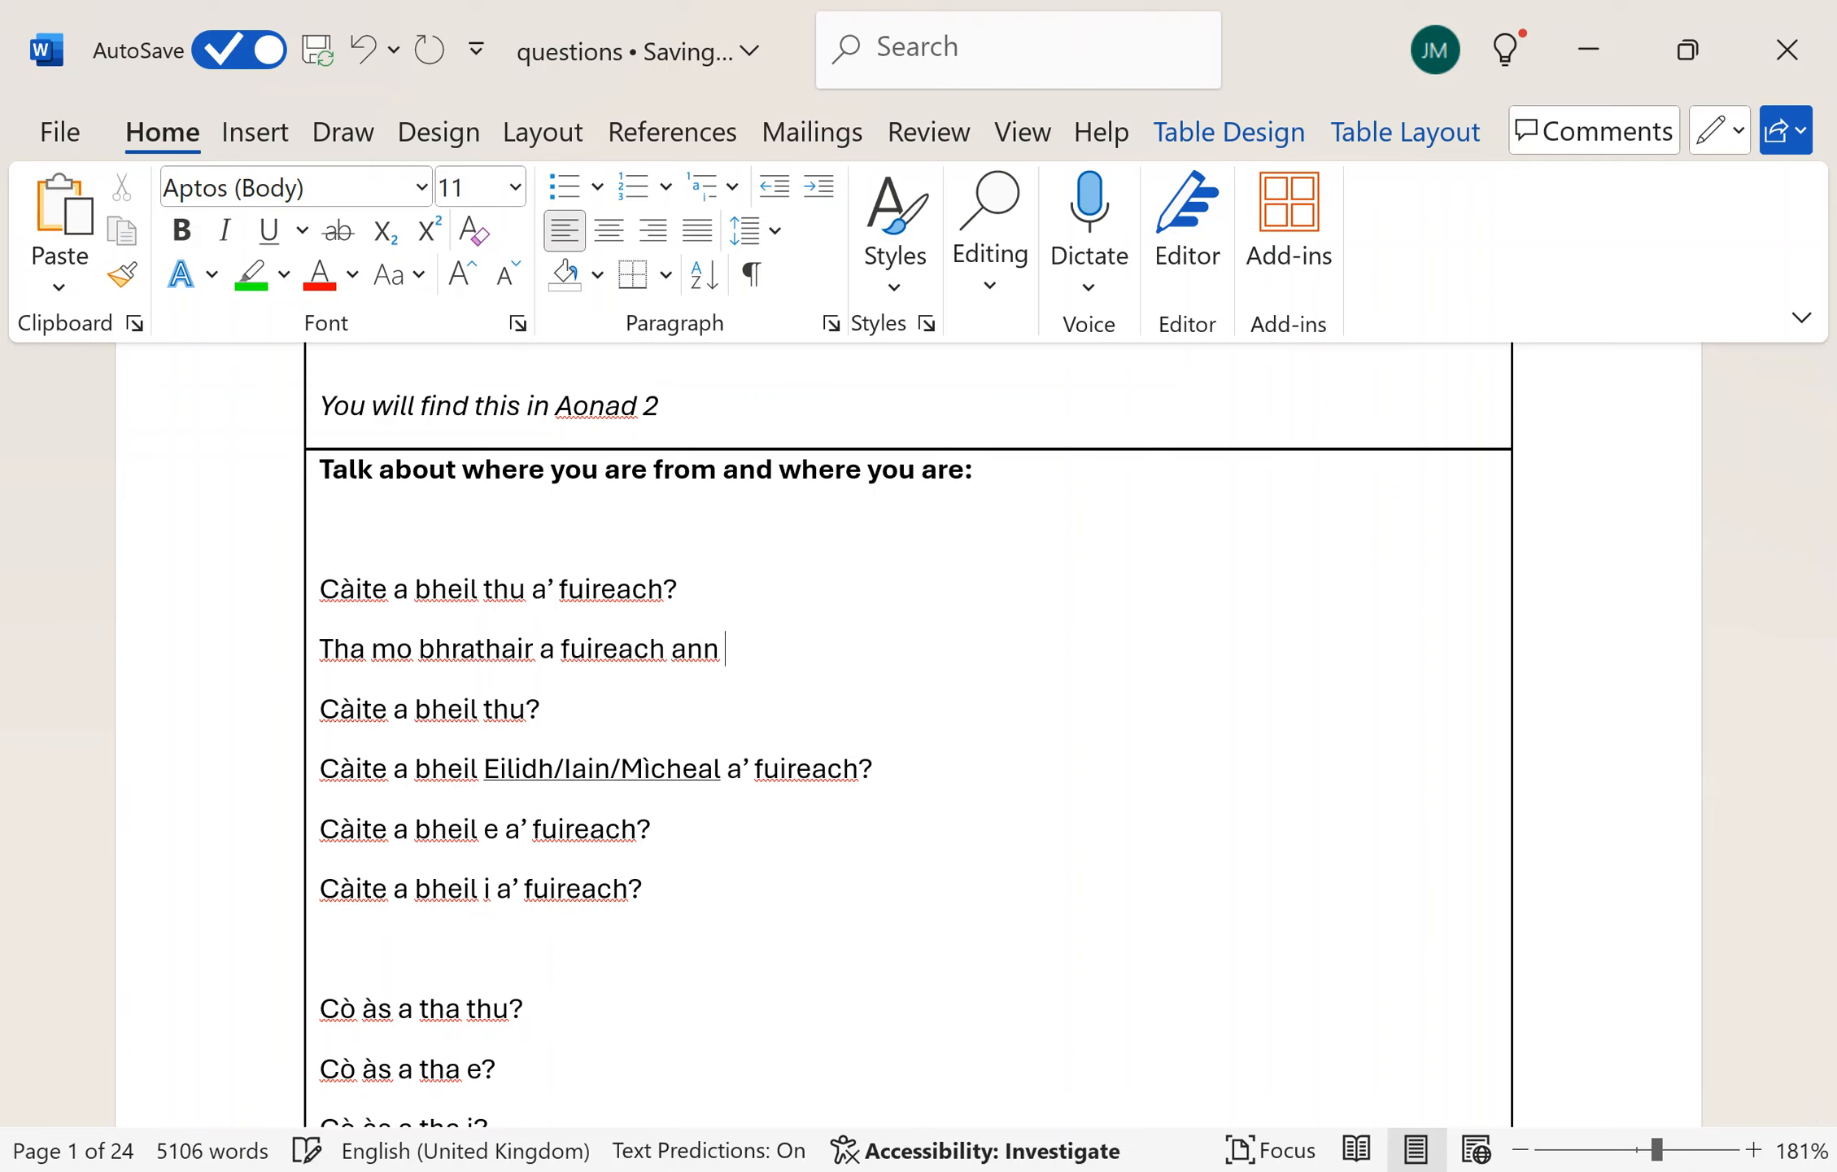
{"action": "type", "text": "an Glasch"}
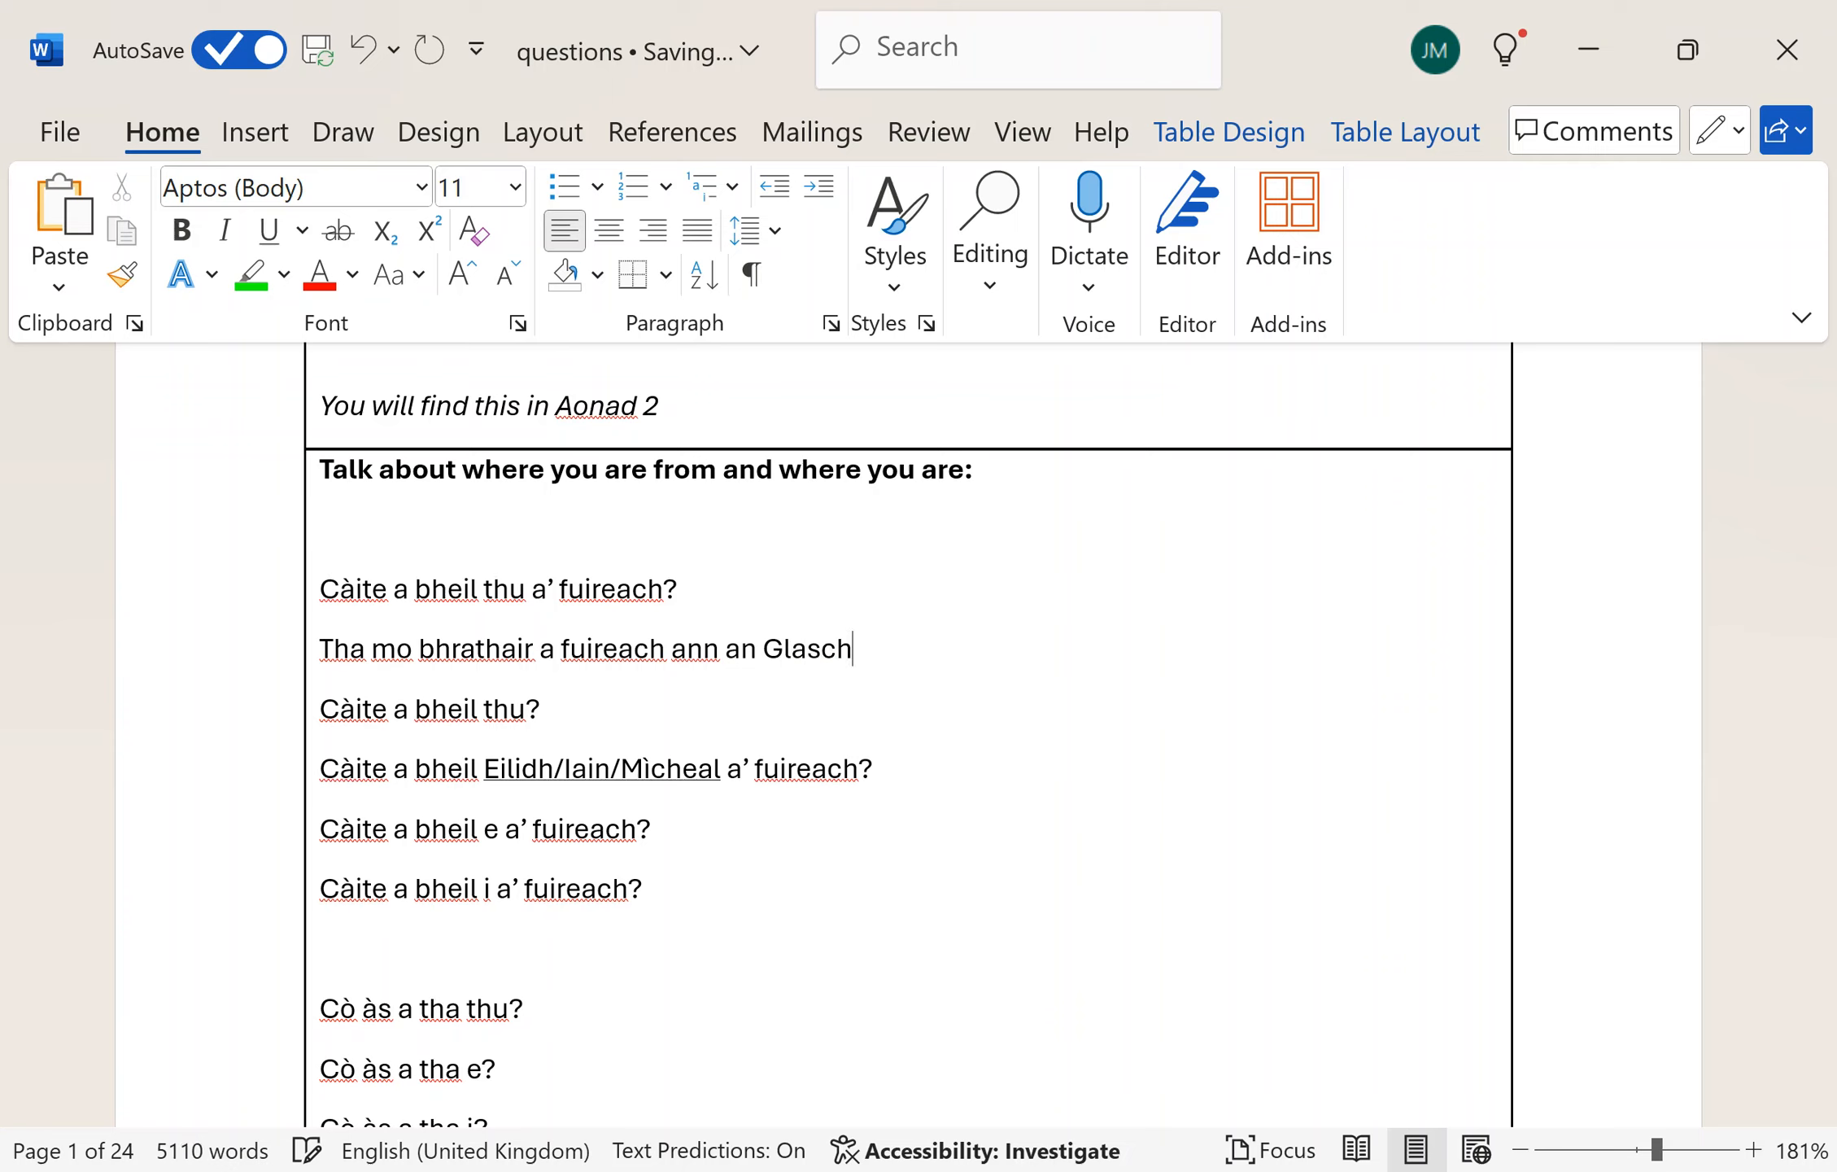
{"action": "type", "text": "u"}
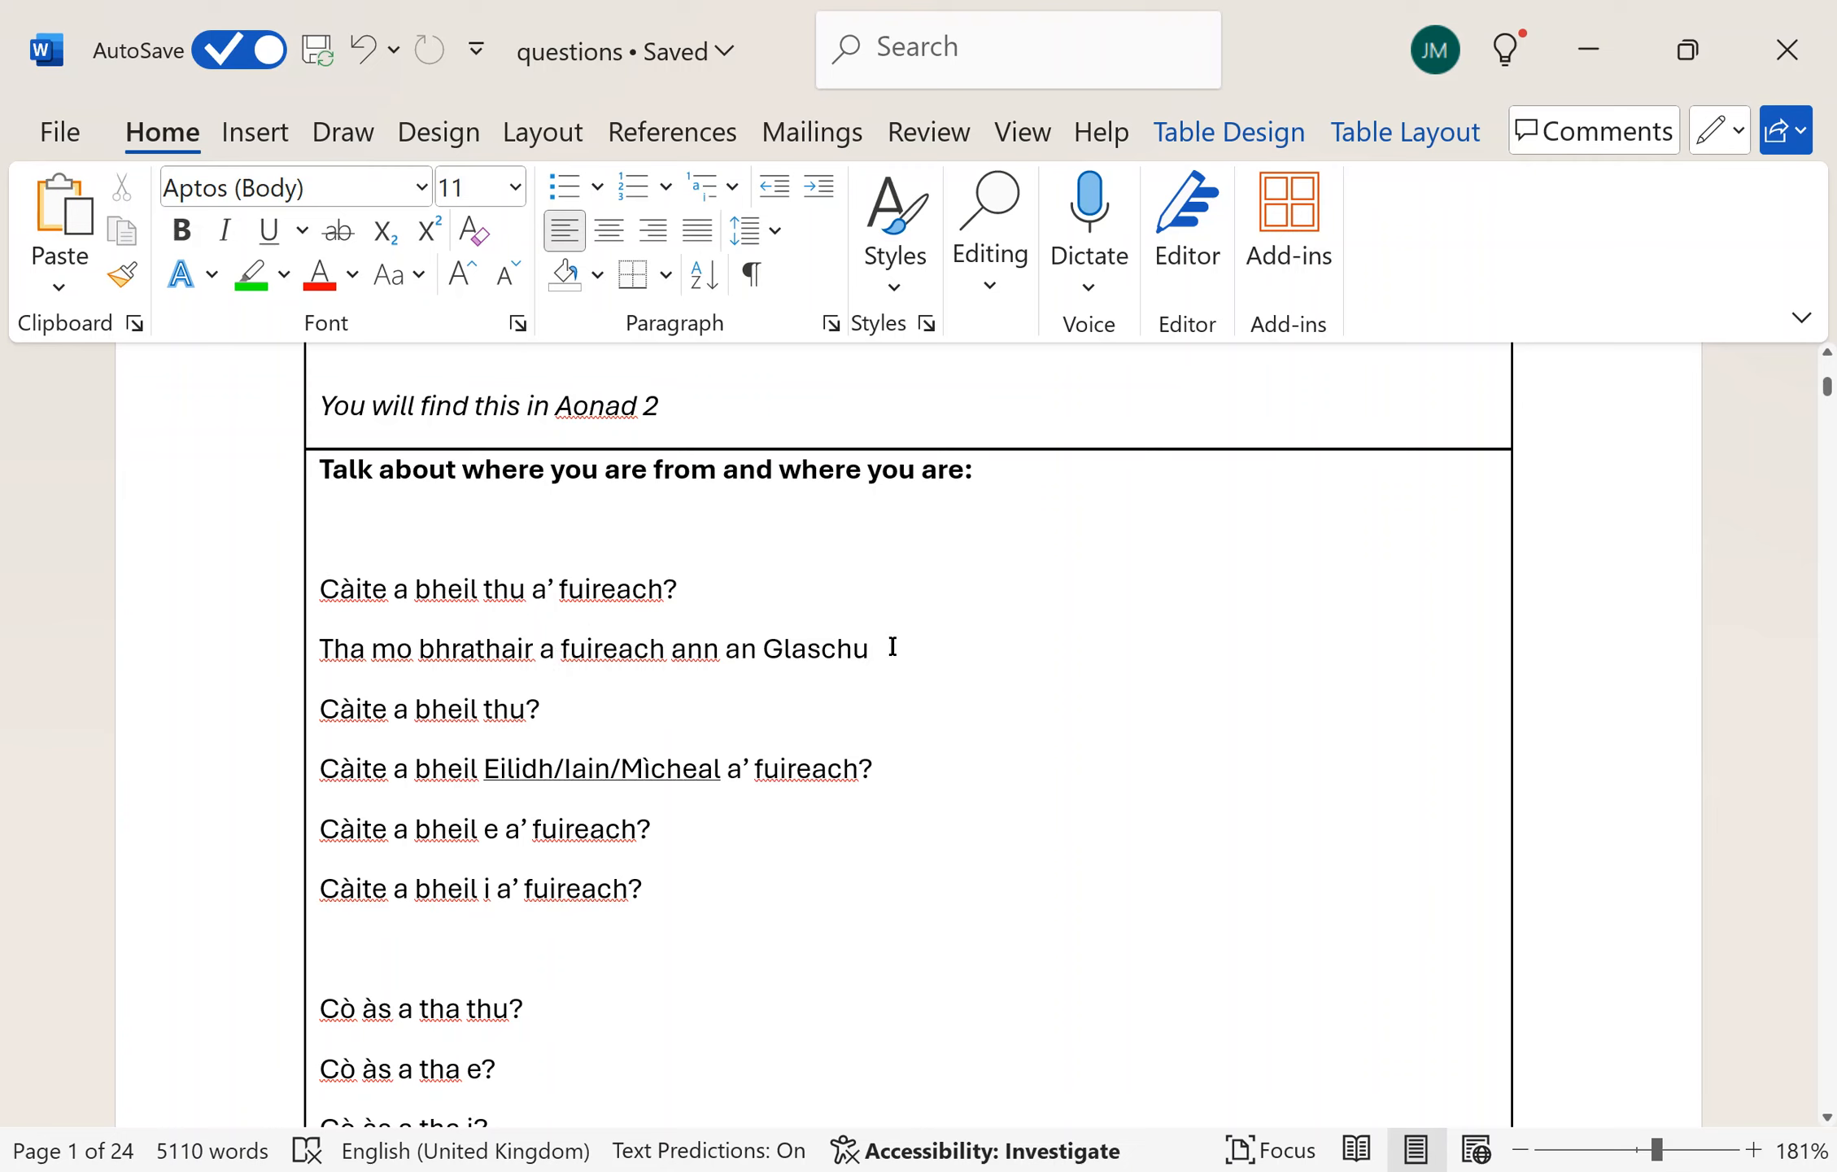
{"action": "mouse_move", "coordinate": [336, 708]}
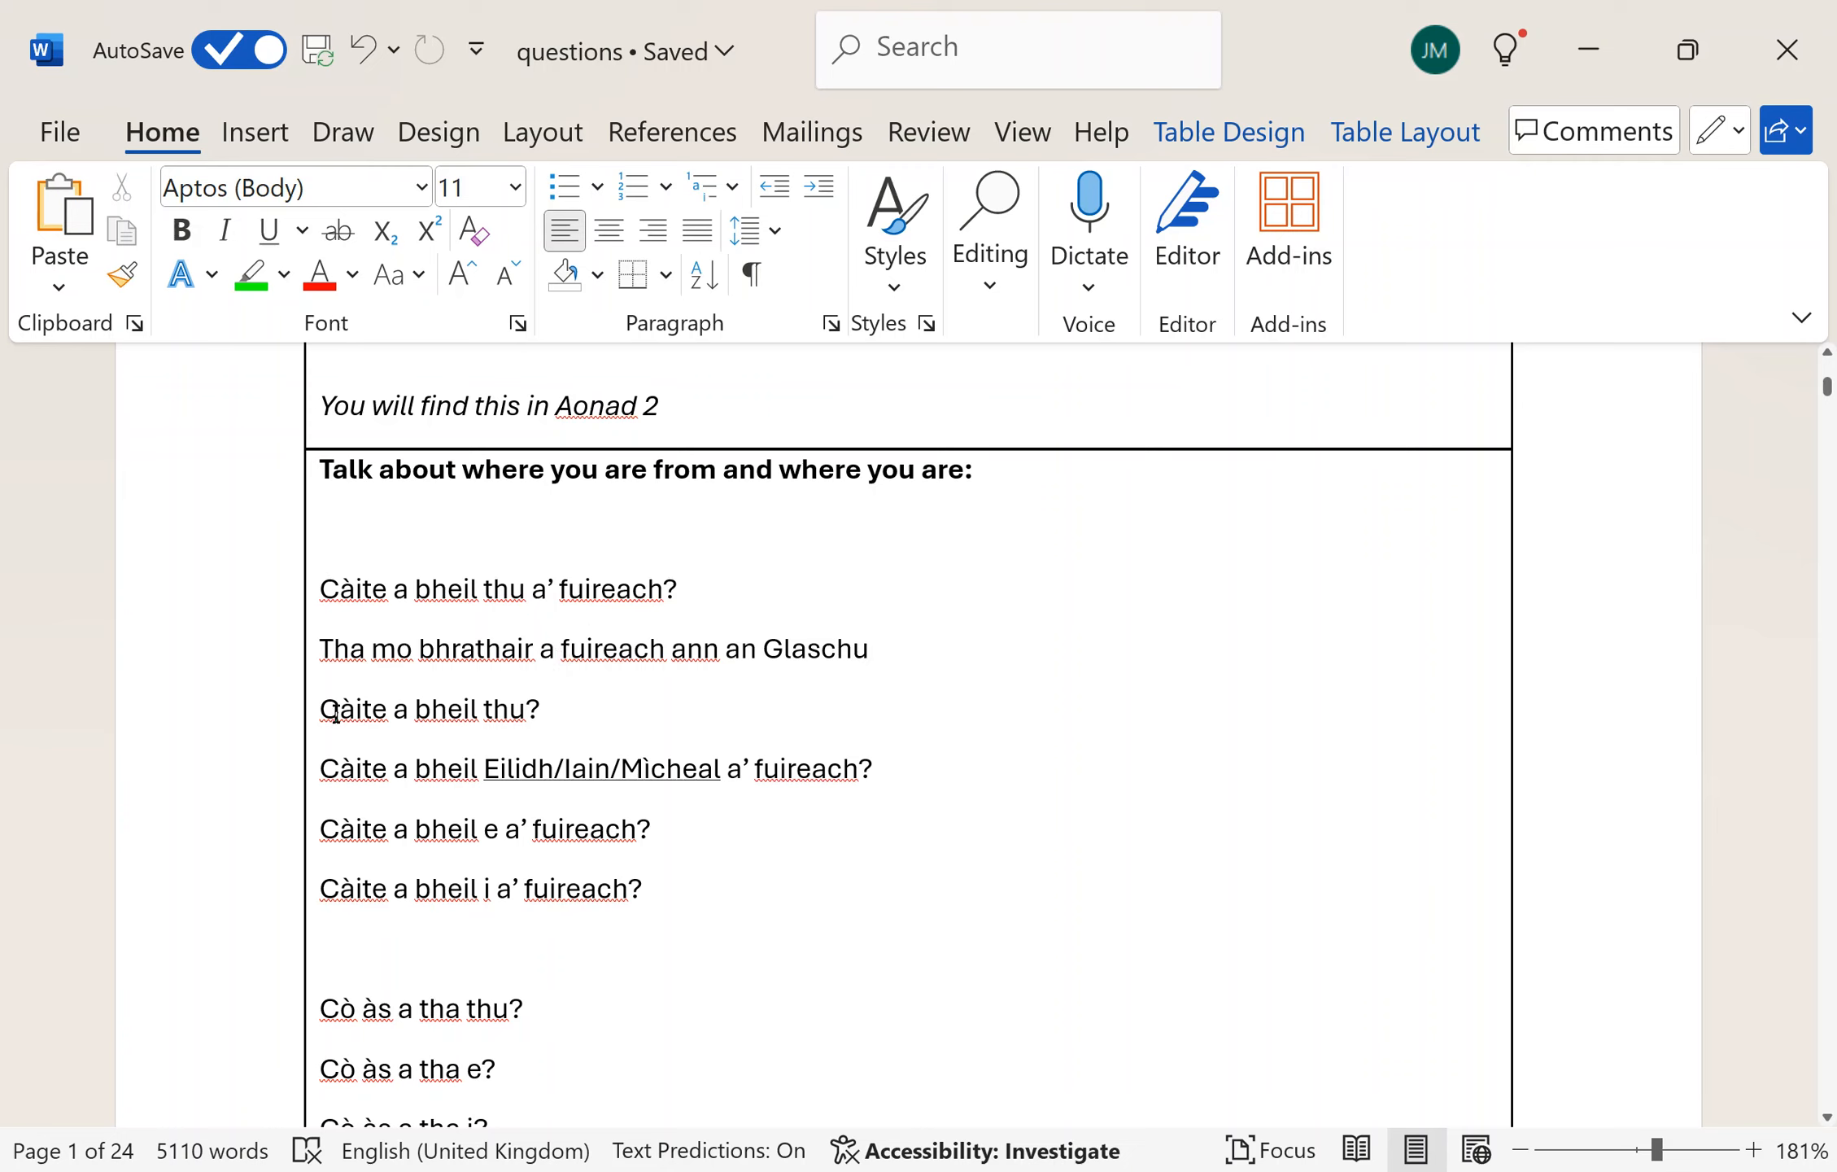
- Select 'Tha' in the Glaschu answer and apply green text highlighting
{"action": "double_click", "coordinate": [474, 650]}
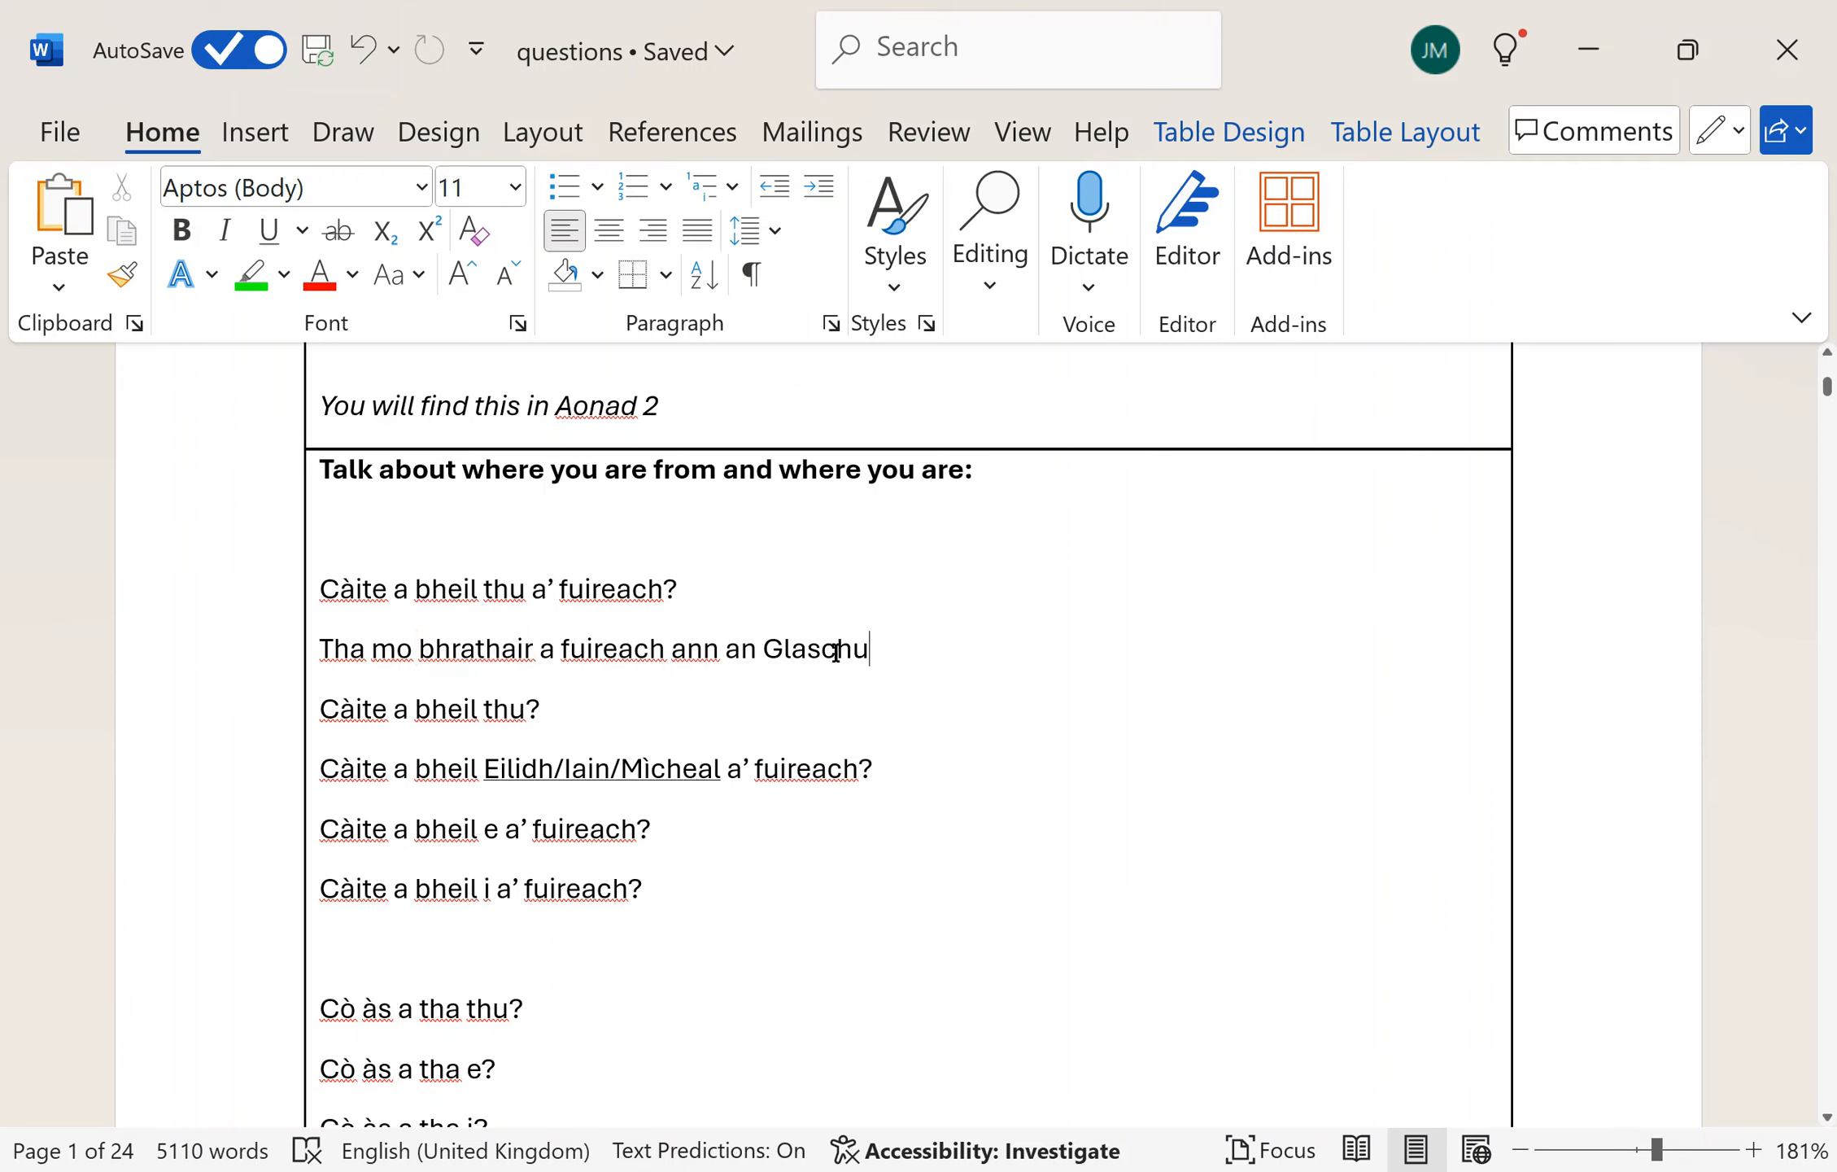
{"action": "double_click", "coordinate": [338, 647]}
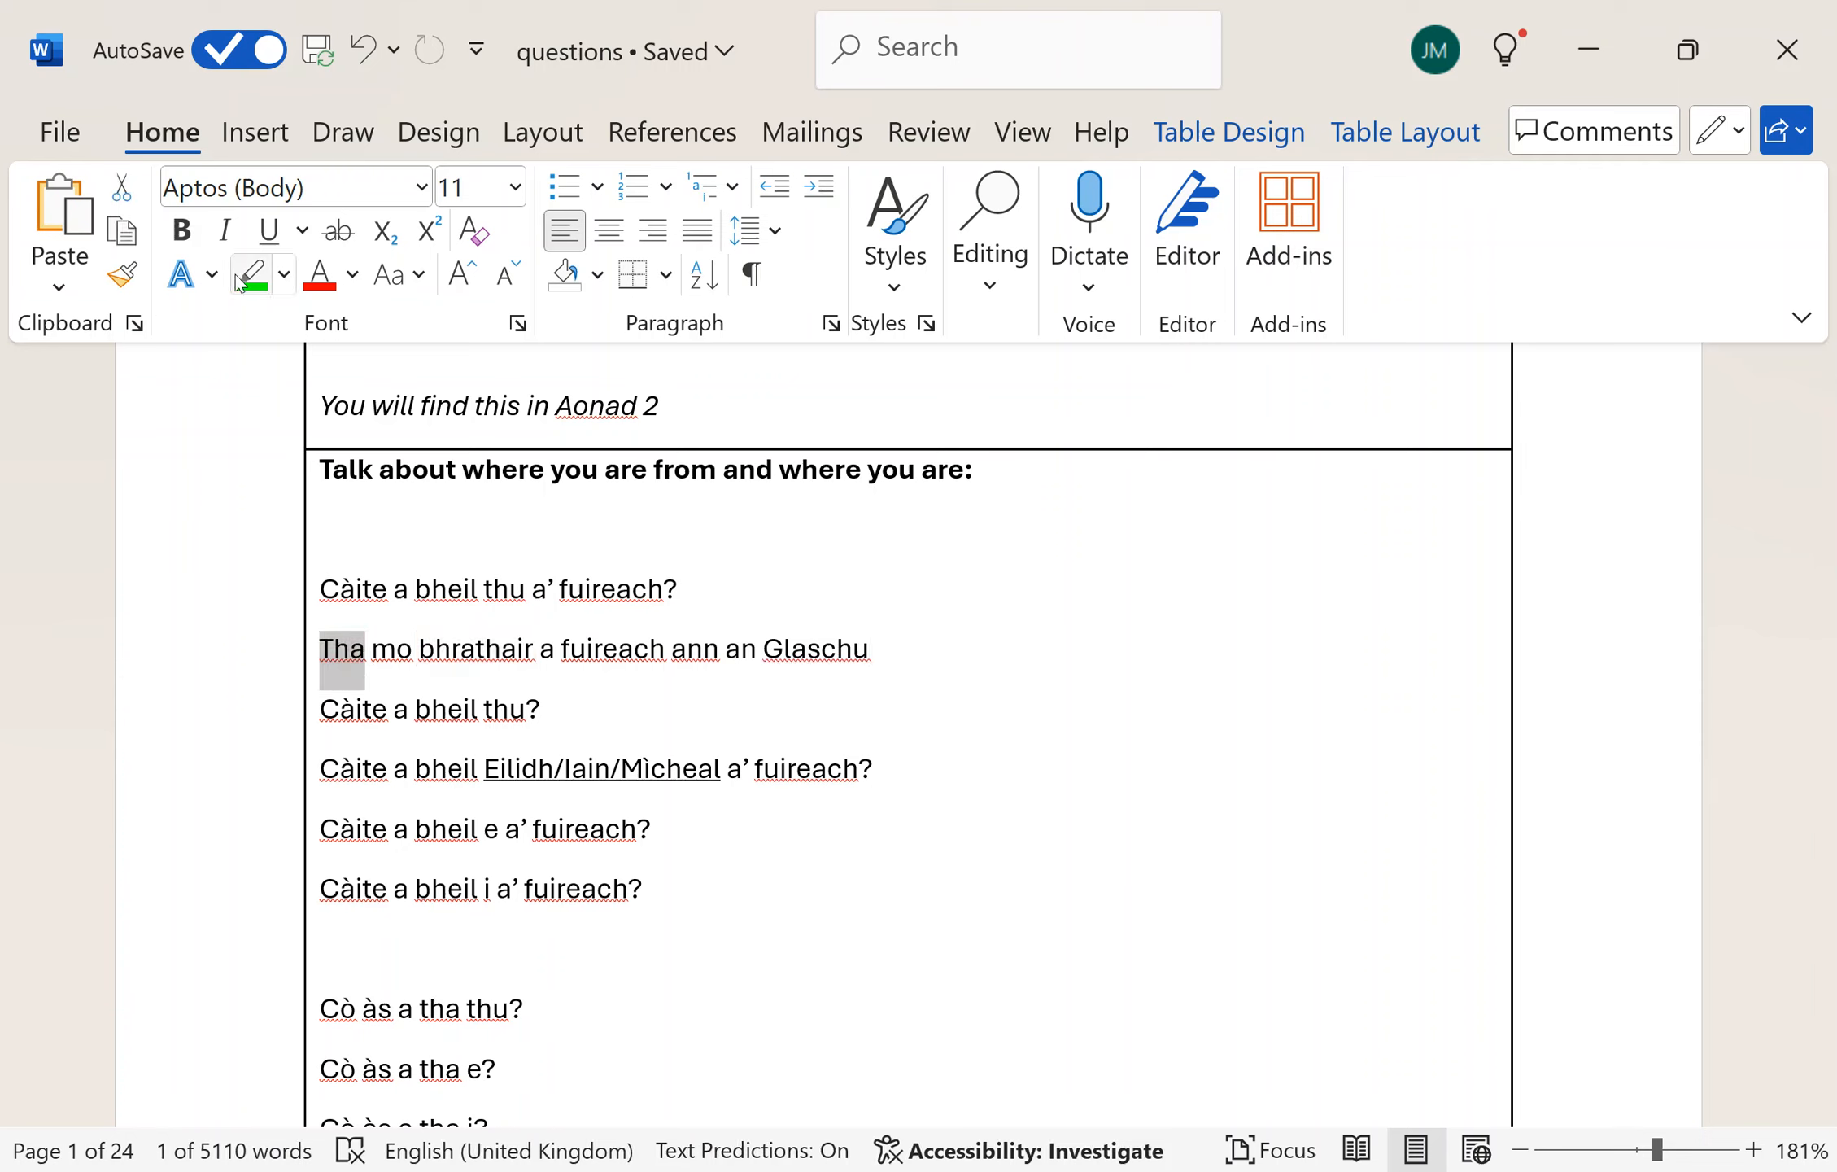
{"action": "left_click", "coordinate": [248, 274]}
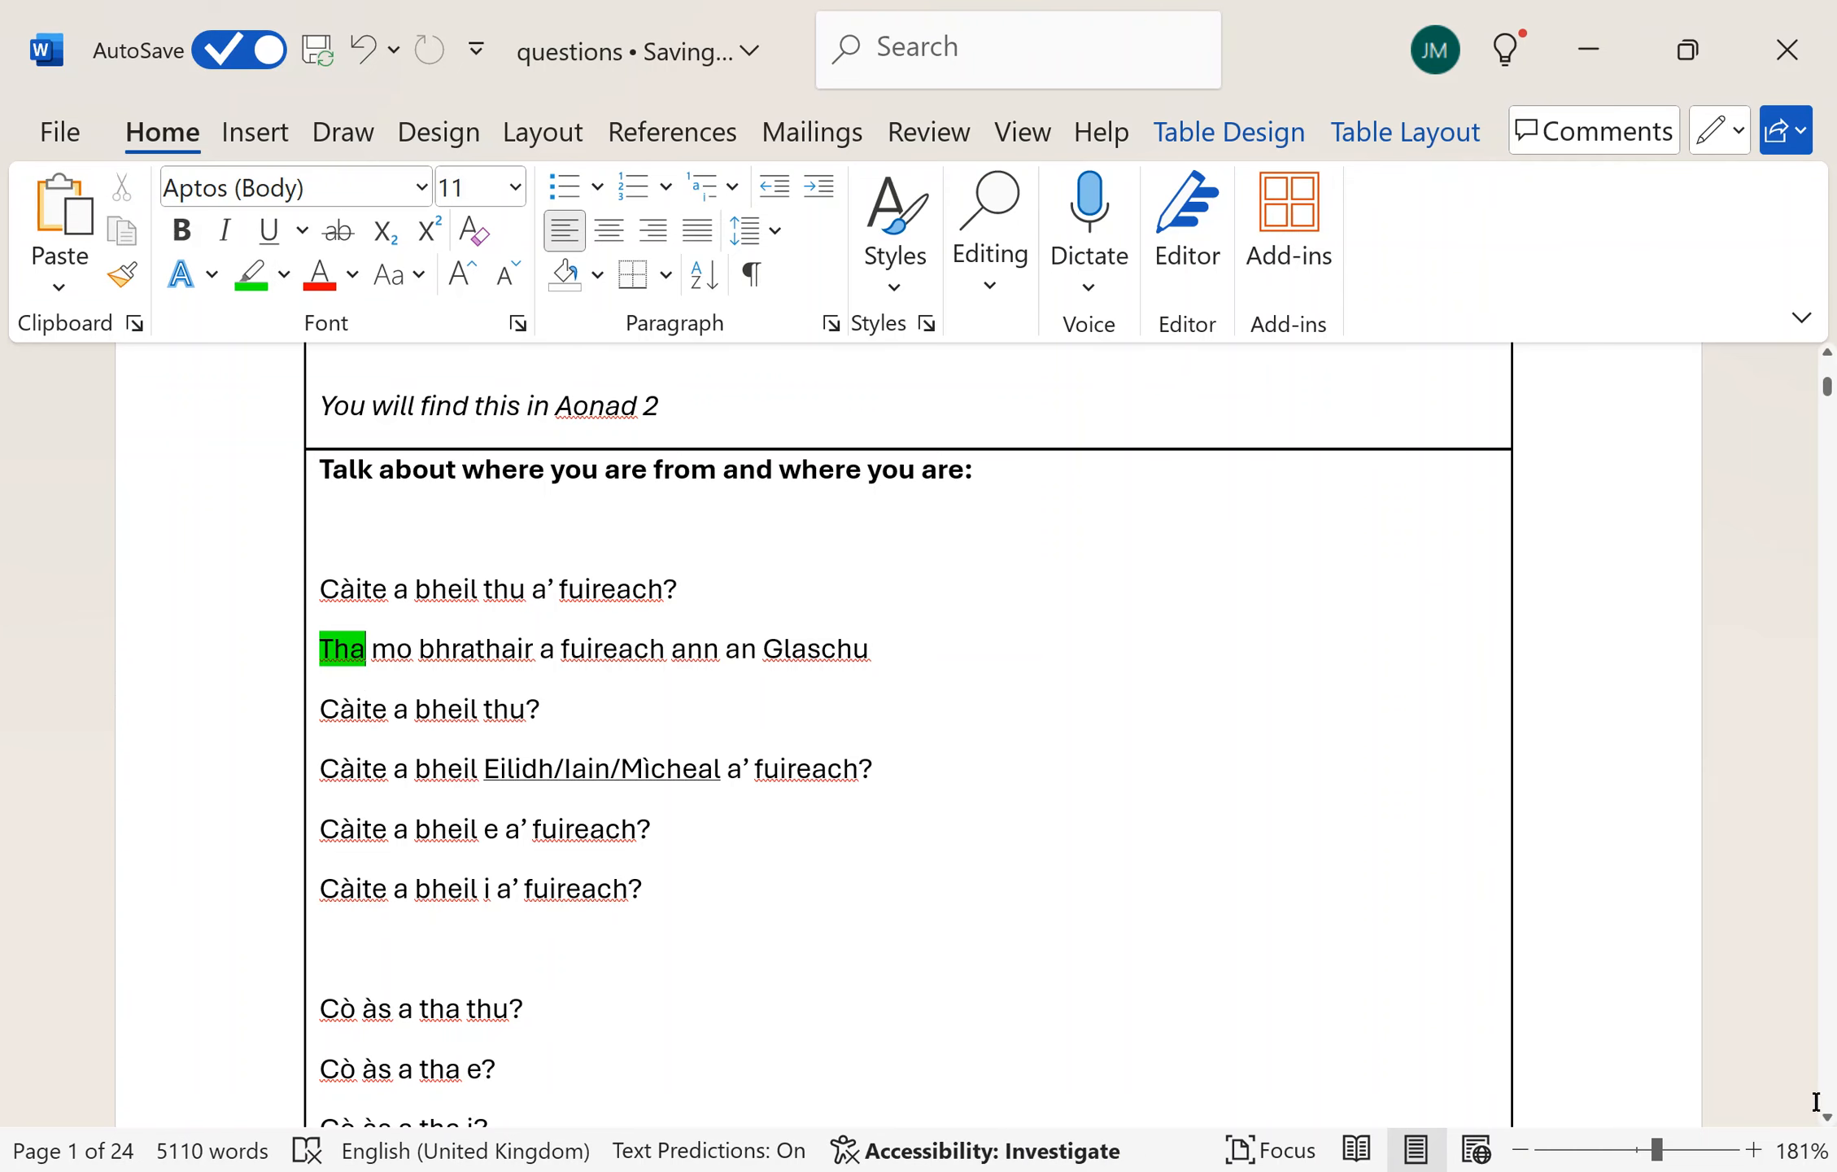
- Scroll through the family section toward the jobs box on page 2
{"action": "scroll", "scroll_direction": "down", "scroll_amount": 3}
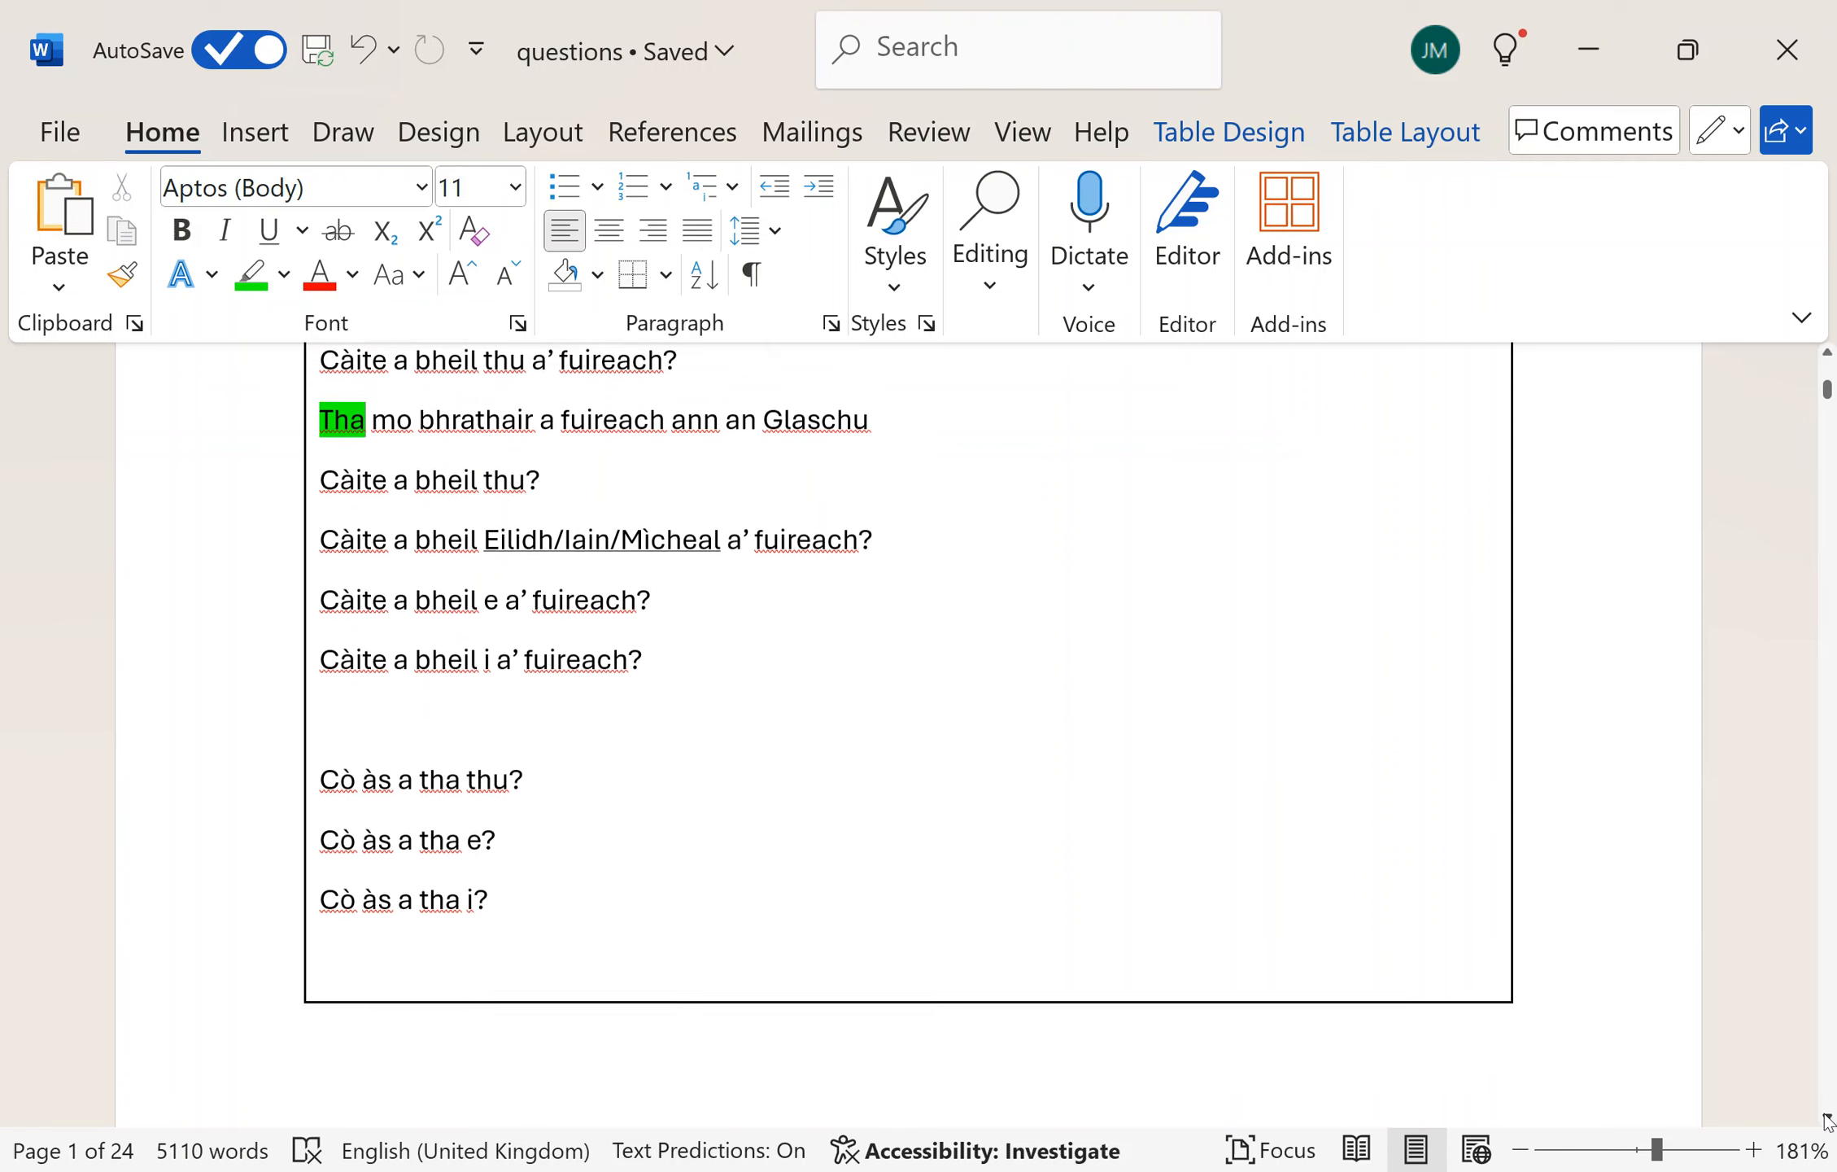
{"action": "scroll", "scroll_direction": "down", "scroll_amount": 3}
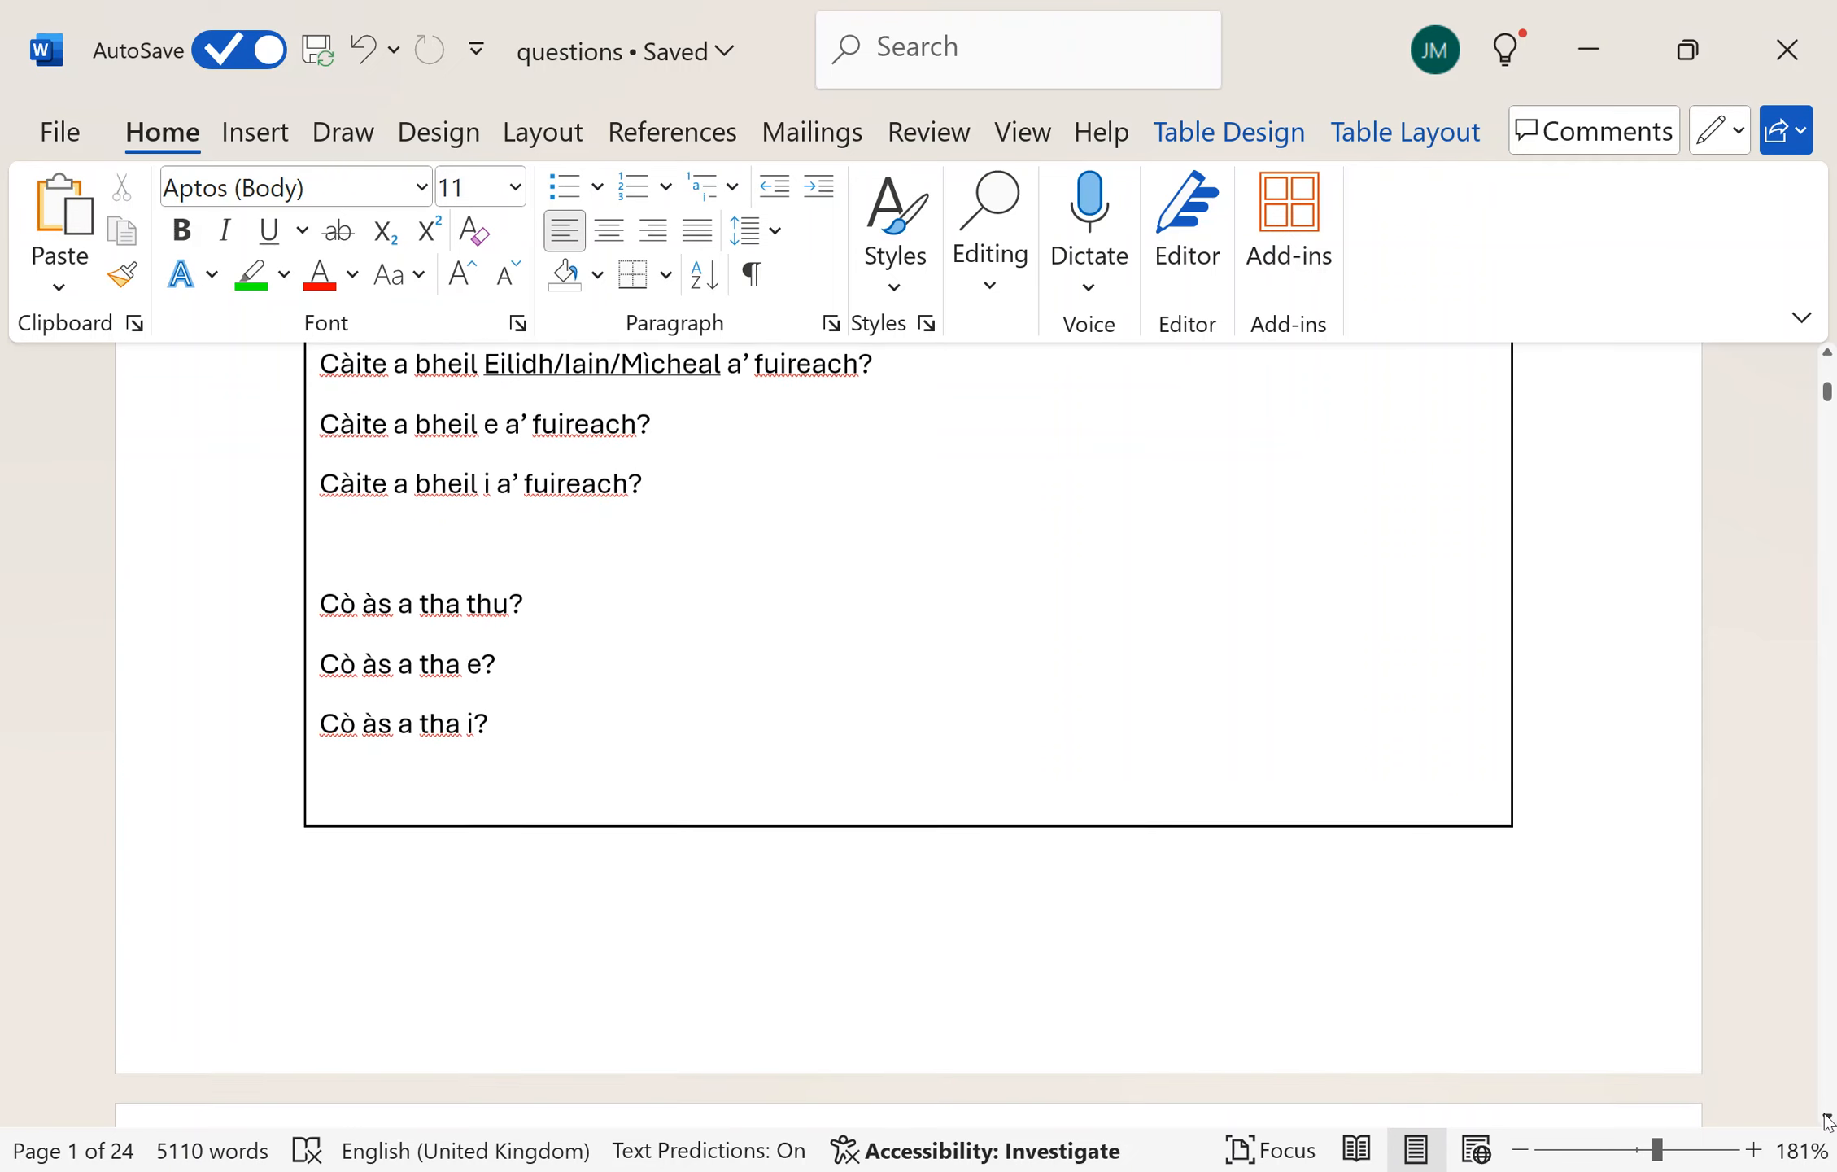
{"action": "scroll", "scroll_direction": "down", "scroll_amount": 3}
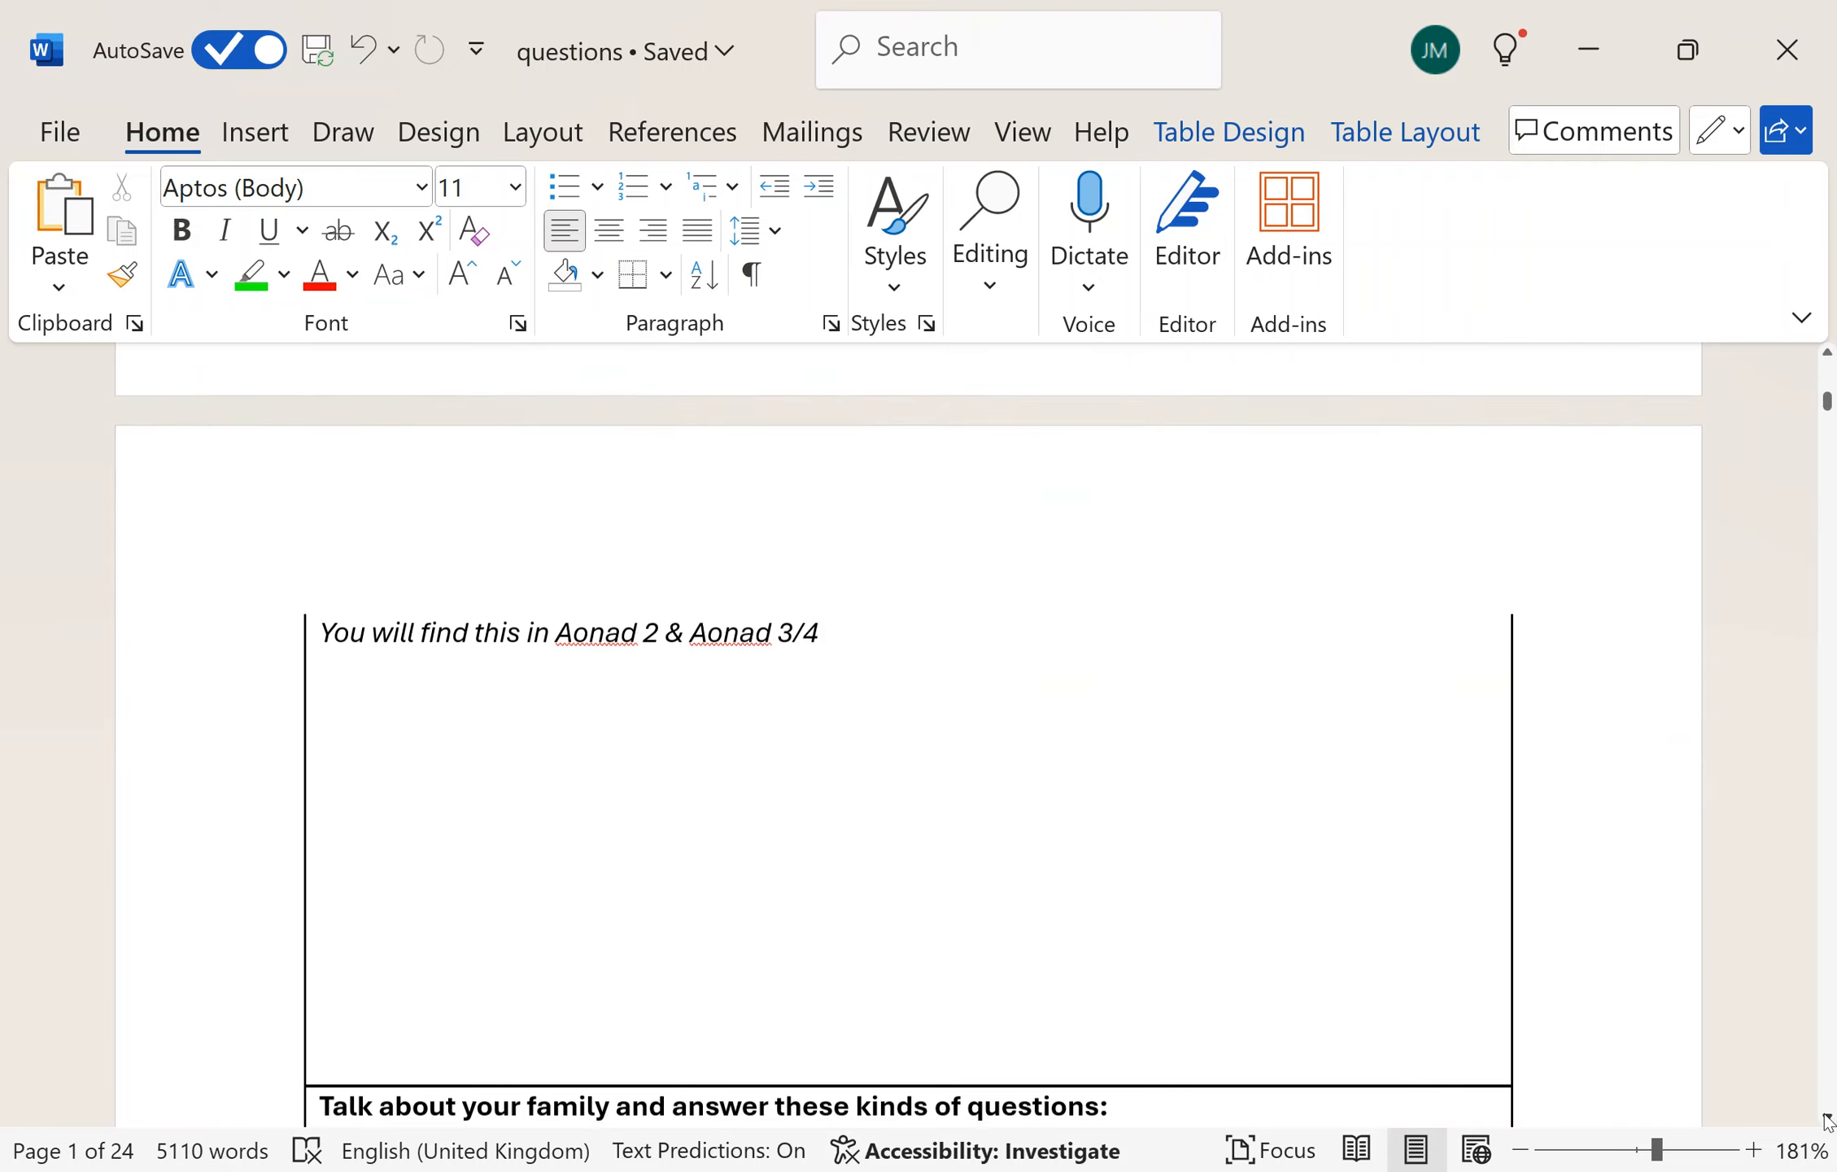
{"action": "scroll", "scroll_direction": "down", "scroll_amount": 3}
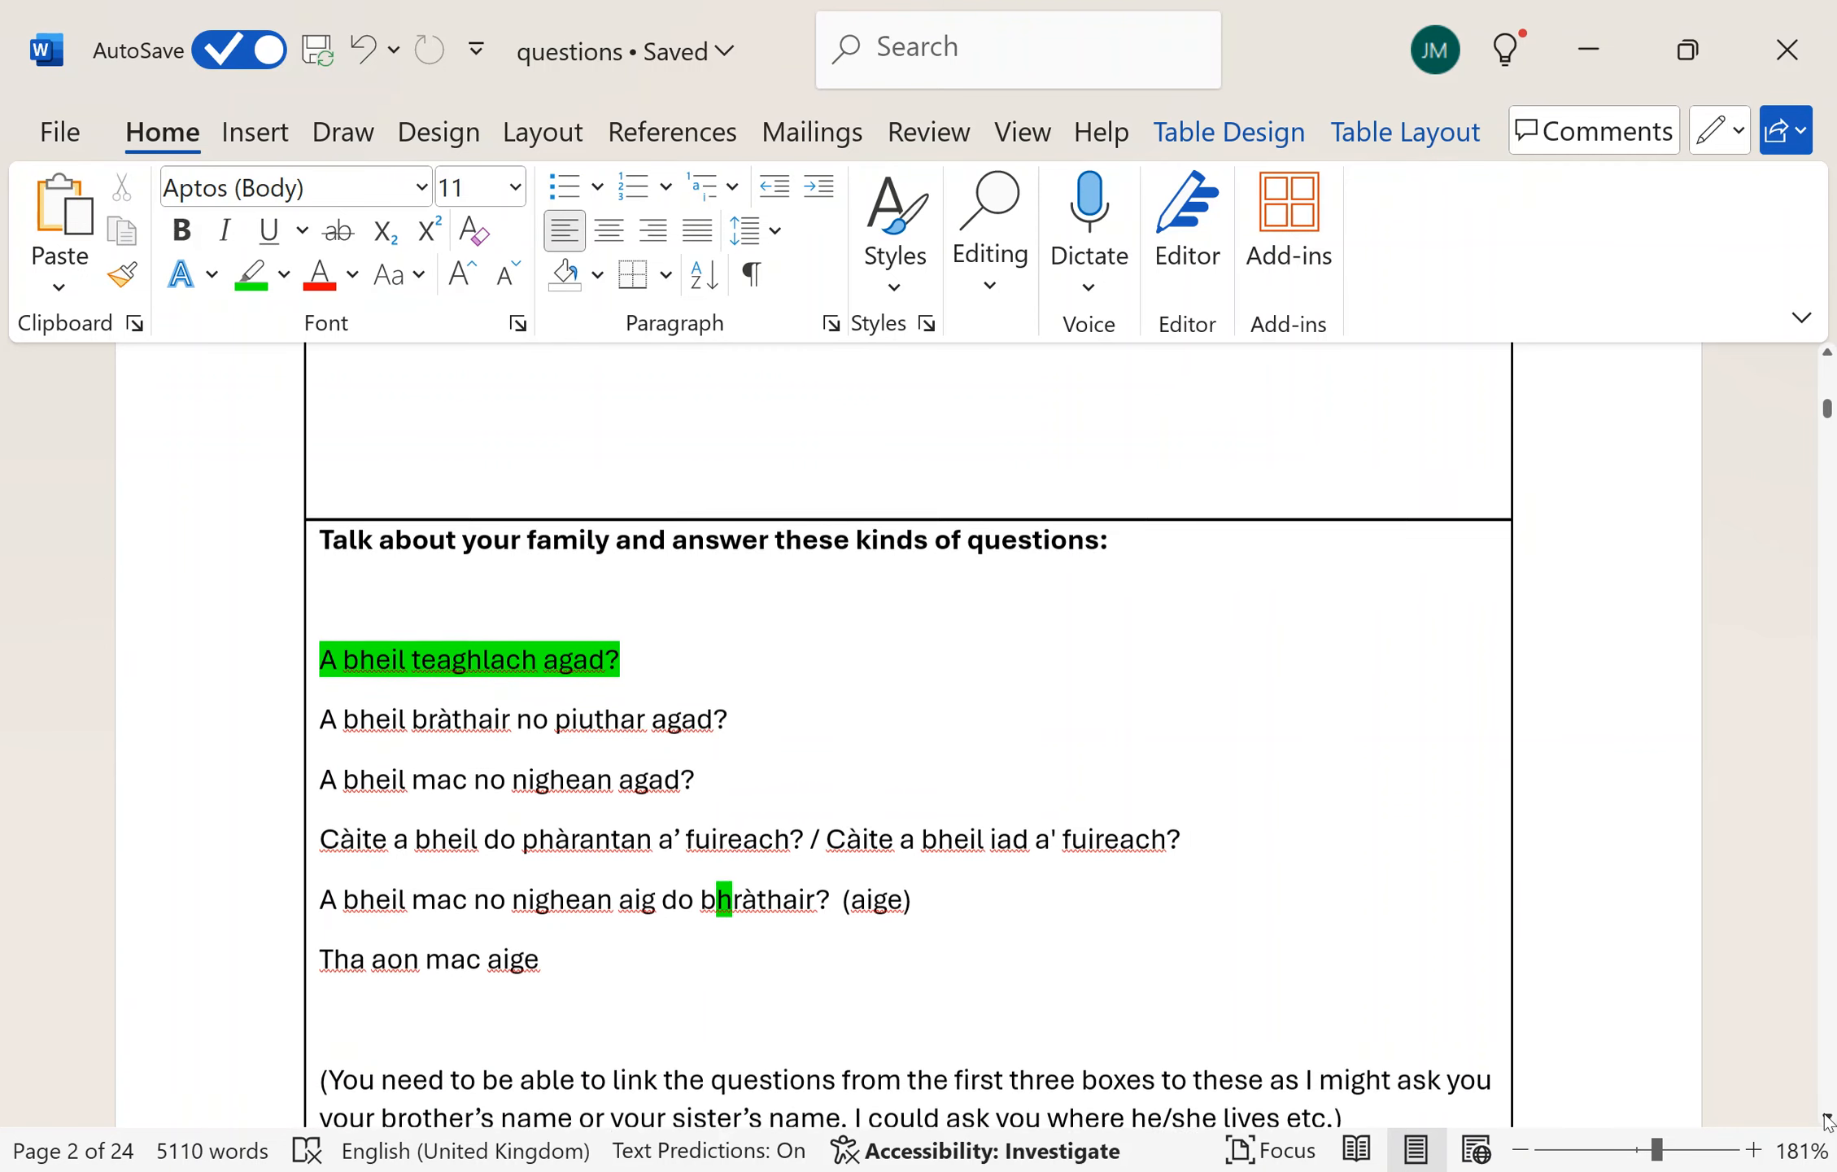
{"action": "scroll", "scroll_direction": "down", "scroll_amount": 3}
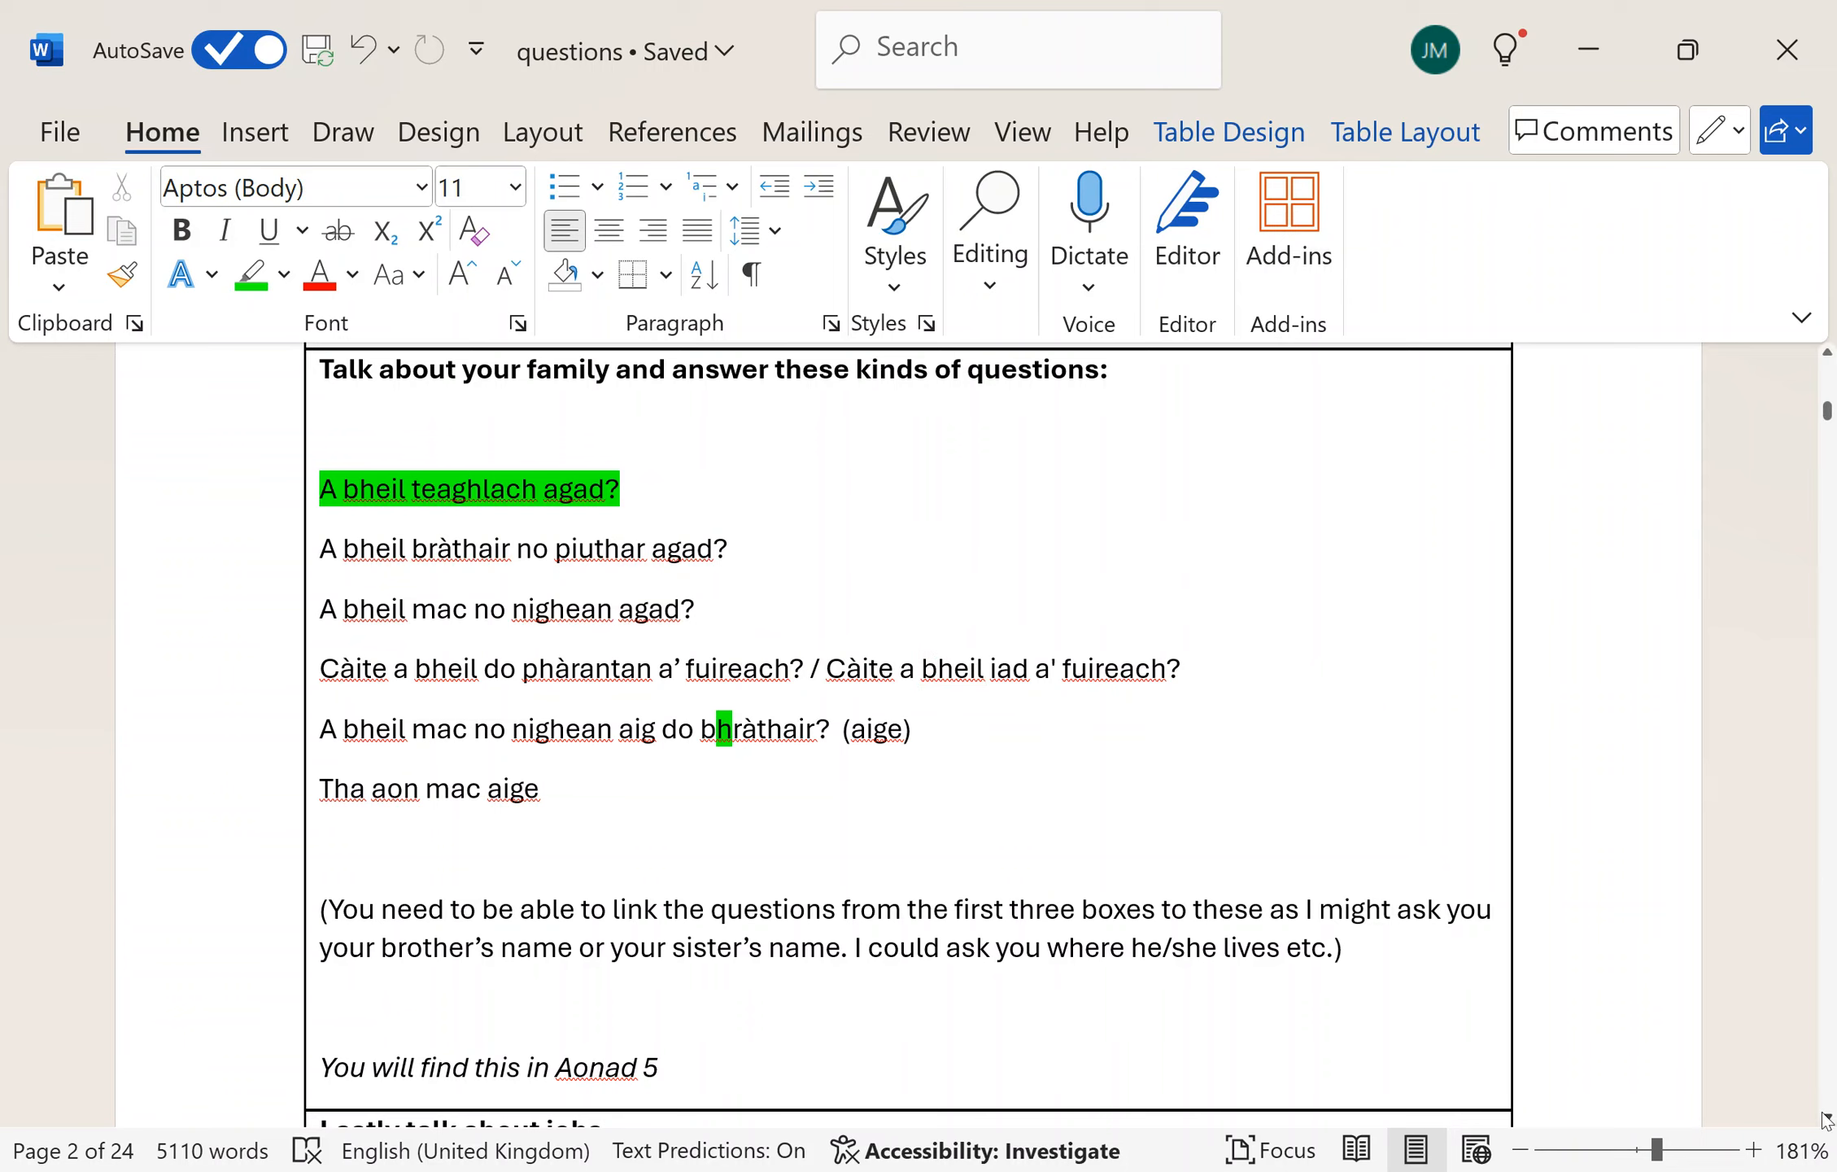
{"action": "scroll", "scroll_direction": "down", "scroll_amount": 3}
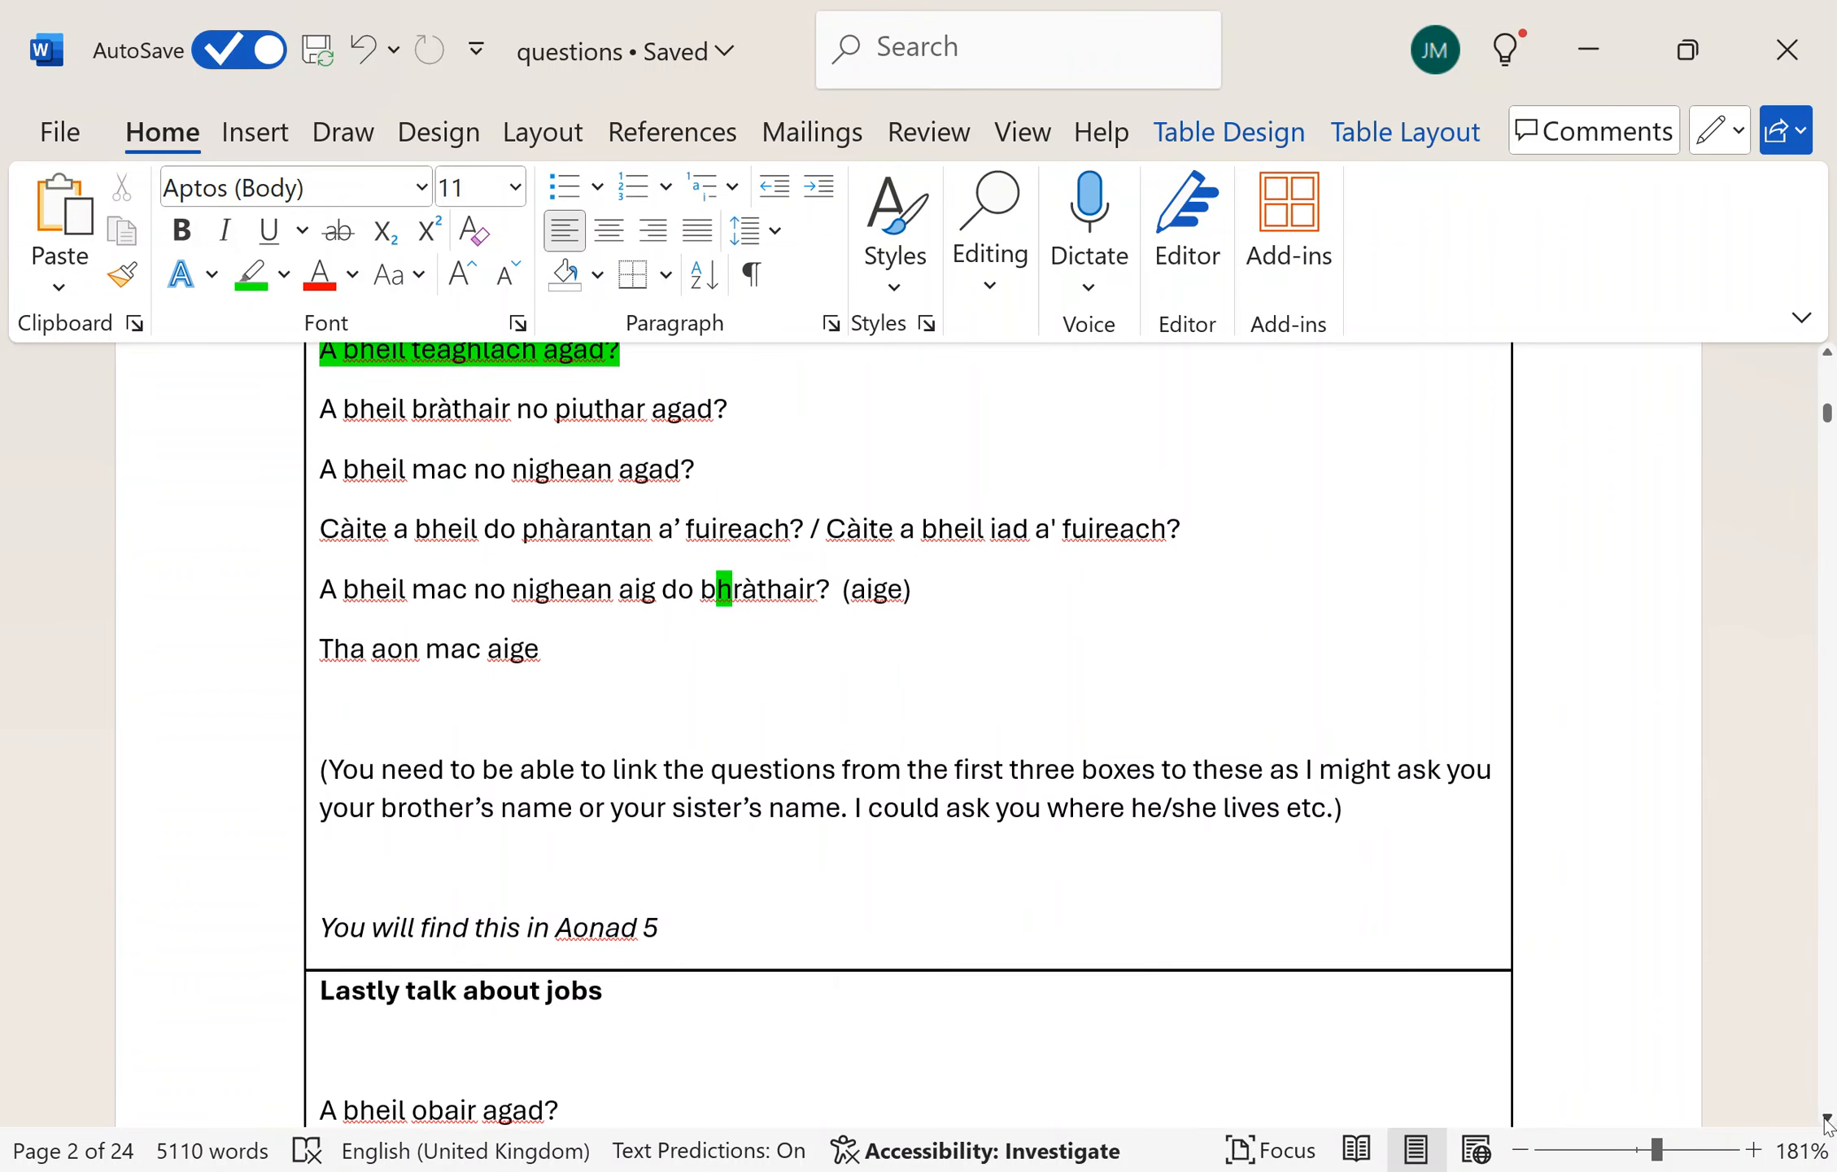
{"action": "scroll", "scroll_direction": "down", "scroll_amount": 3}
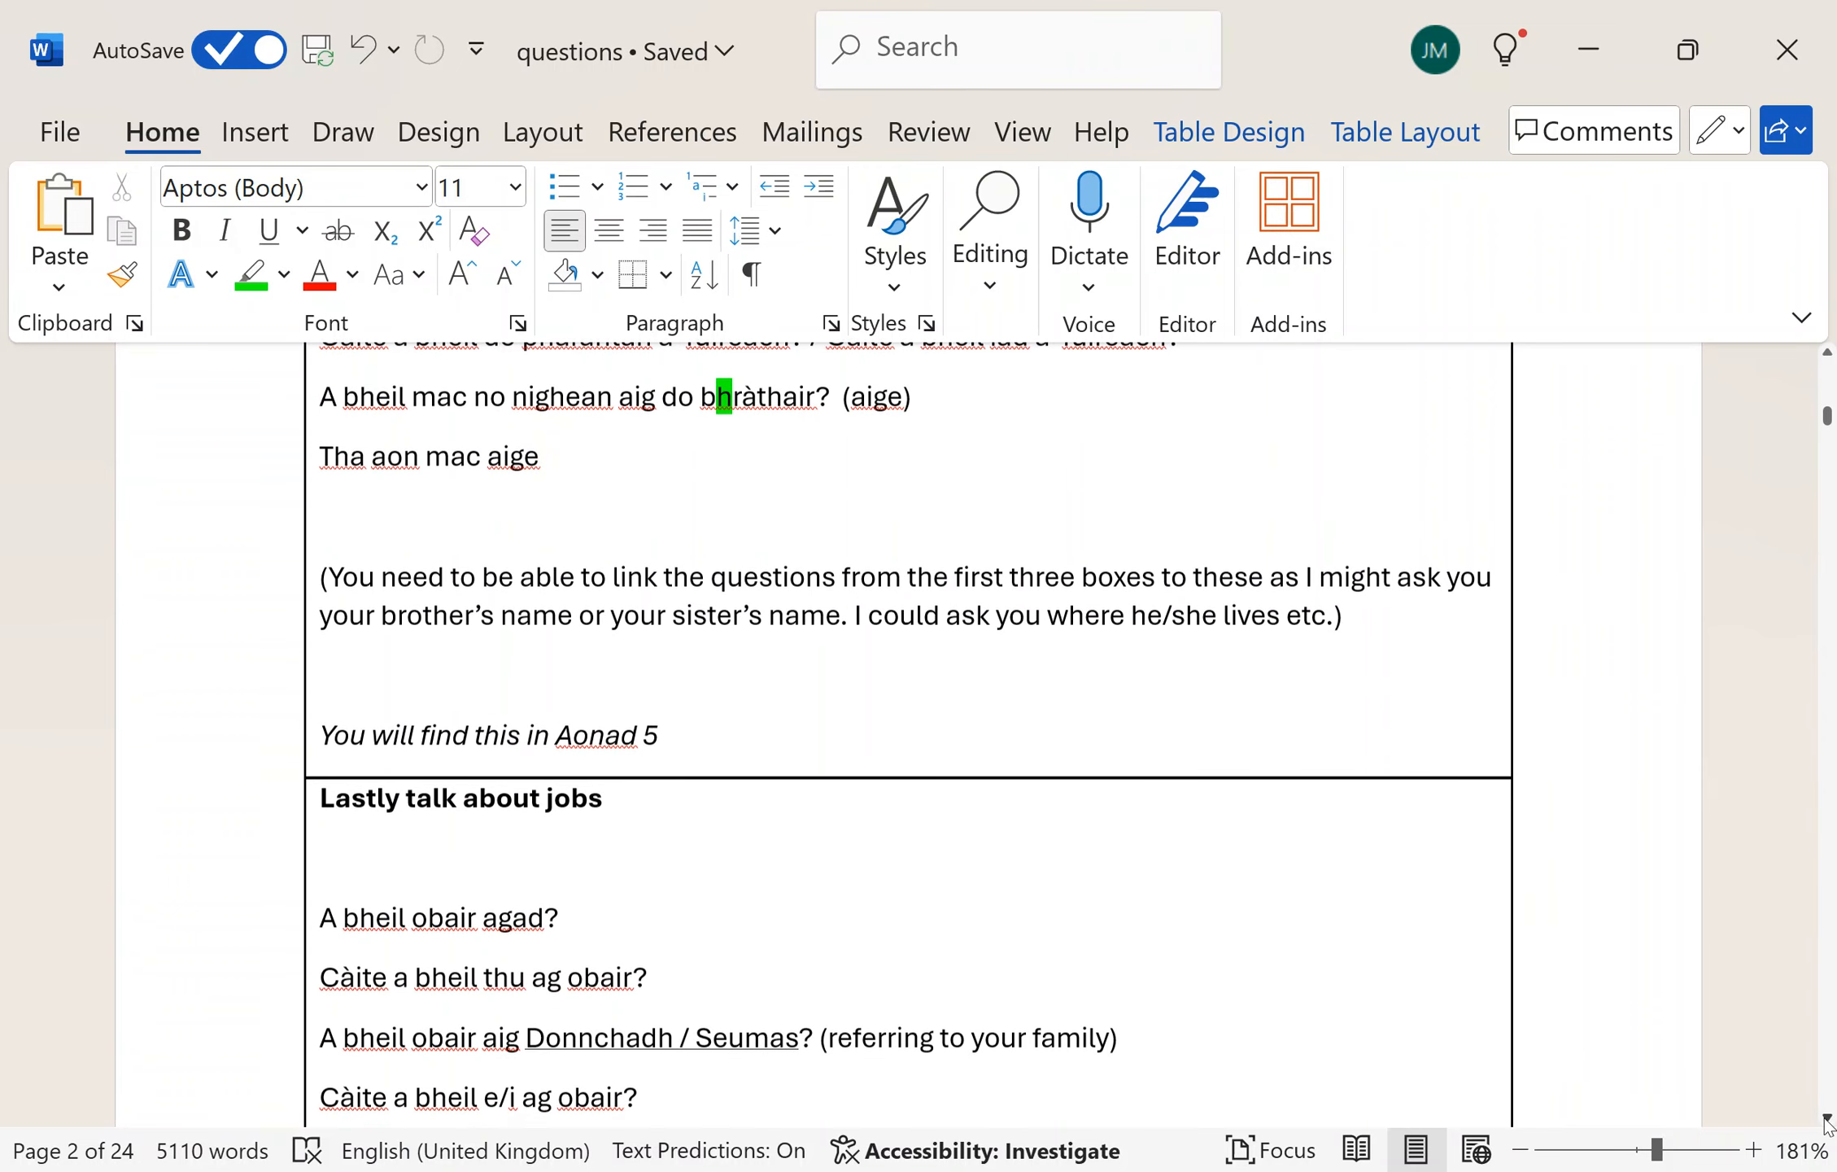
{"action": "scroll", "scroll_direction": "down", "scroll_amount": 3}
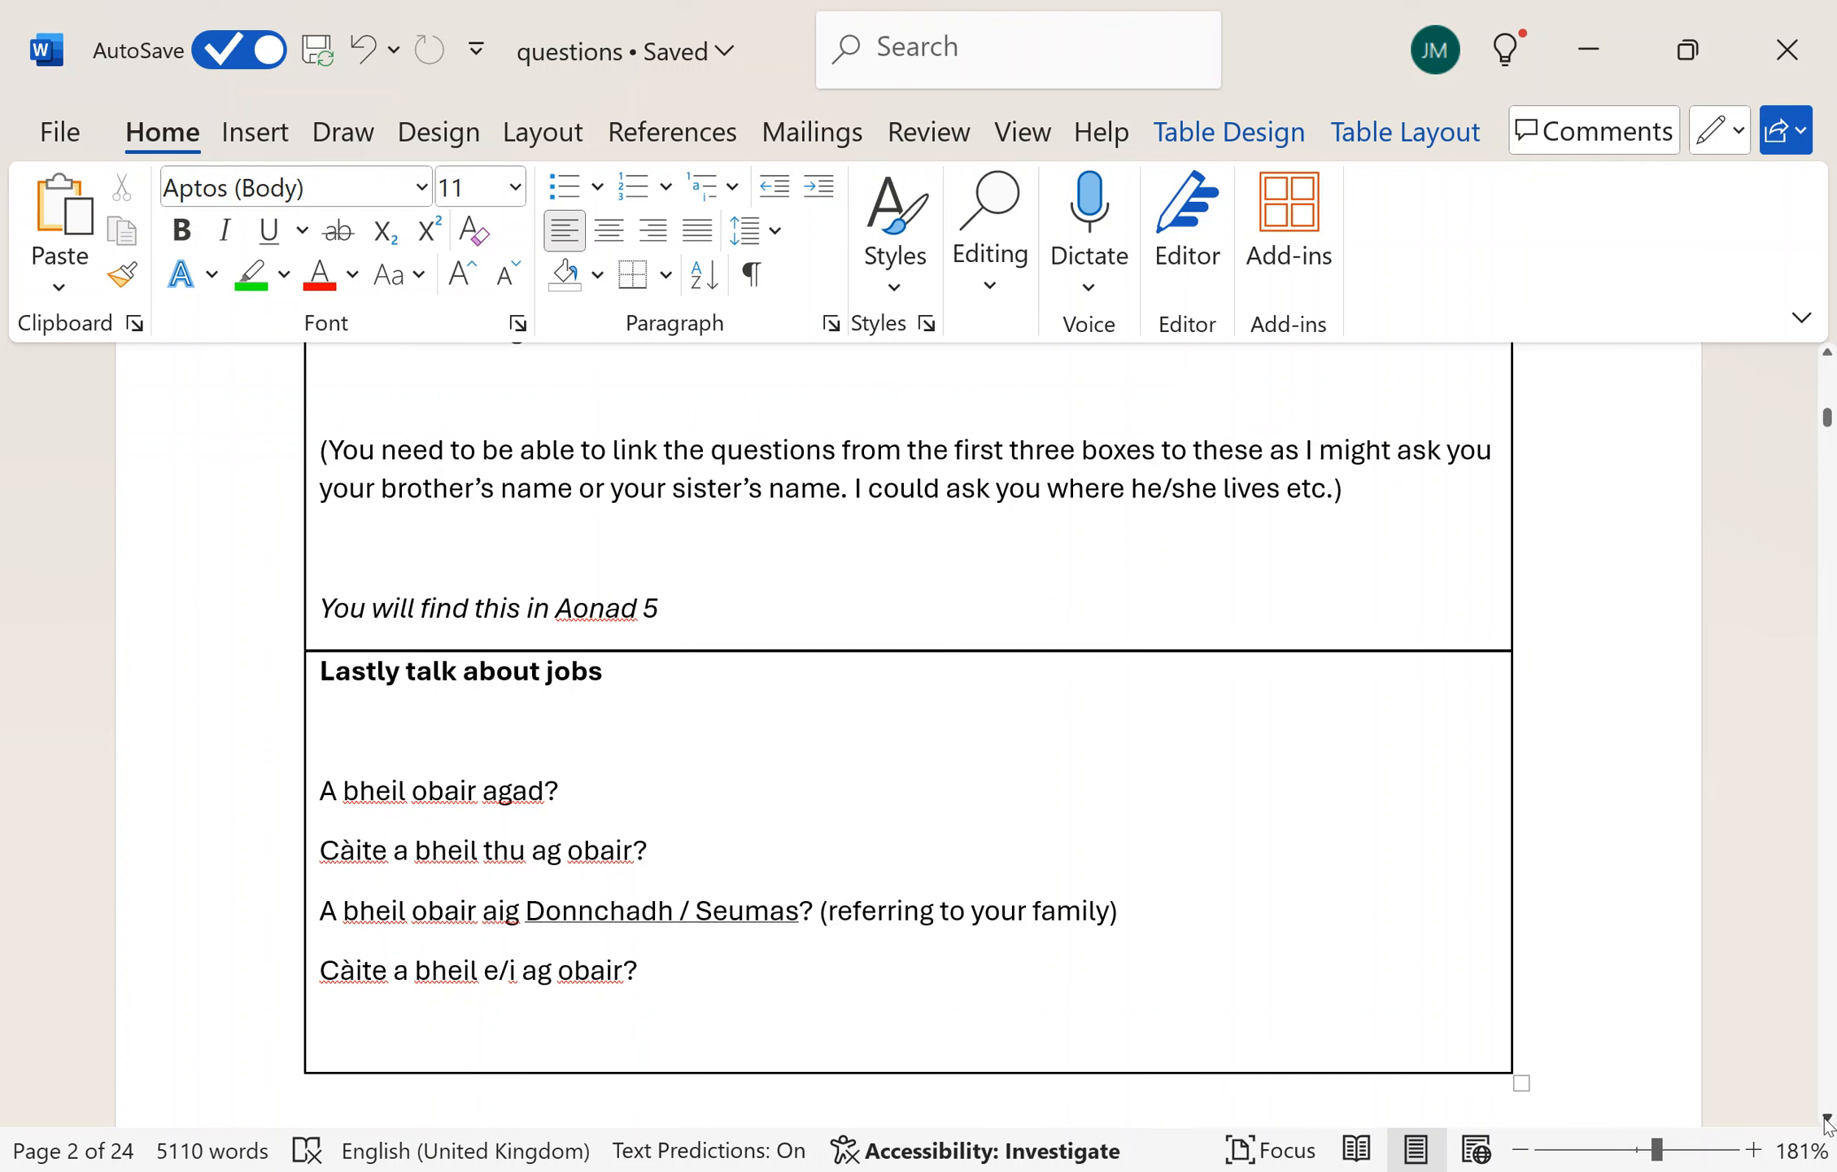
{"action": "scroll", "scroll_direction": "down", "scroll_amount": 3}
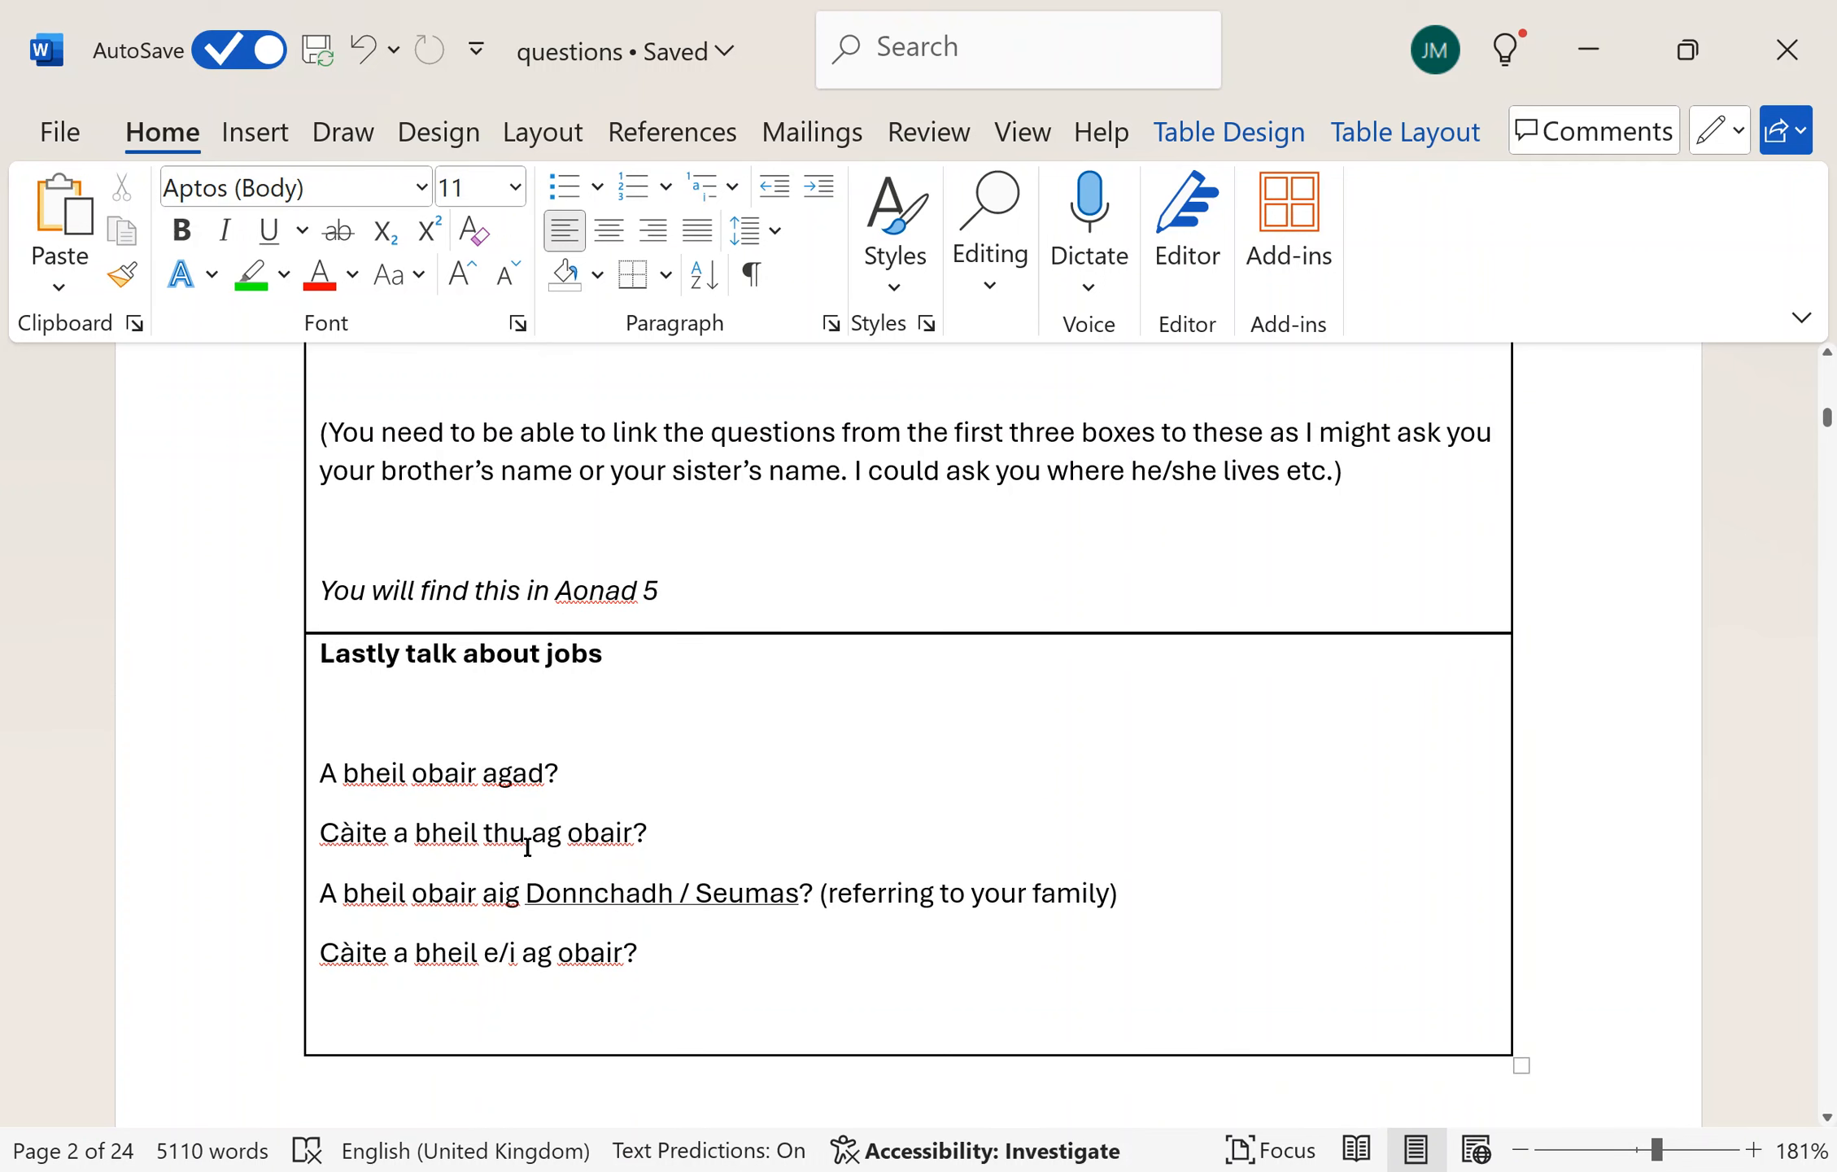
{"action": "mouse_move", "coordinate": [1376, 469]}
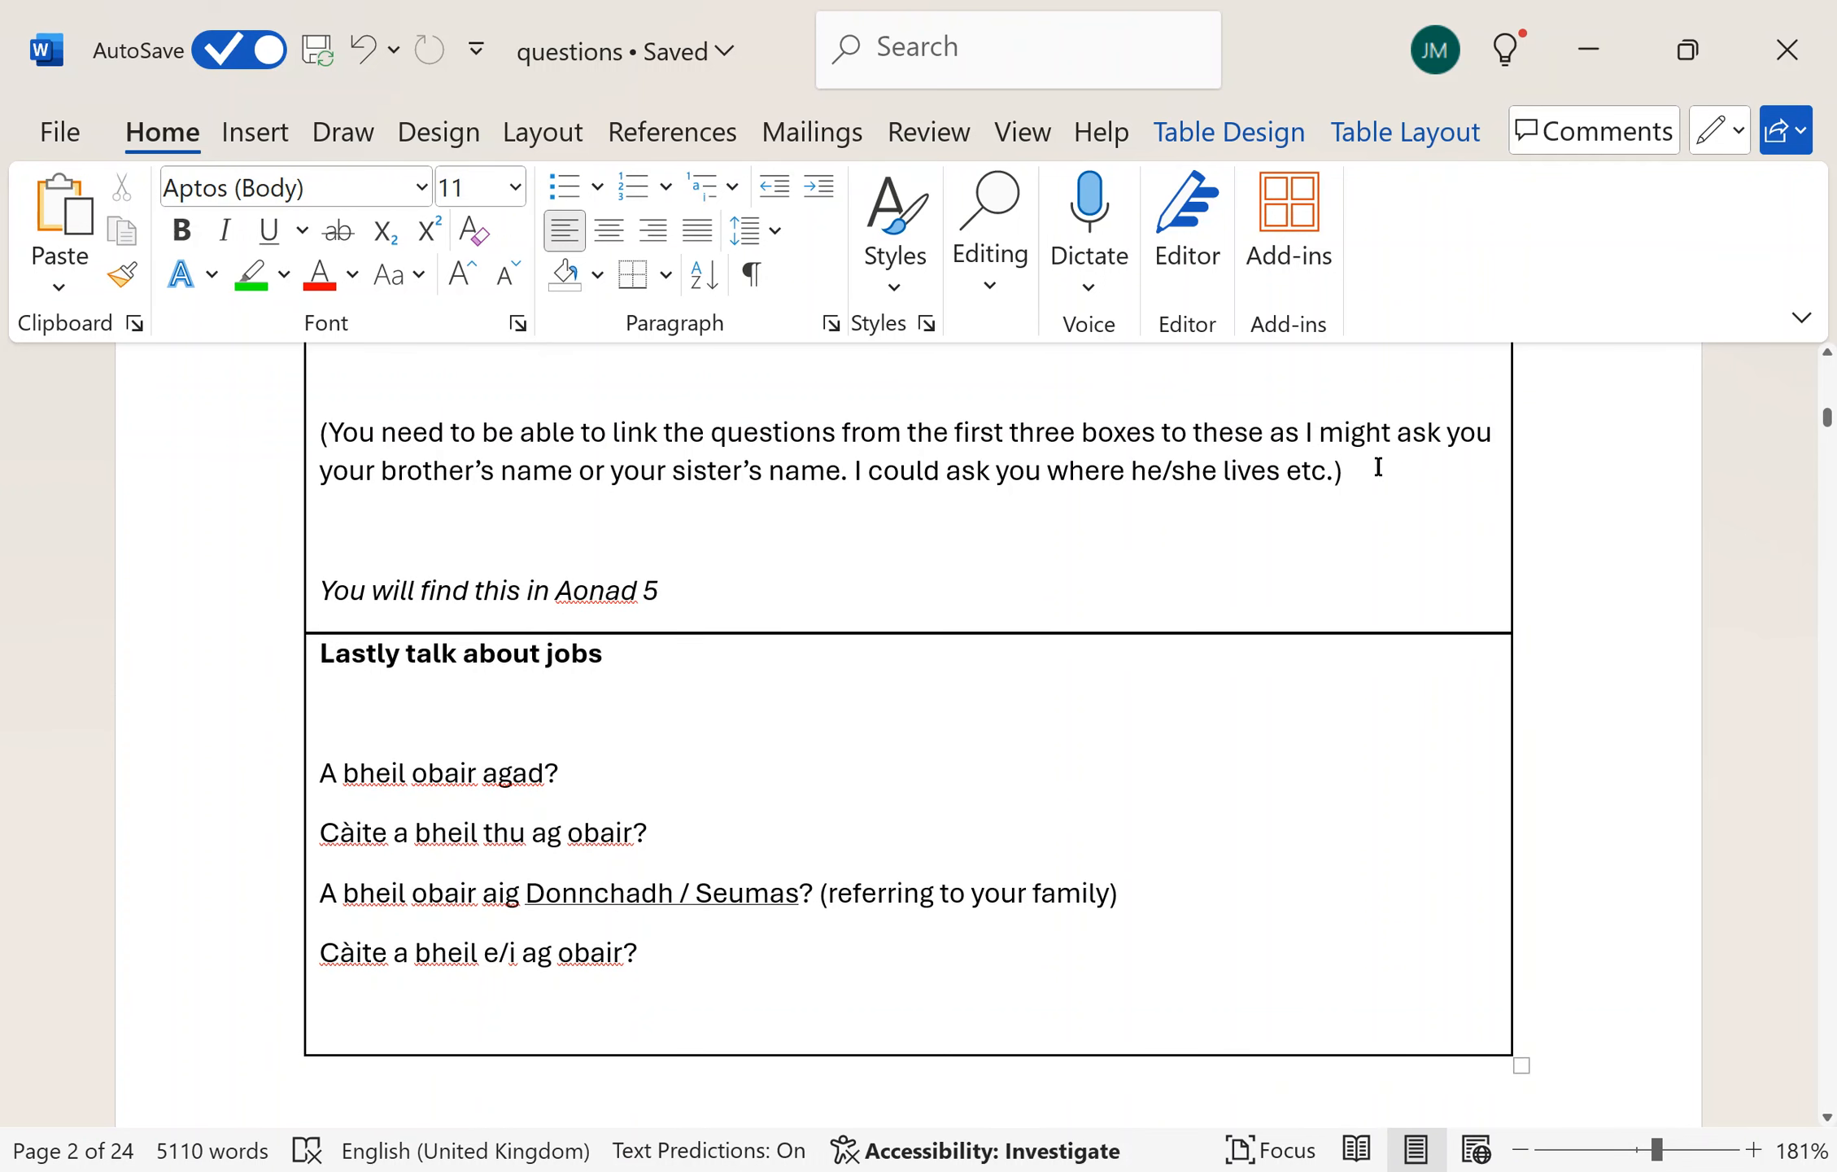
{"action": "mouse_move", "coordinate": [1376, 466]}
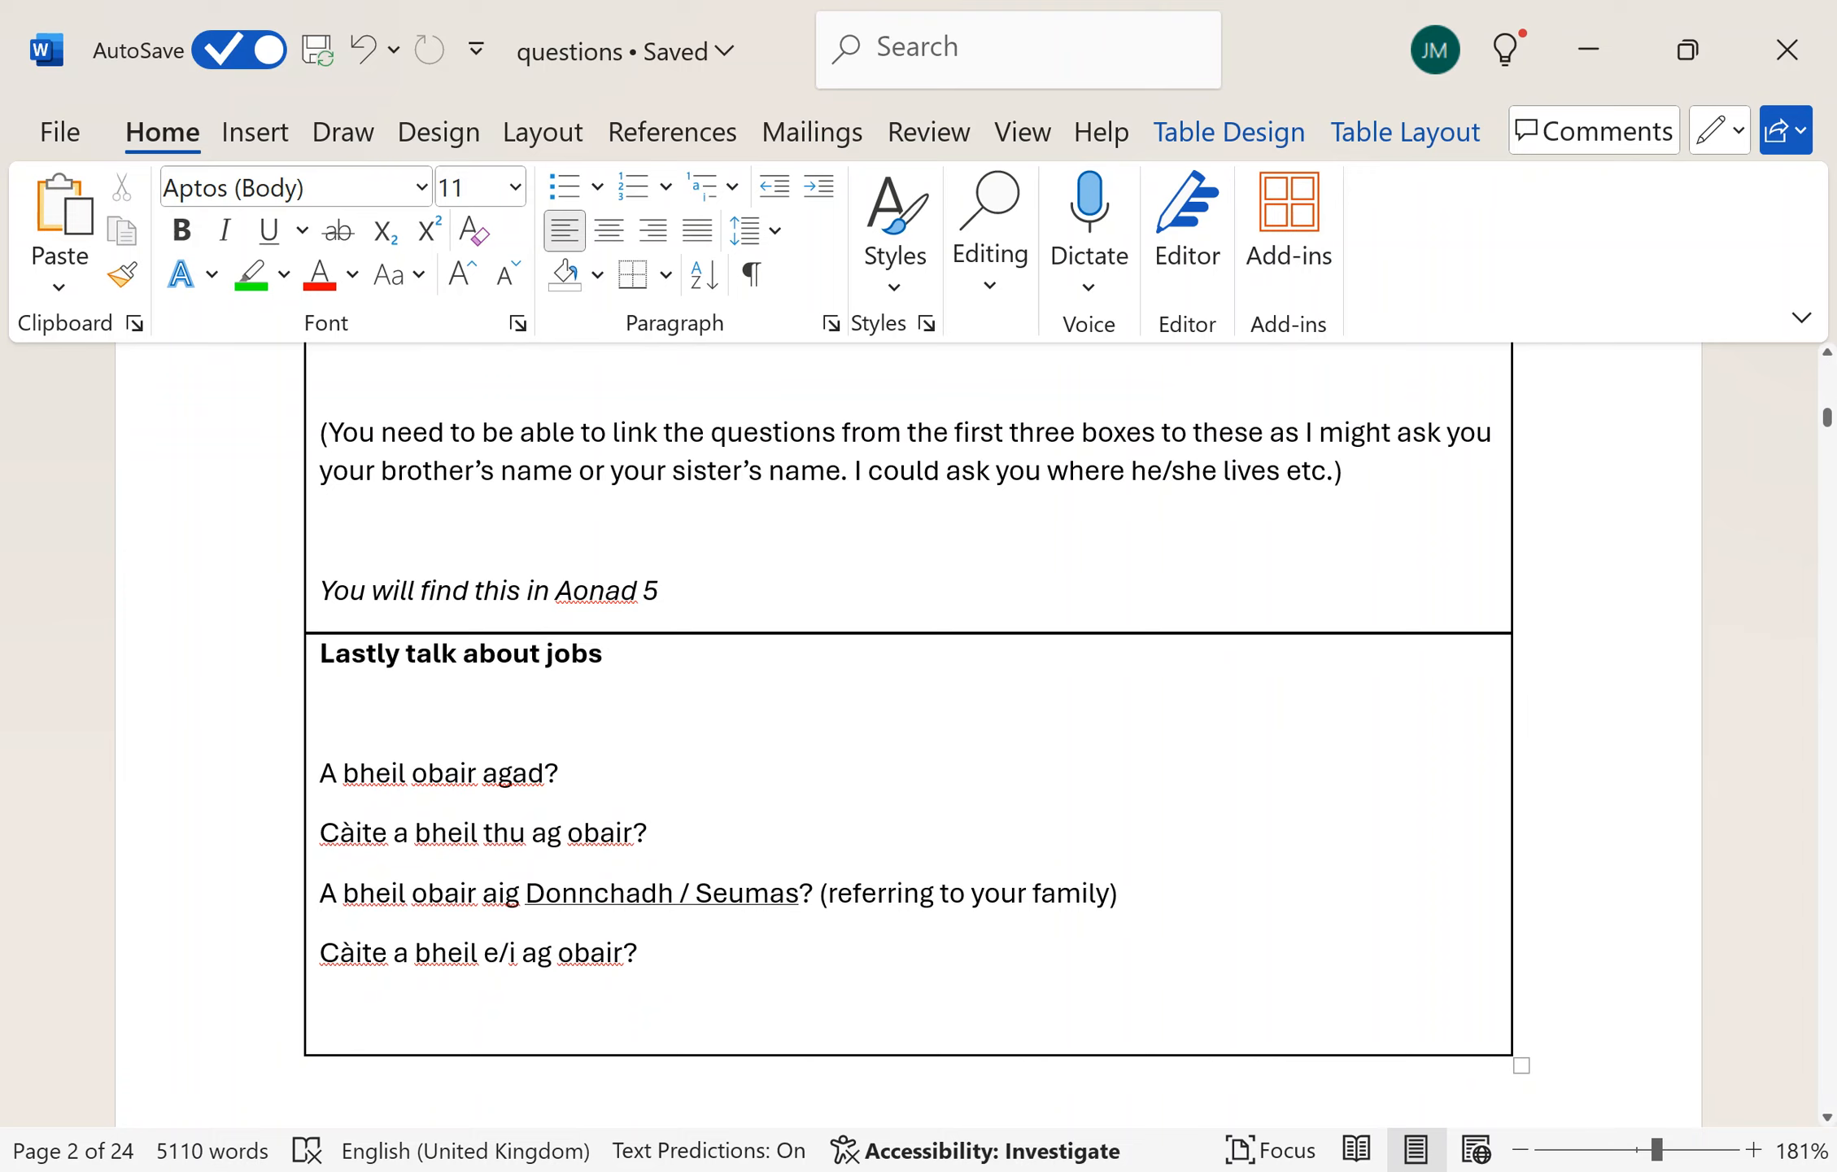
{"action": "scroll", "scroll_direction": "down", "scroll_amount": 3}
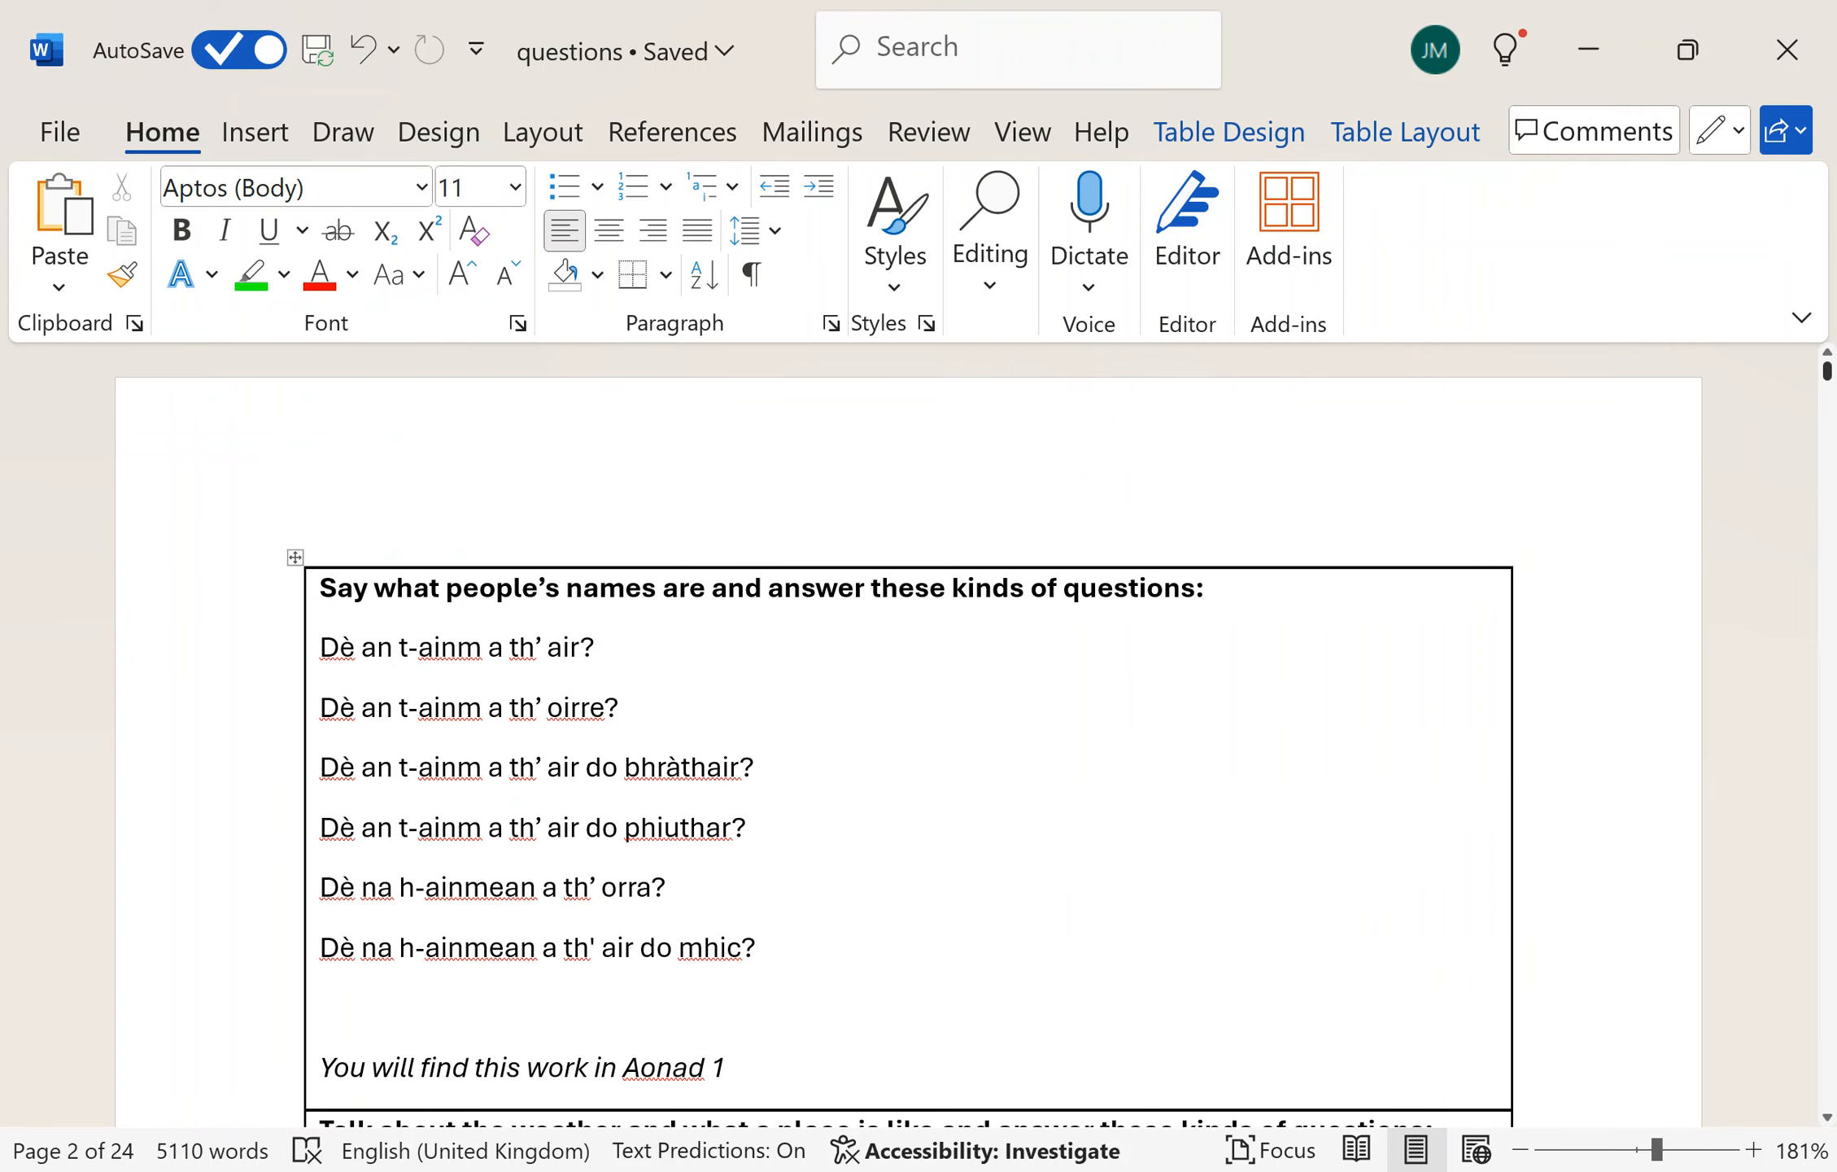
{"action": "scroll", "scroll_direction": "down", "scroll_amount": 3}
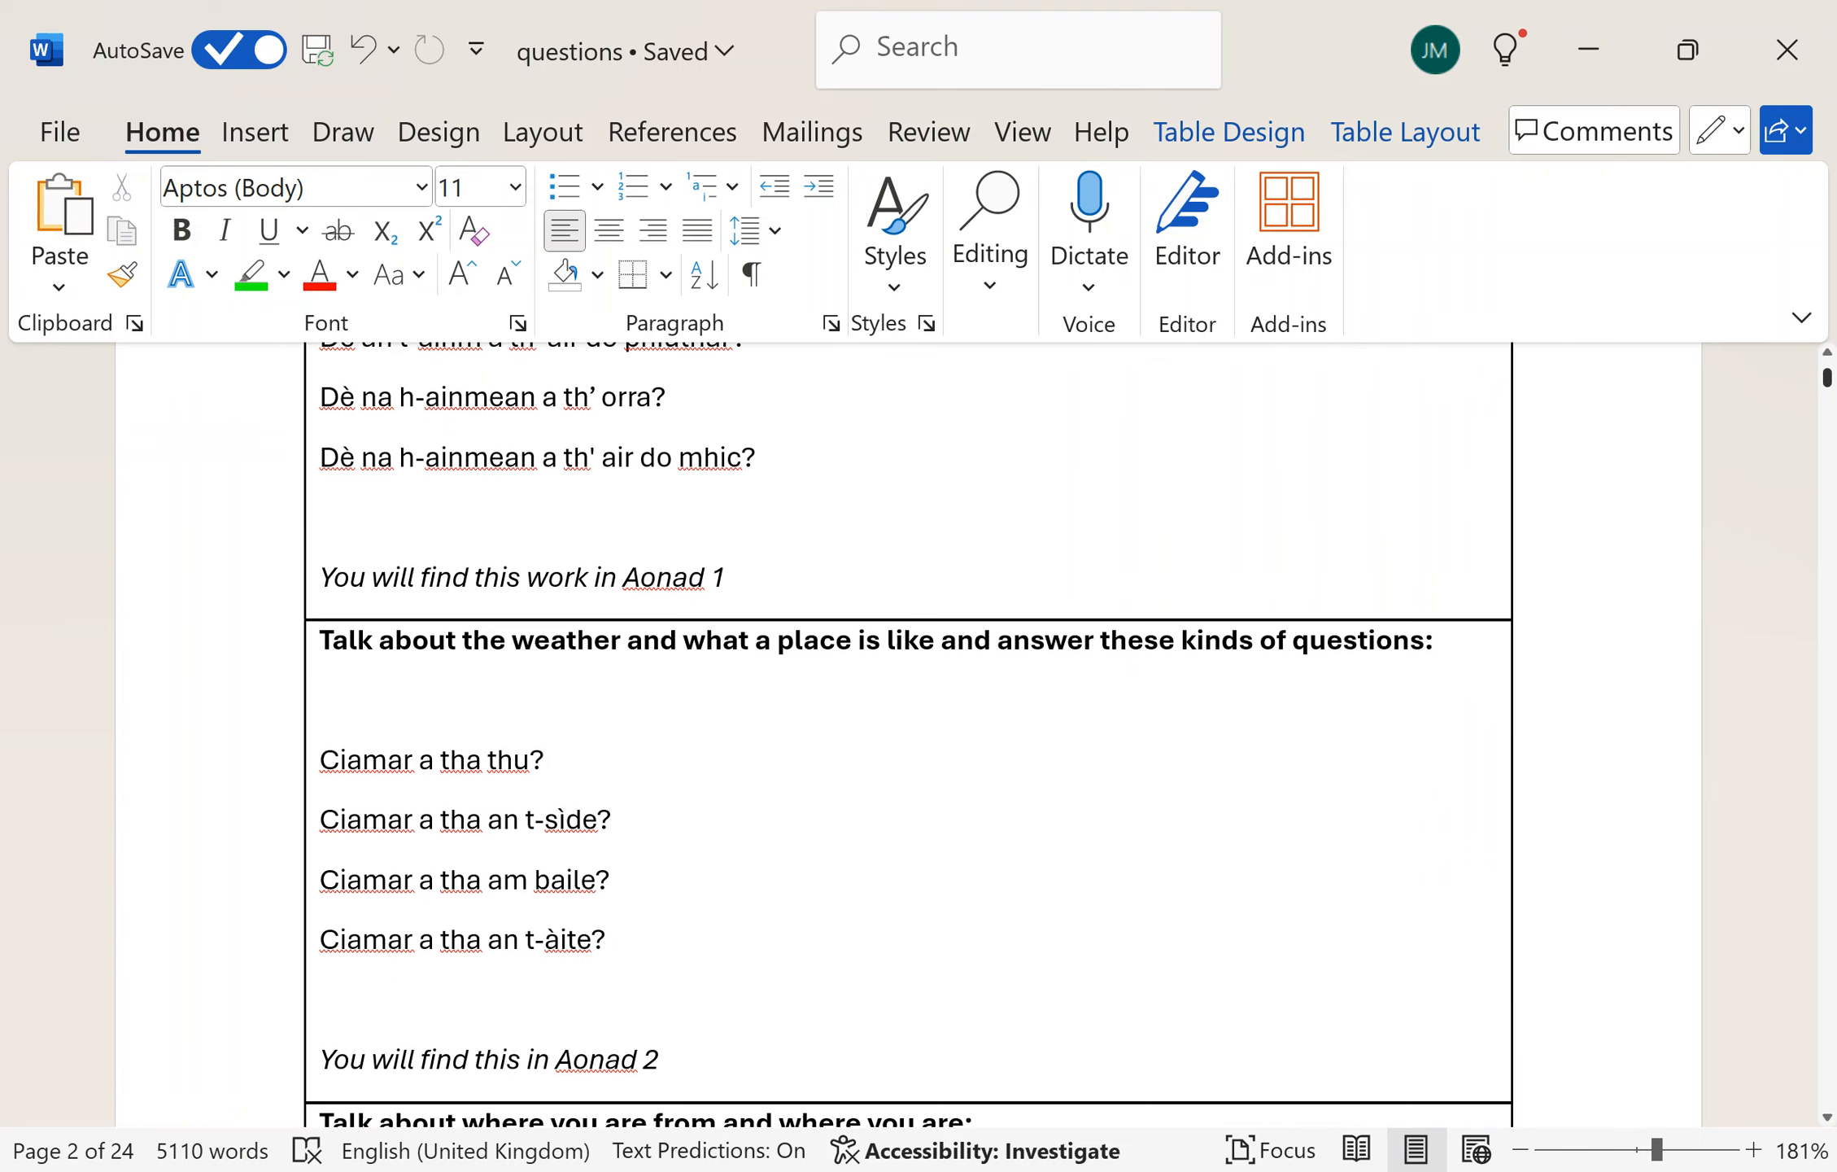
{"action": "scroll", "scroll_direction": "up", "scroll_amount": 3}
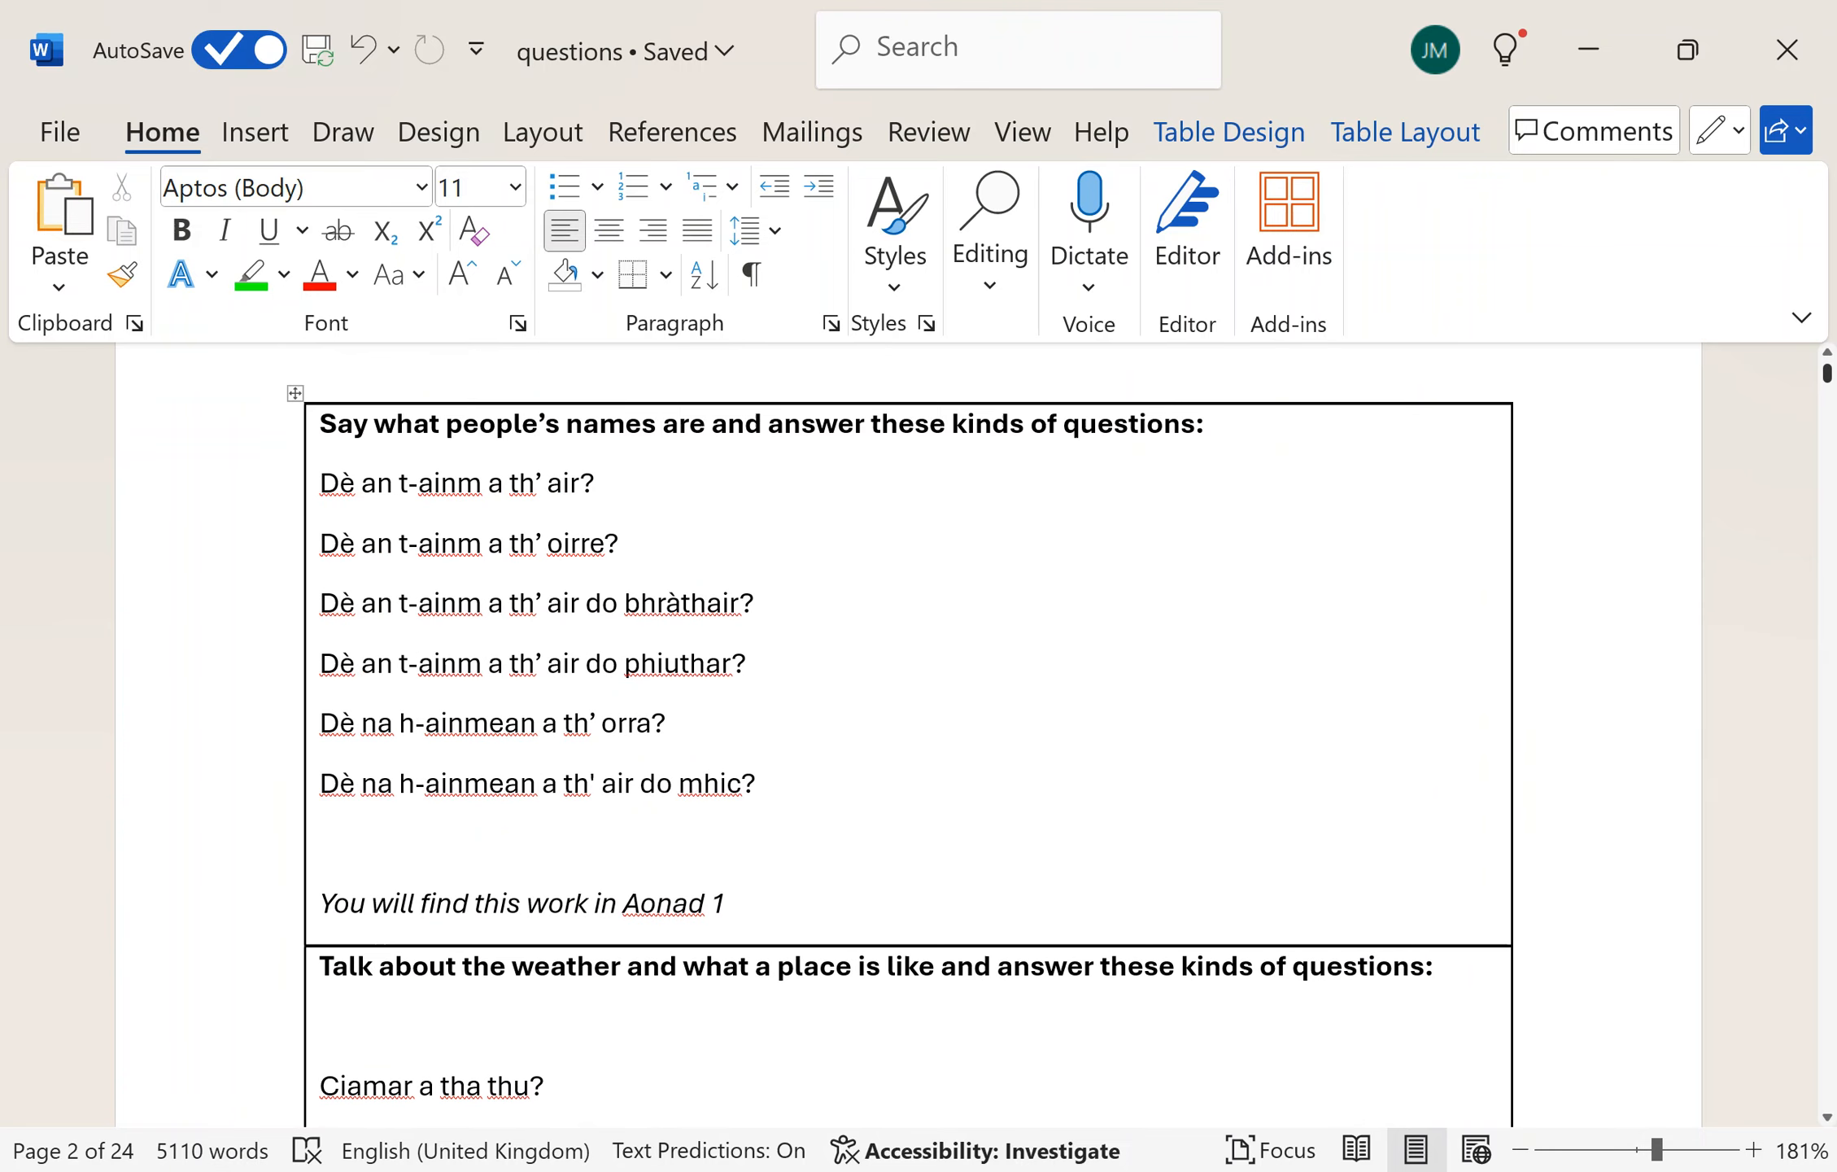
{"action": "scroll", "scroll_direction": "down", "scroll_amount": 3}
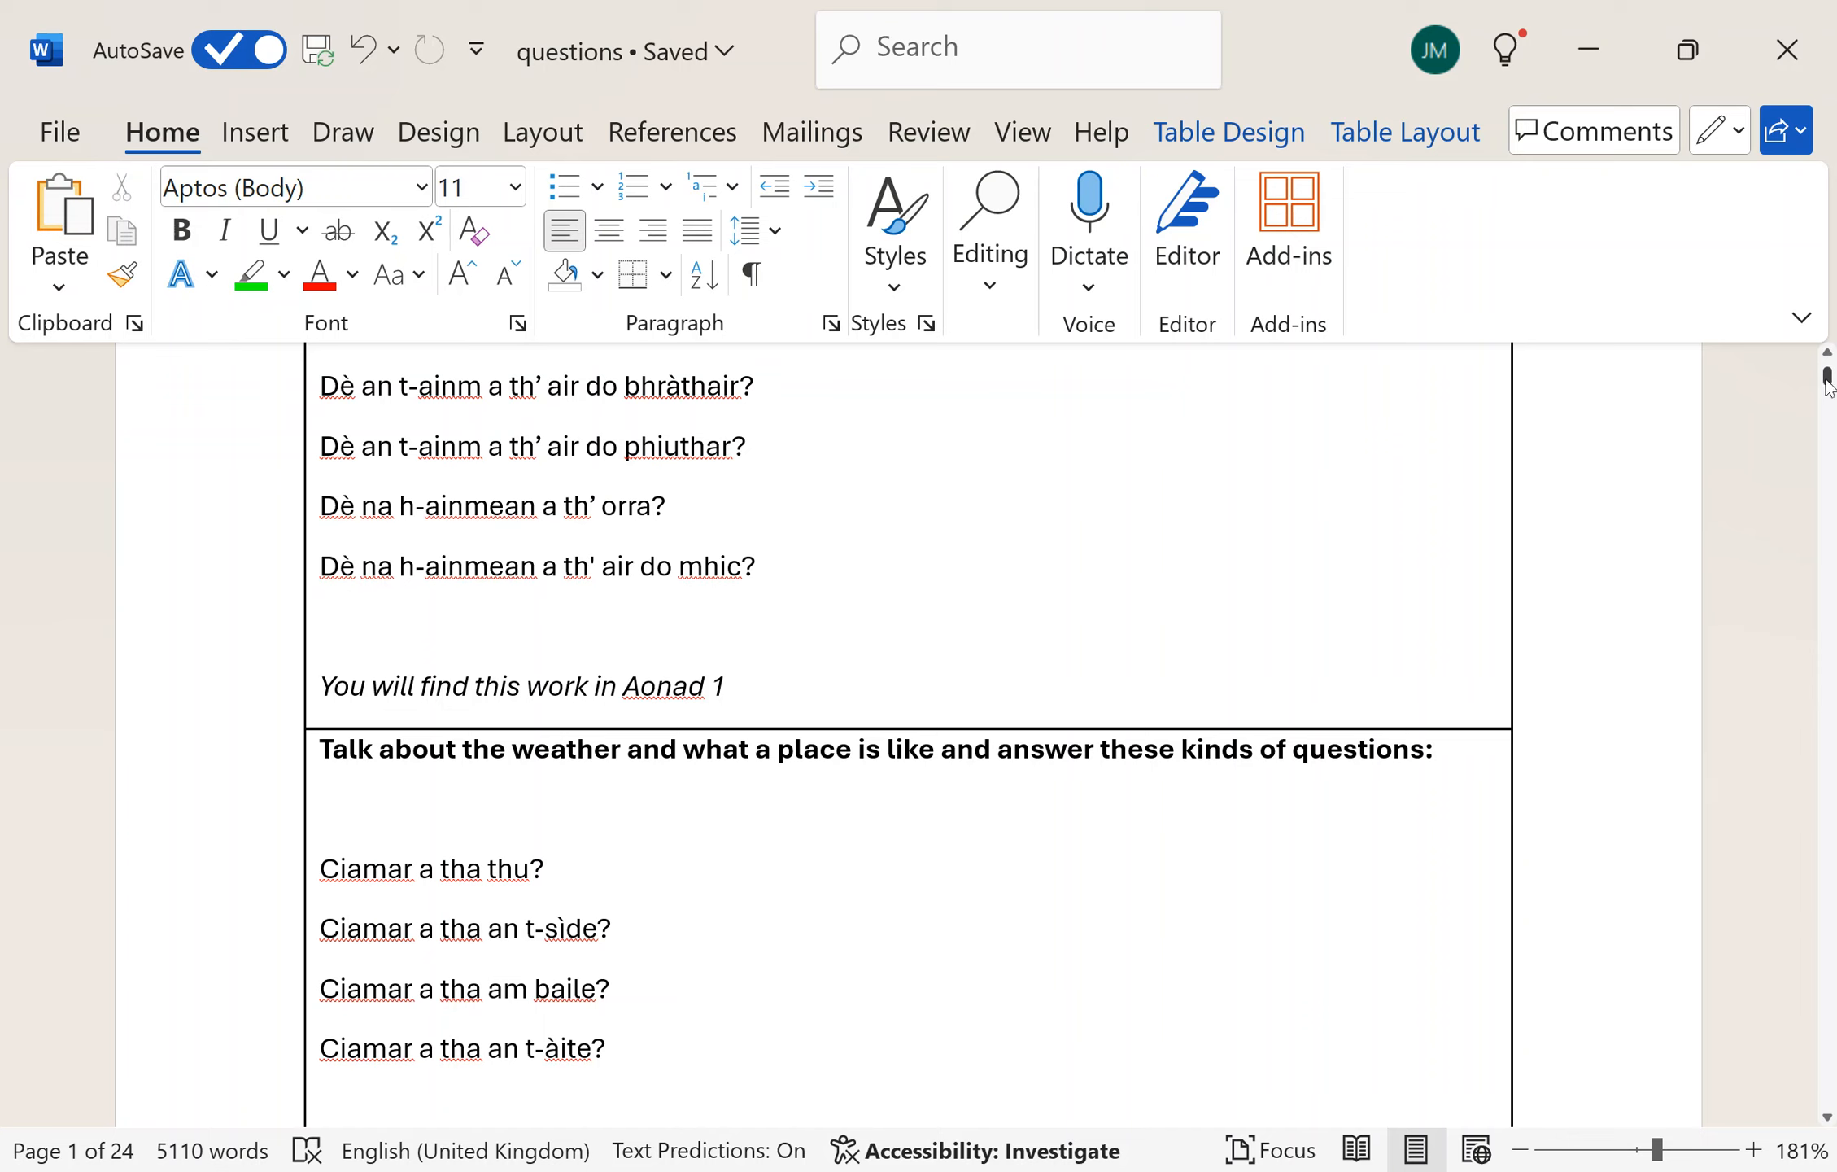
{"action": "scroll", "scroll_direction": "down", "scroll_amount": 3}
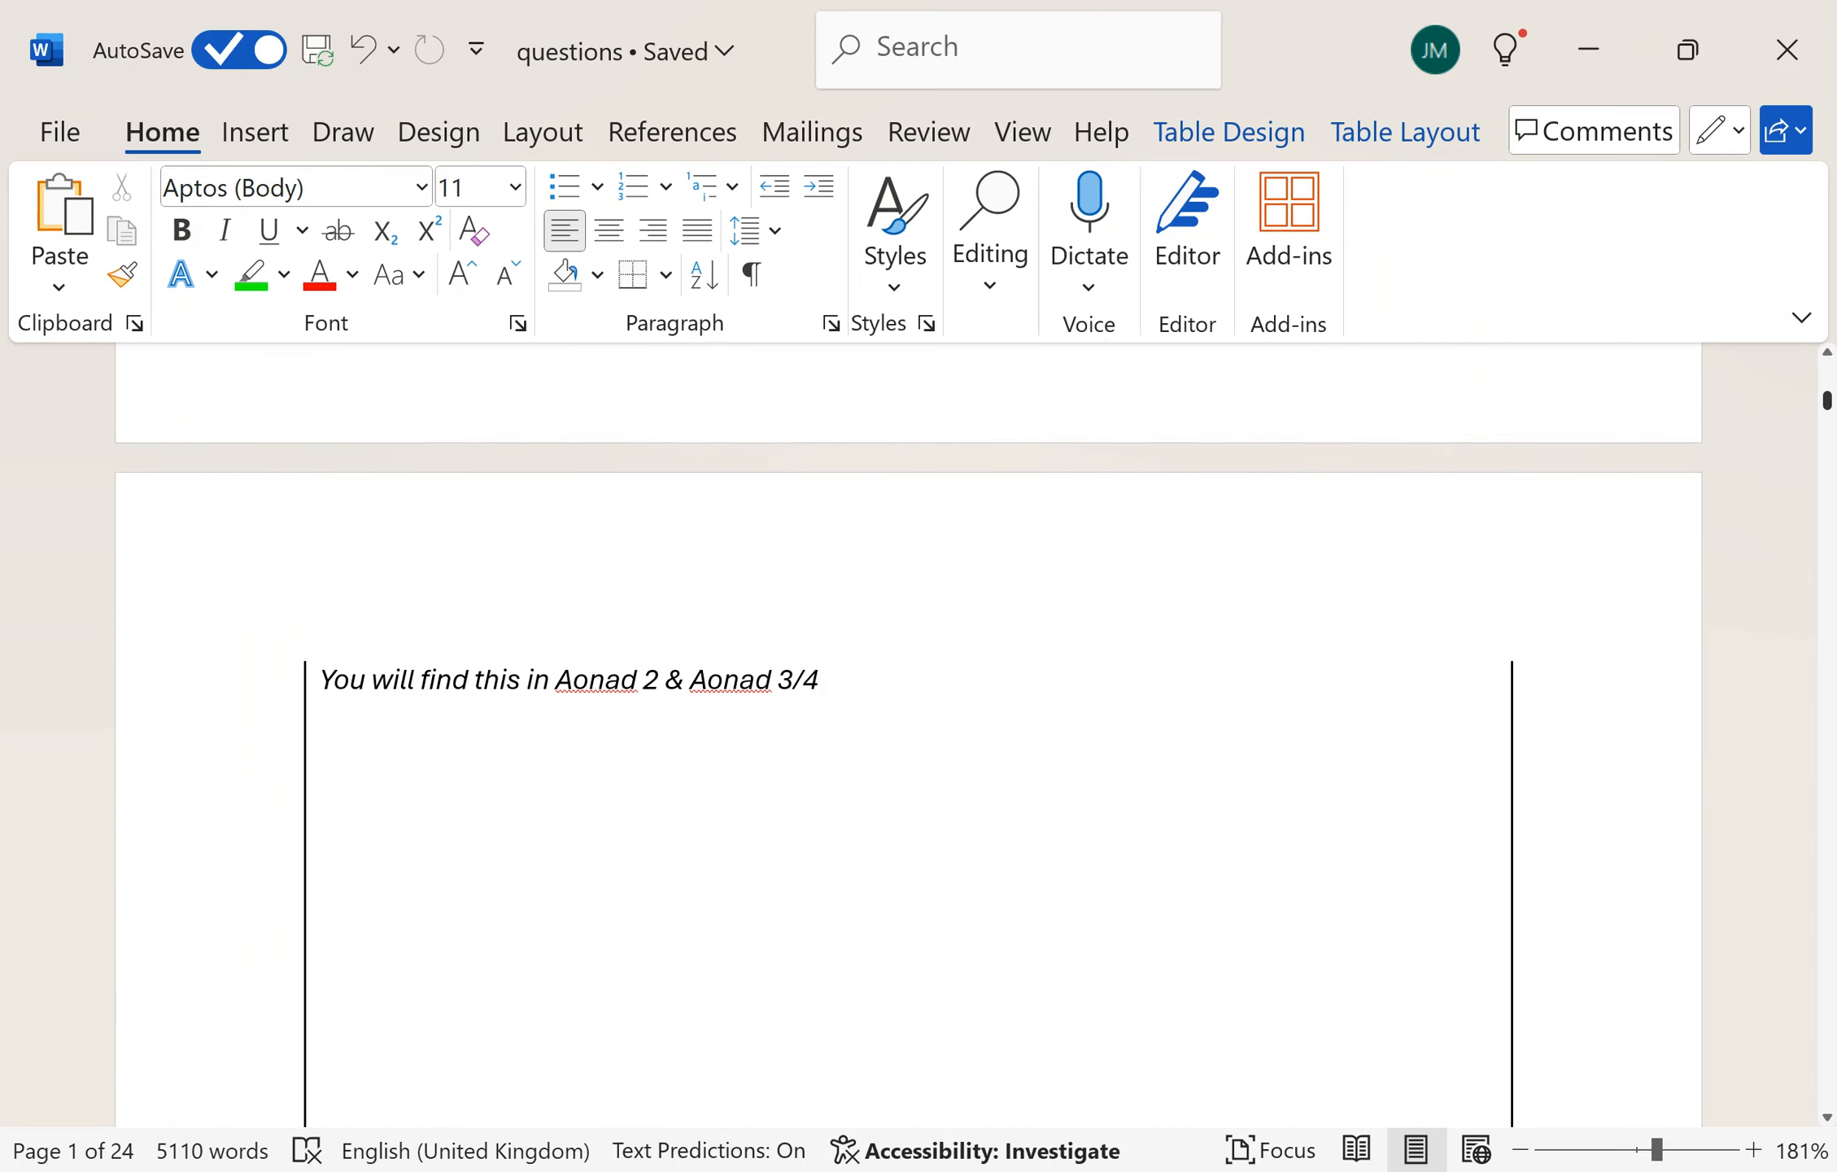
{"action": "scroll", "scroll_direction": "down", "scroll_amount": 3}
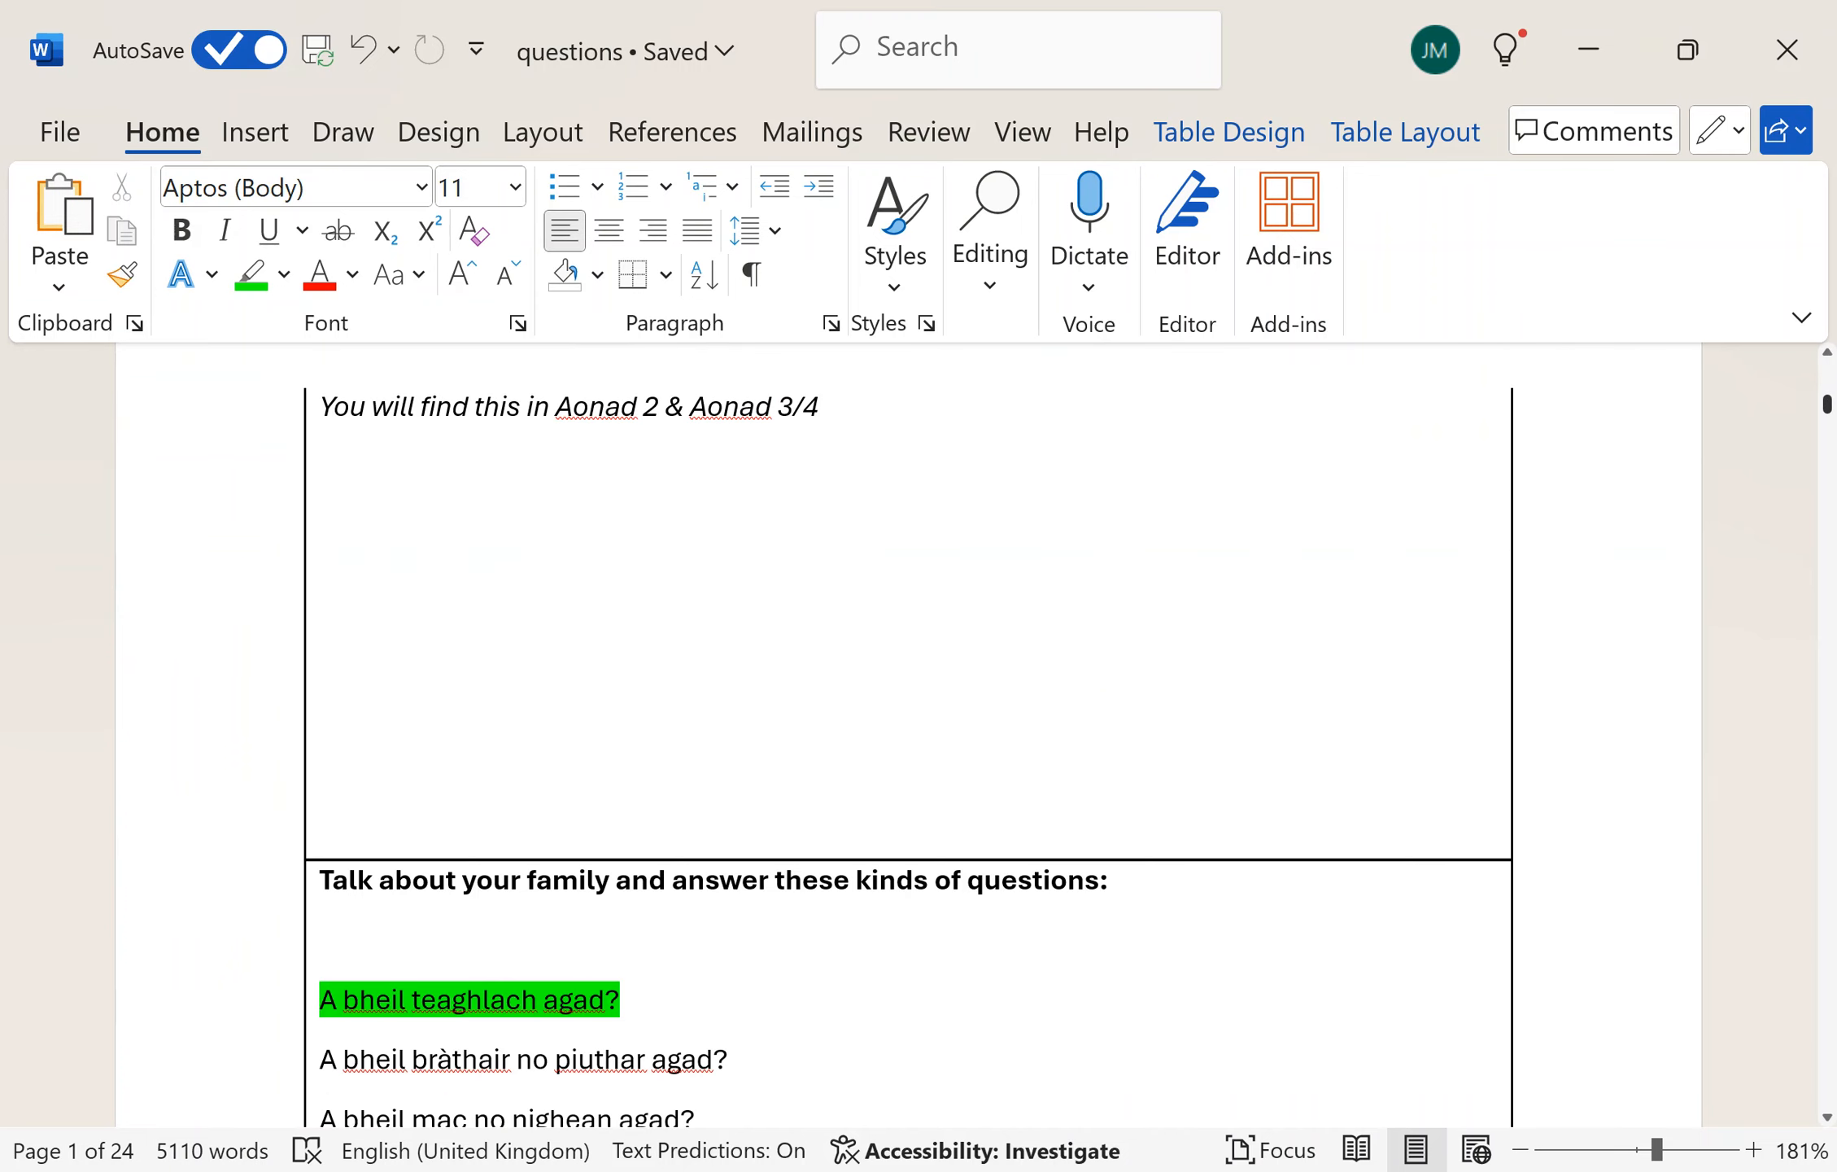
{"action": "scroll", "scroll_direction": "down", "scroll_amount": 3}
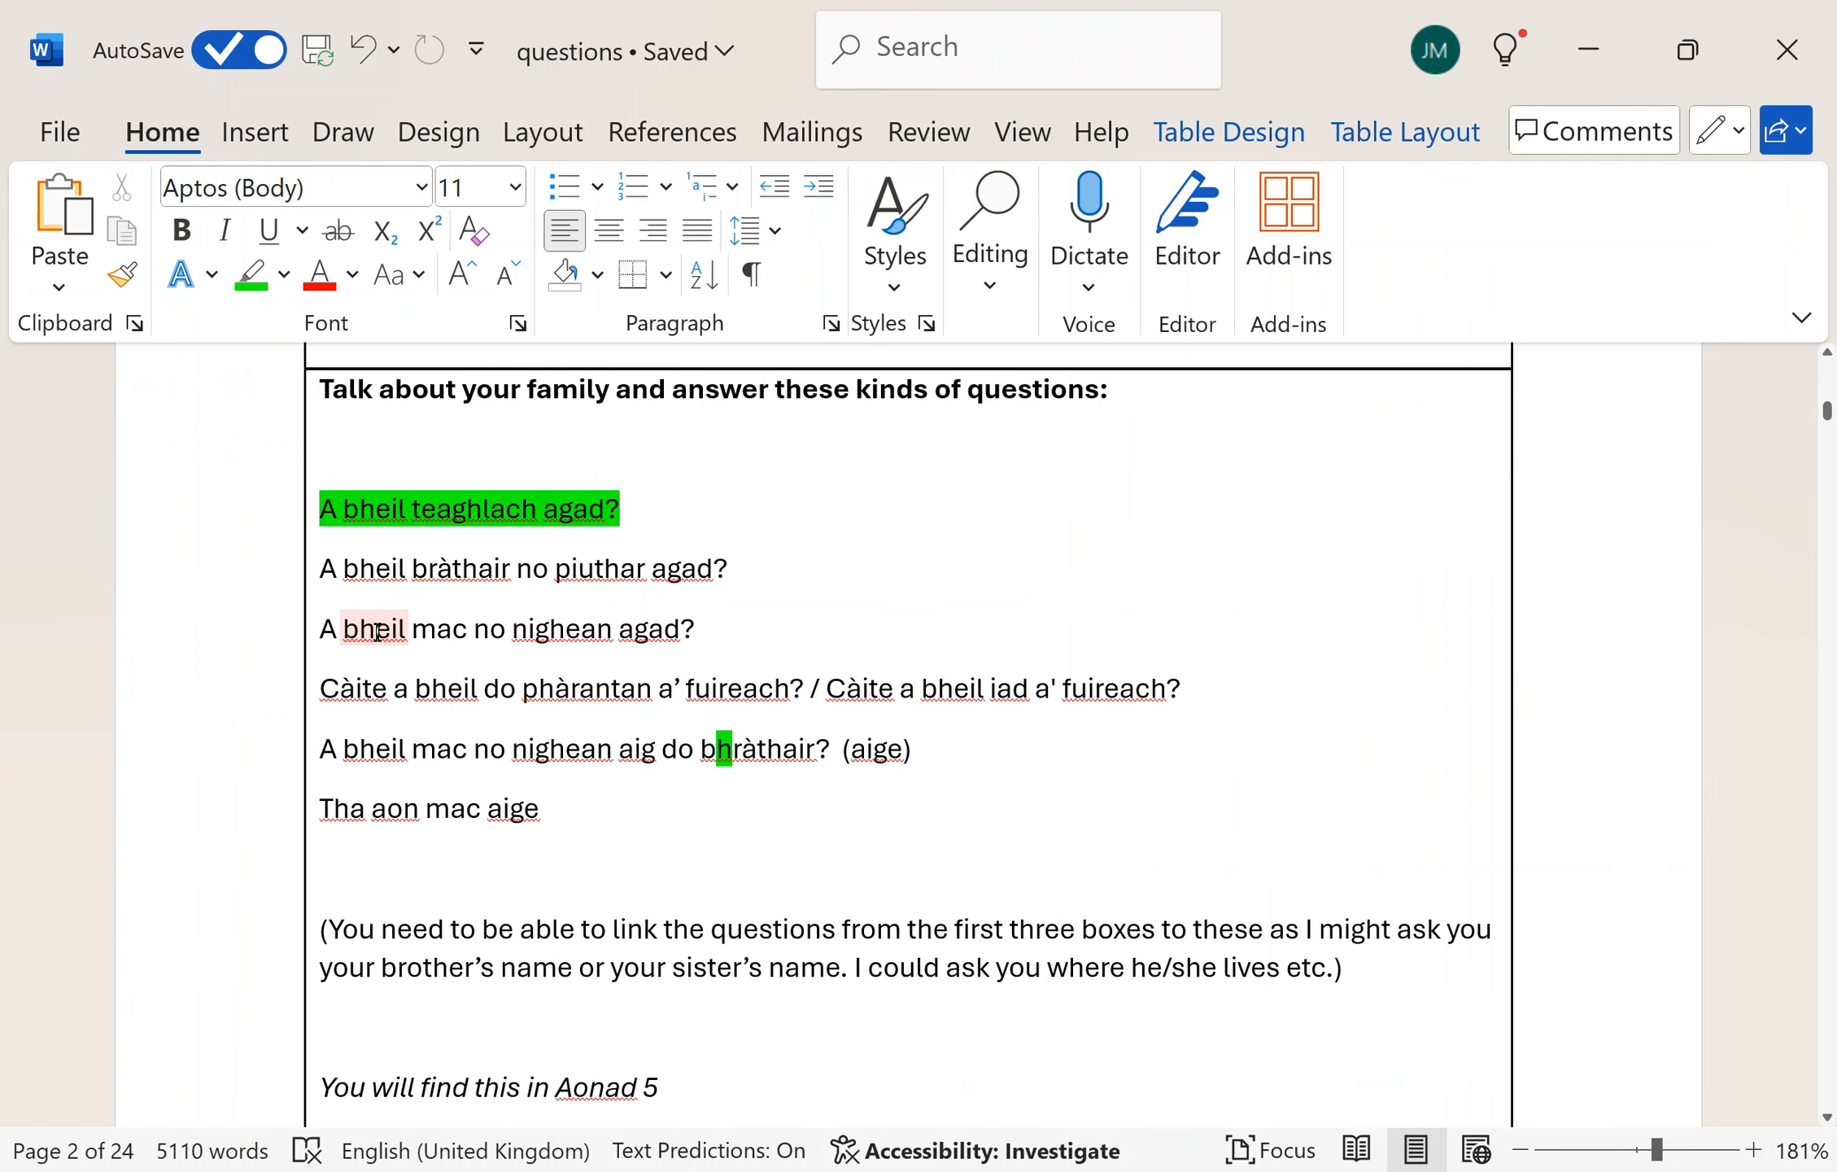
{"action": "mouse_move", "coordinate": [501, 581]}
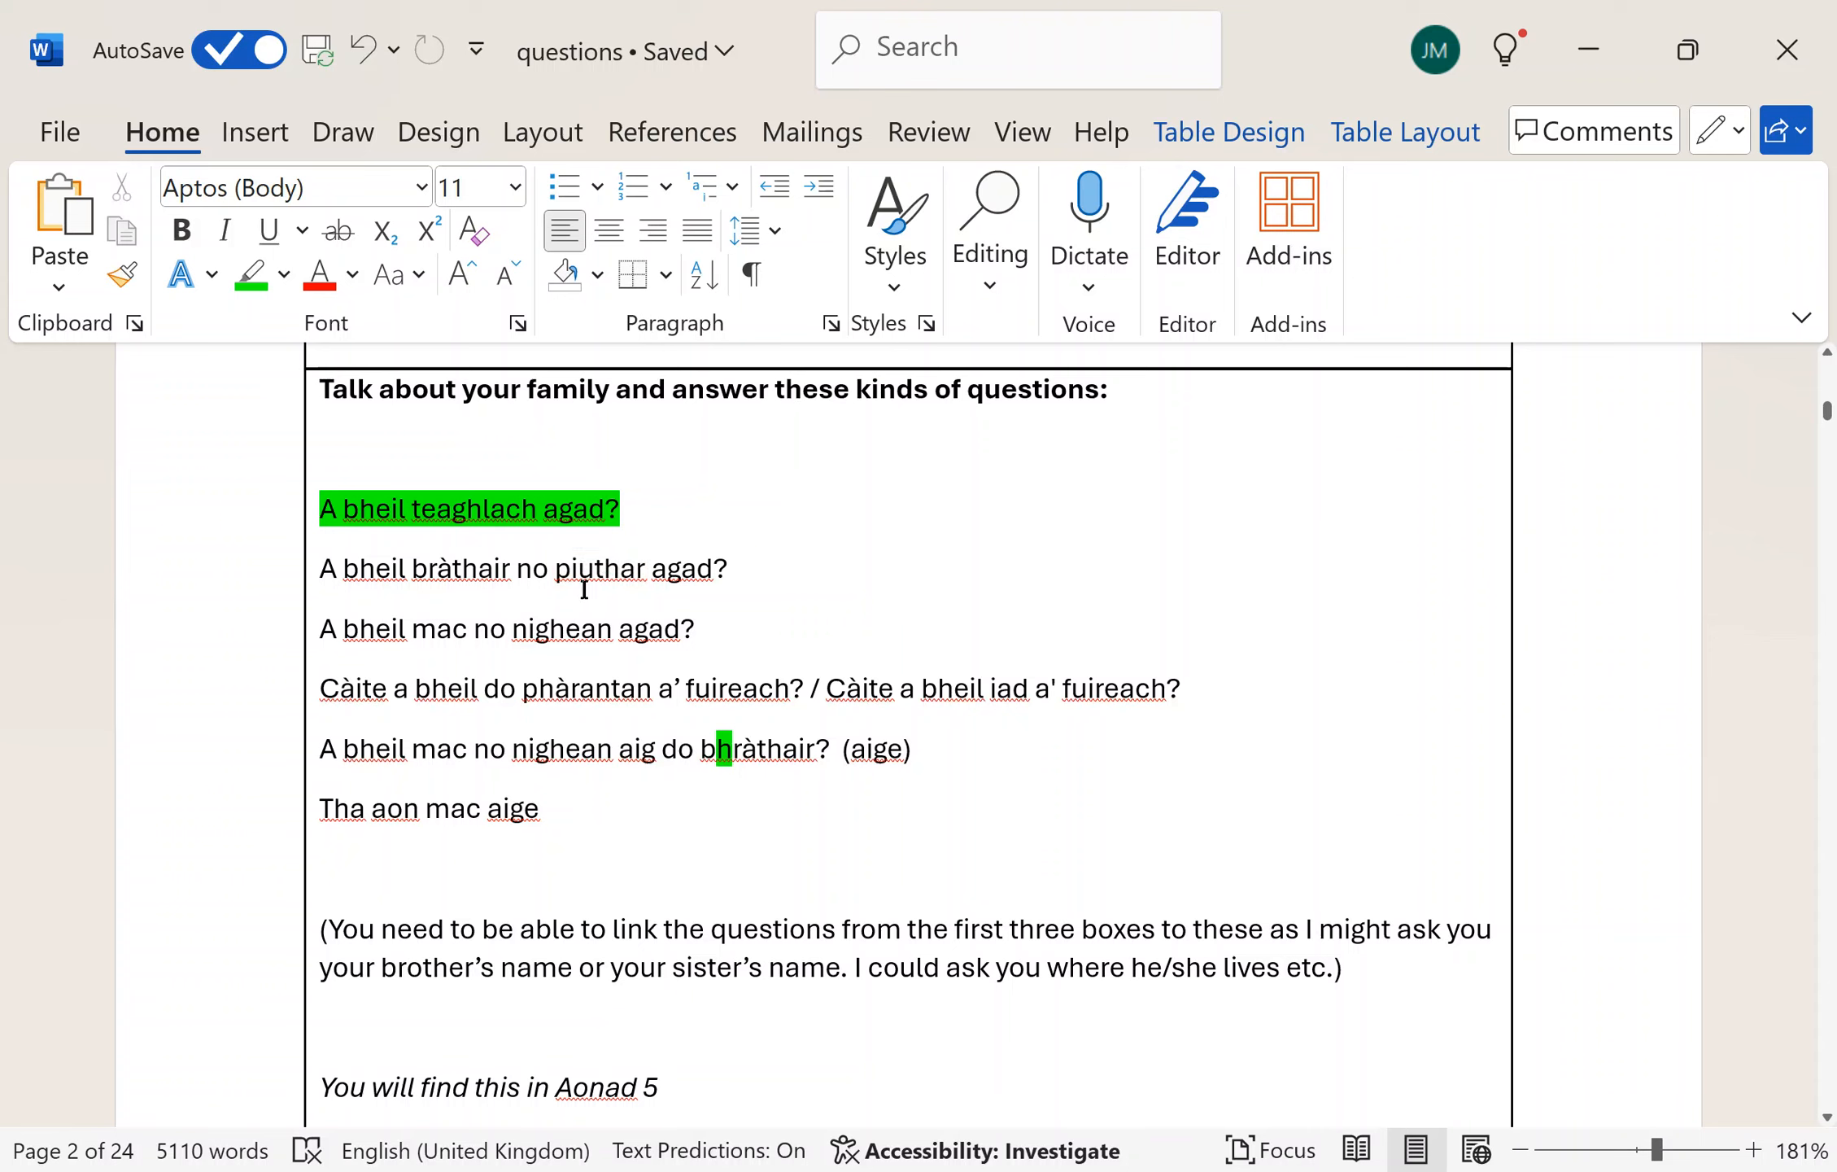
{"action": "double_click", "coordinate": [455, 568]}
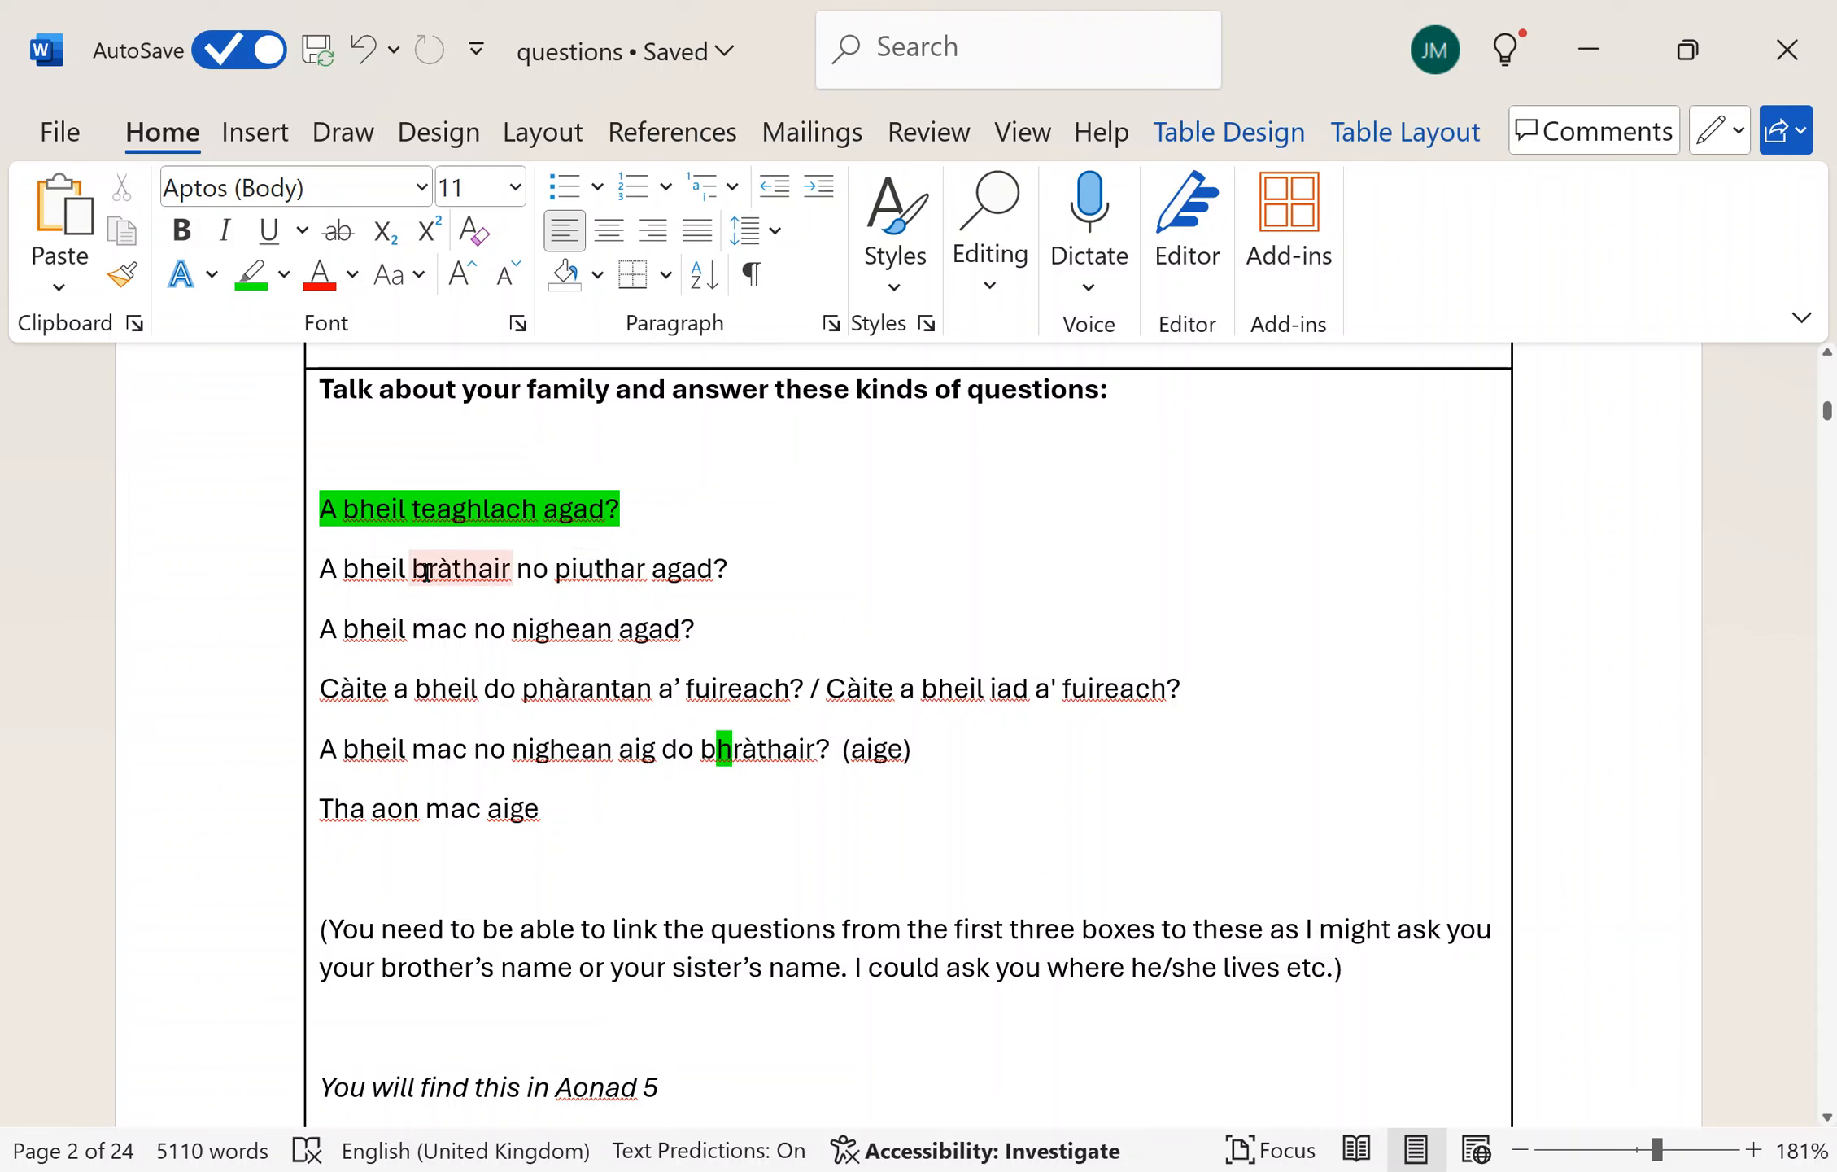
{"action": "double_click", "coordinate": [597, 567]}
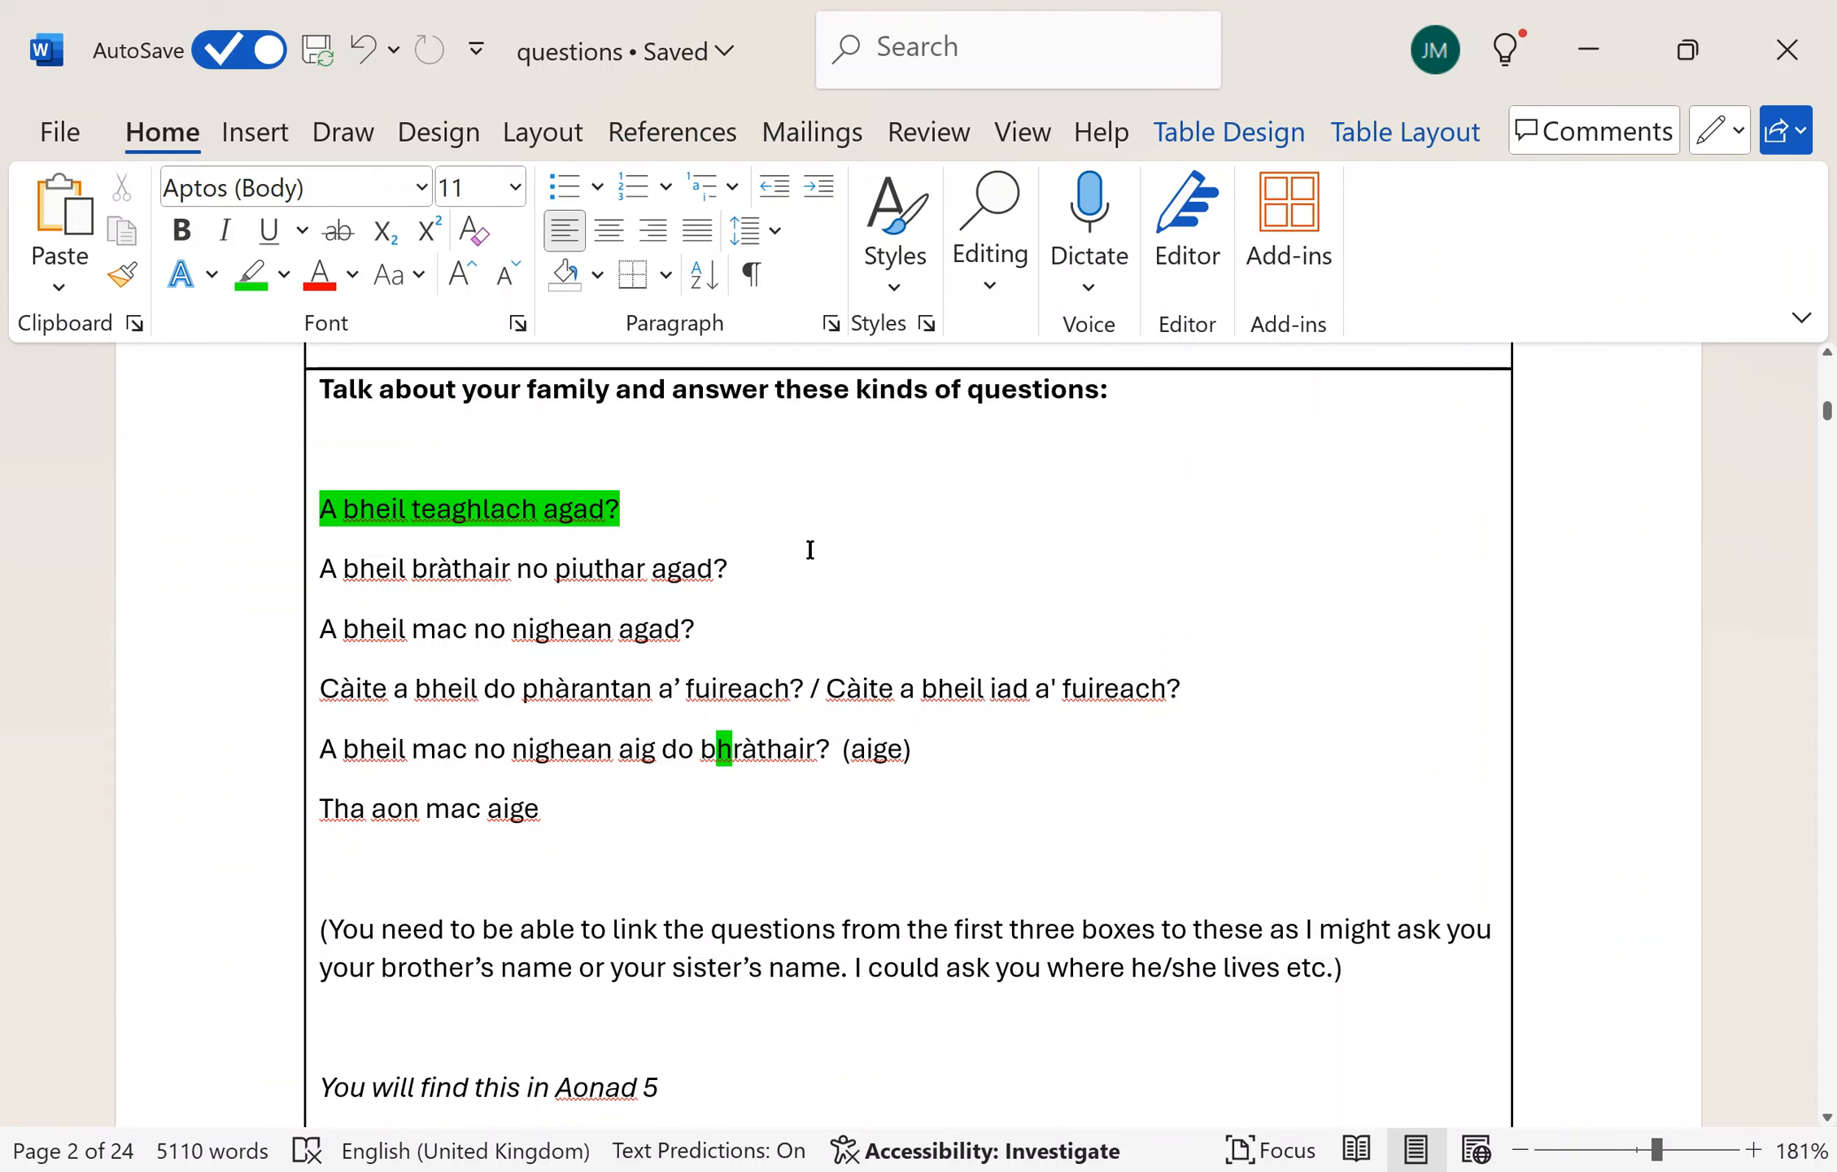
{"action": "left_click", "coordinate": [729, 568]}
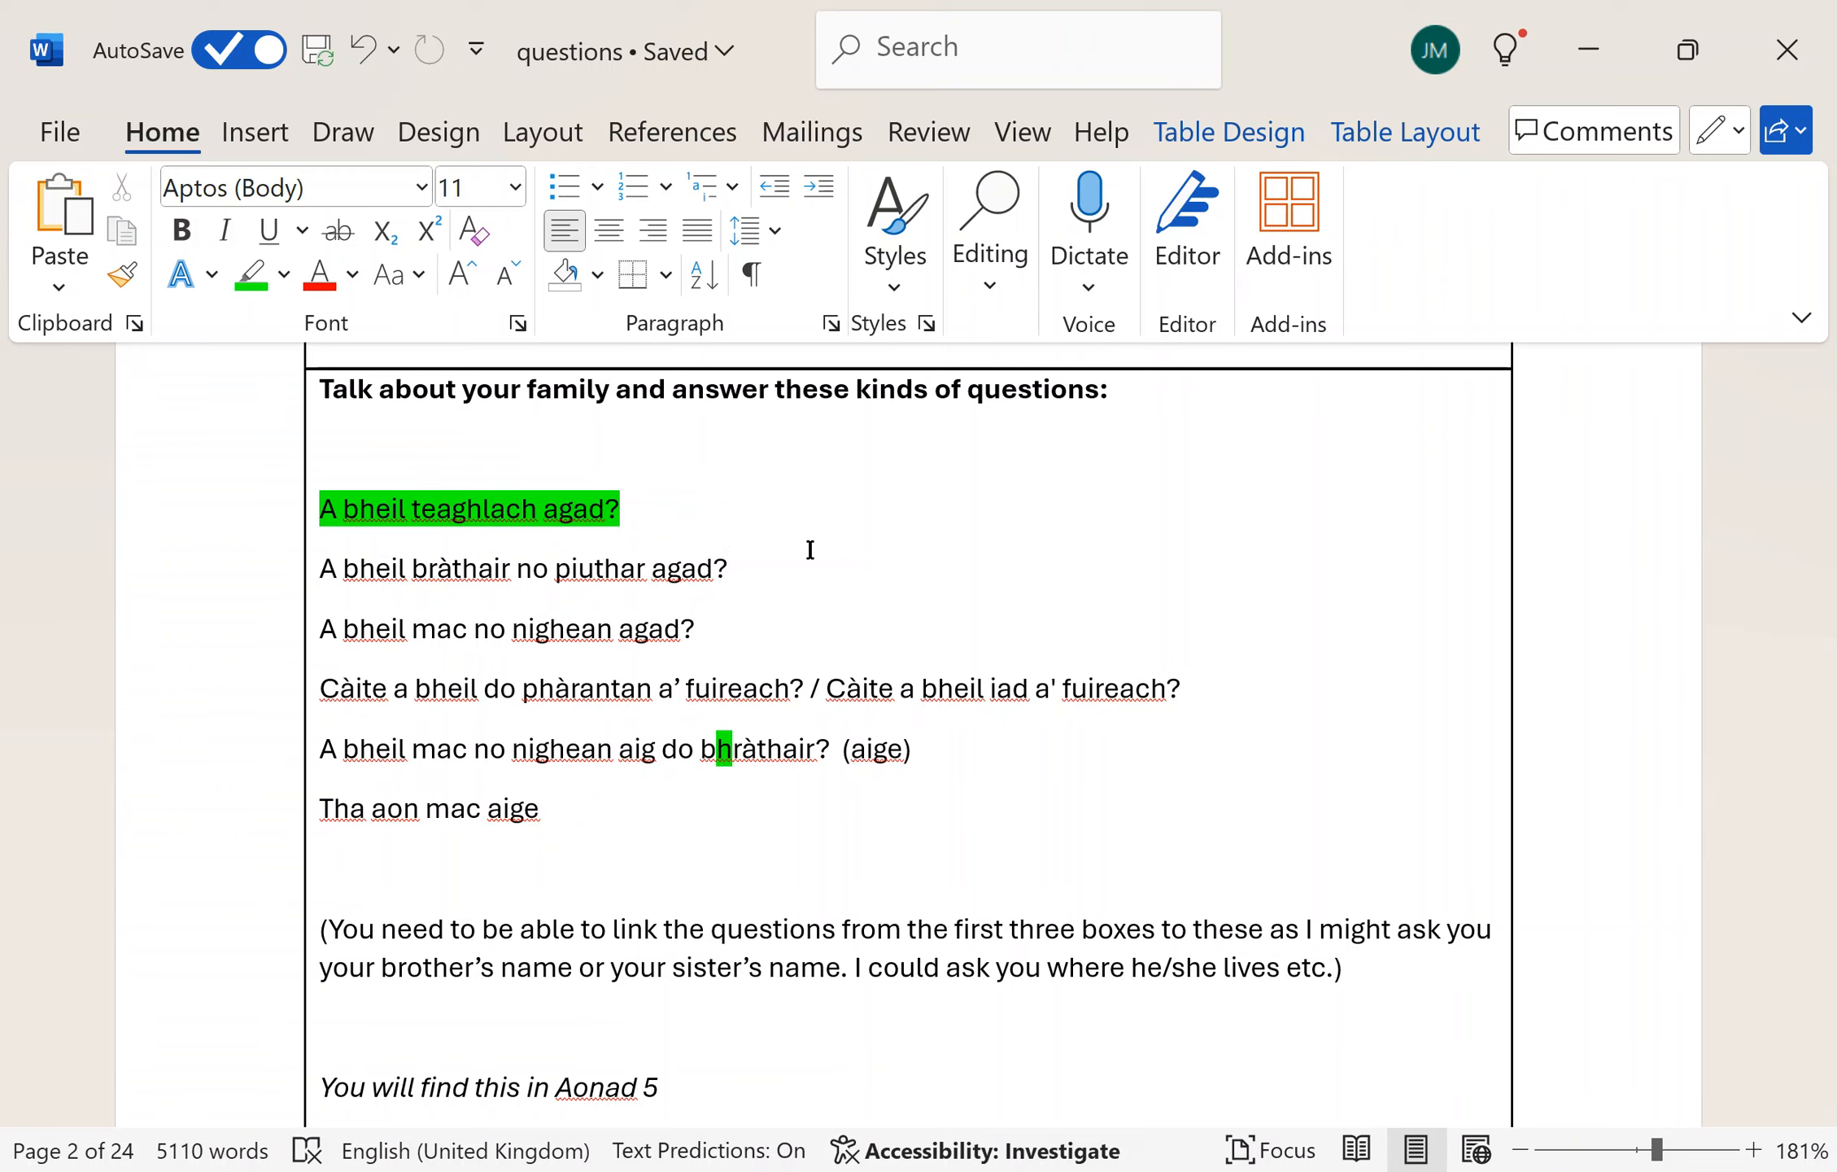
{"action": "left_click", "coordinate": [727, 568]}
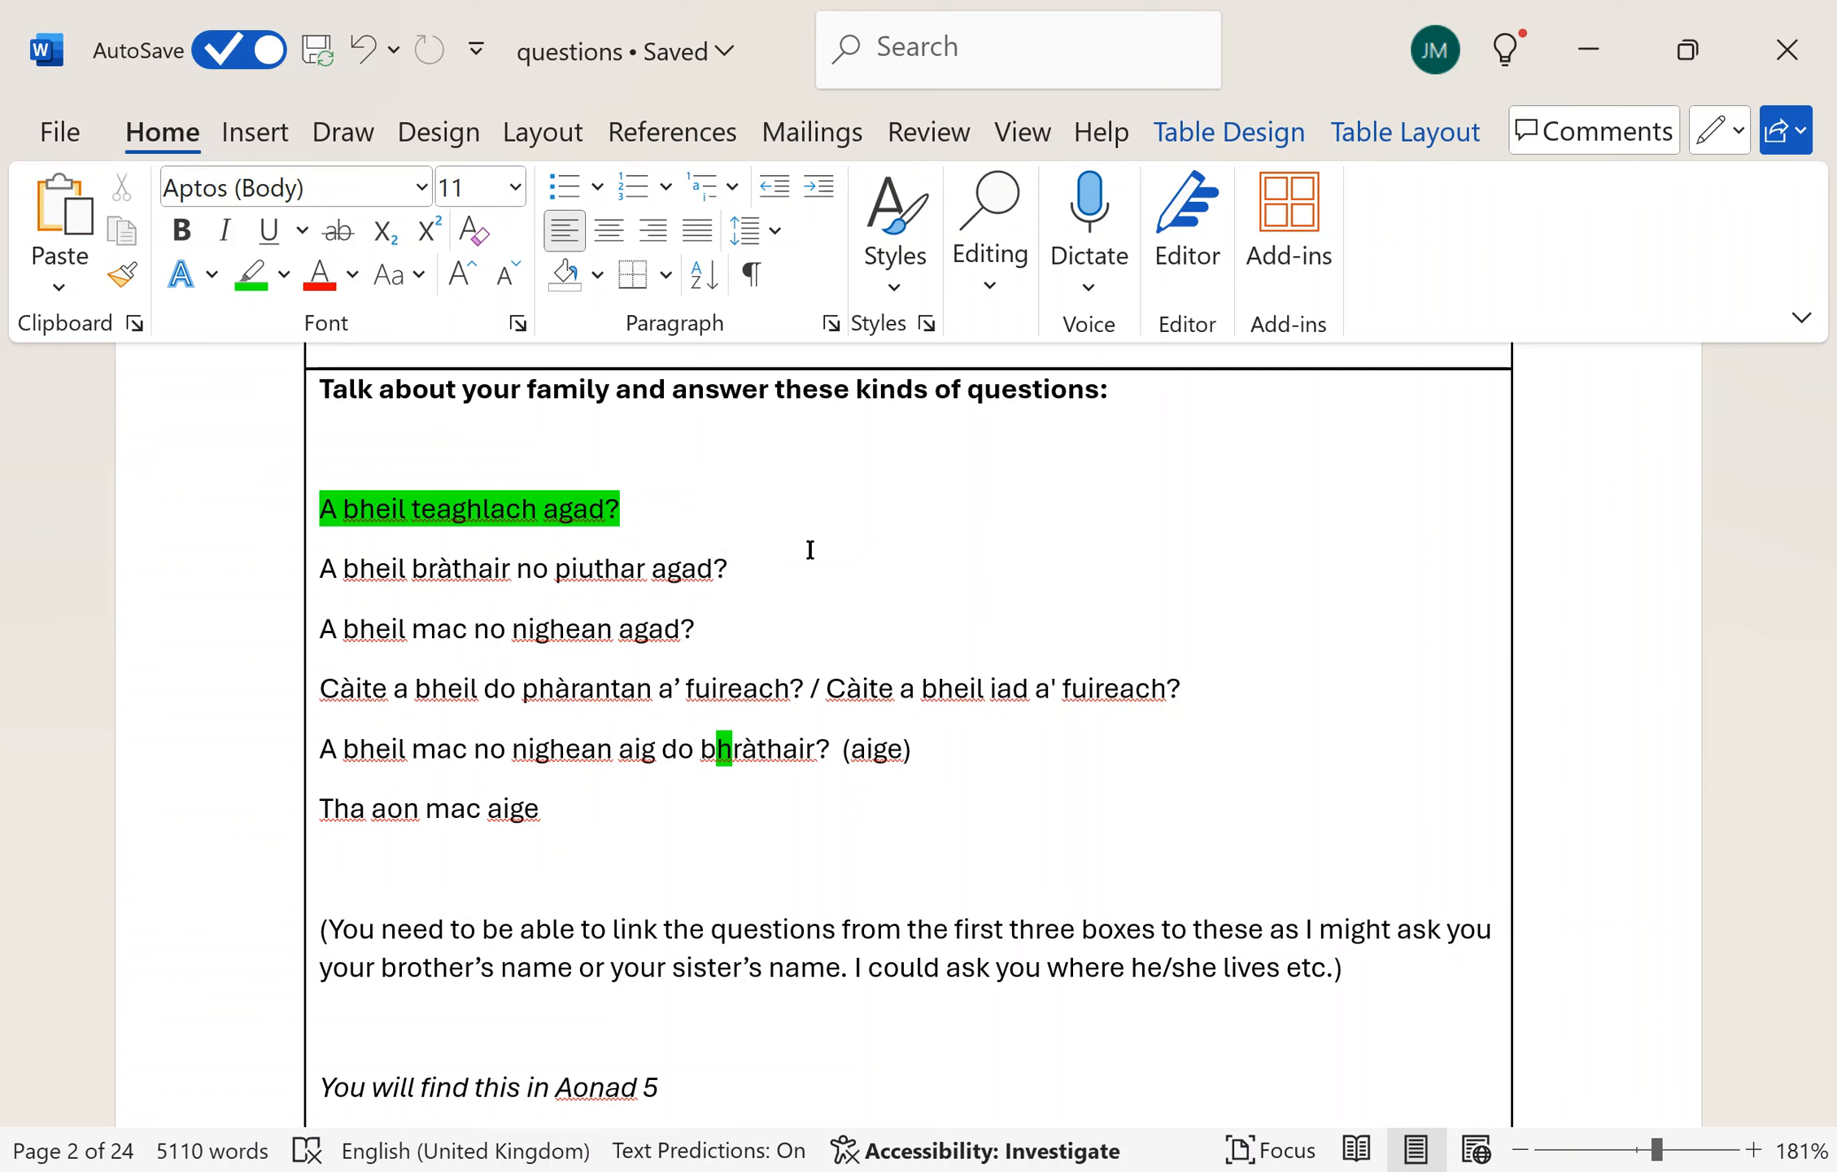
{"action": "left_click", "coordinate": [727, 568]}
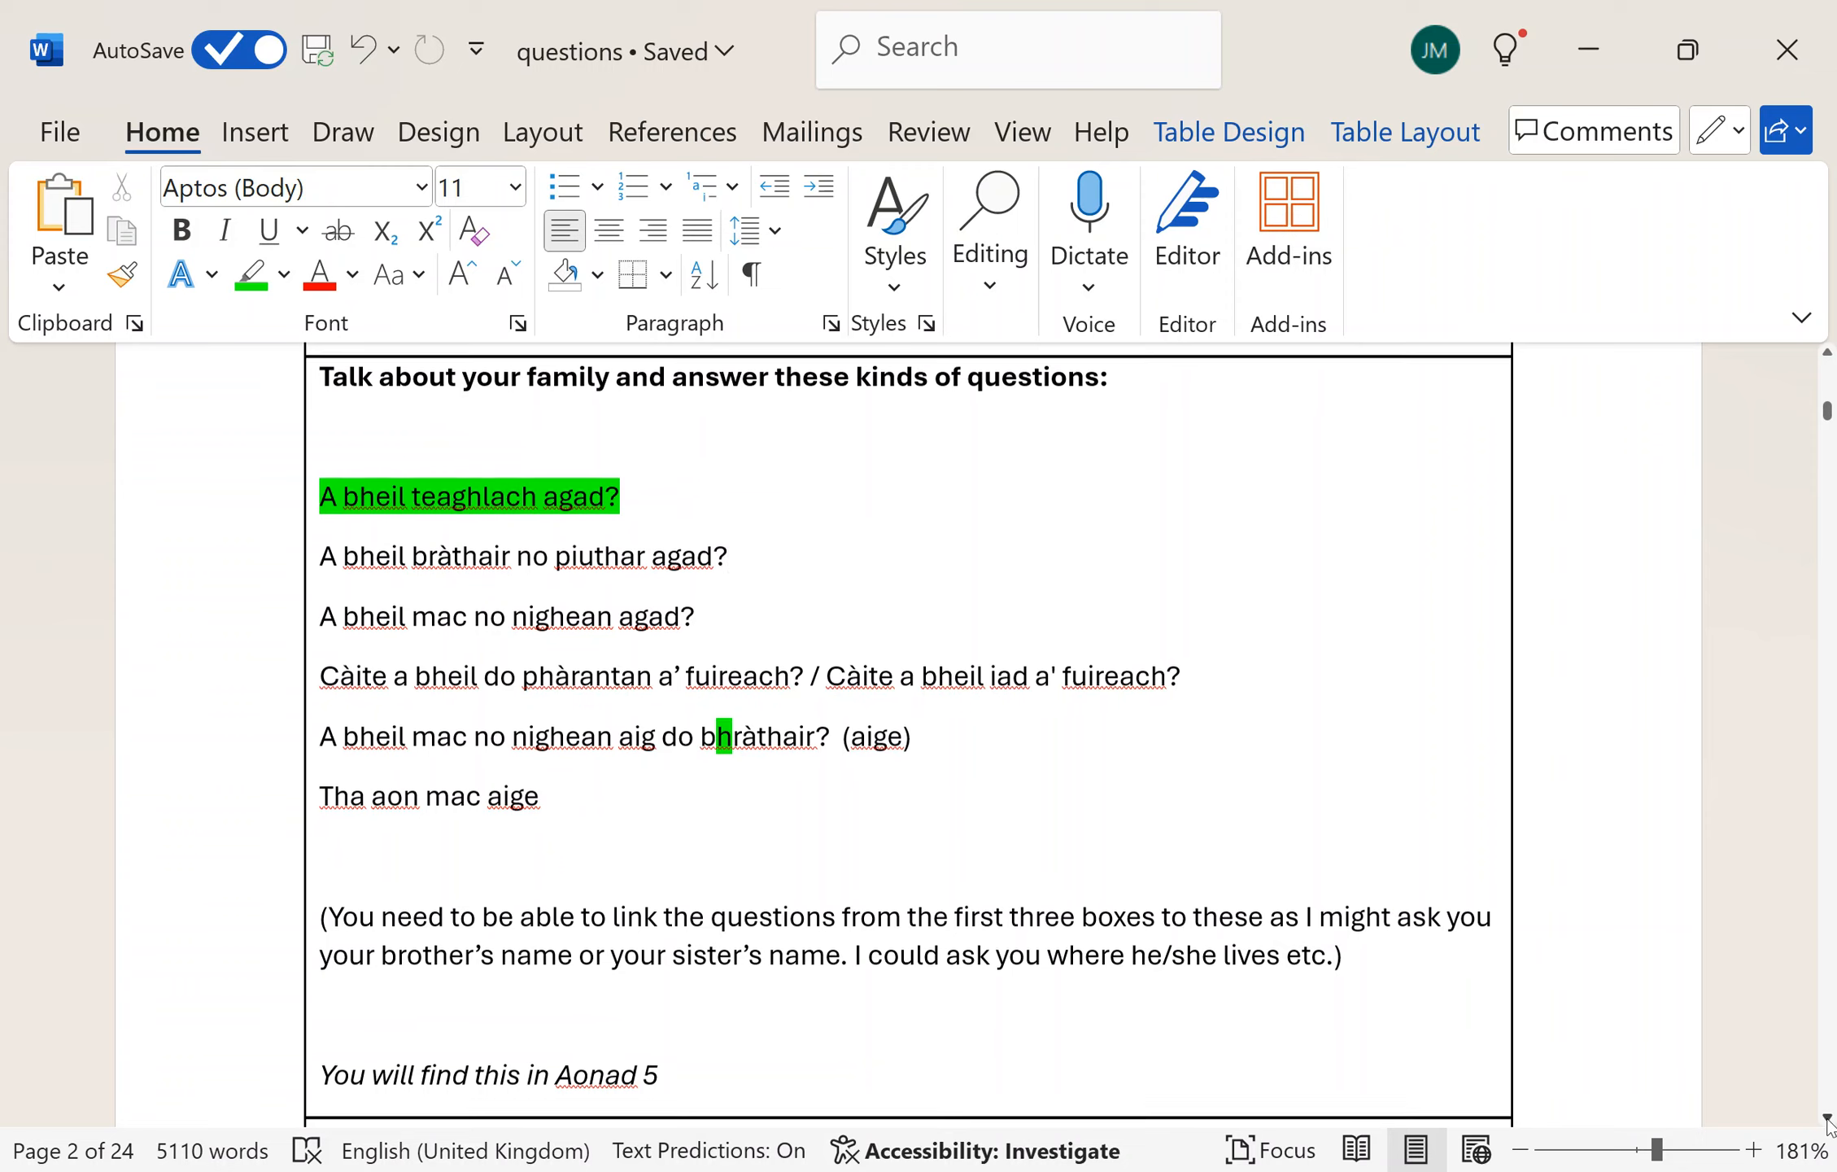
- Scroll to the 'Say what people's names are' table on page 1
{"action": "scroll", "scroll_direction": "down", "scroll_amount": 3}
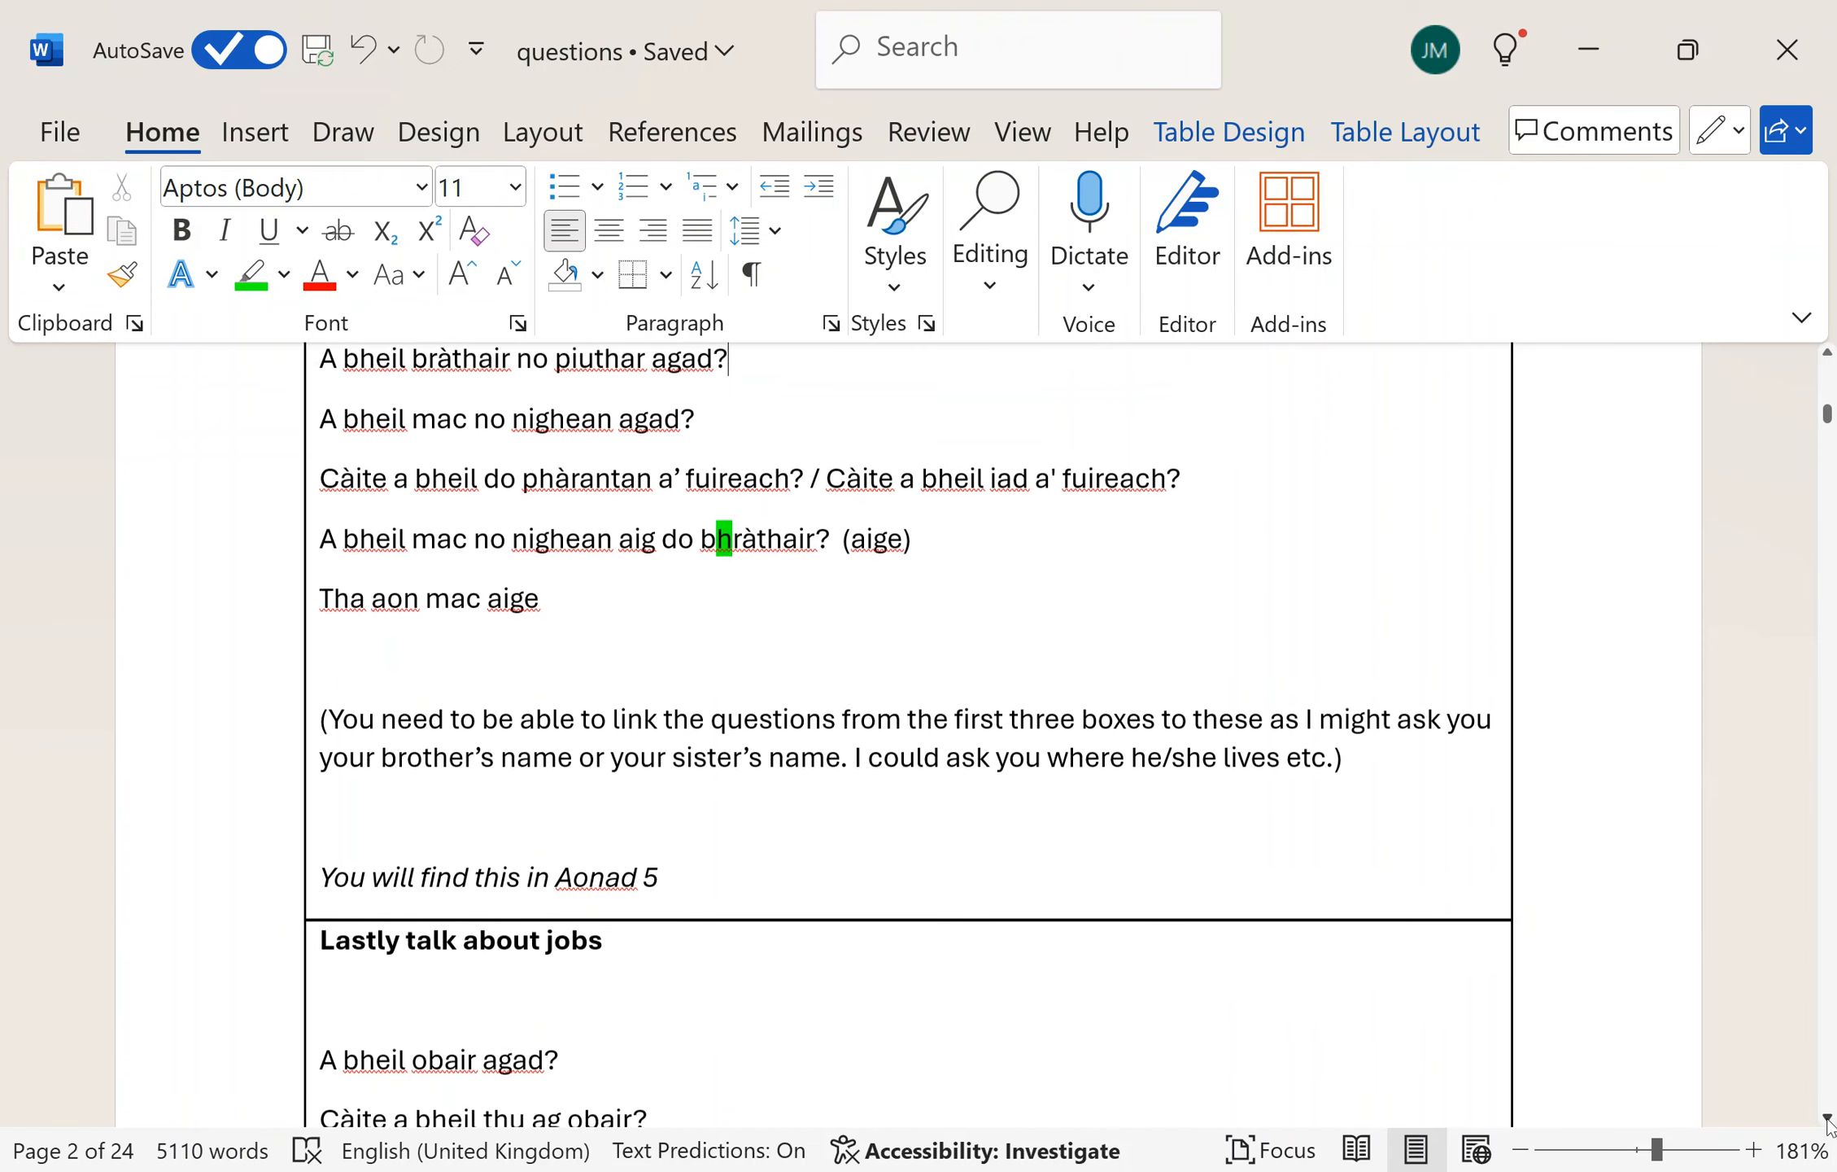
{"action": "scroll", "scroll_direction": "down", "scroll_amount": 3}
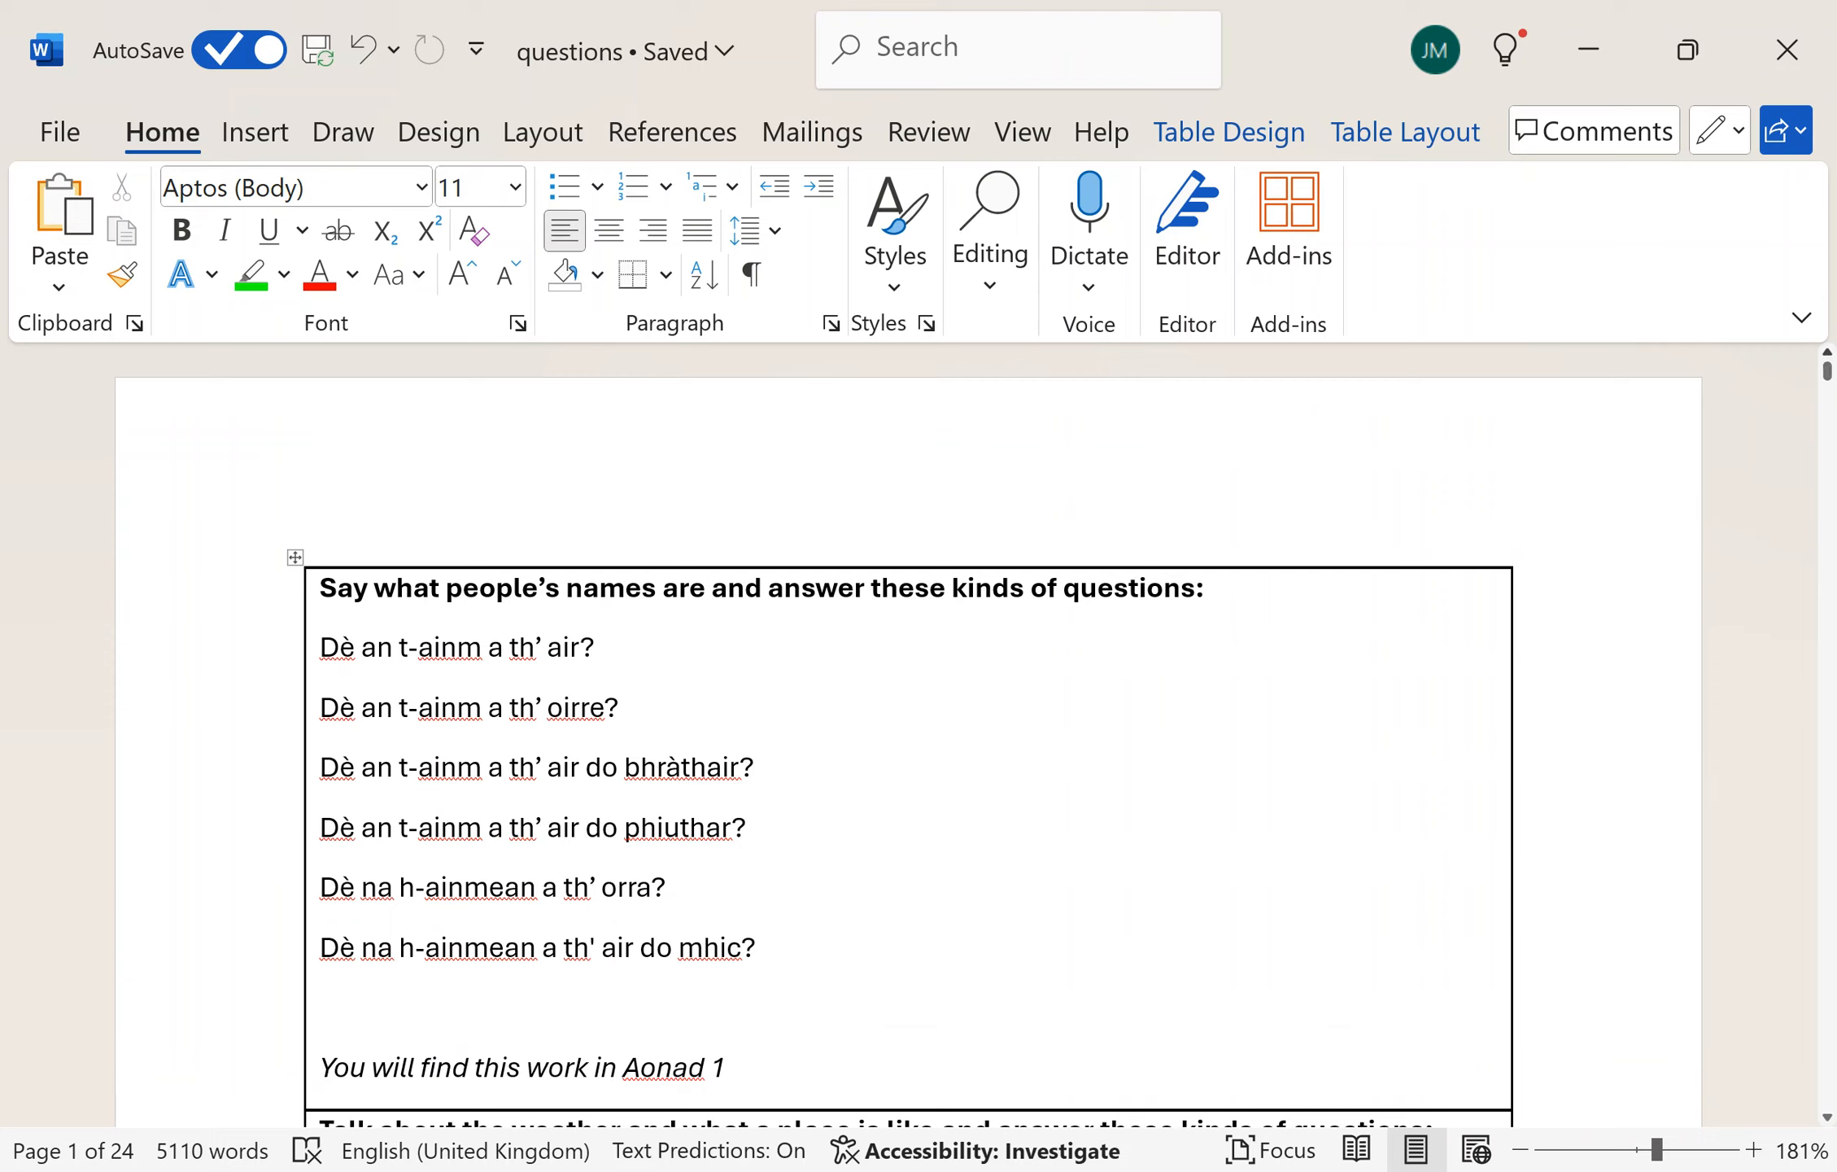
{"action": "scroll", "scroll_direction": "down", "scroll_amount": 3}
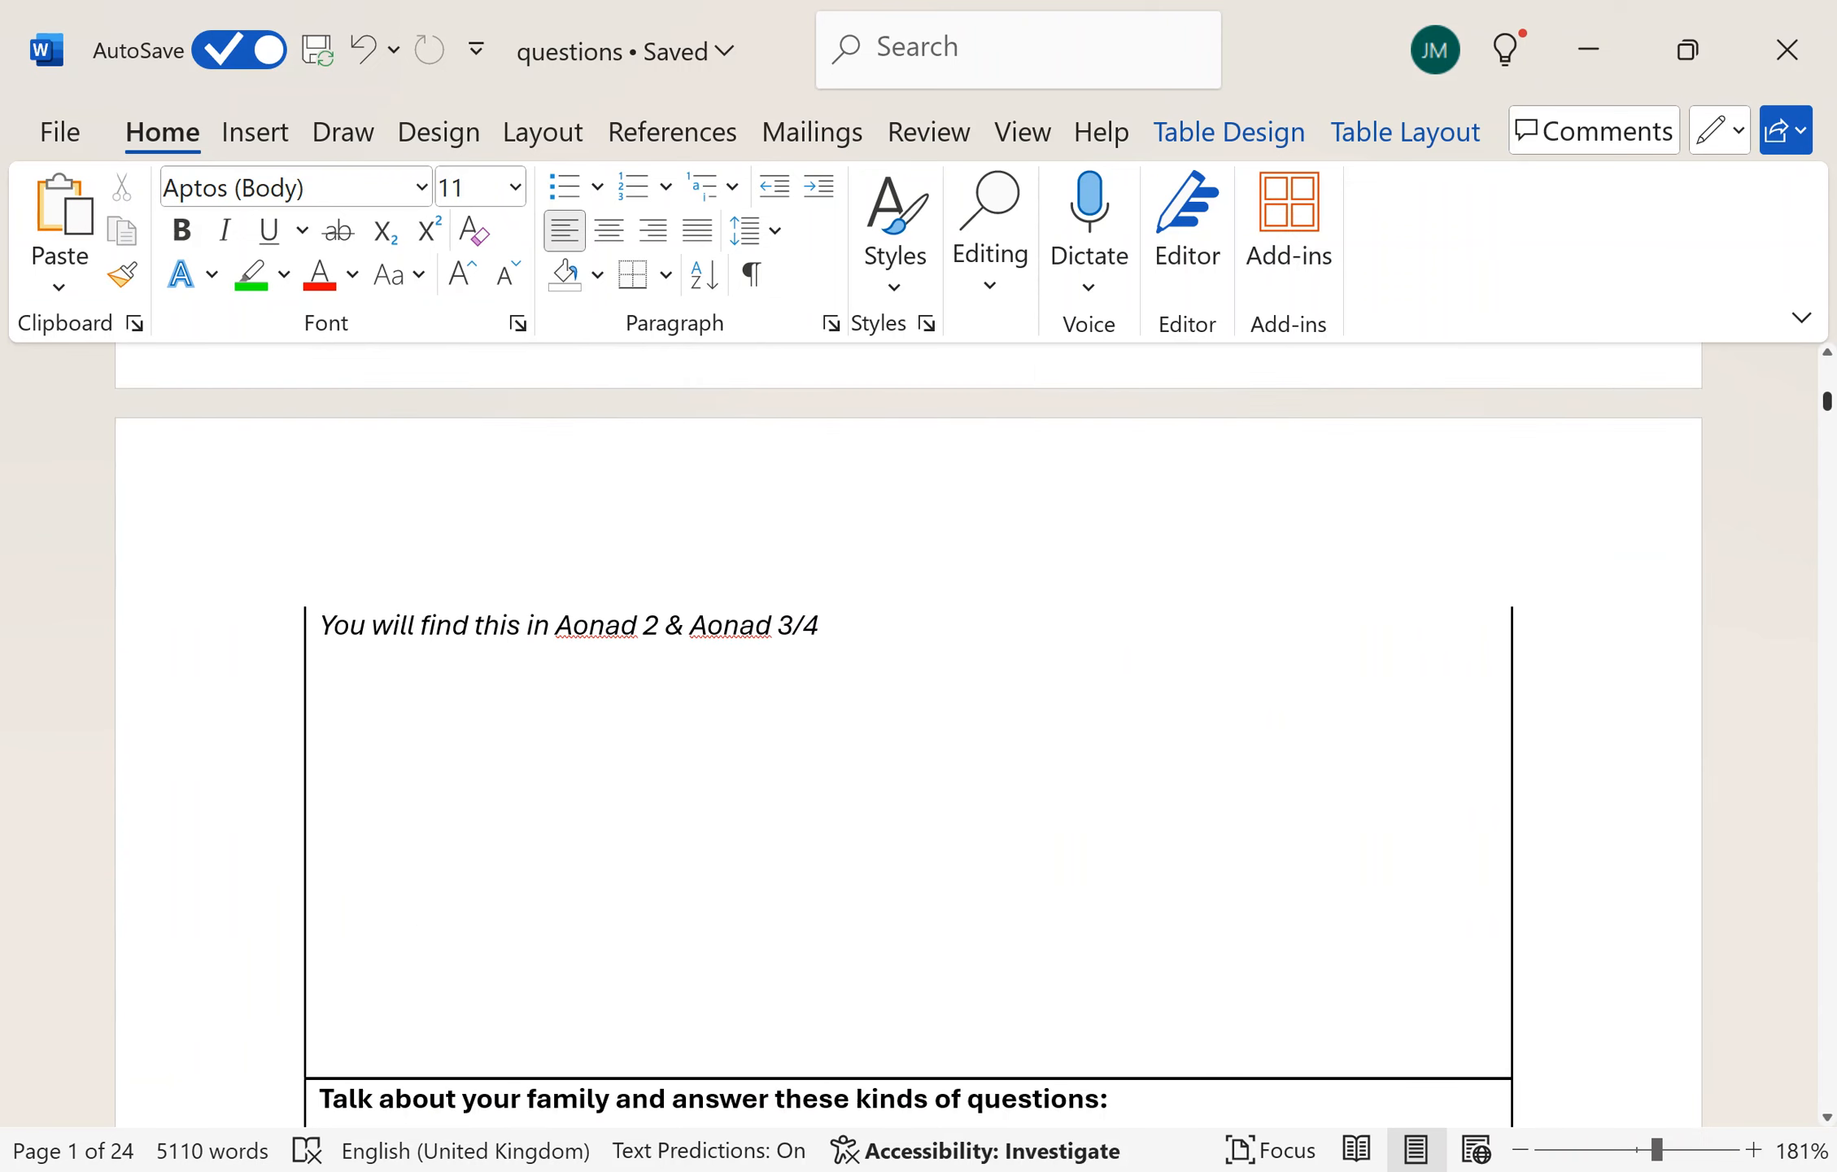
{"action": "scroll", "scroll_direction": "down", "scroll_amount": 3}
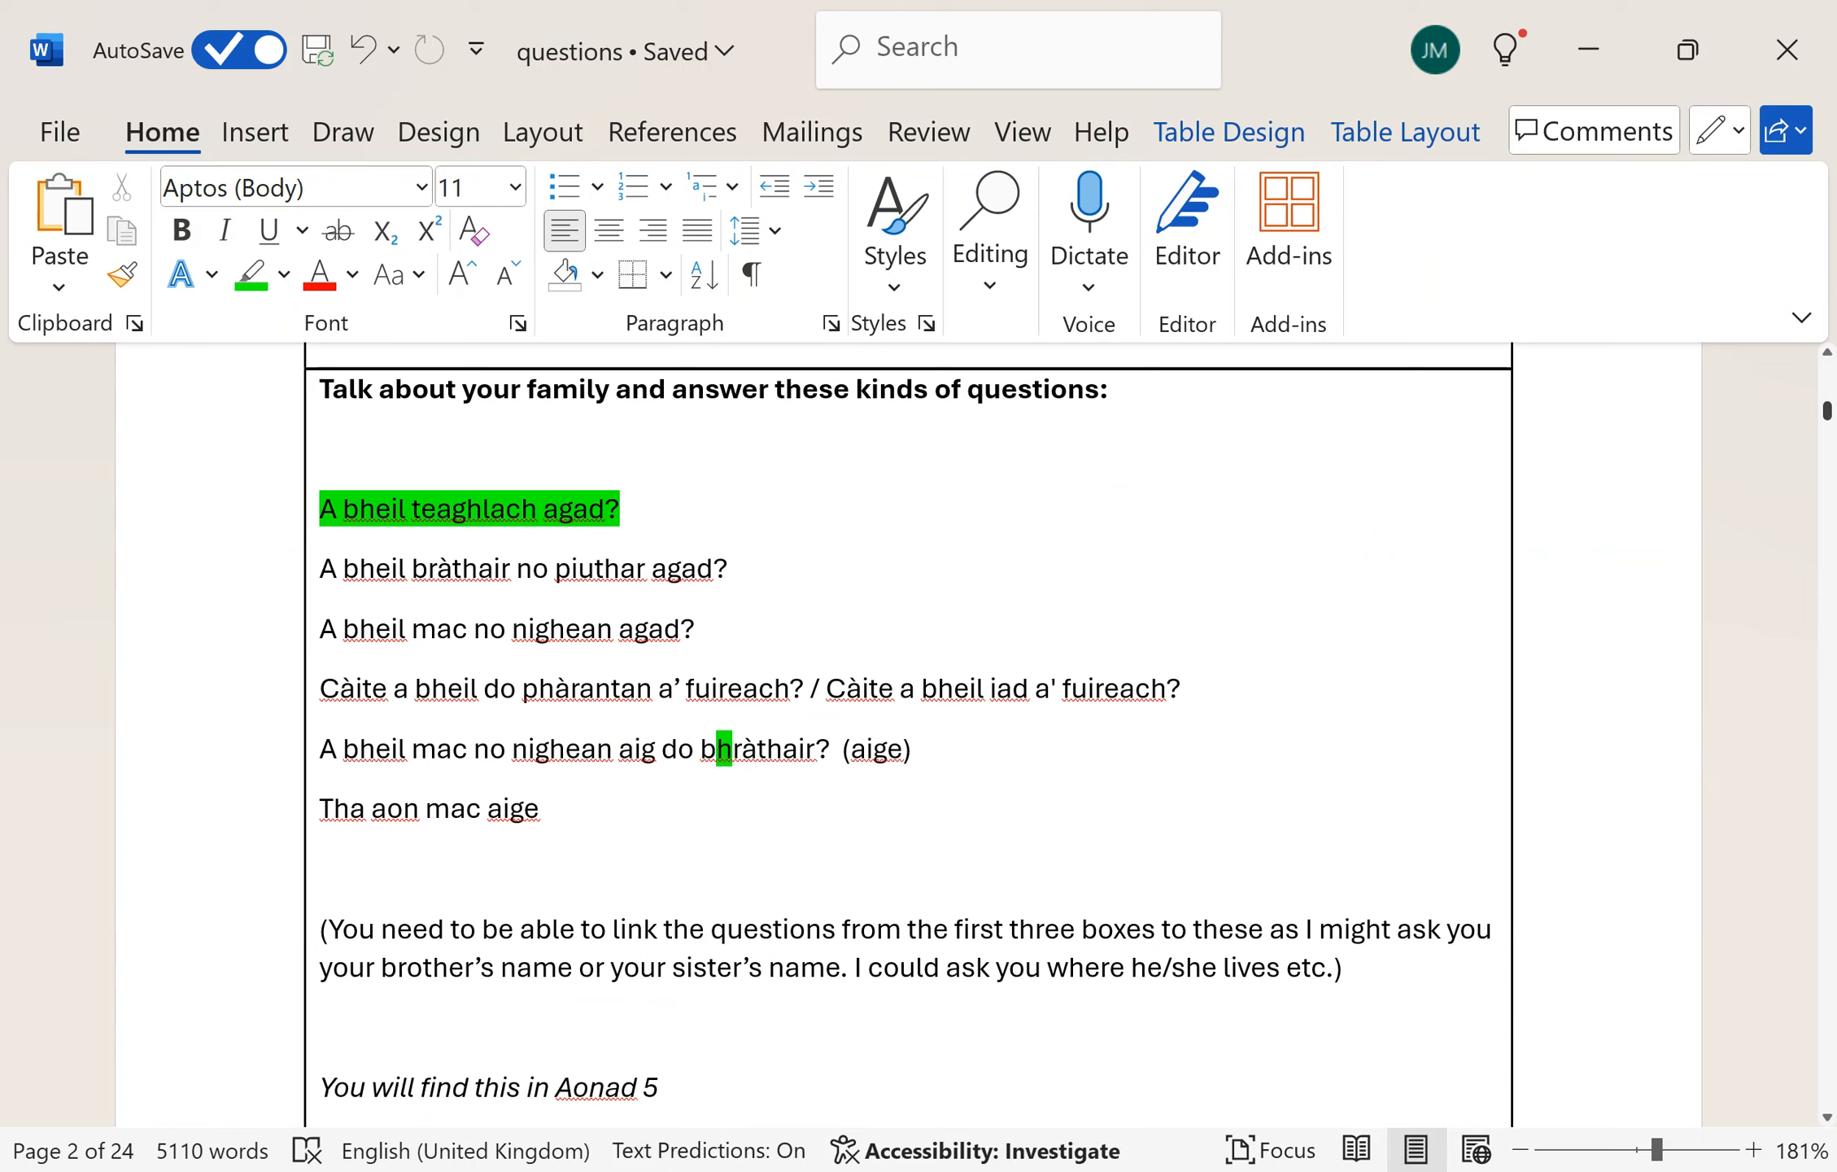
{"action": "left_click", "coordinate": [727, 568]}
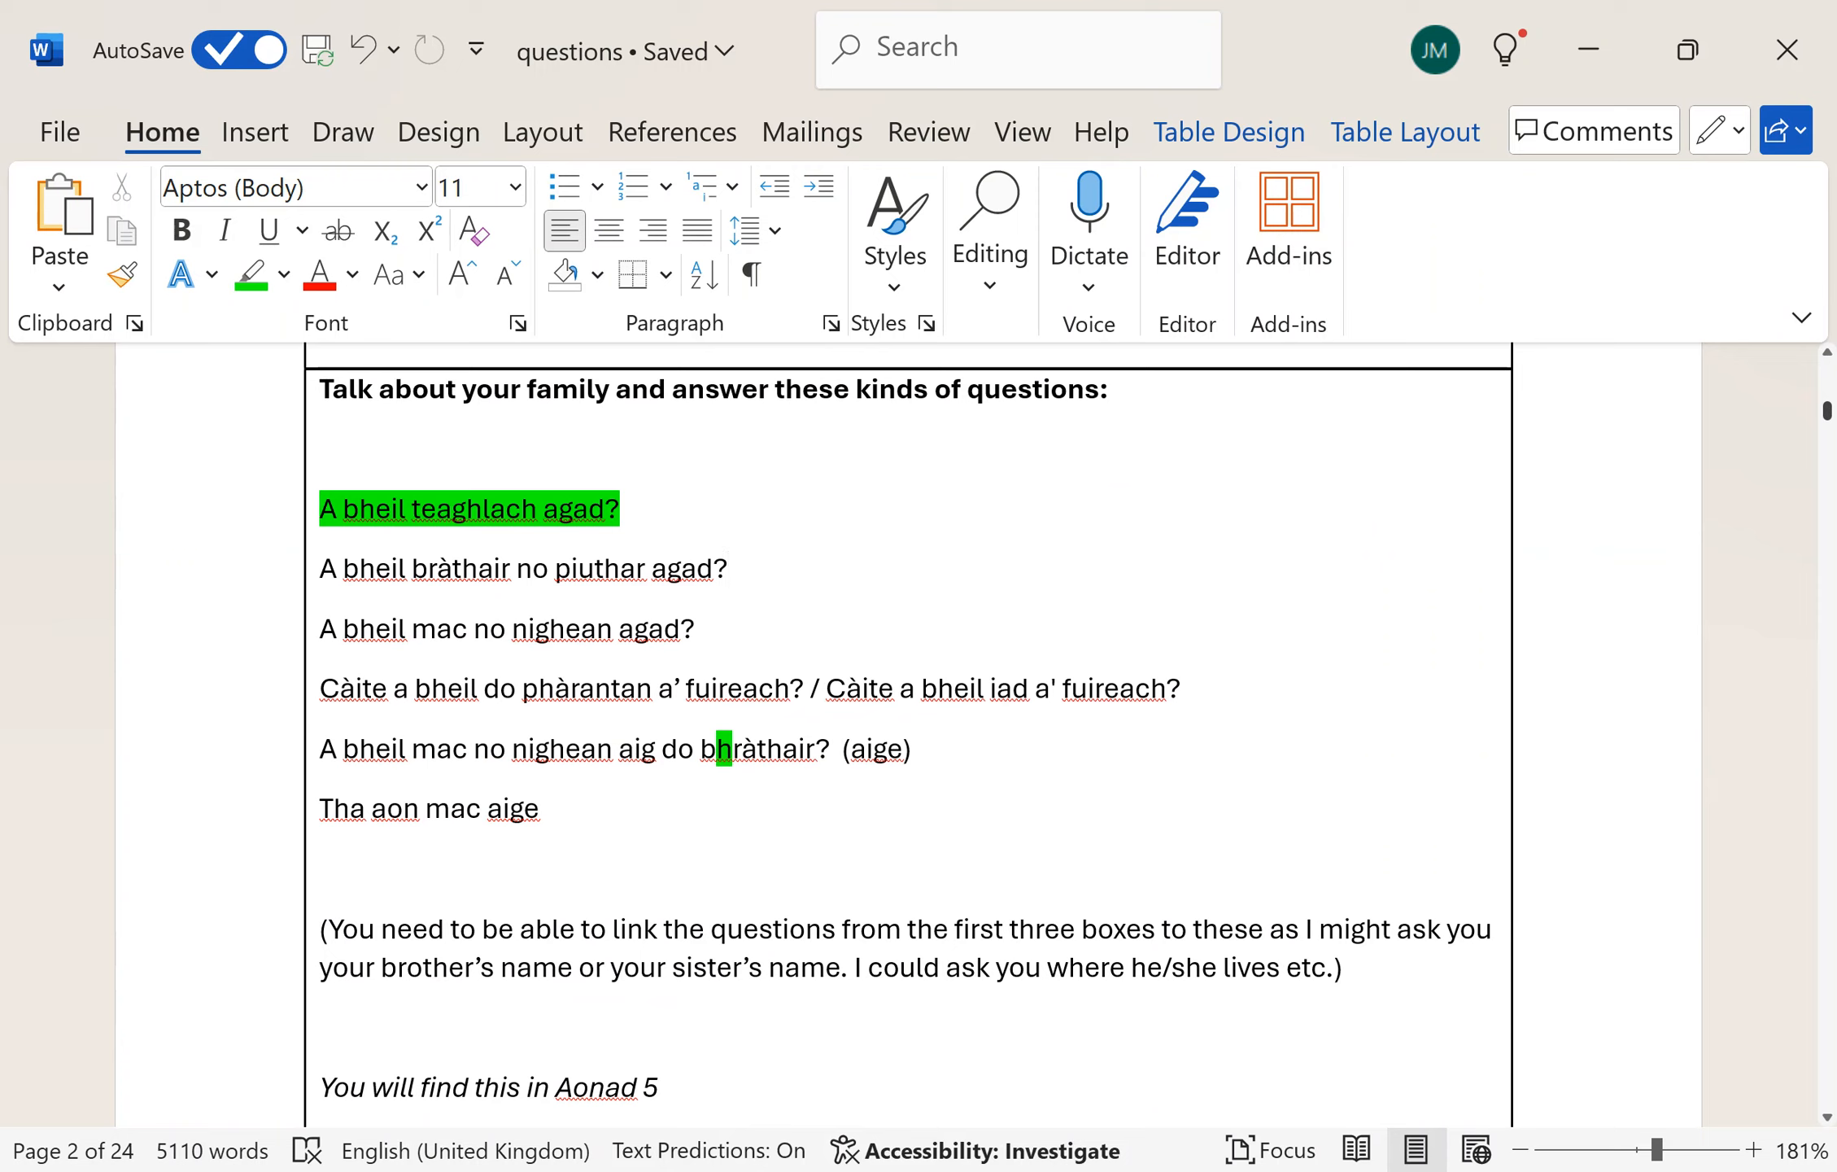
{"action": "left_click", "coordinate": [726, 567]}
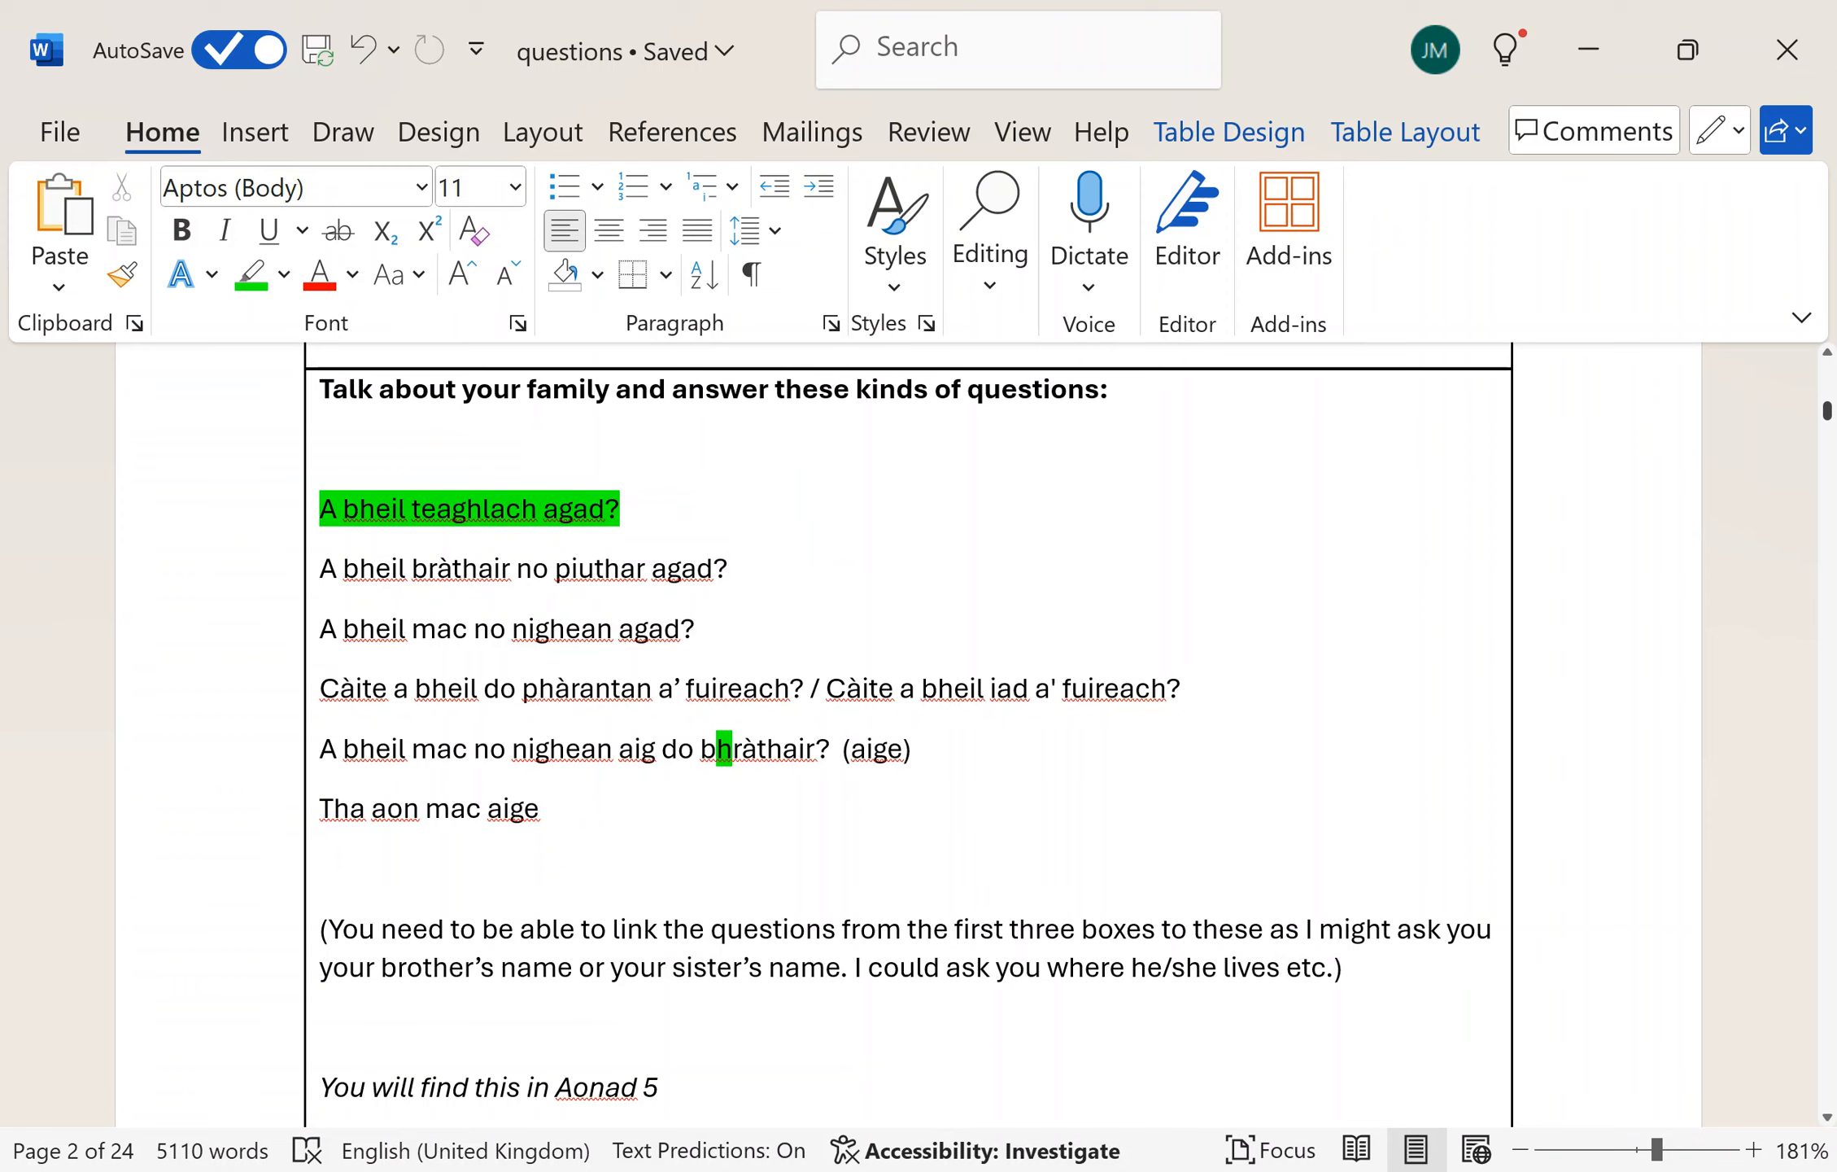
{"action": "left_click", "coordinate": [727, 568]}
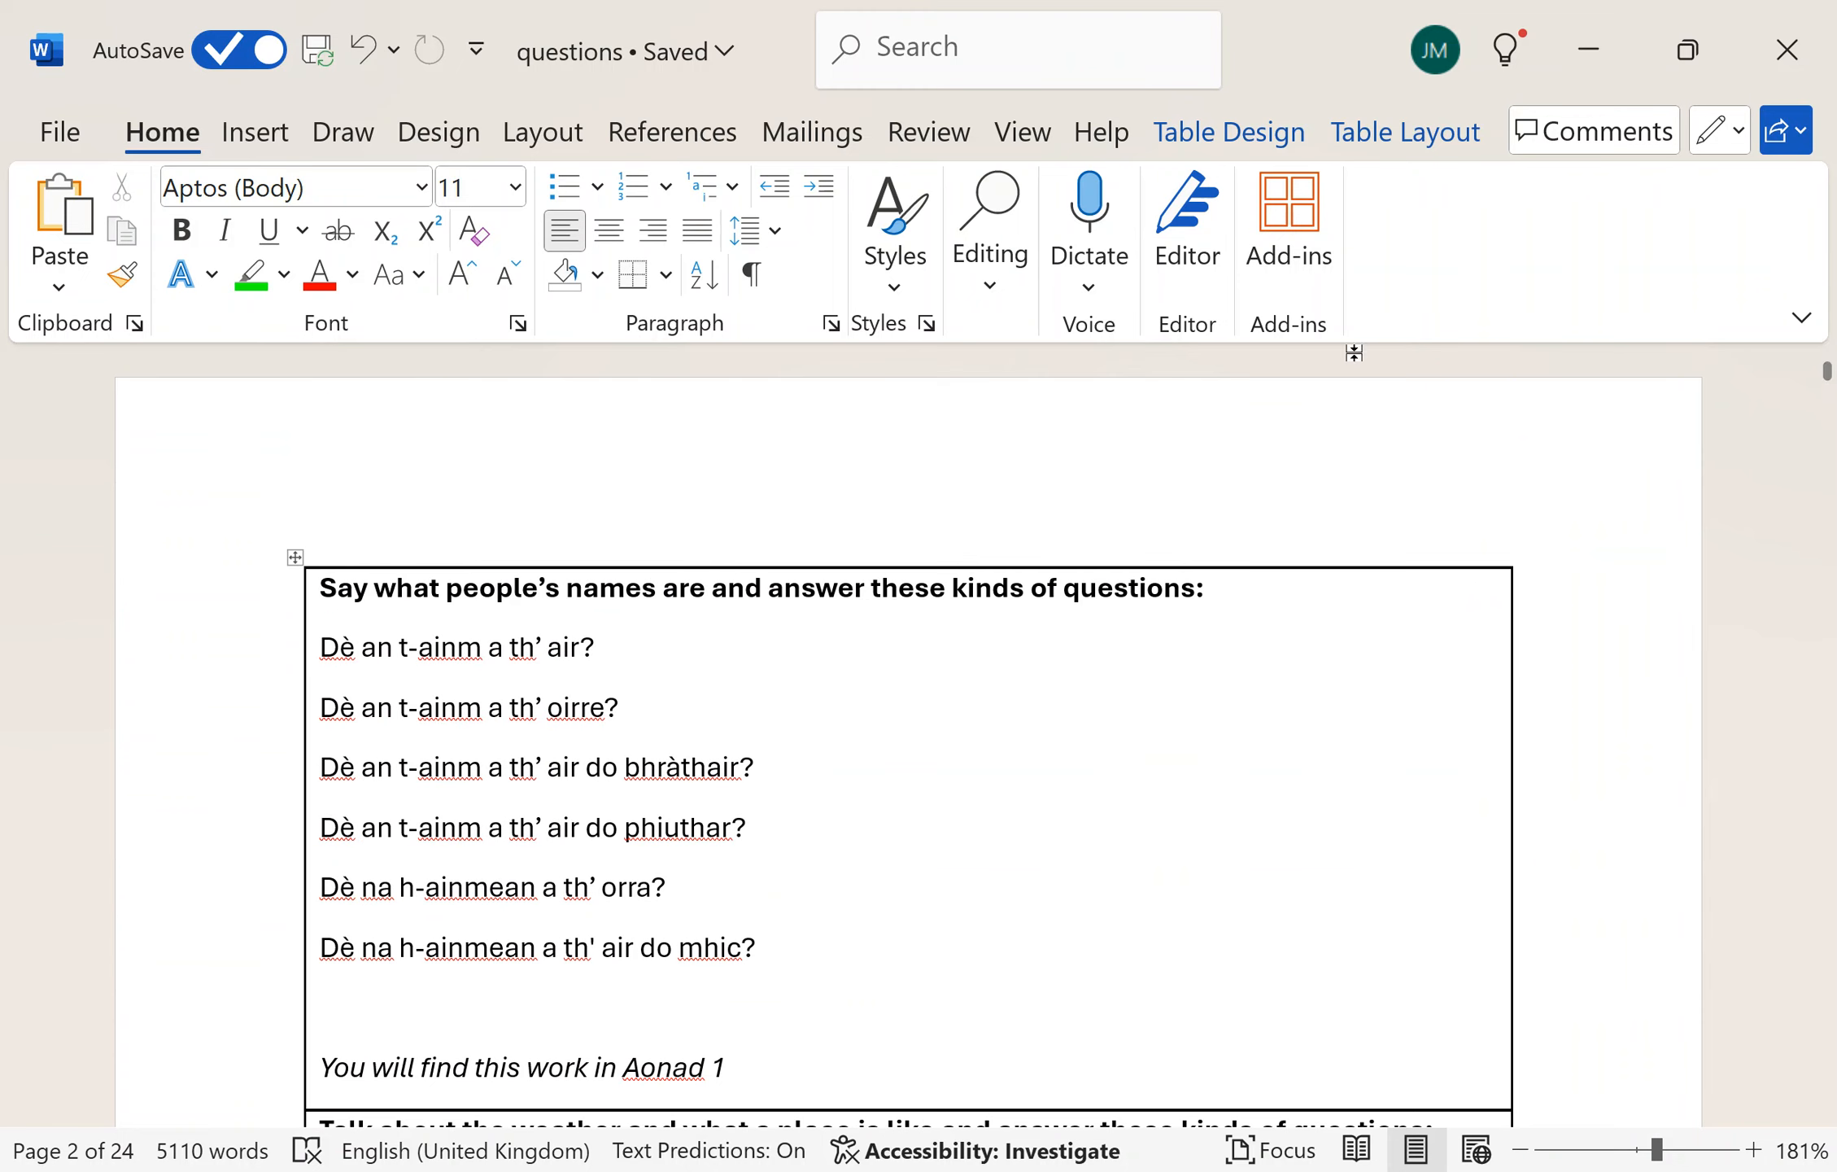
- Type 'Do bhean' after 'Dè an t-ainm a th' oirre?', fixing the missing 'h'
{"action": "left_click", "coordinate": [623, 708]}
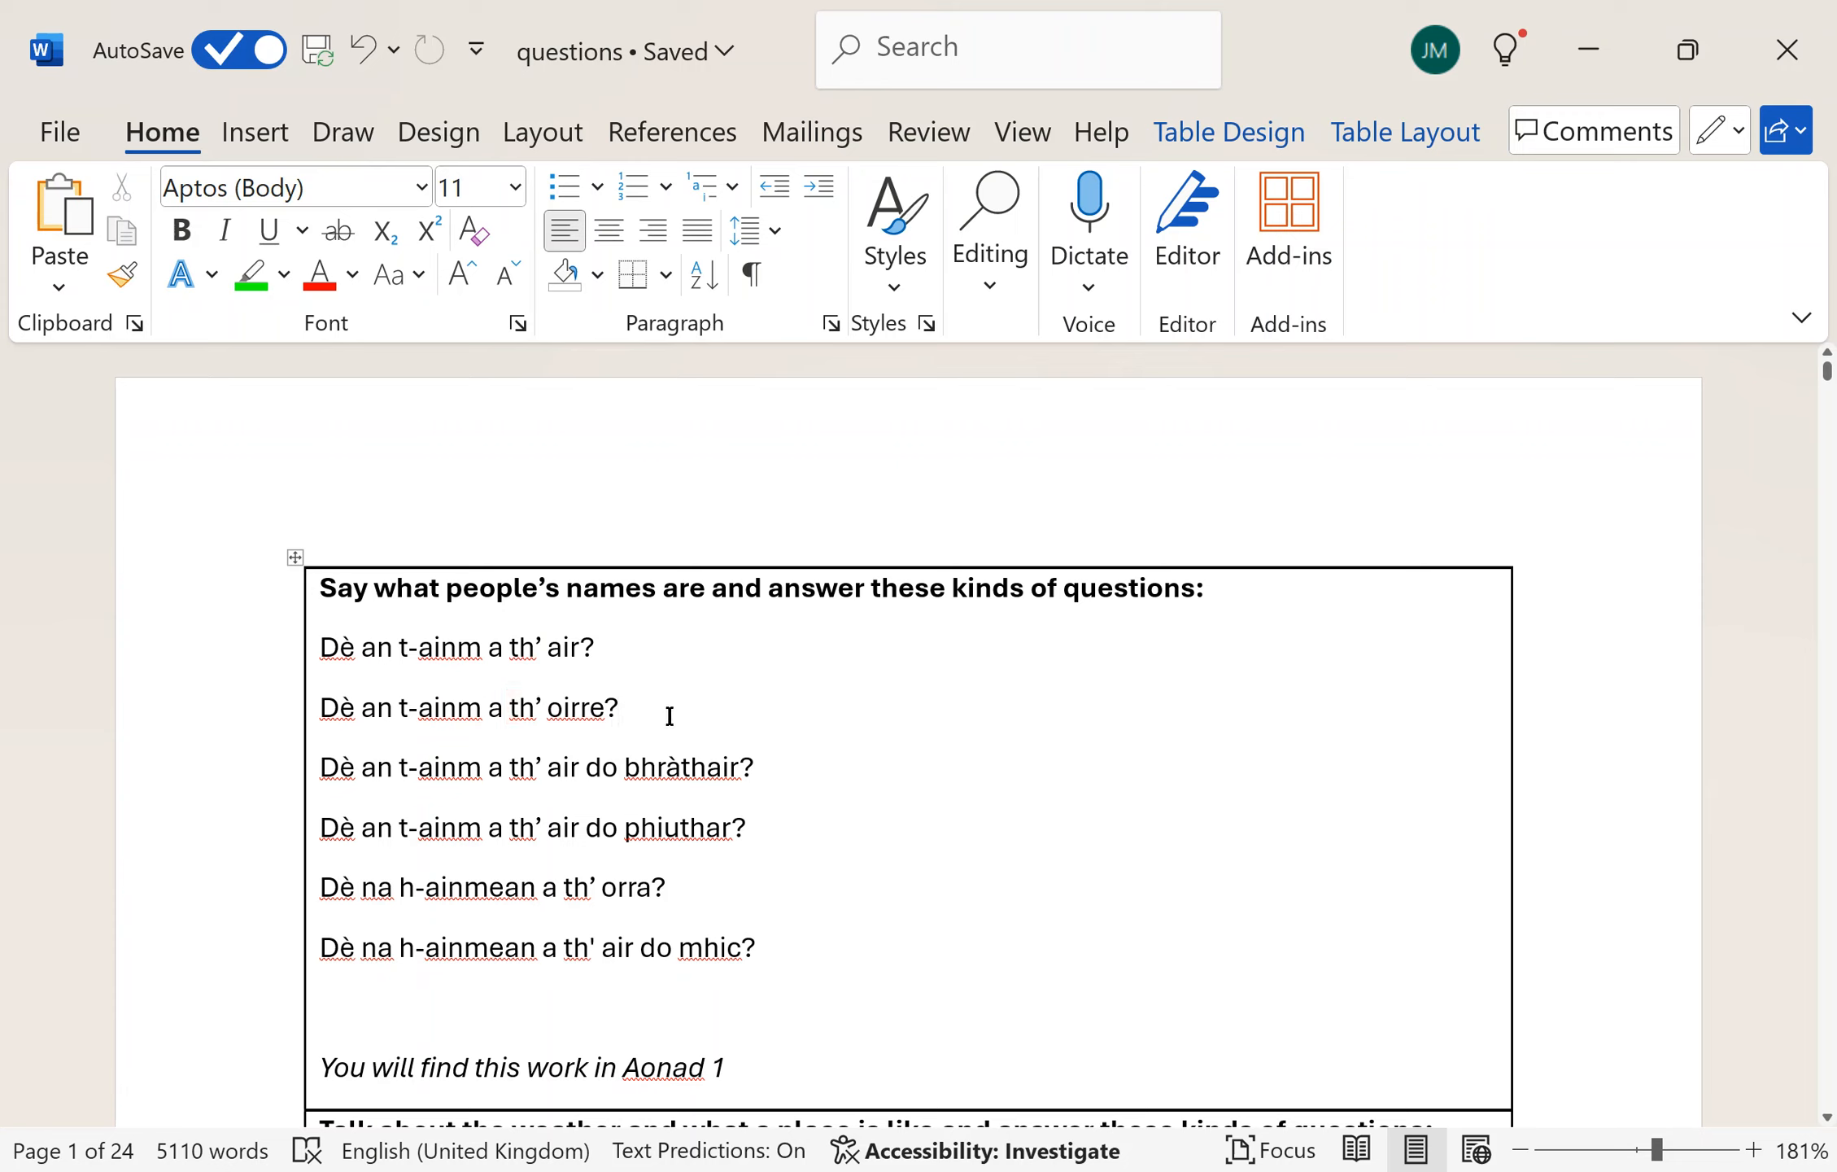
{"action": "type", "text": "Do bean"}
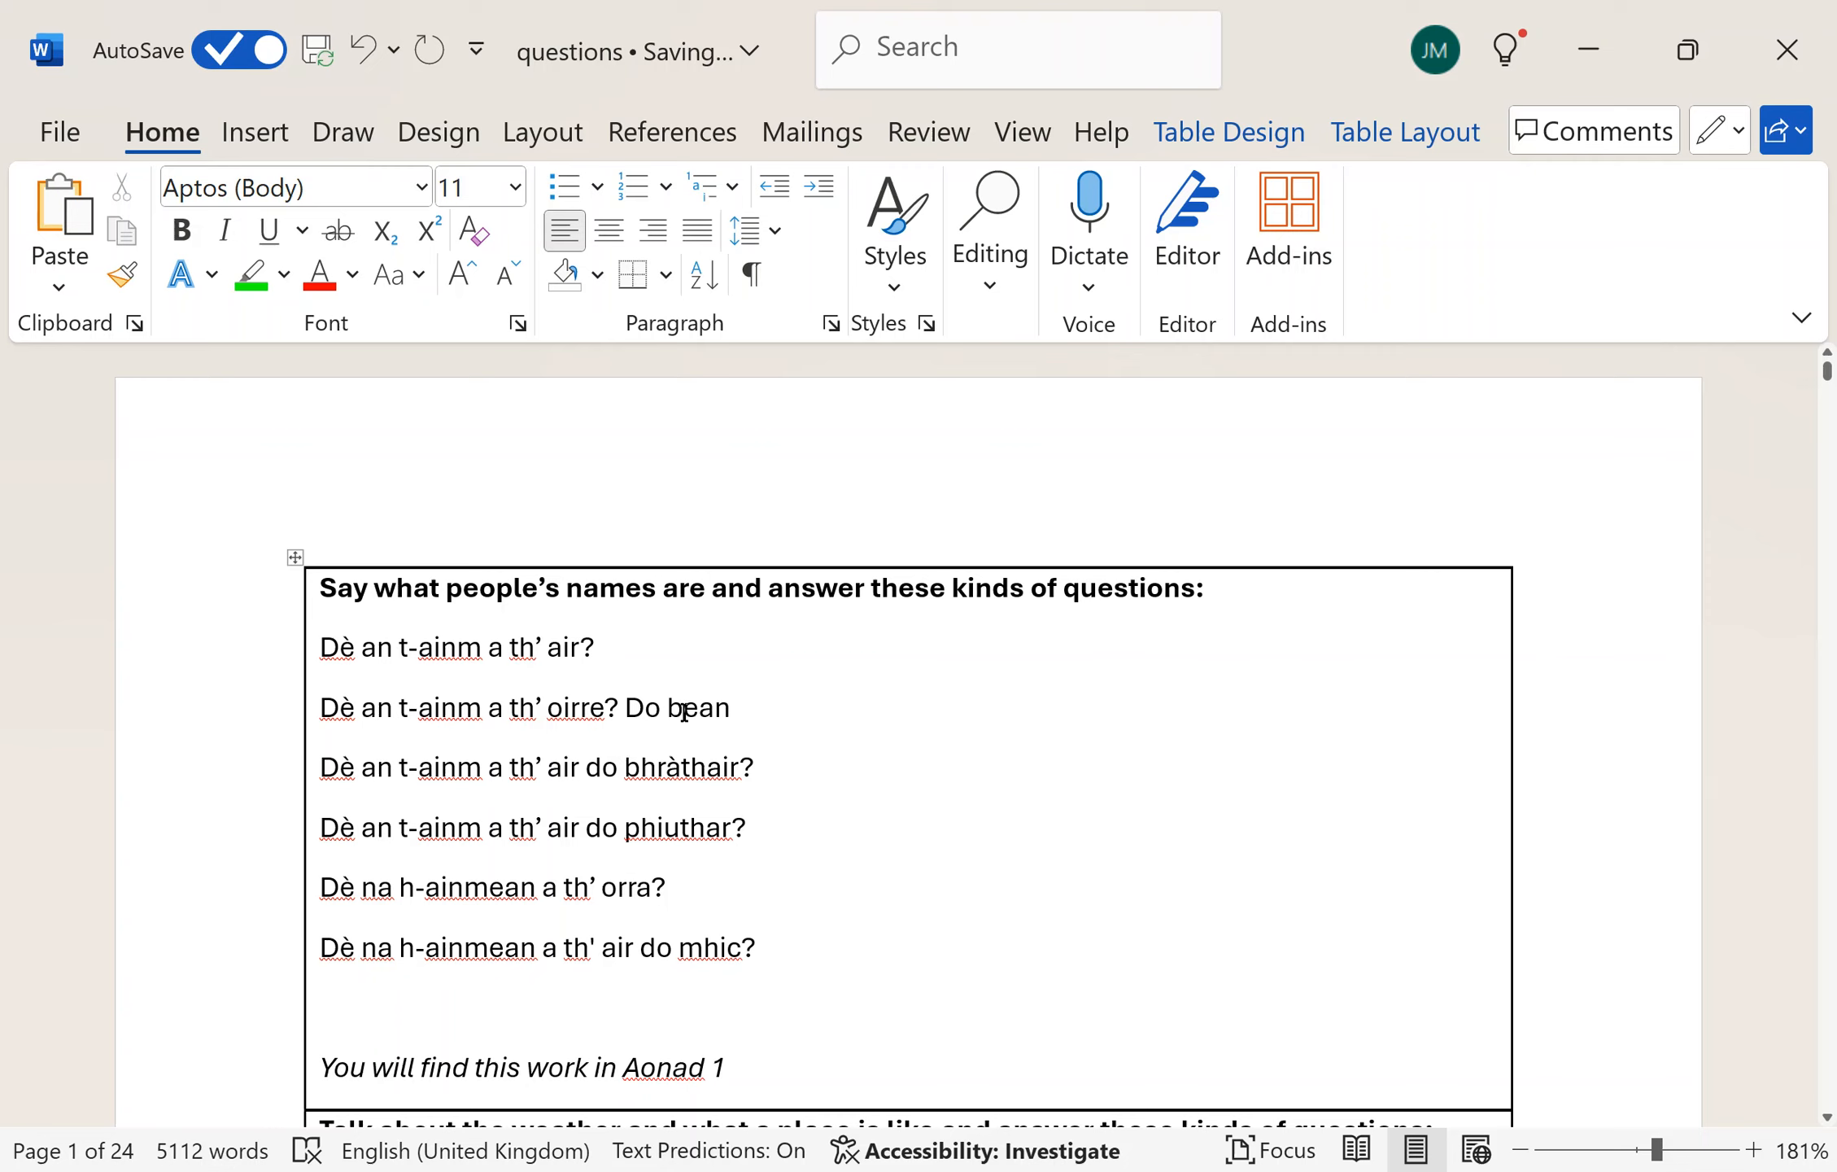
{"action": "type", "text": "h"}
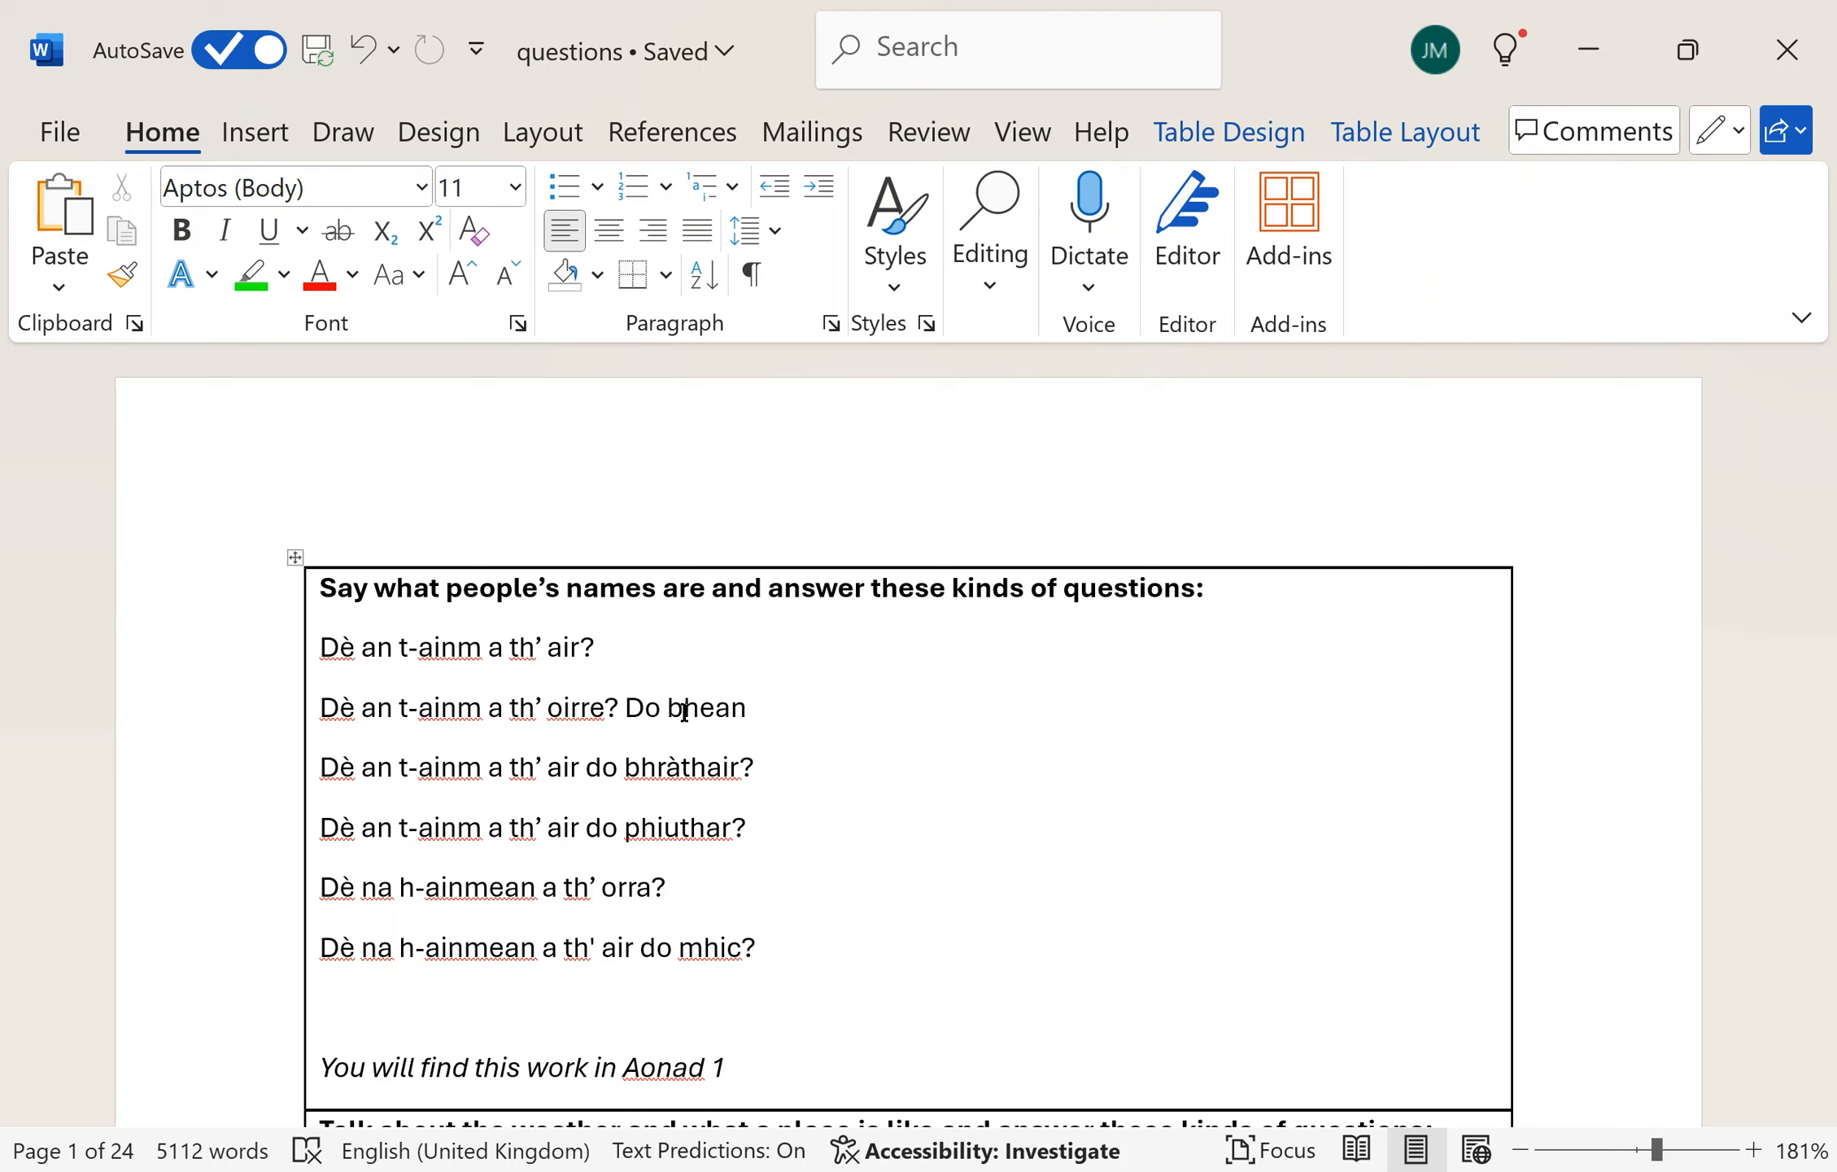
{"action": "left_click", "coordinate": [695, 707]}
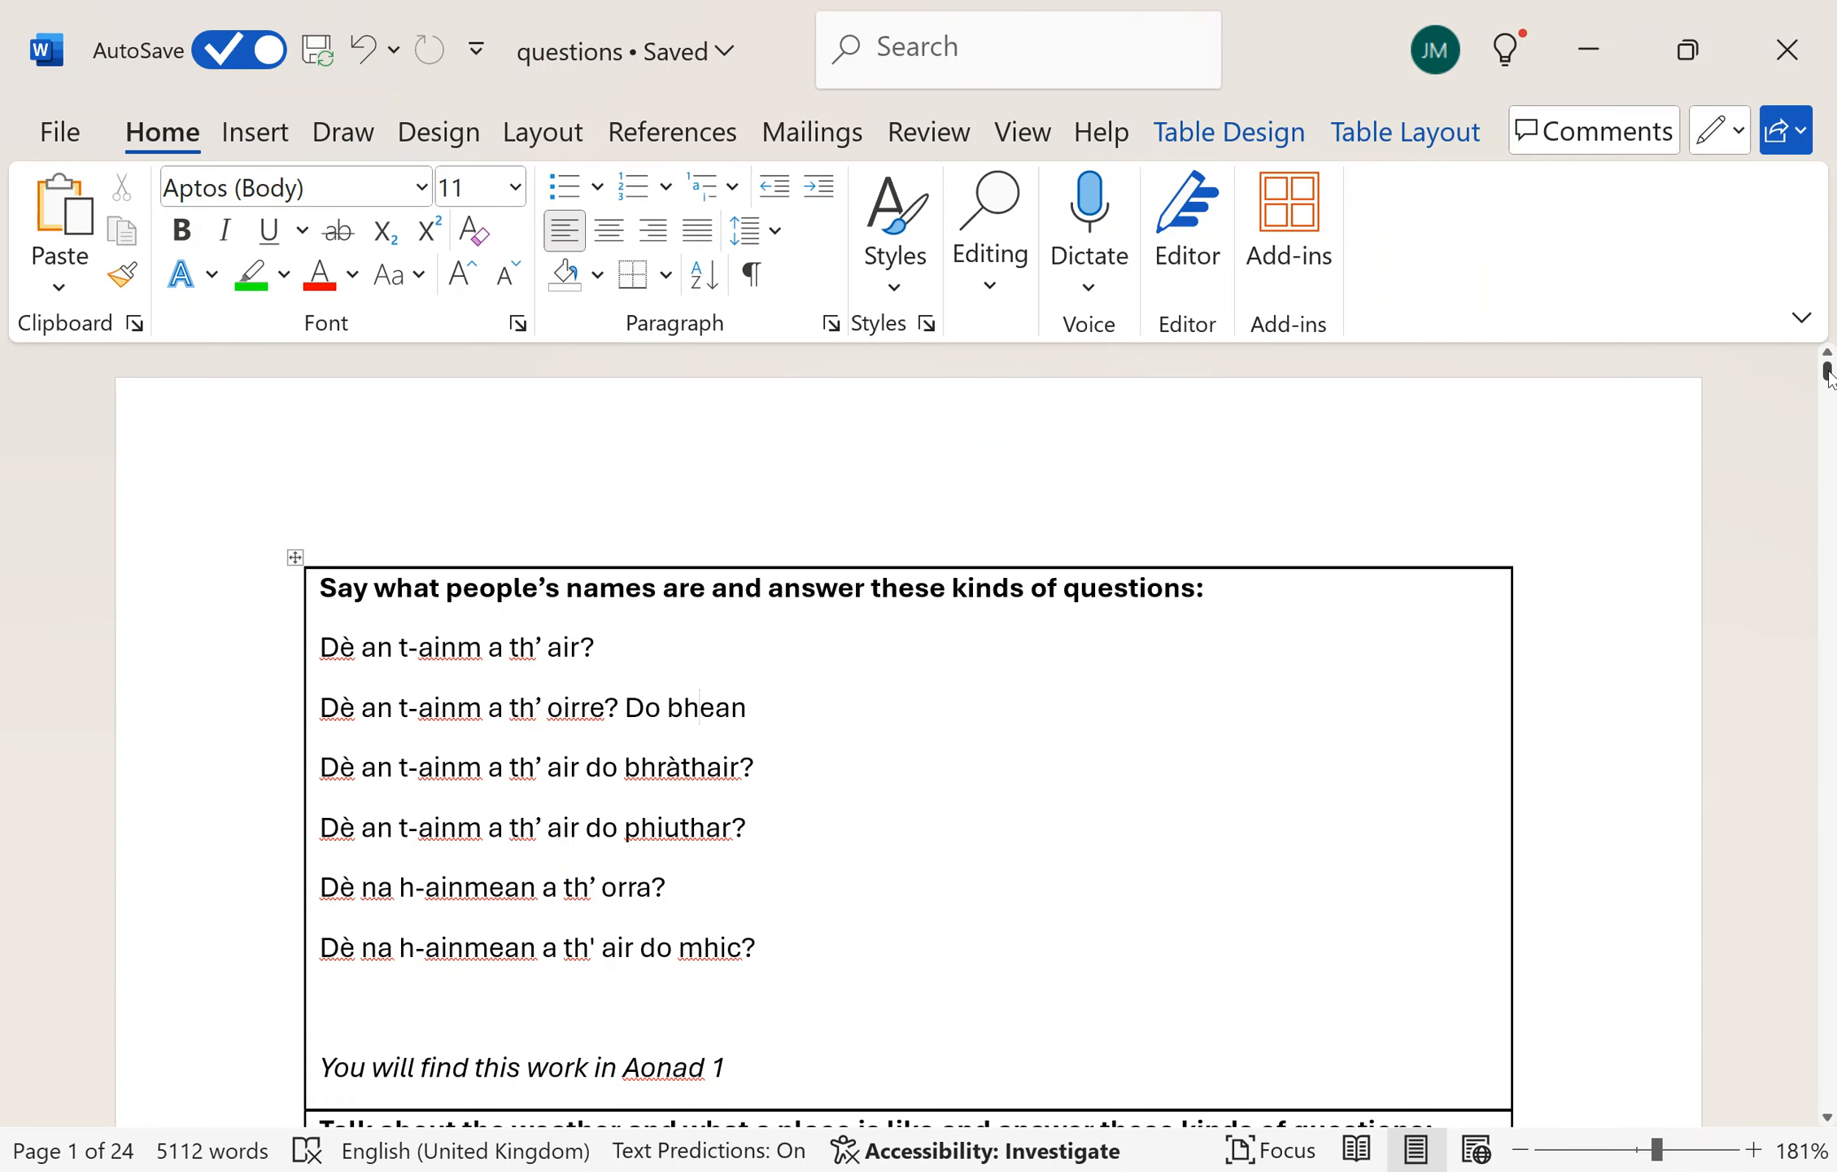
{"action": "scroll", "scroll_direction": "down", "scroll_amount": 3}
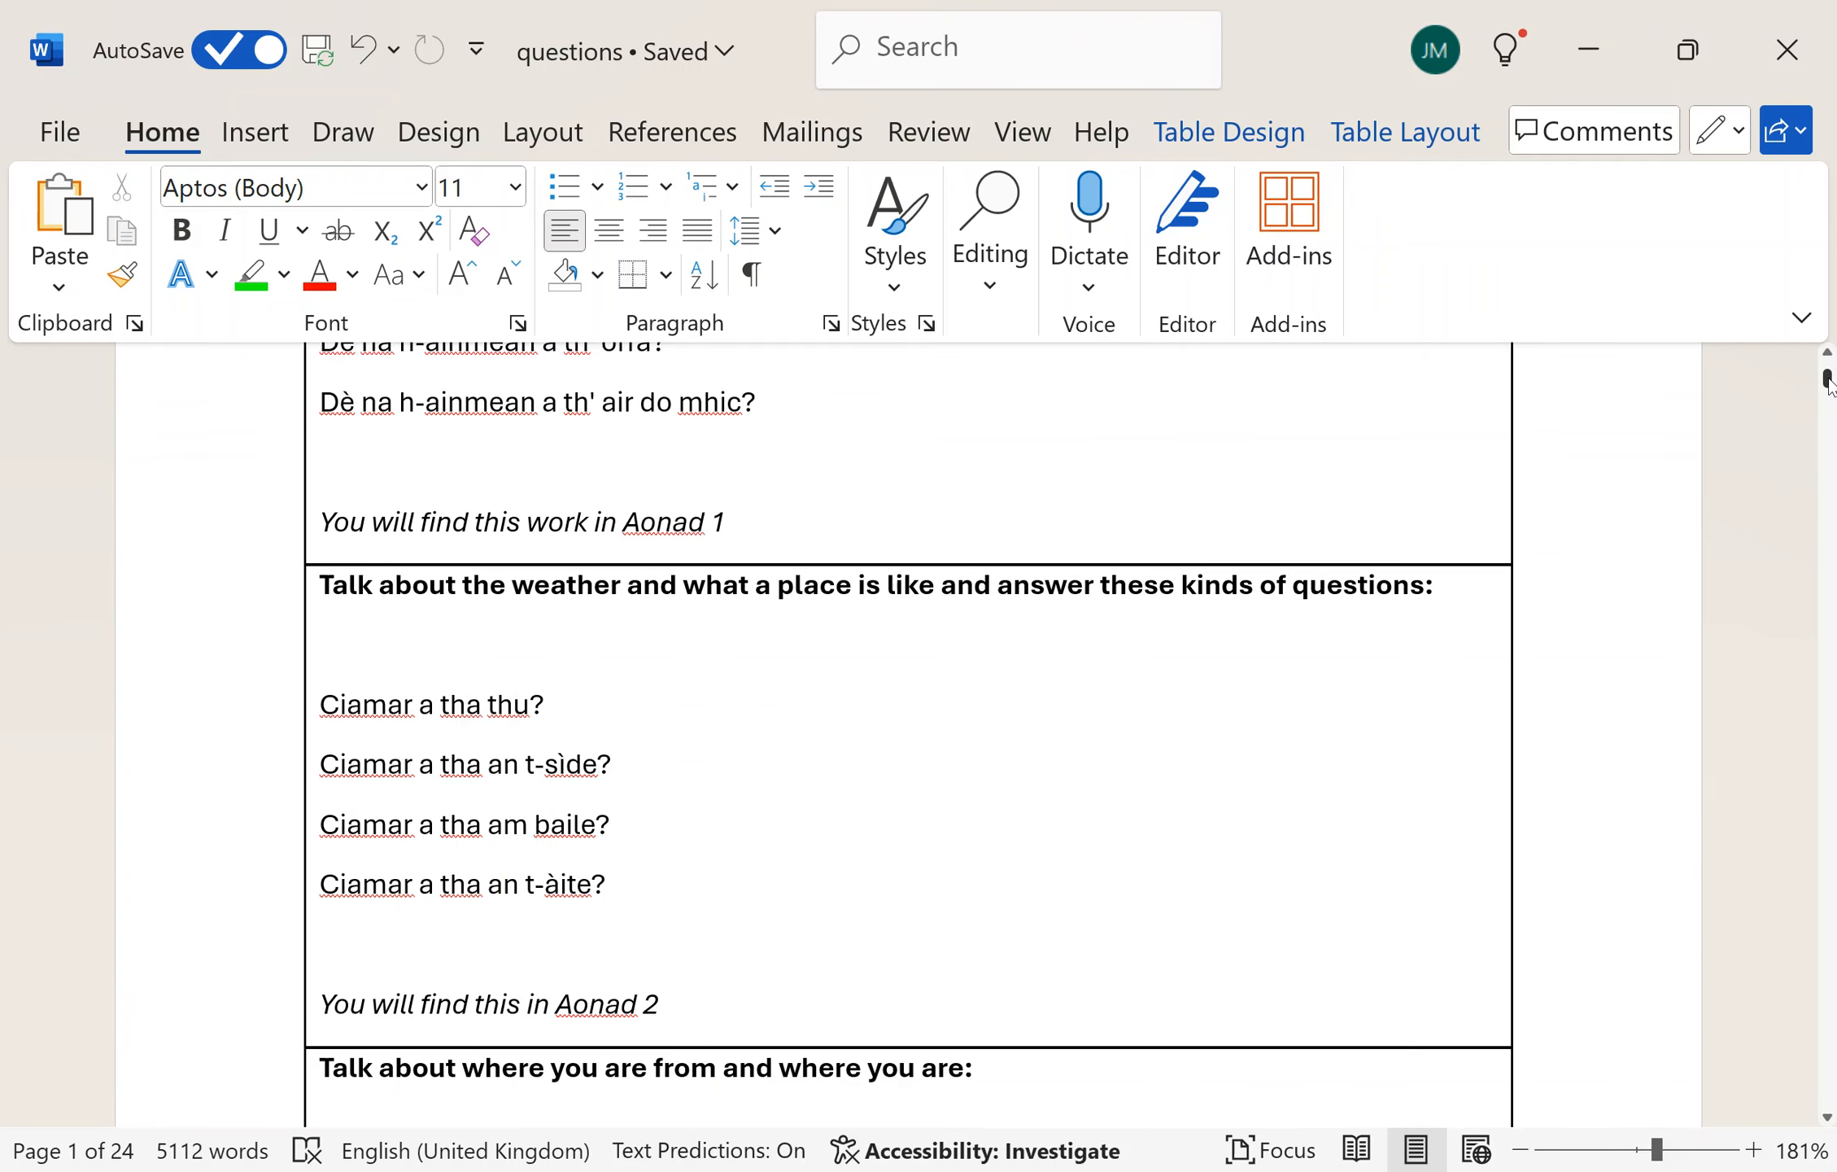
{"action": "scroll", "scroll_direction": "down", "scroll_amount": 3}
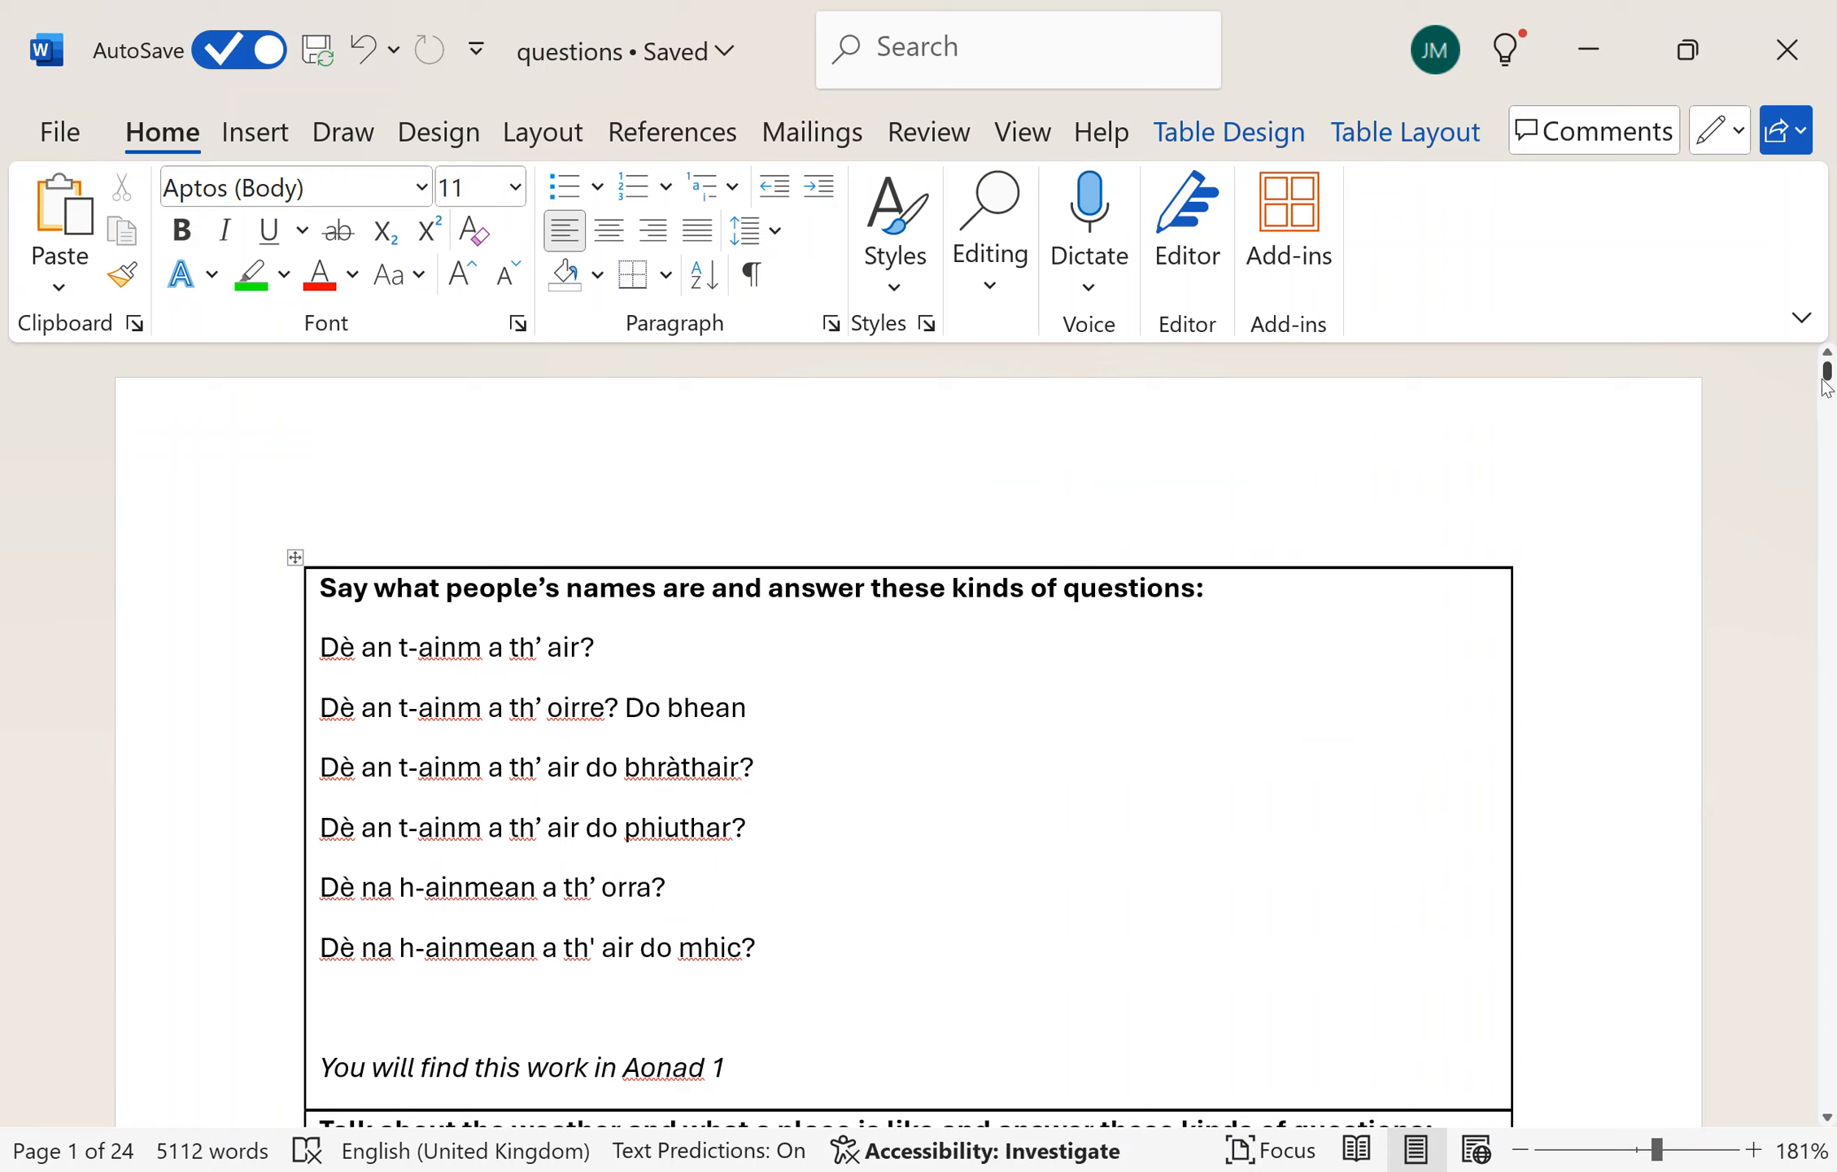
{"action": "left_click", "coordinate": [700, 706]}
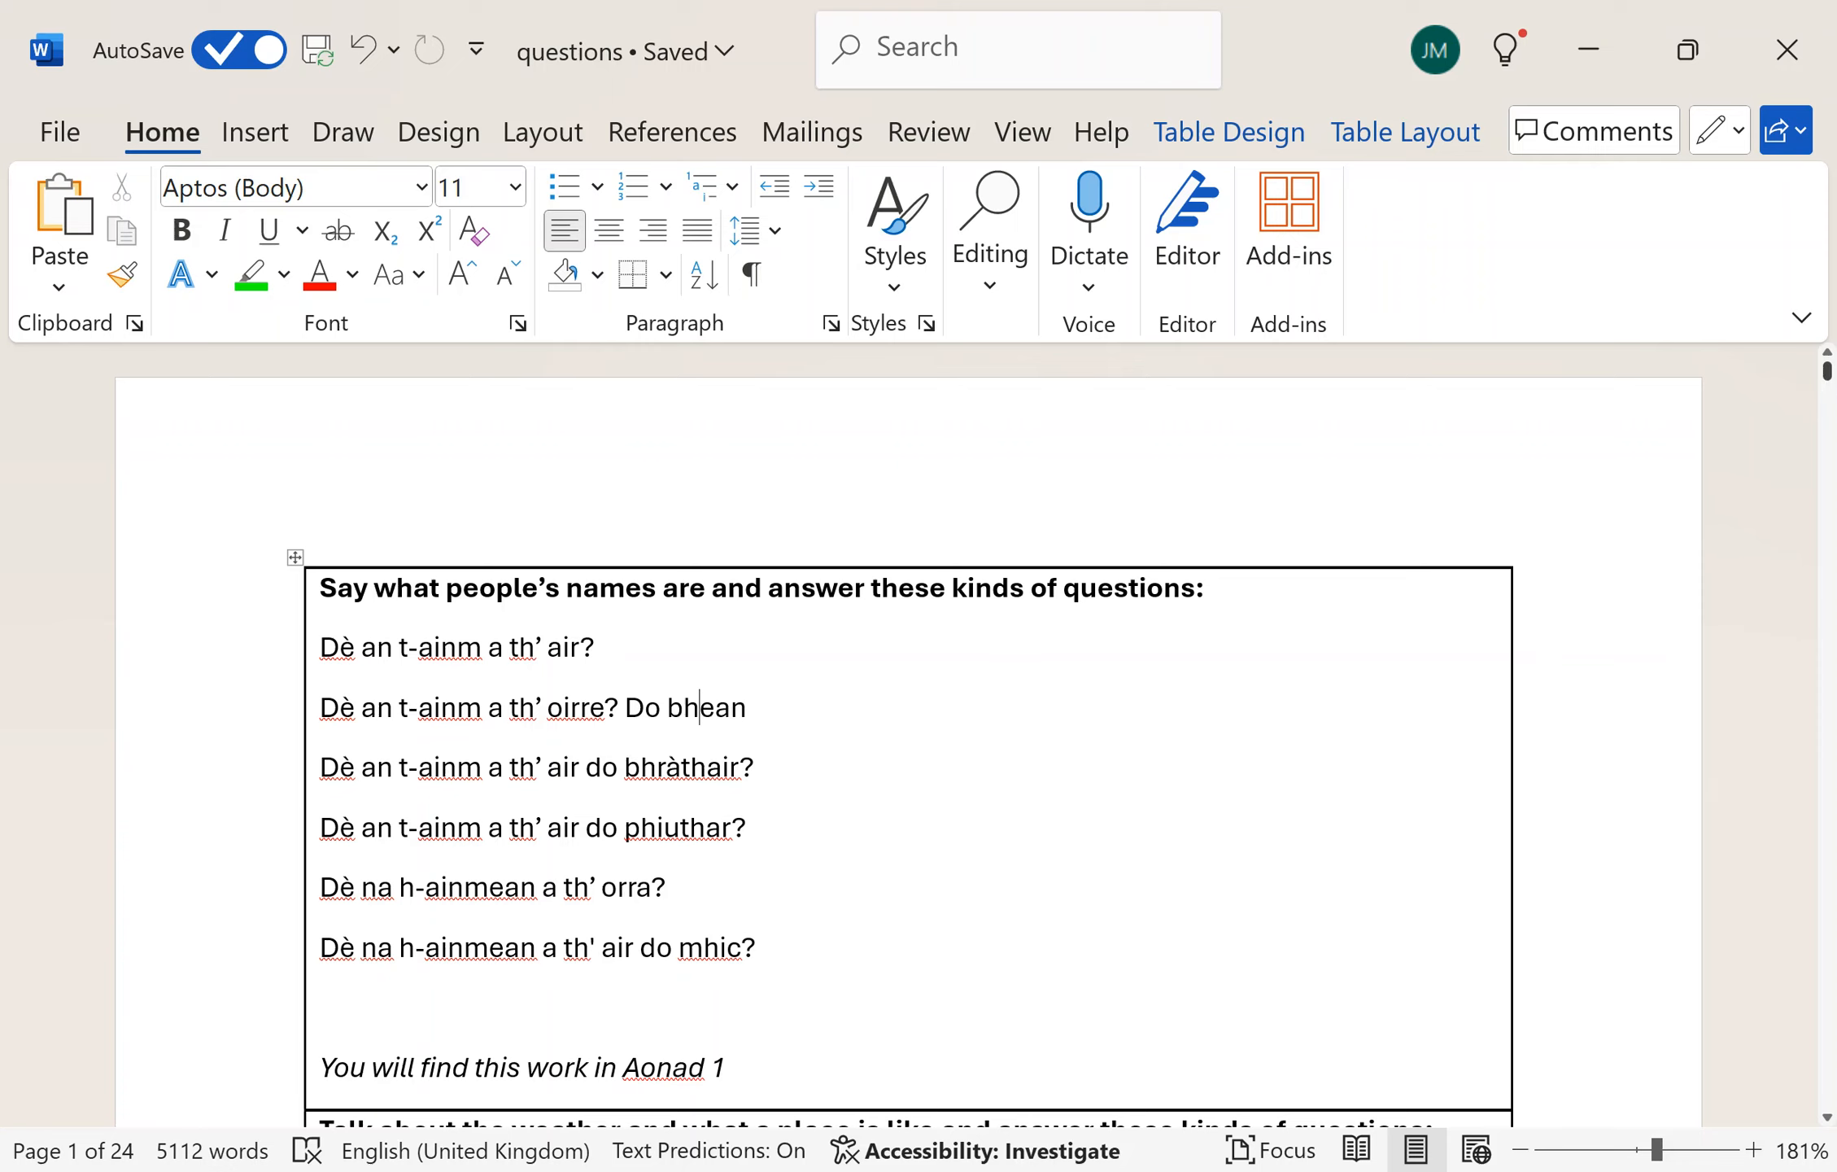
{"action": "scroll", "scroll_direction": "down", "scroll_amount": 3}
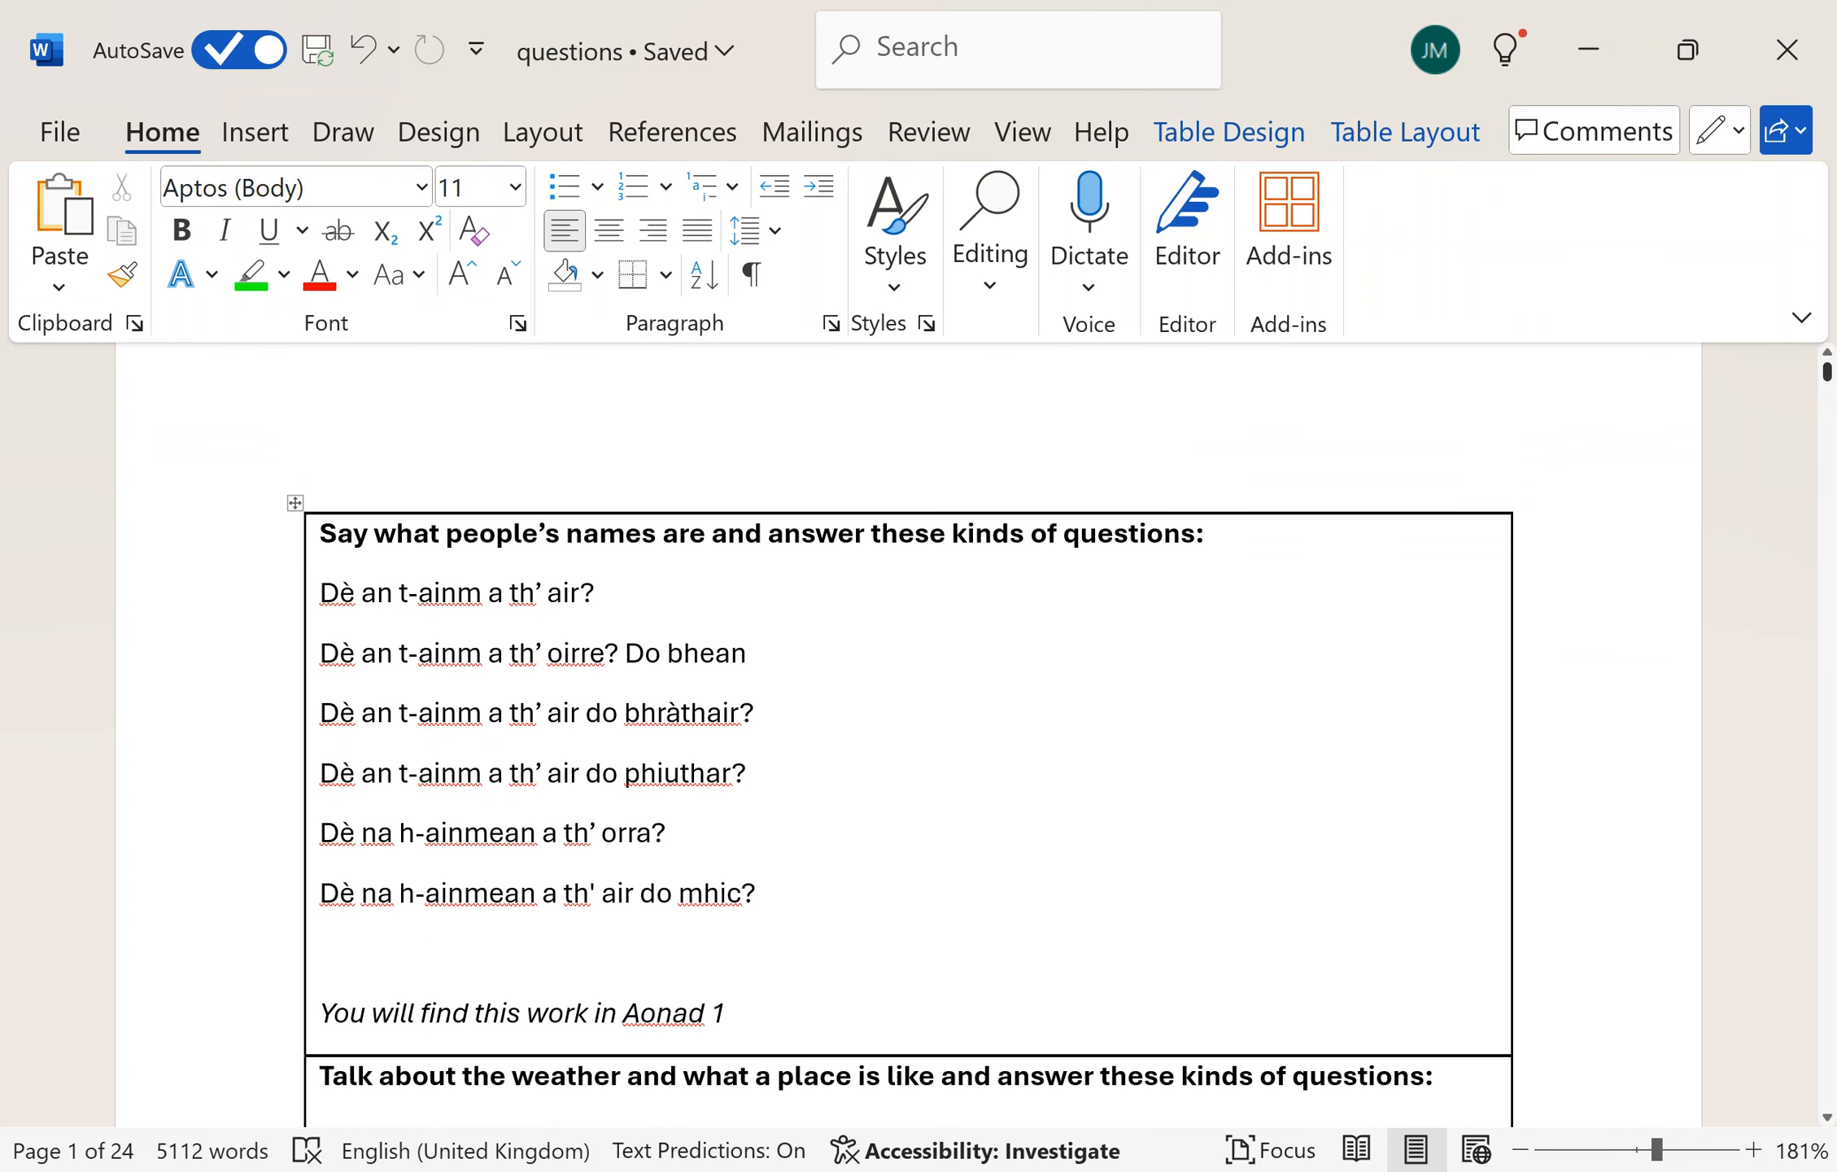
{"action": "left_click", "coordinate": [697, 653]}
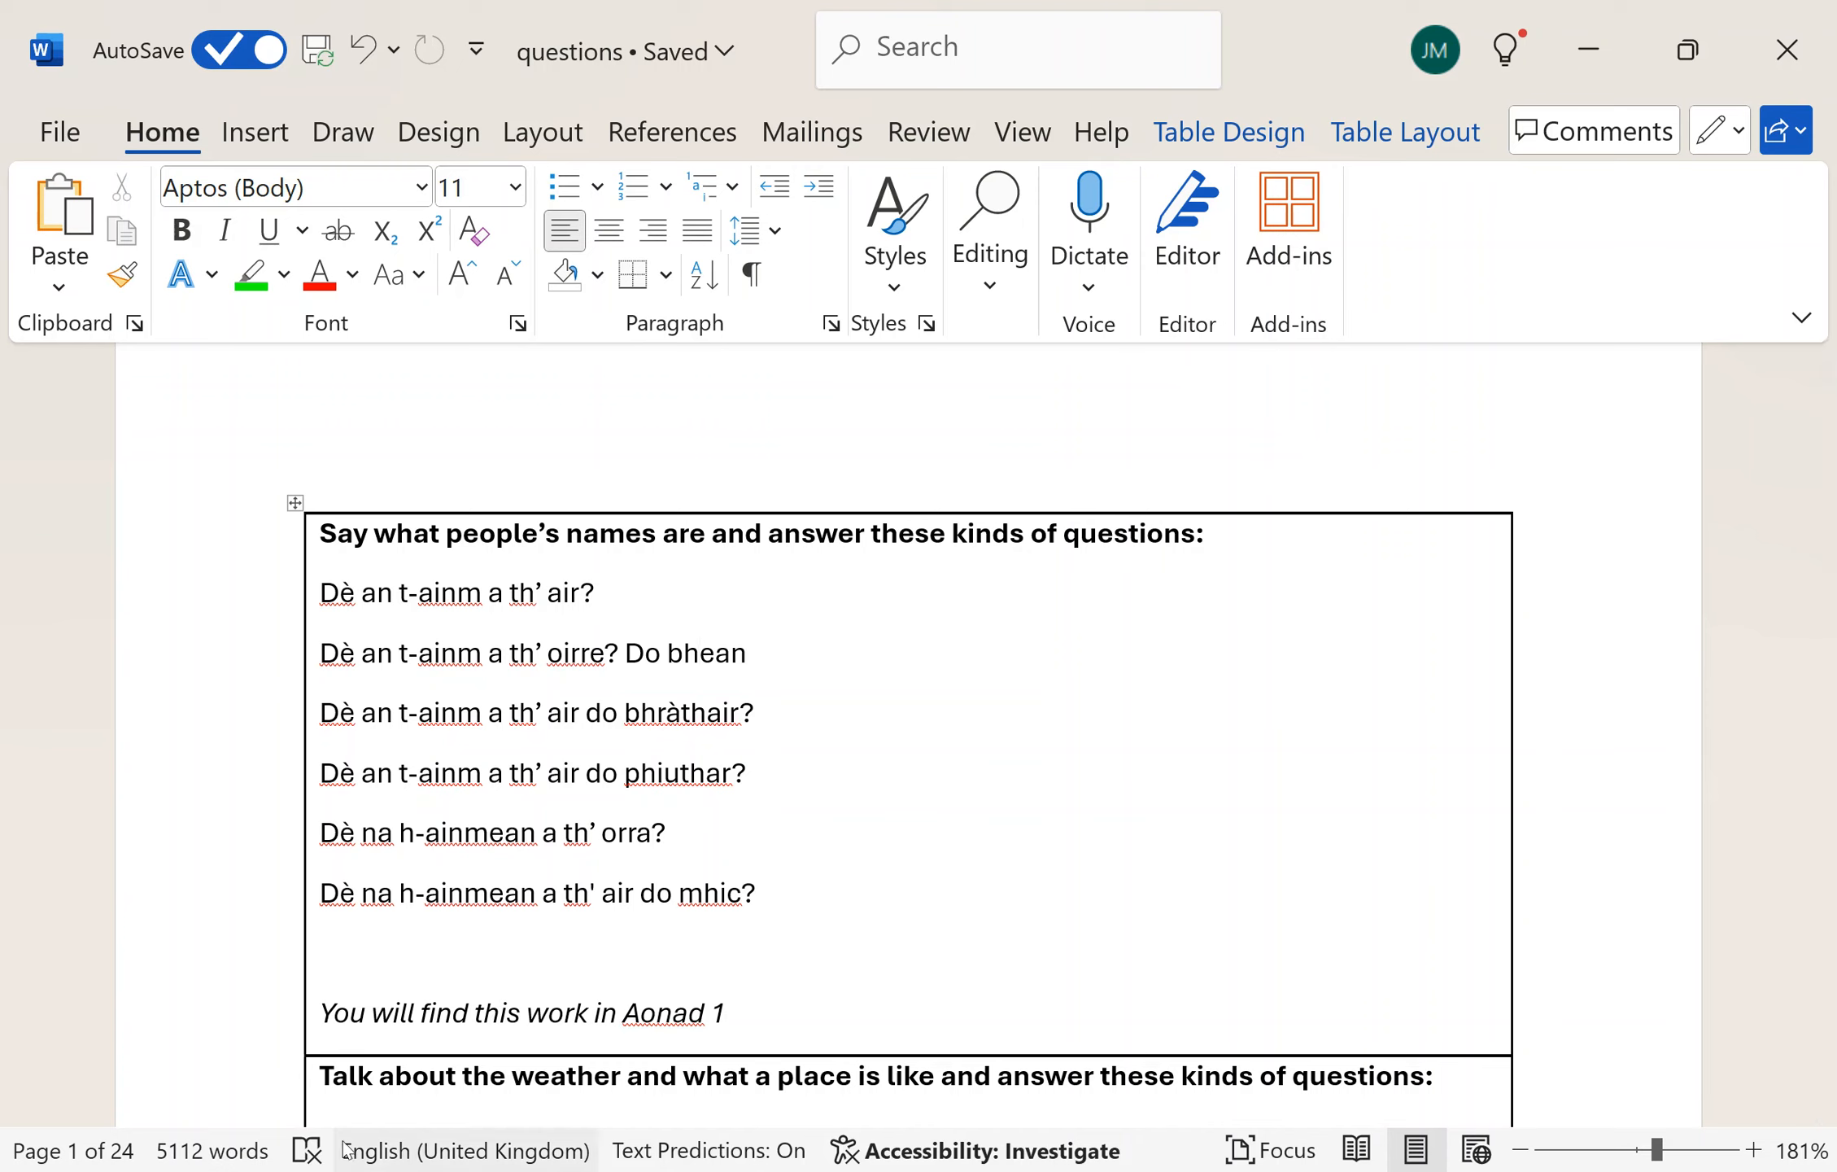
{"action": "left_click", "coordinate": [699, 652]}
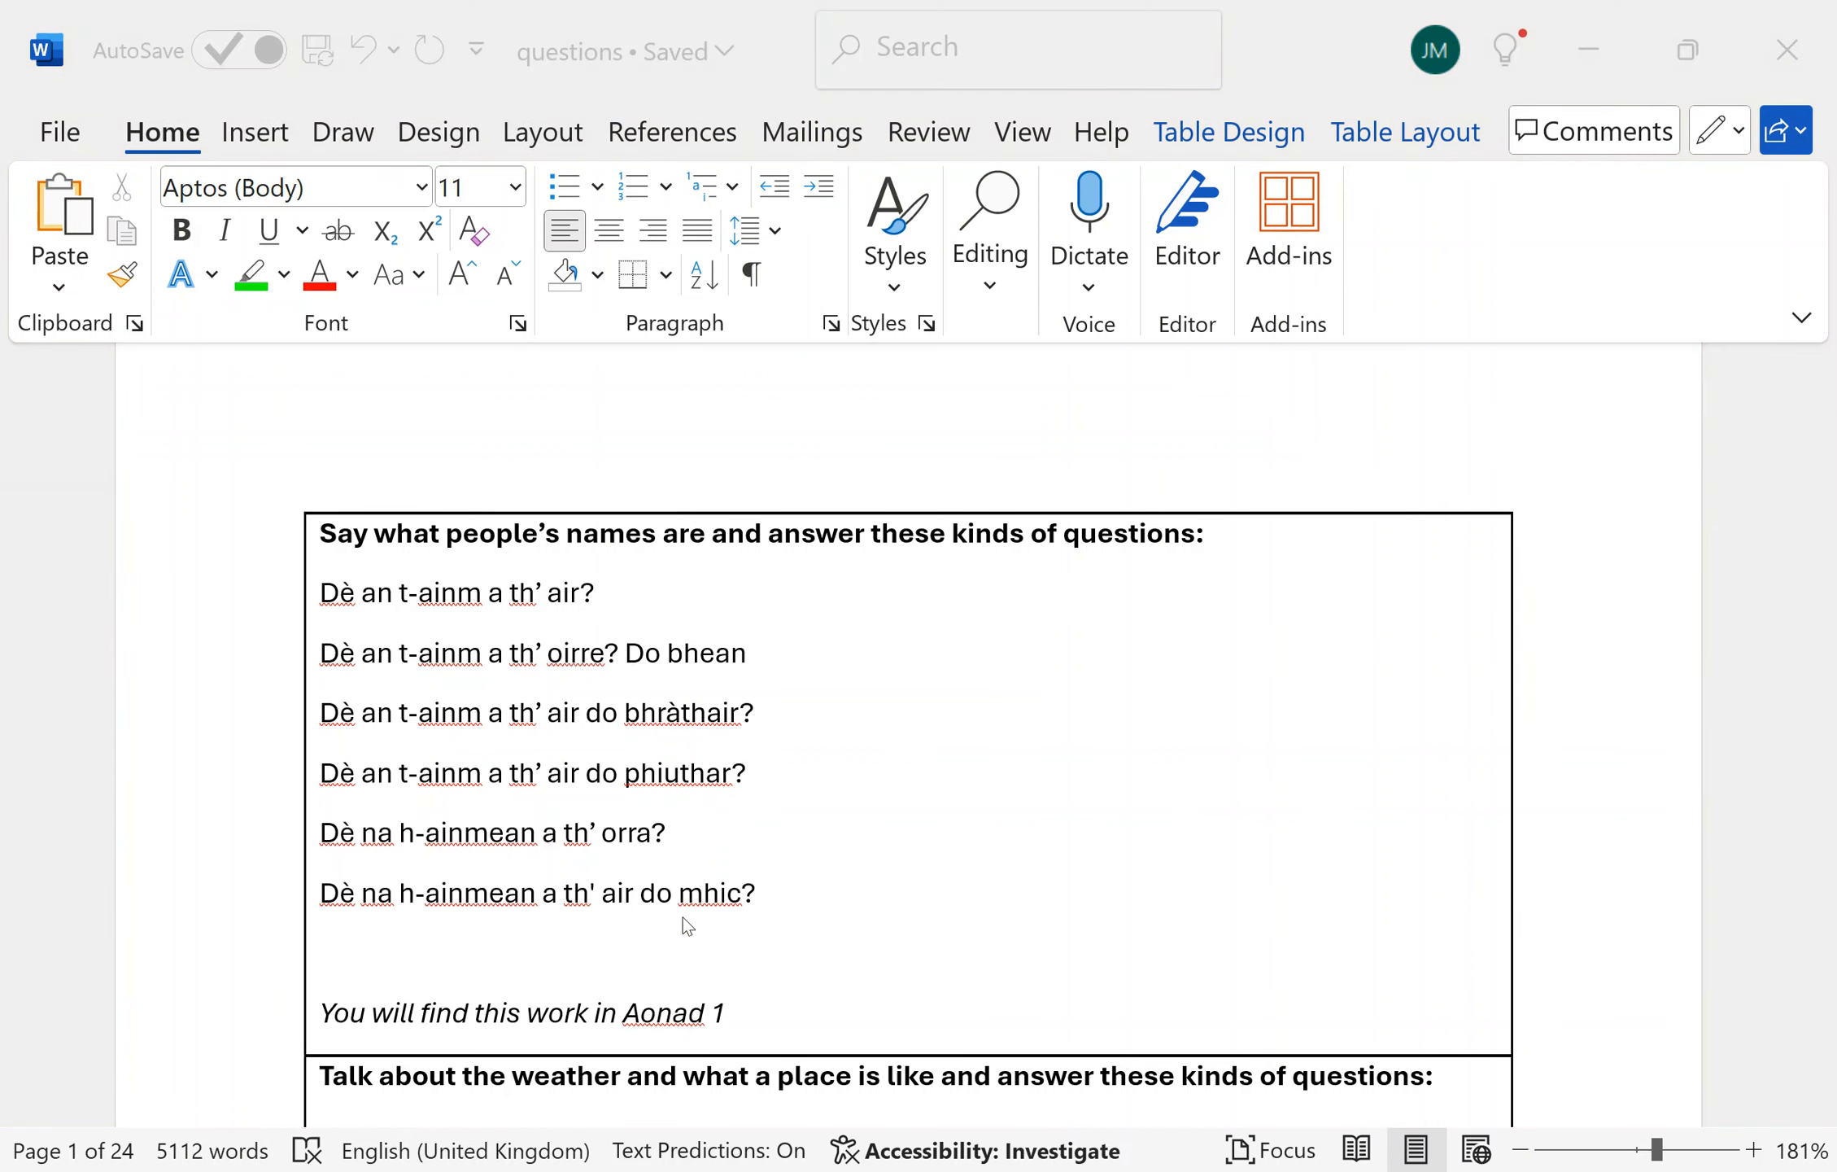
{"action": "mouse_move", "coordinate": [931, 1023]}
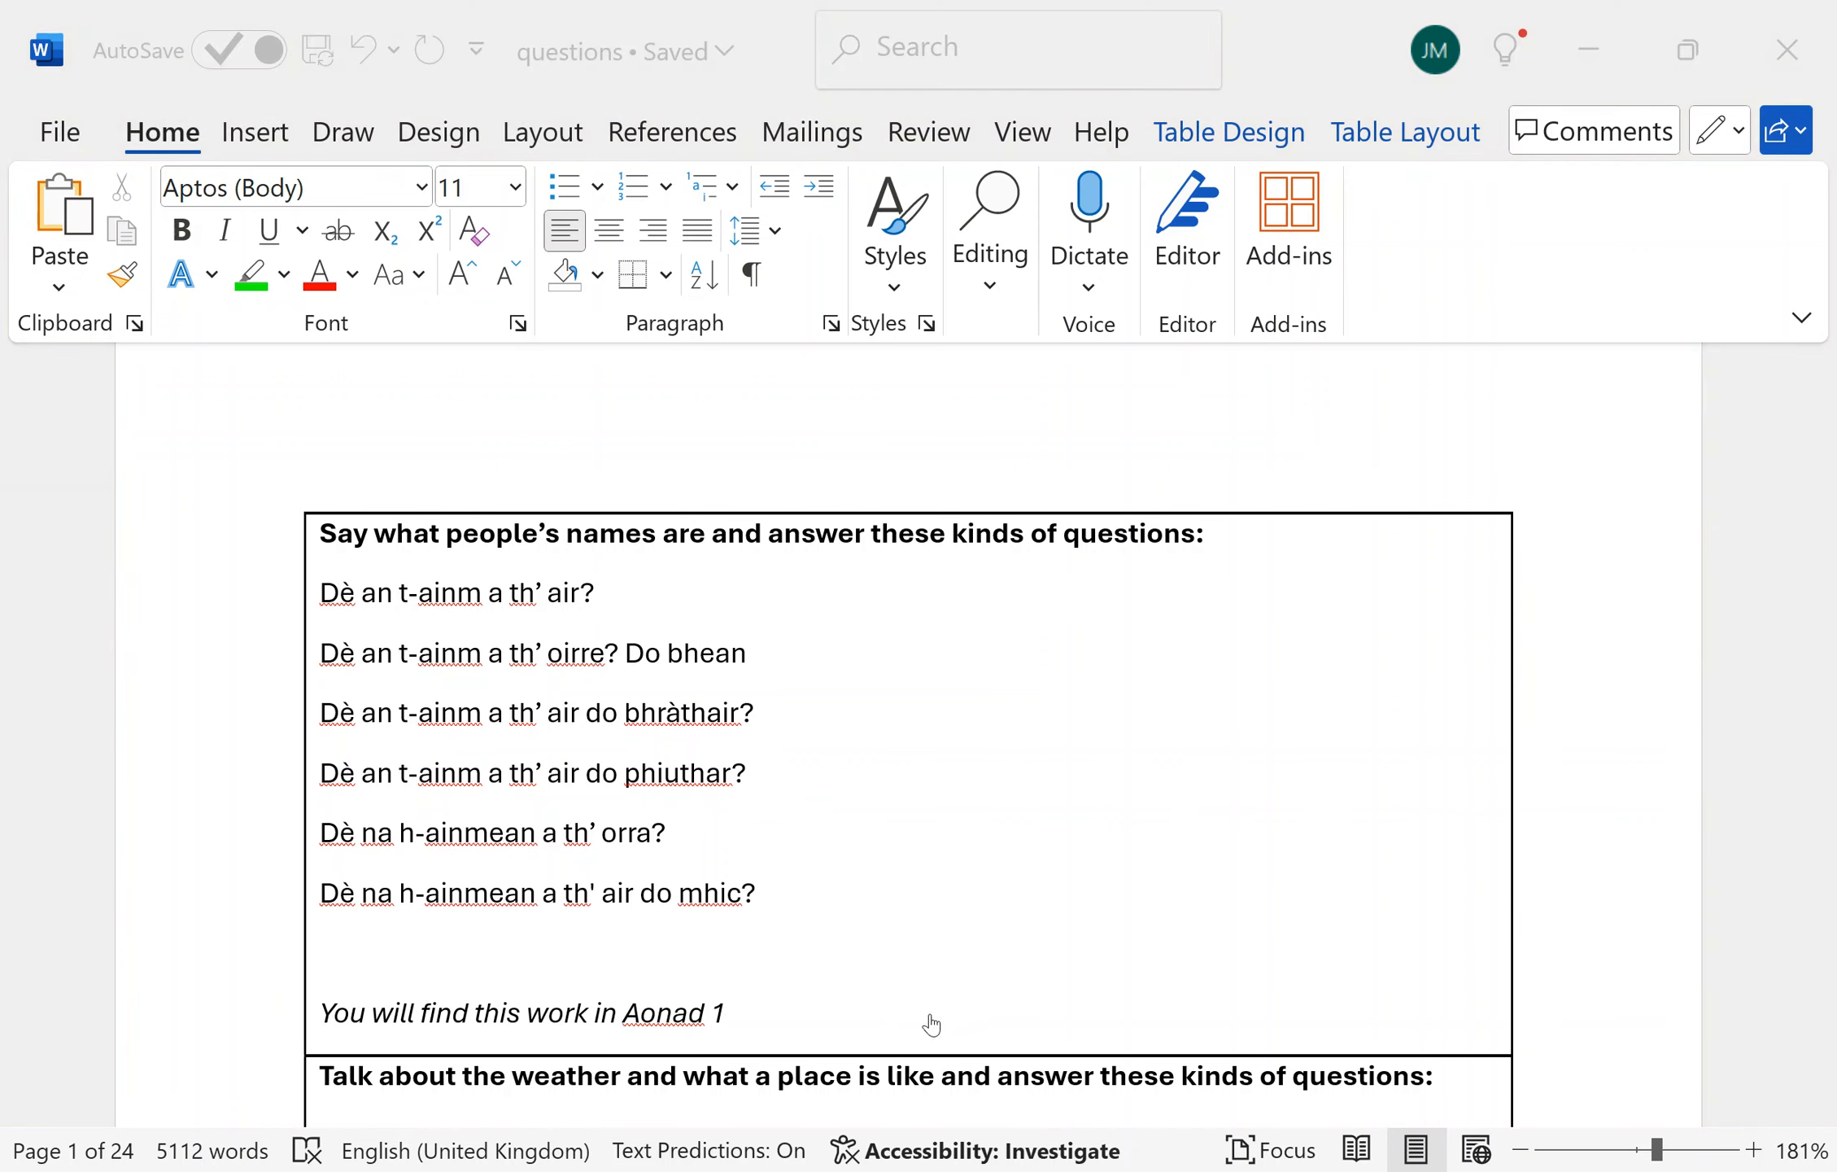